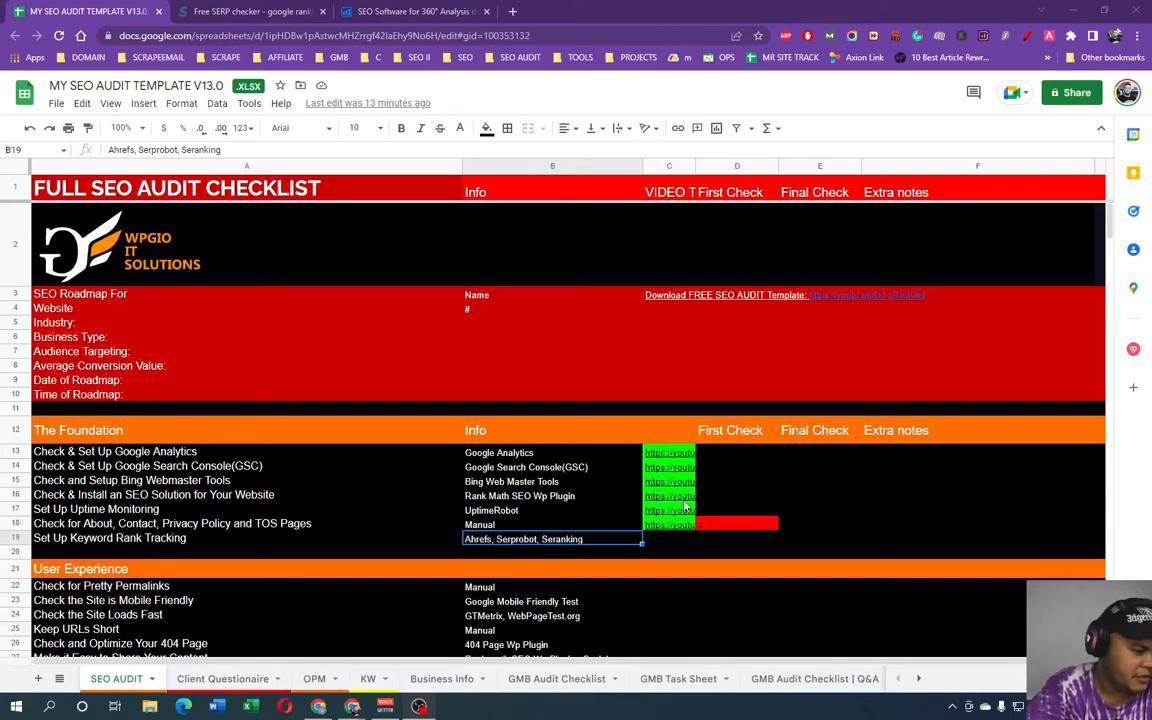
pyautogui.moveTo(670, 510)
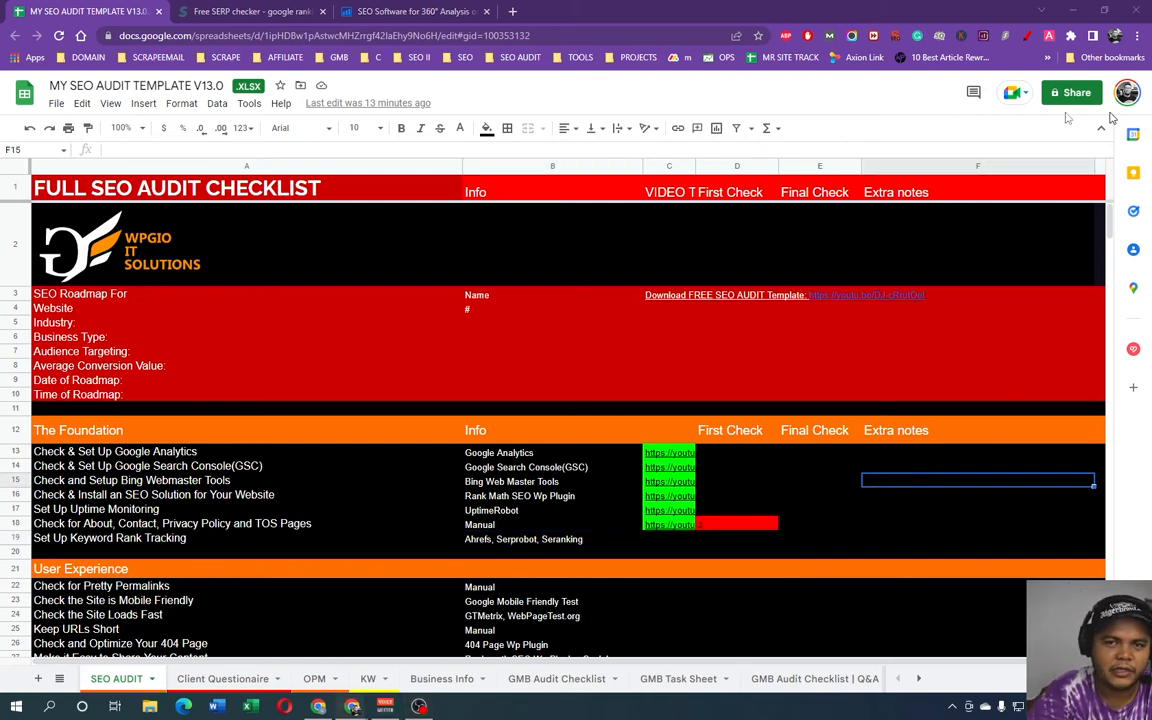
pyautogui.click(580, 11)
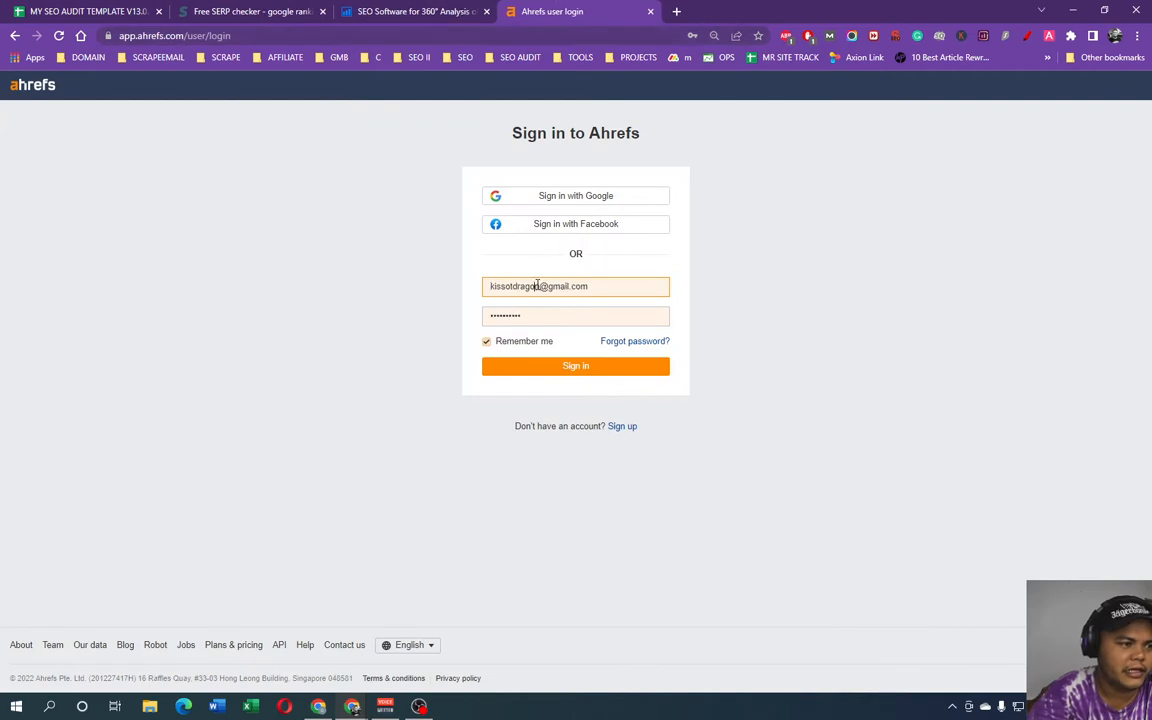
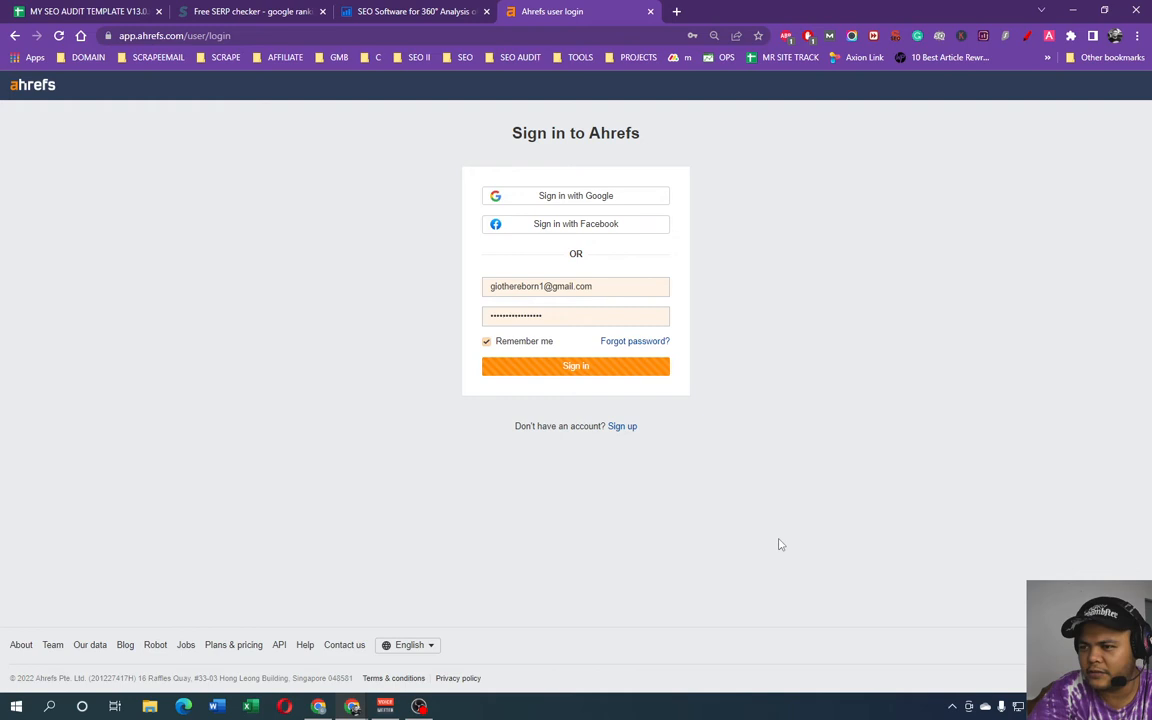
pyautogui.click(575, 365)
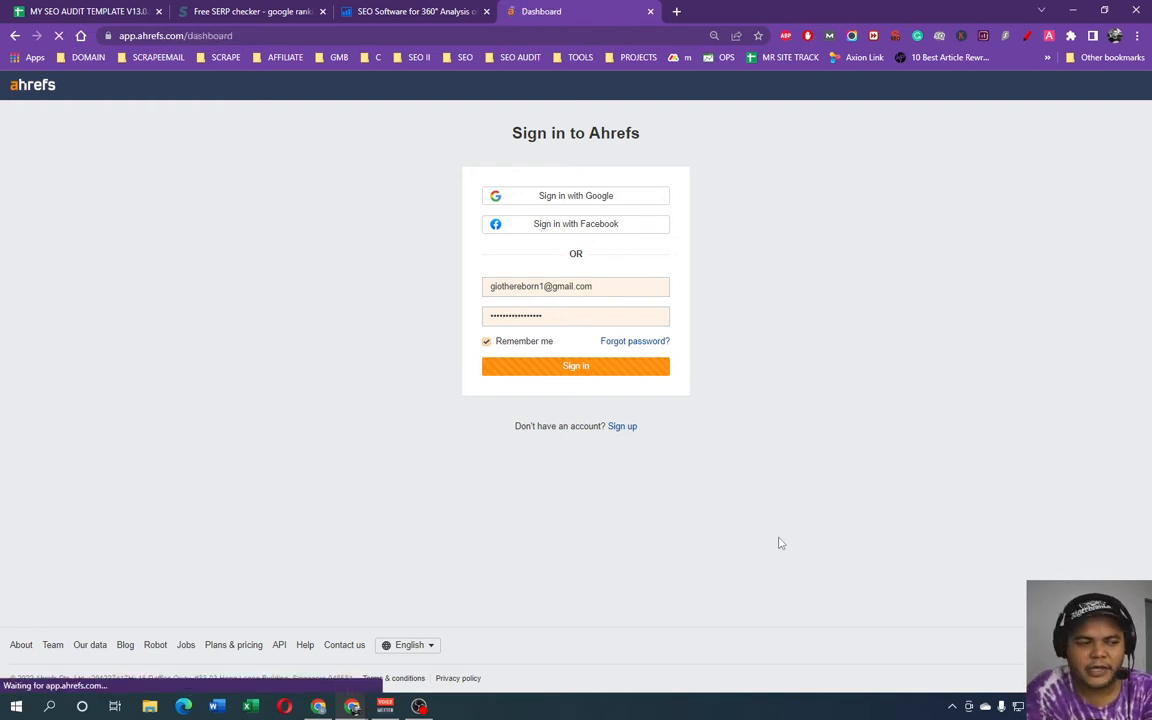
pyautogui.click(575, 365)
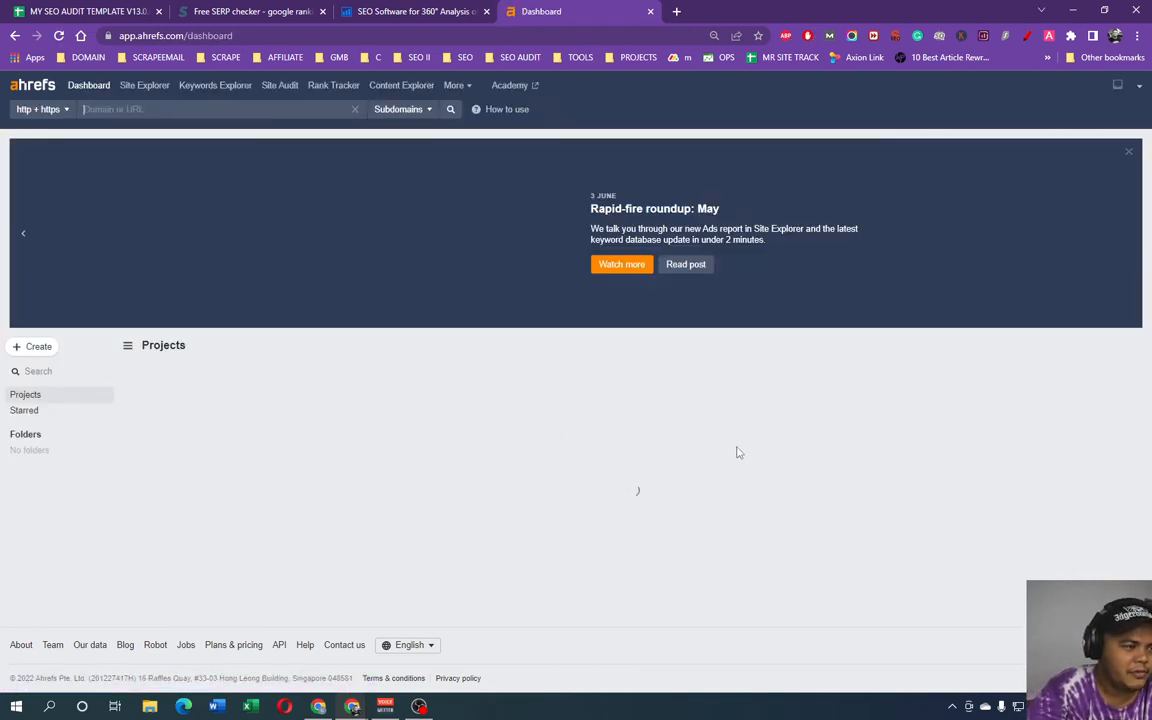
pyautogui.moveTo(732, 451)
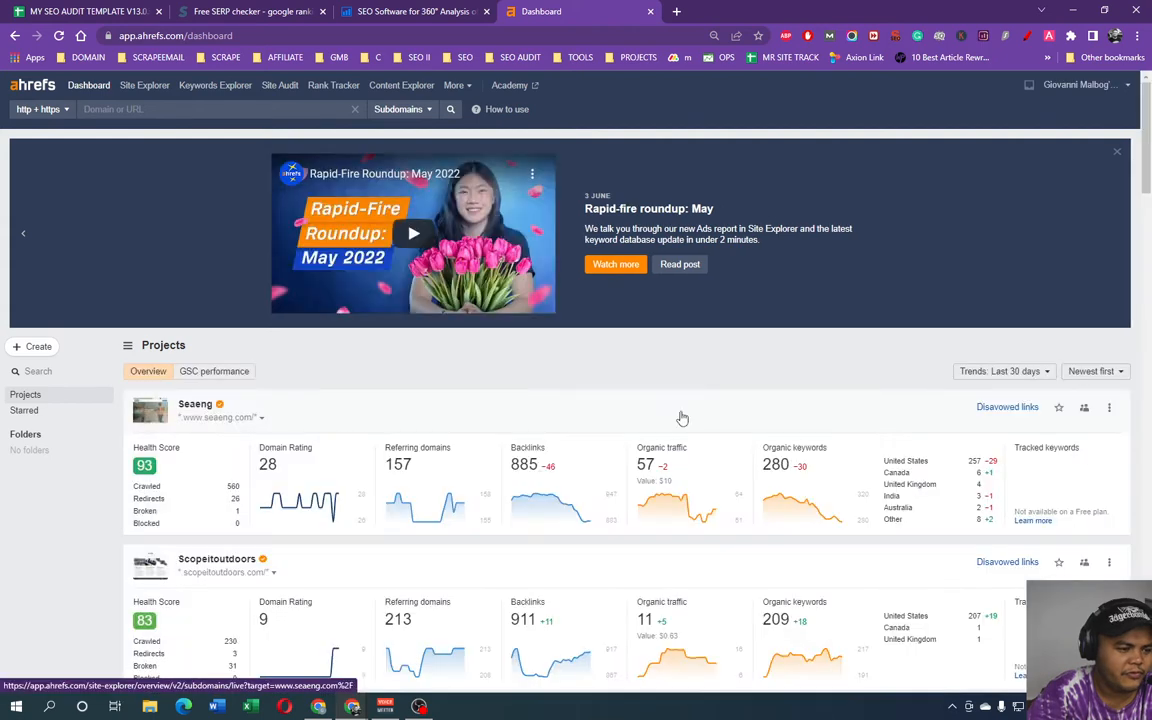
pyautogui.moveTo(758, 390)
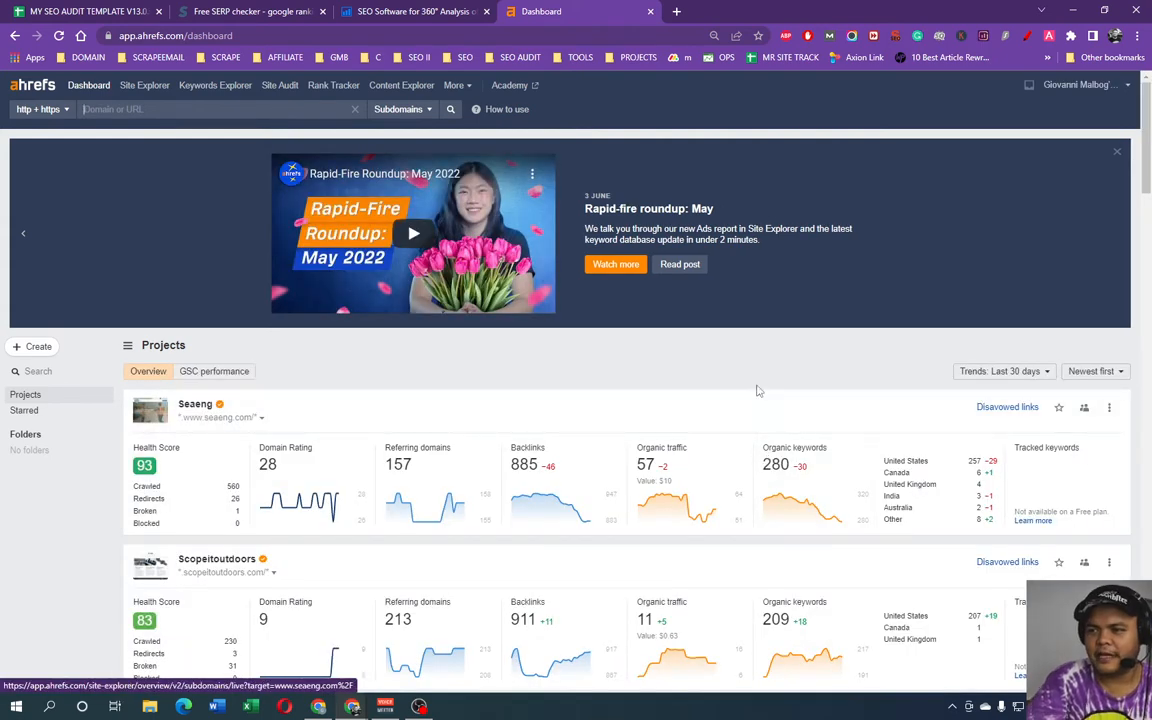
pyautogui.moveTo(493, 423)
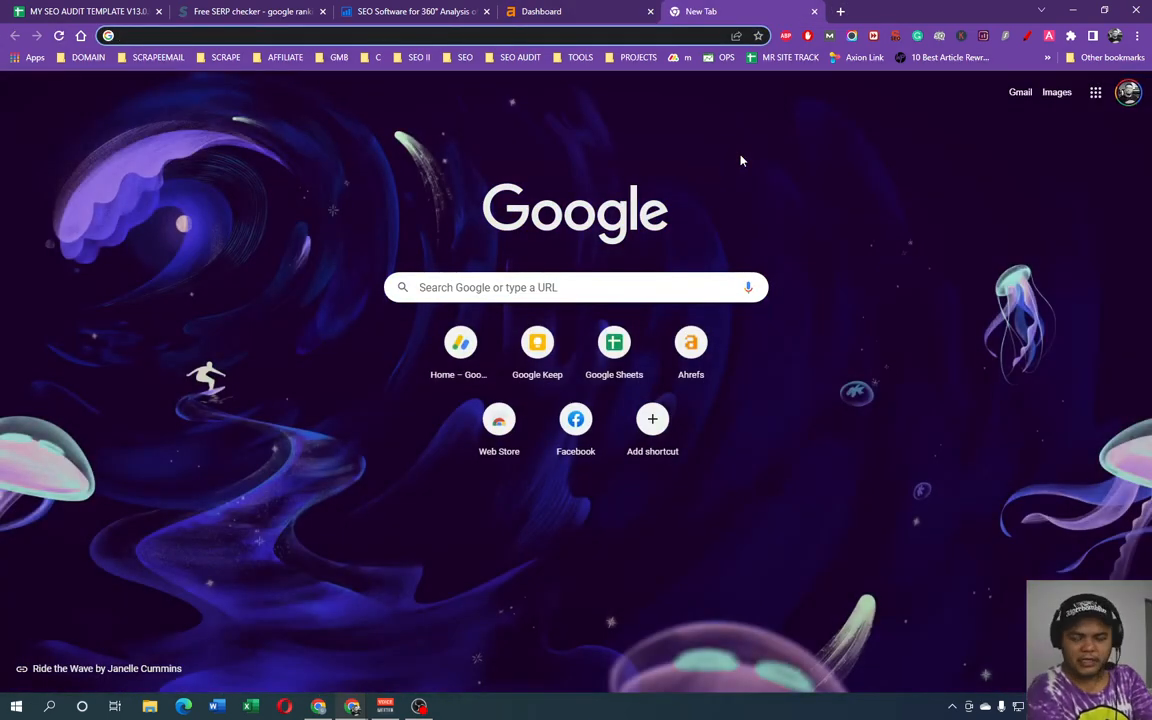
# Go to the wedding DJ website and proceed past the unsafe certificate warning
pyautogui.write('websi')
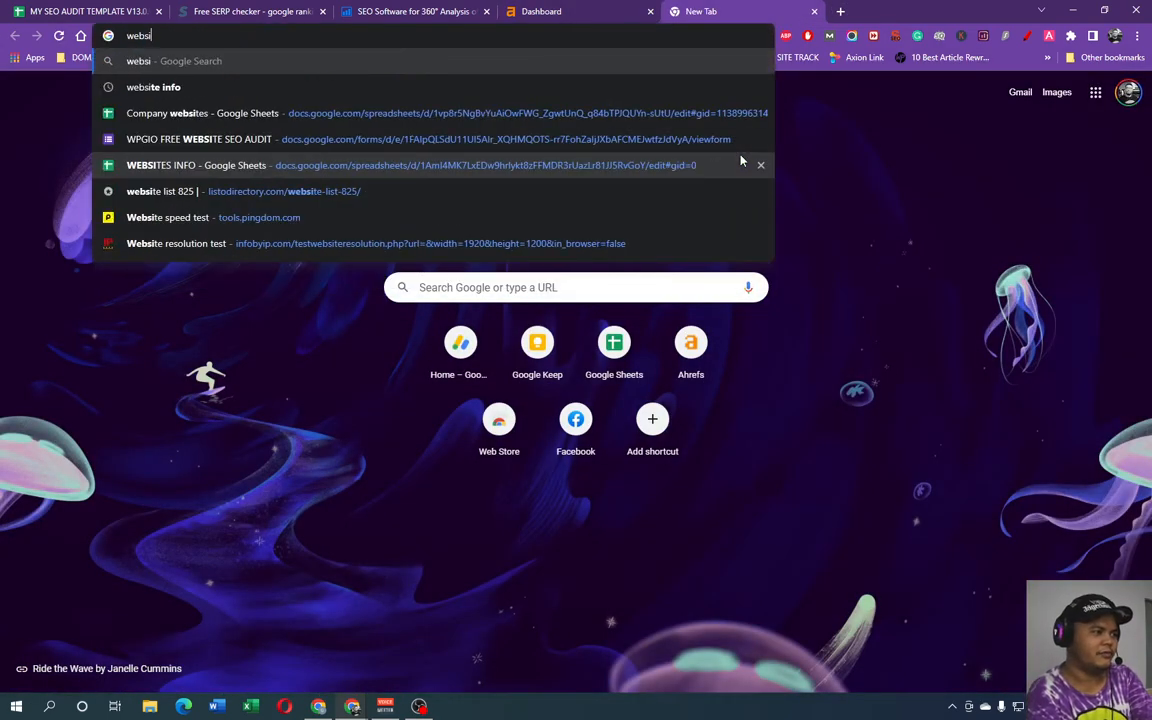
pyautogui.press('Backspace')
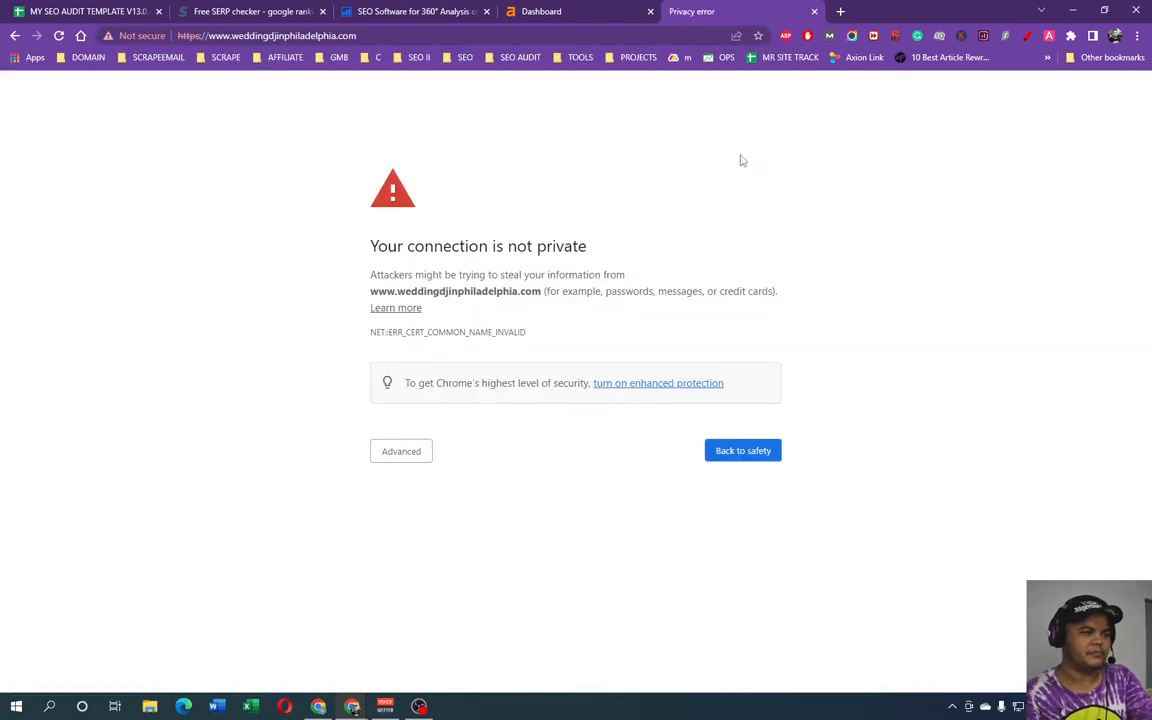
pyautogui.moveTo(401, 451)
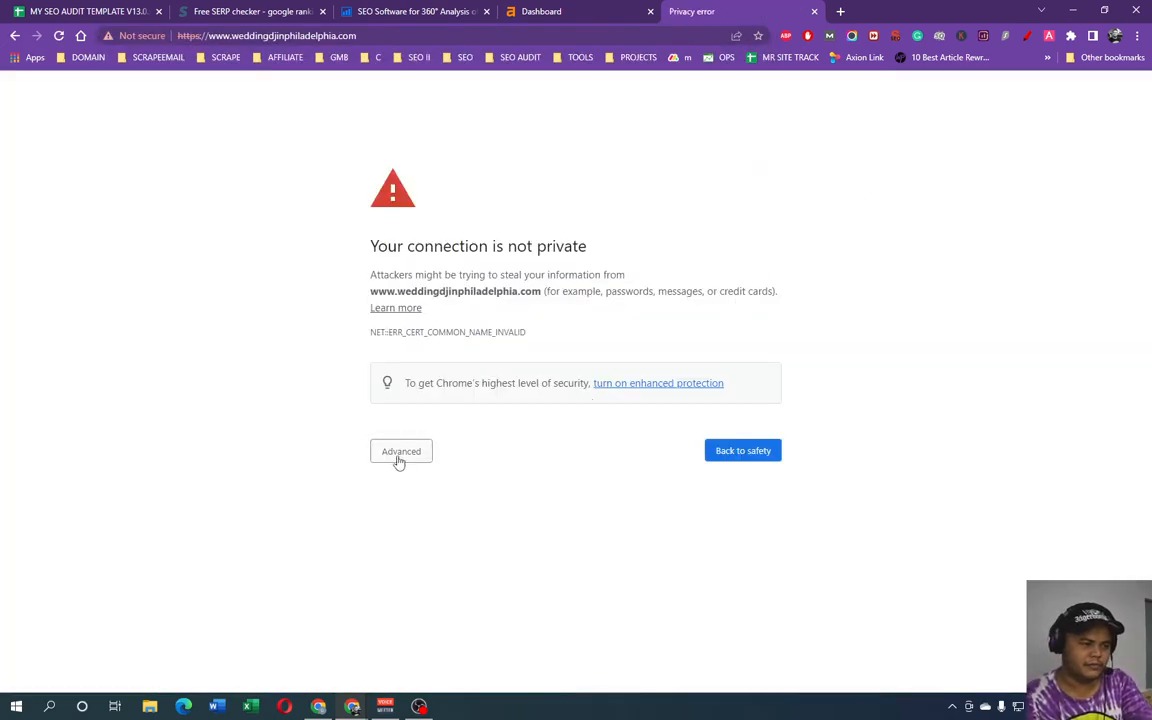
pyautogui.click(401, 451)
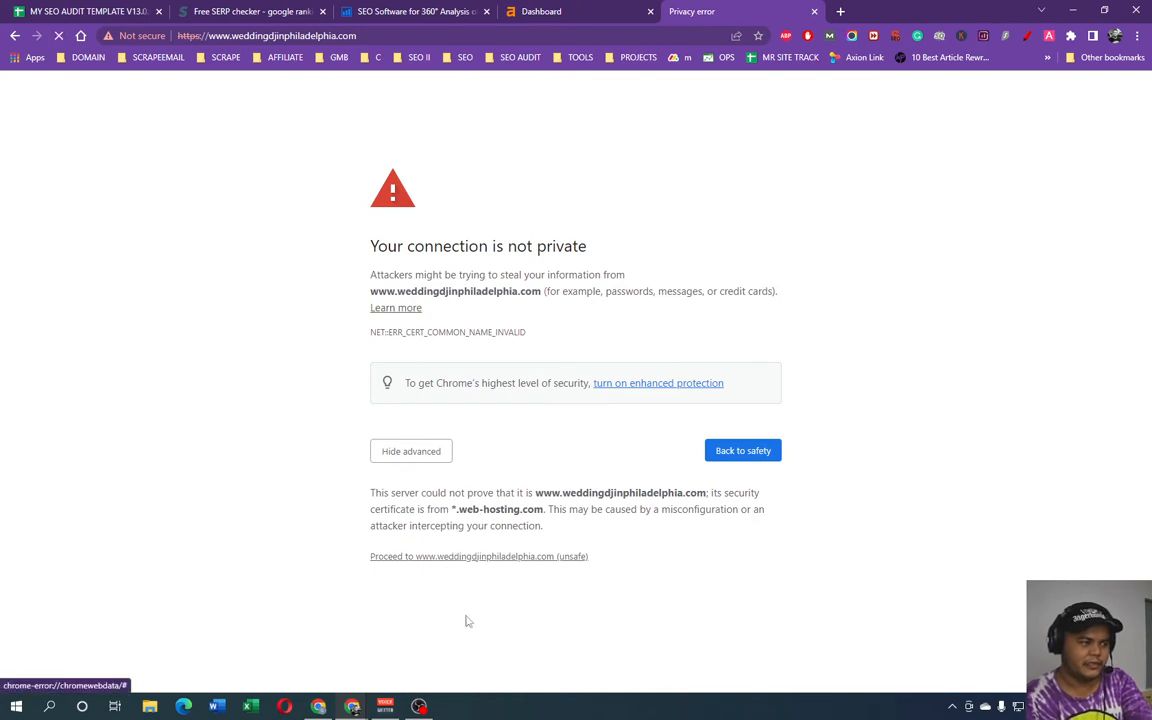
pyautogui.click(478, 556)
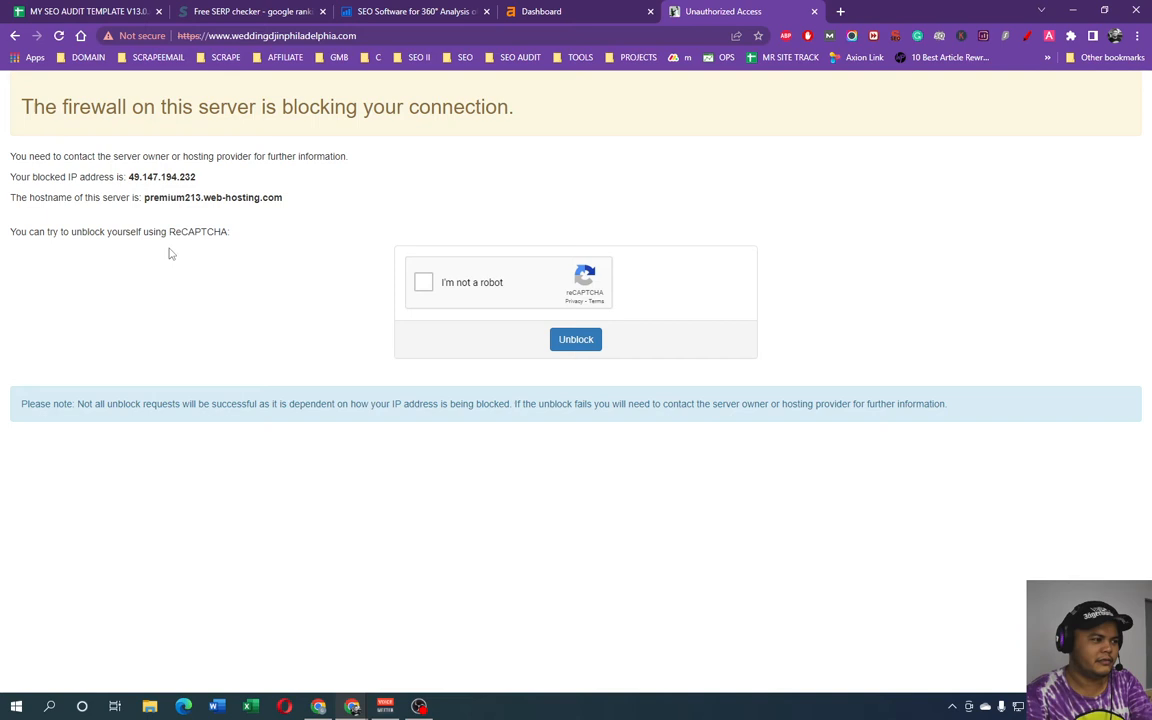
# Solve the firewall reCAPTCHA, selecting the chimney images, and unblock access to the site
pyautogui.click(423, 282)
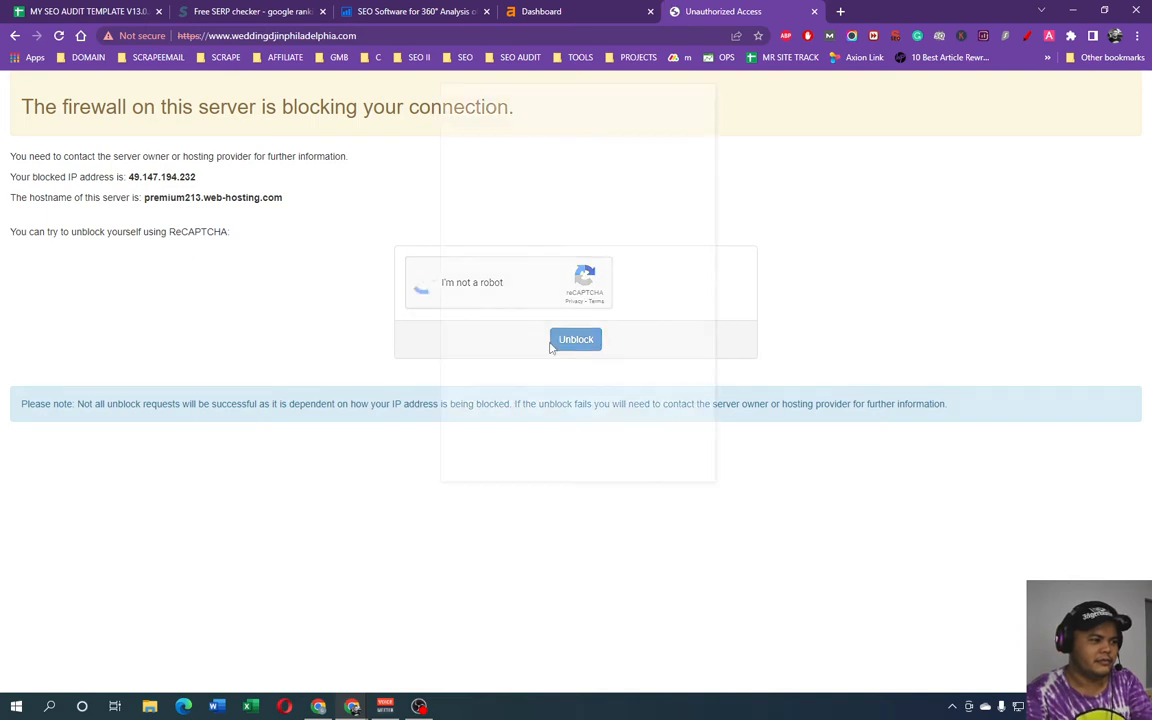
pyautogui.click(424, 282)
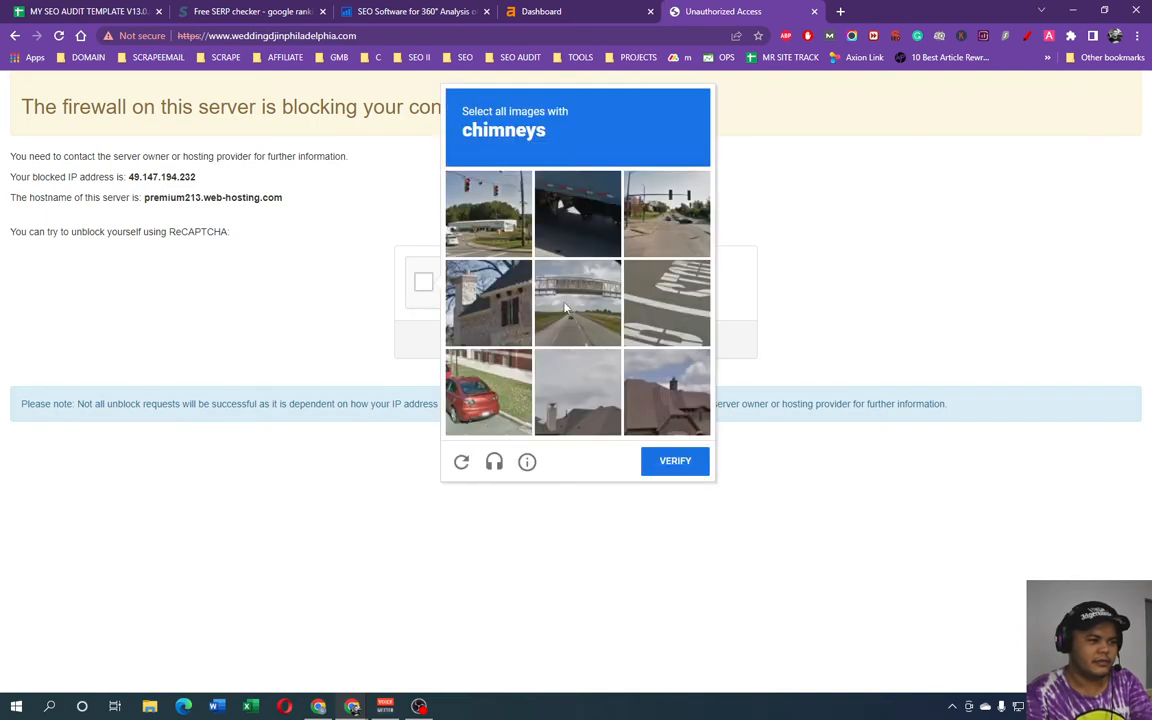
pyautogui.click(488, 302)
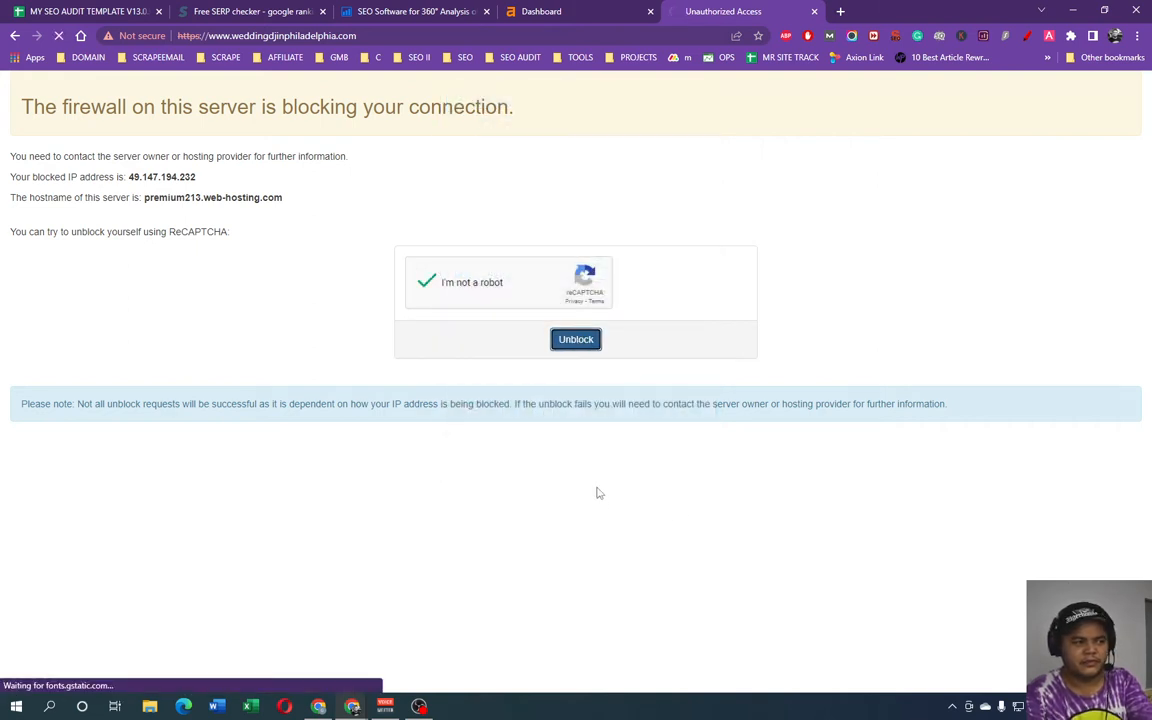
pyautogui.click(575, 339)
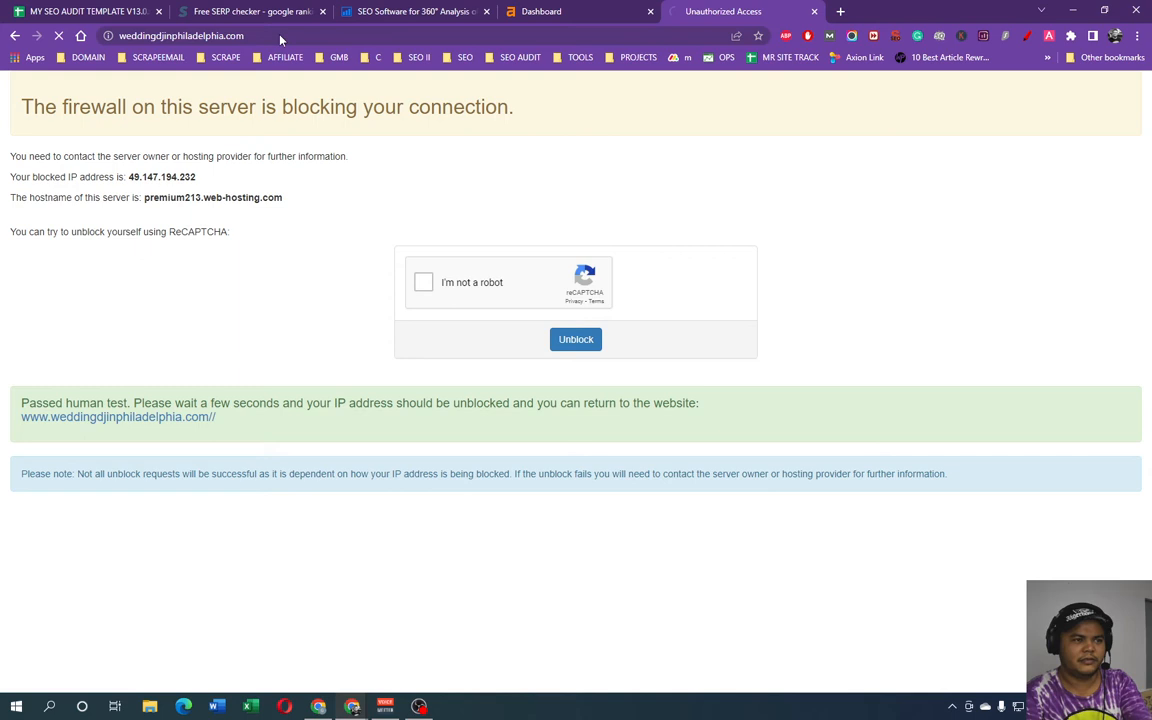
pyautogui.moveTo(437, 267)
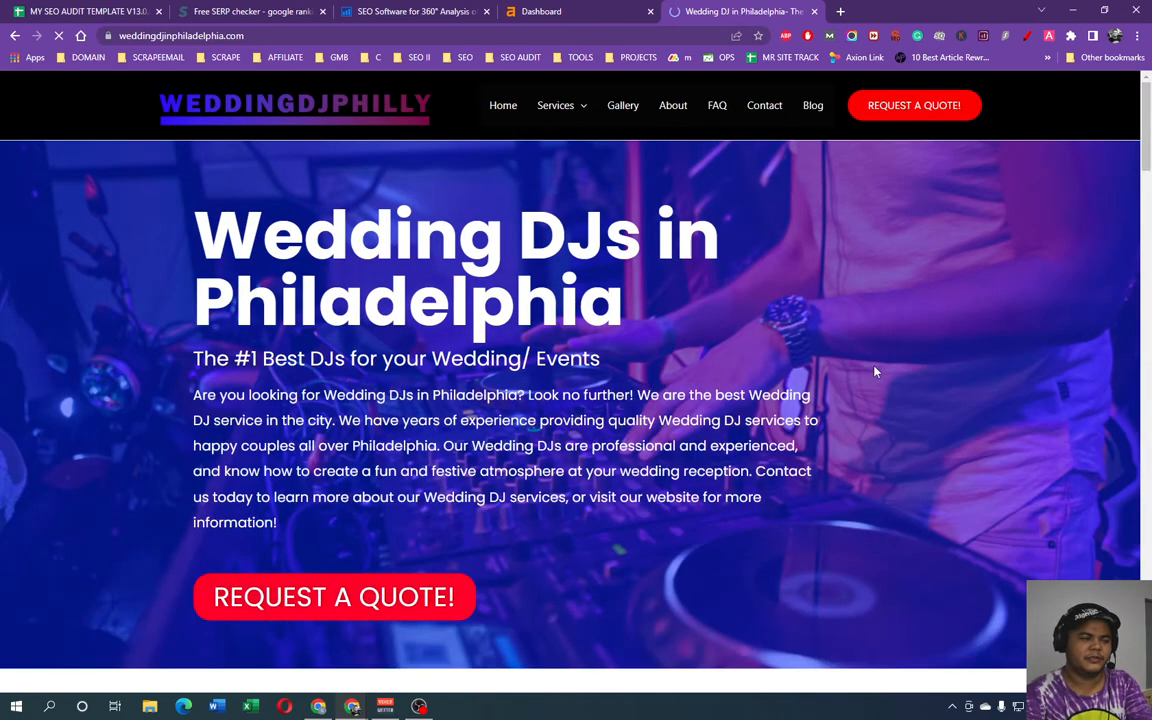
# Return to the Ahrefs Dashboard tab and scroll through its Projects list
pyautogui.click(541, 11)
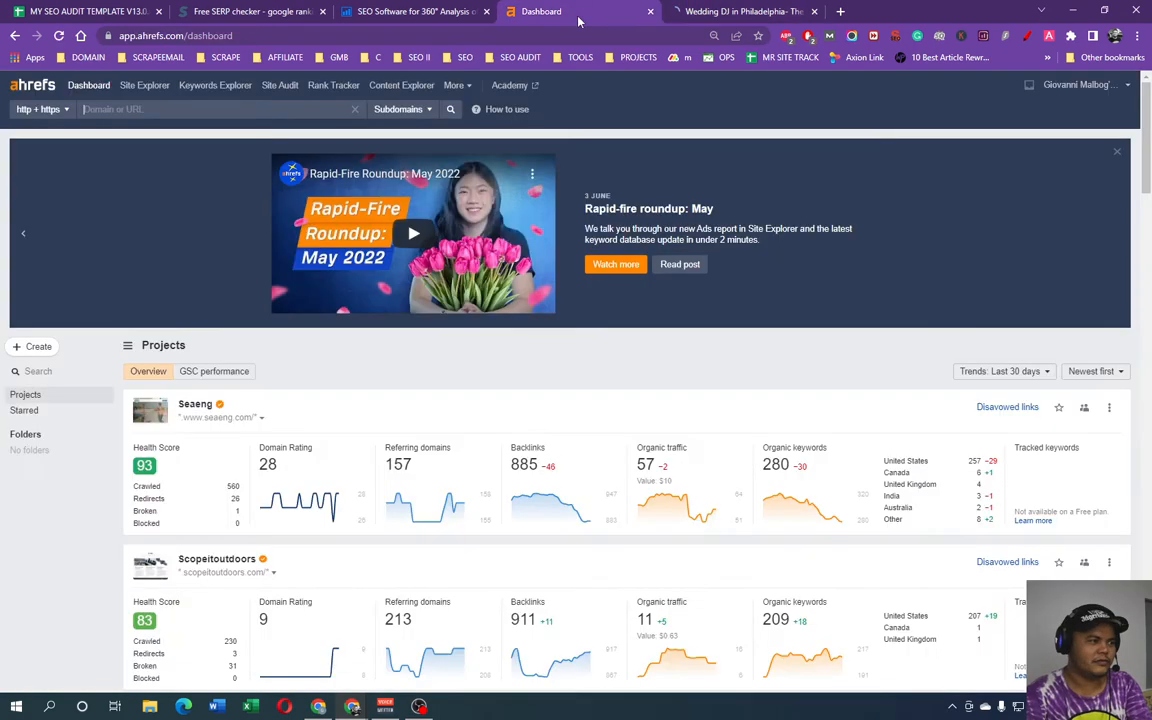
pyautogui.scroll(-3)
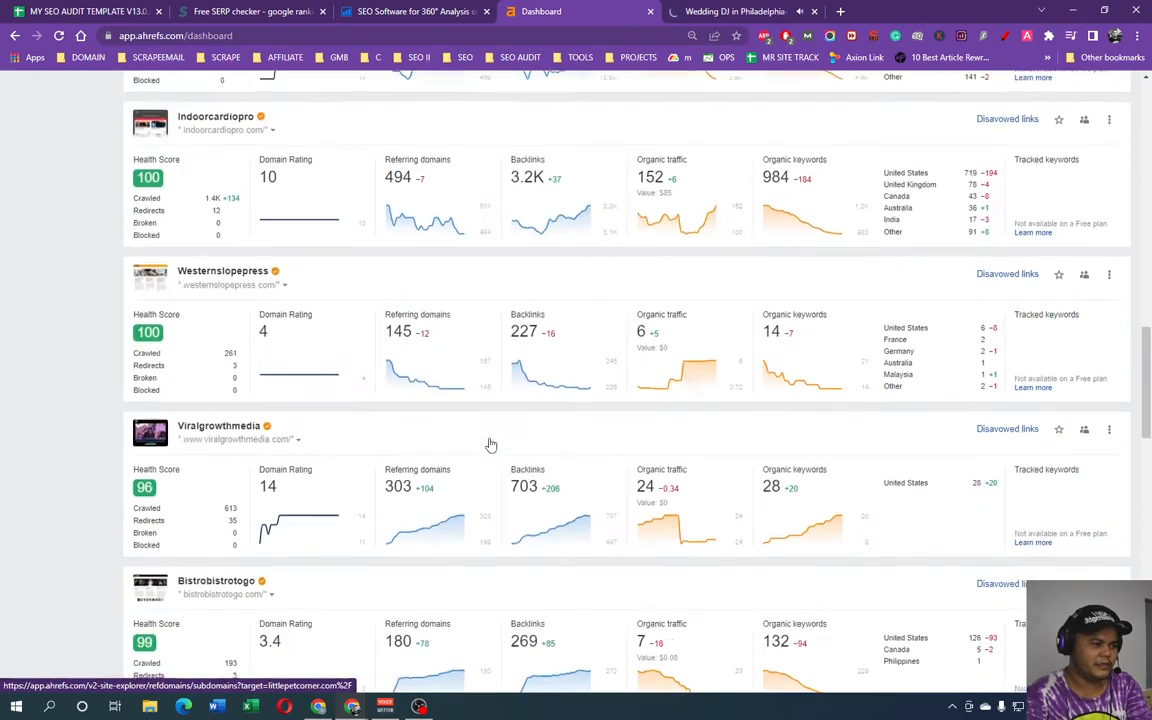
pyautogui.scroll(-3)
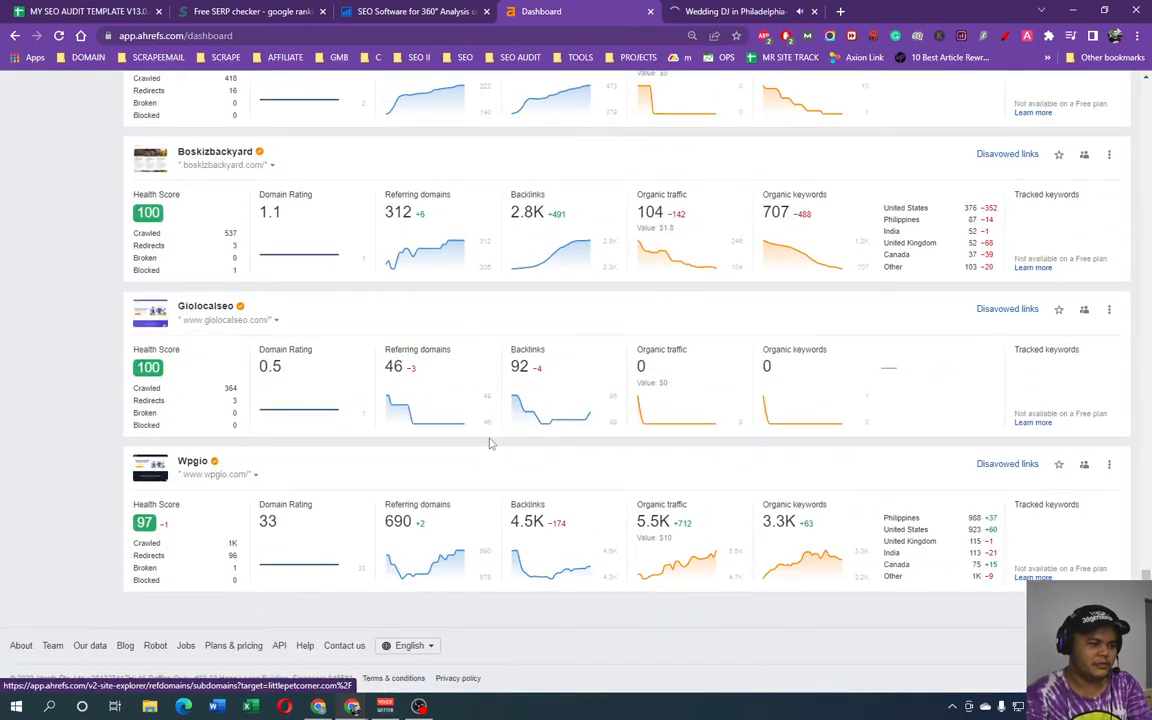
pyautogui.scroll(3)
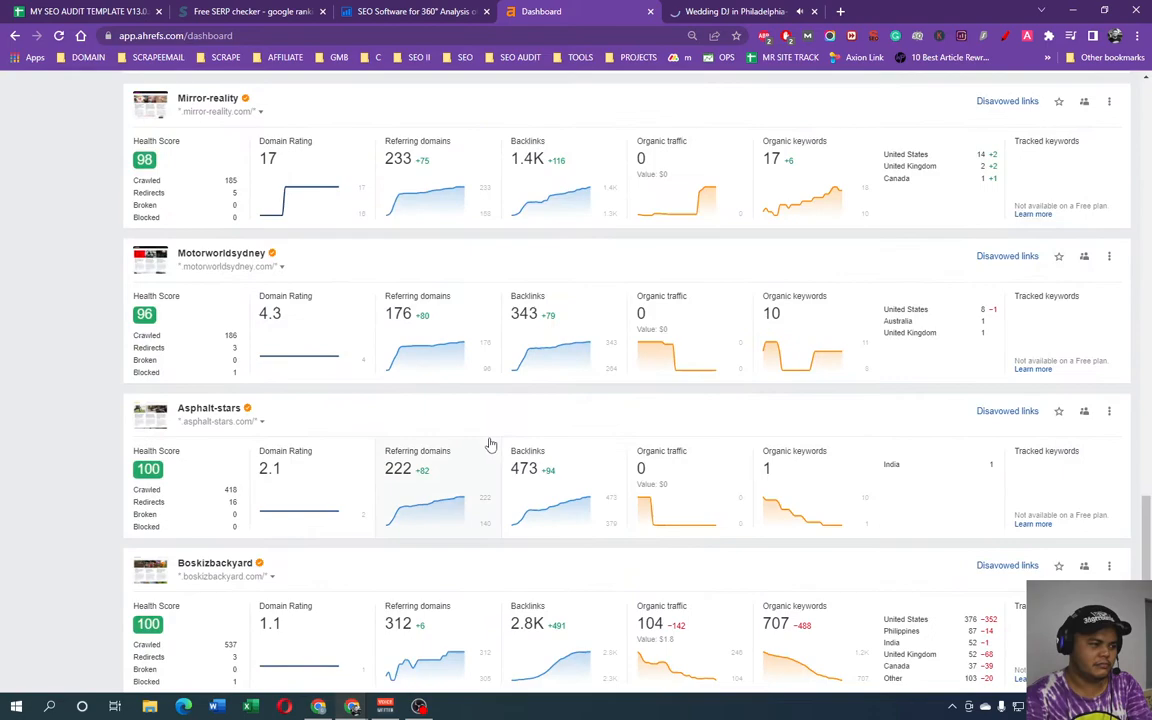
pyautogui.scroll(-3)
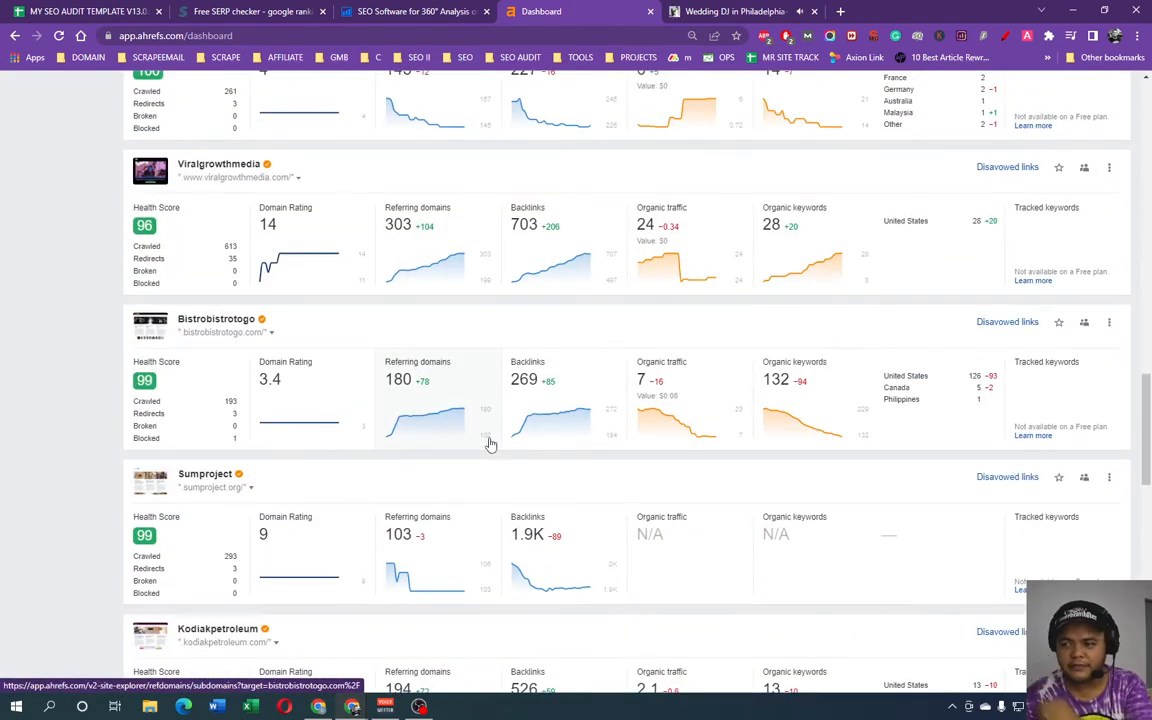
pyautogui.scroll(-3)
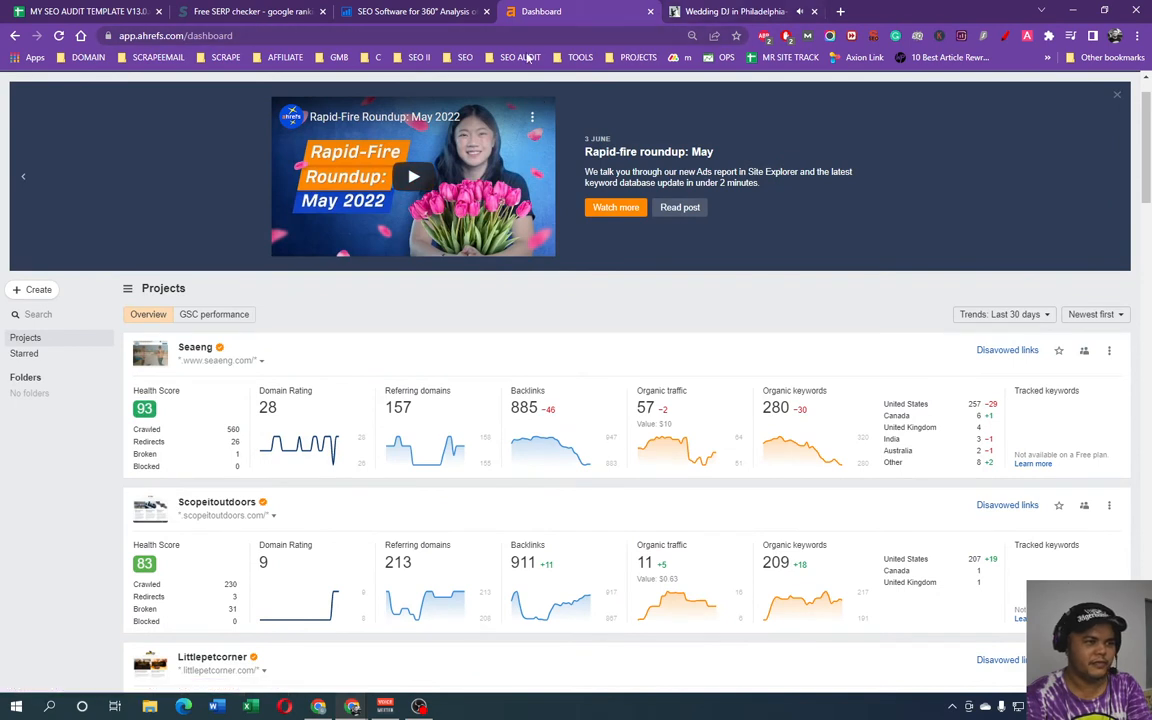
pyautogui.moveTo(347, 319)
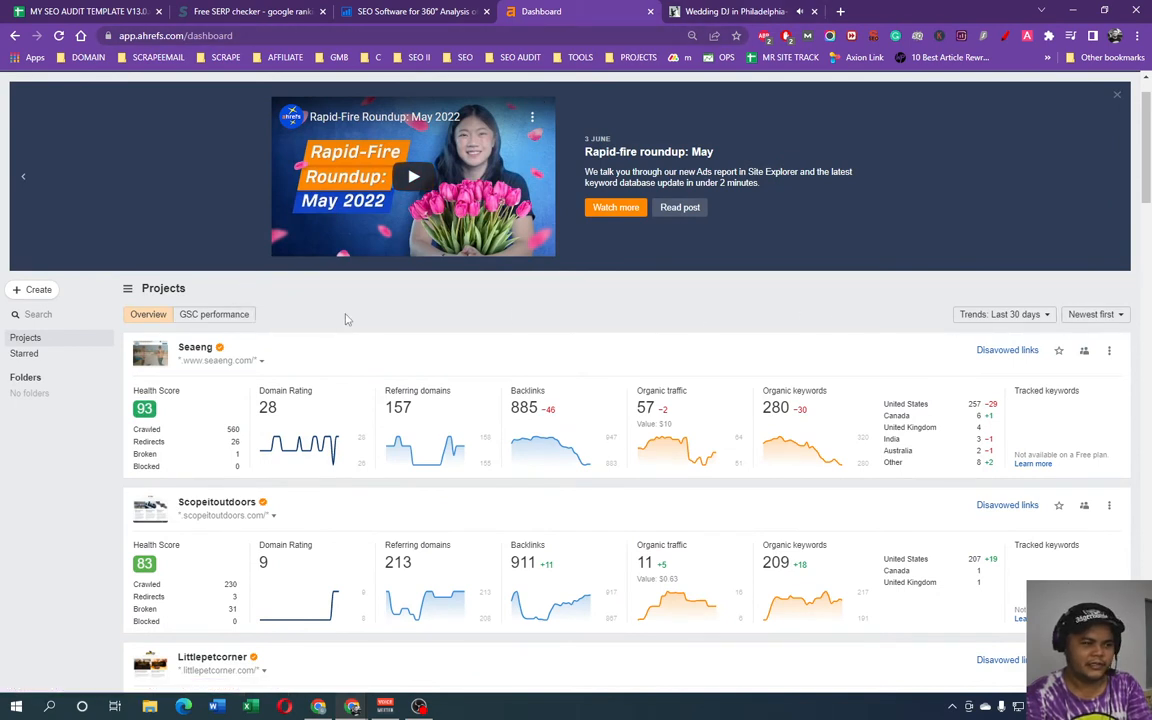
pyautogui.click(38, 289)
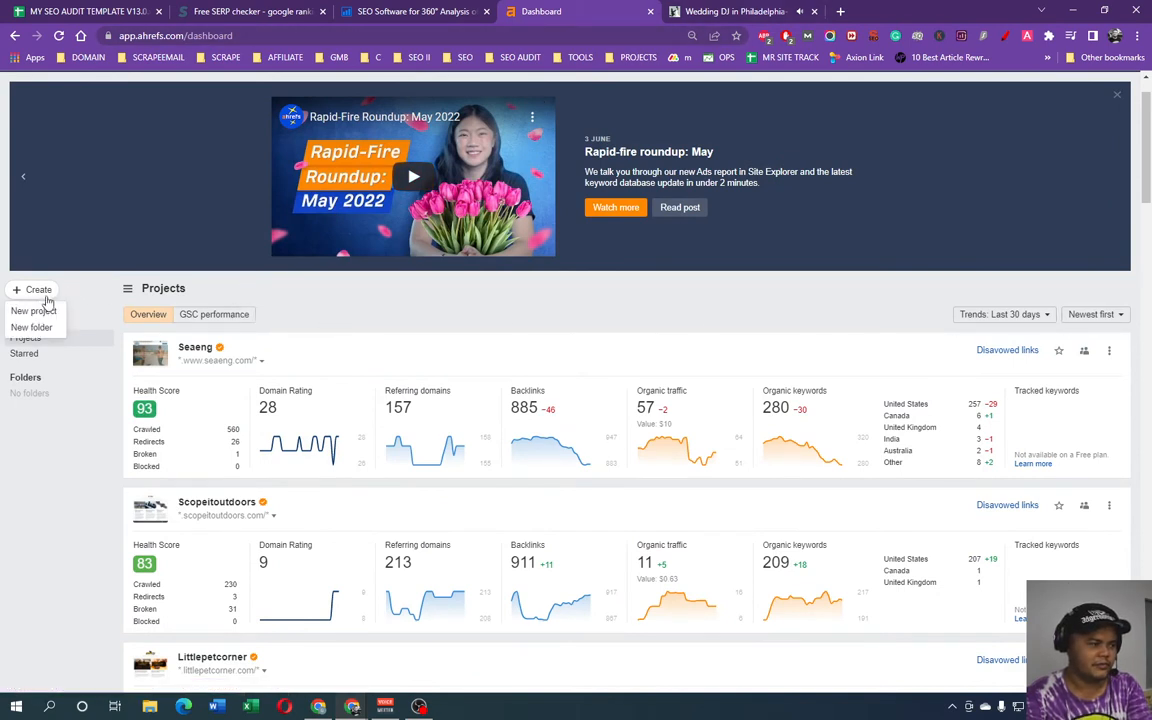
pyautogui.click(33, 310)
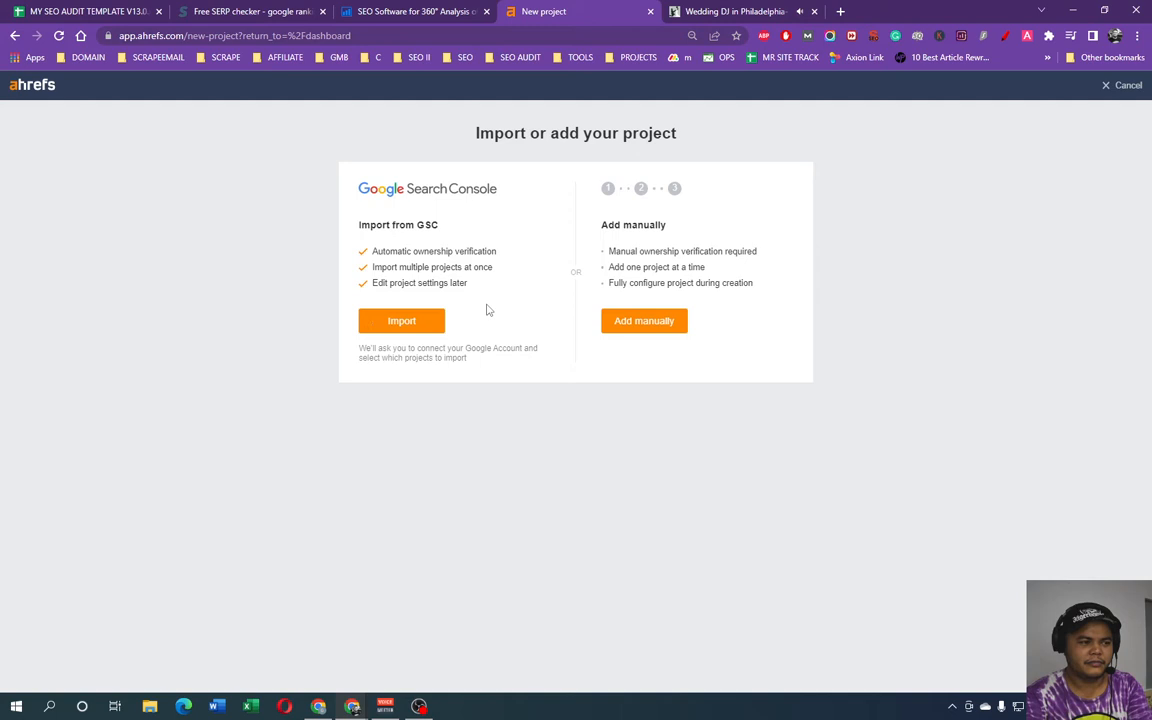
pyautogui.moveTo(401, 320)
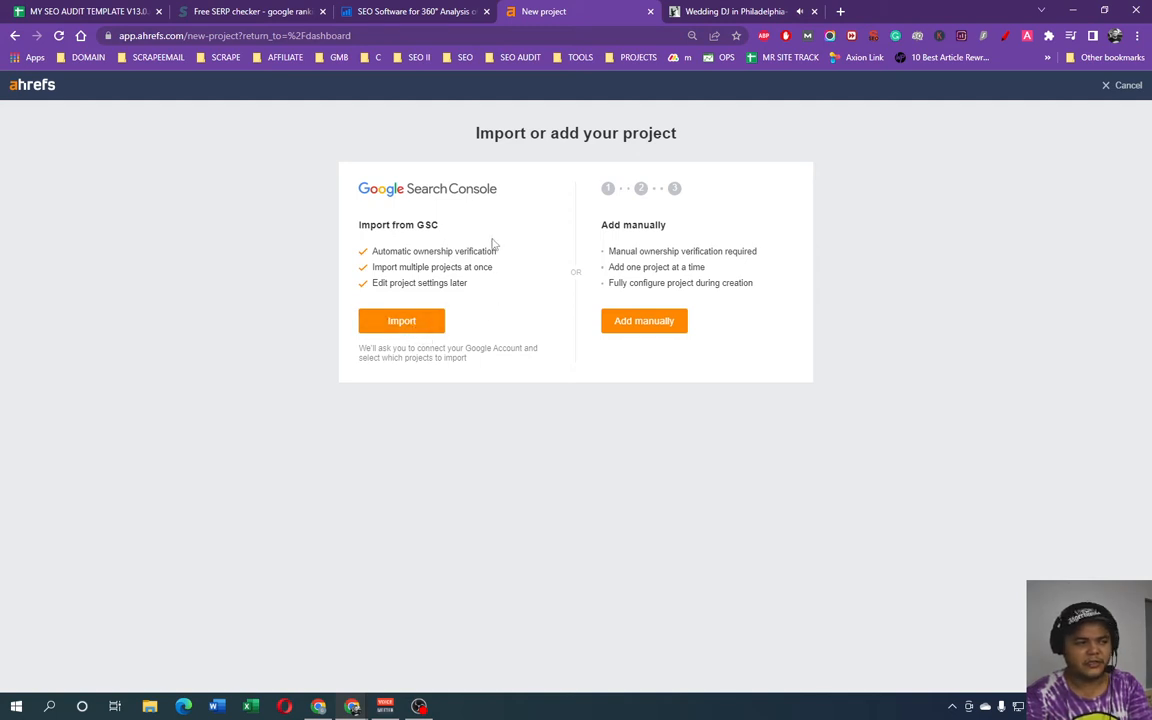
pyautogui.click(644, 320)
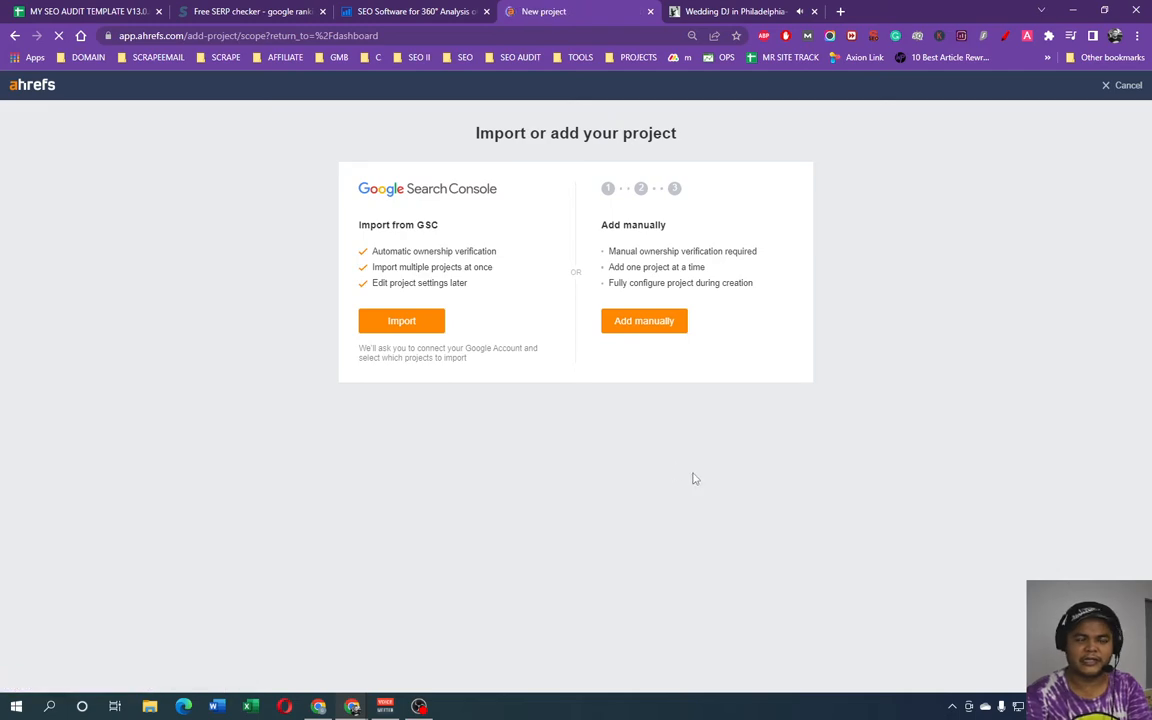
pyautogui.click(644, 320)
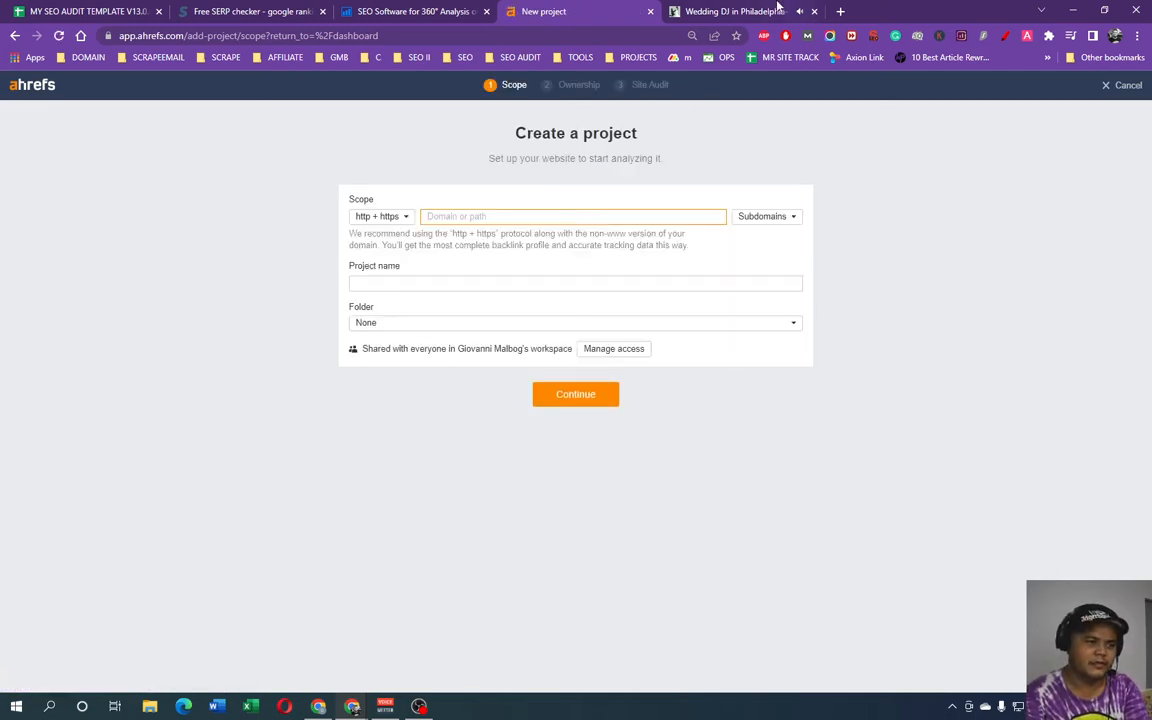
pyautogui.click(735, 11)
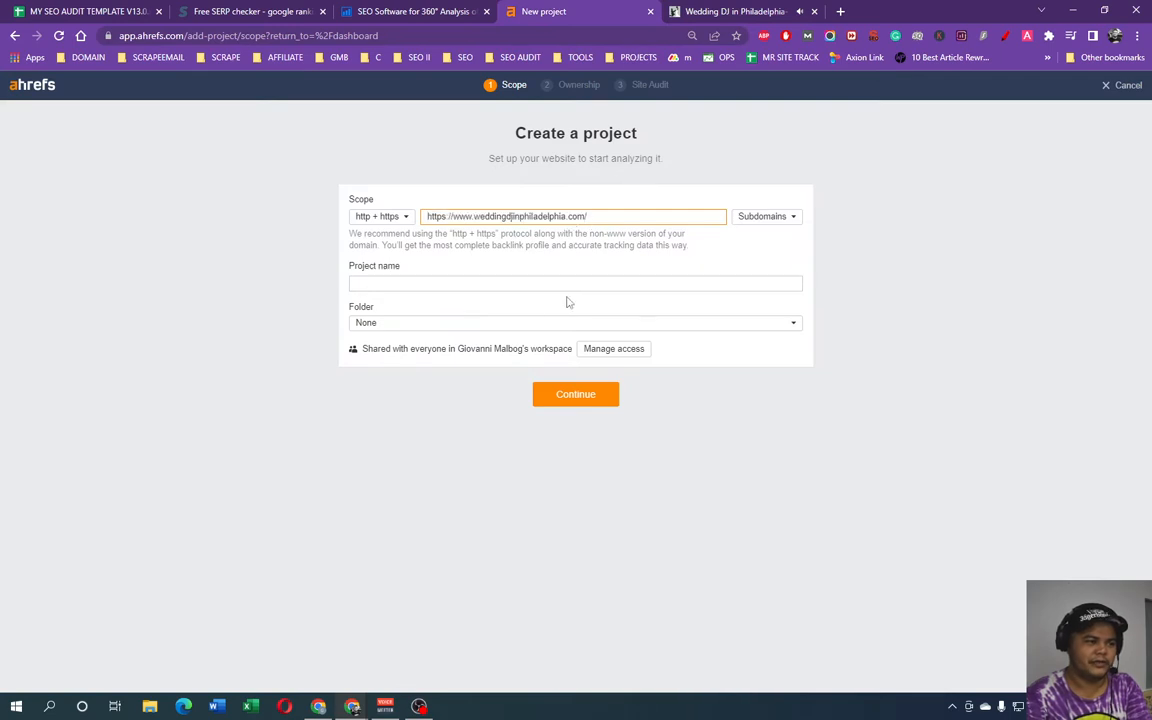
pyautogui.click(575, 393)
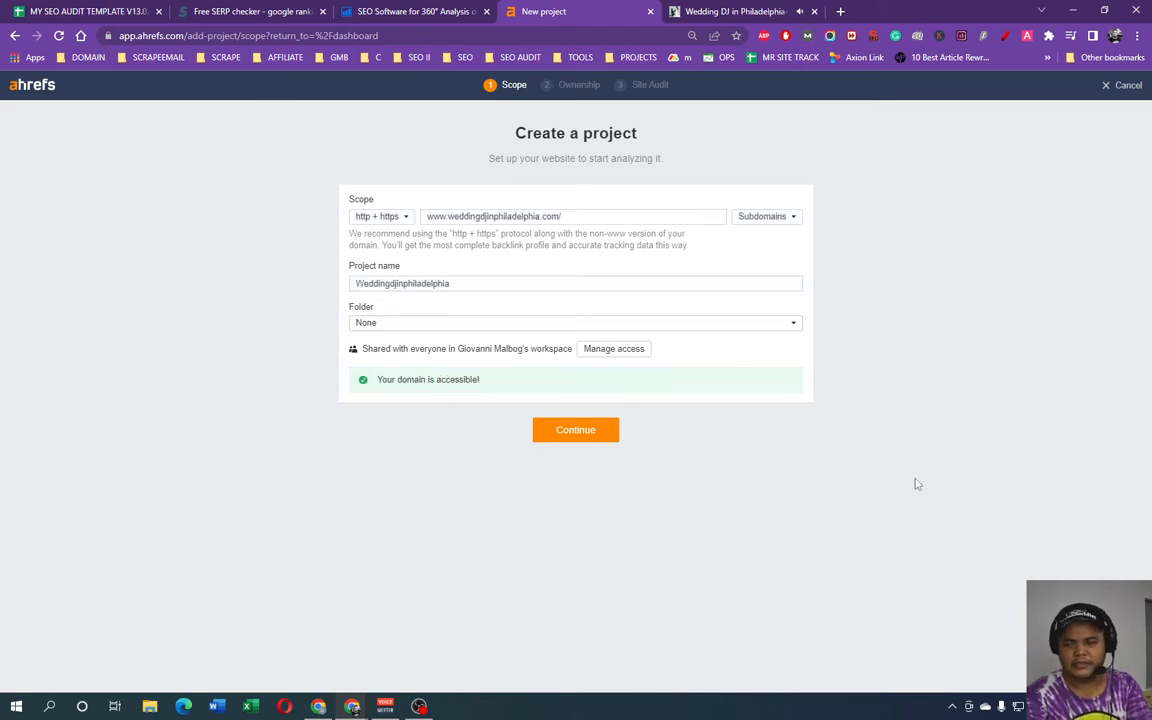
pyautogui.moveTo(504, 37)
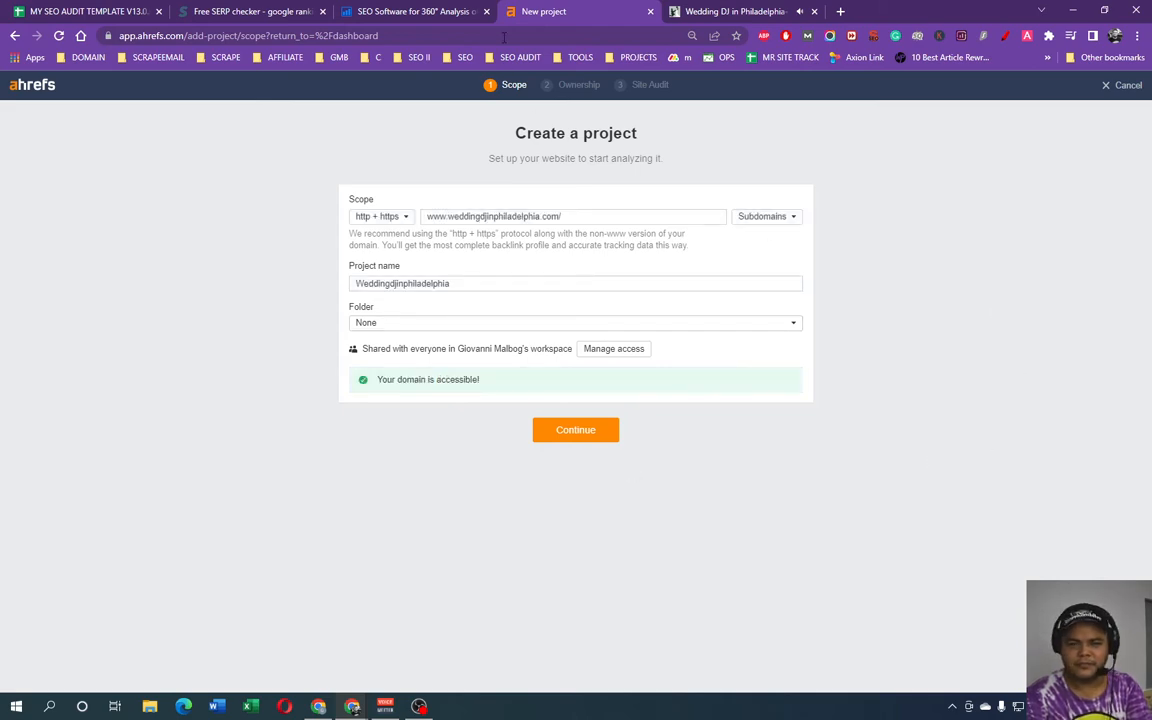
# Point out checklist cells A19 'Set Up Keyword Rank Tracking' and B19 listing Ahrefs/Serprobot/Seranking
pyautogui.click(85, 11)
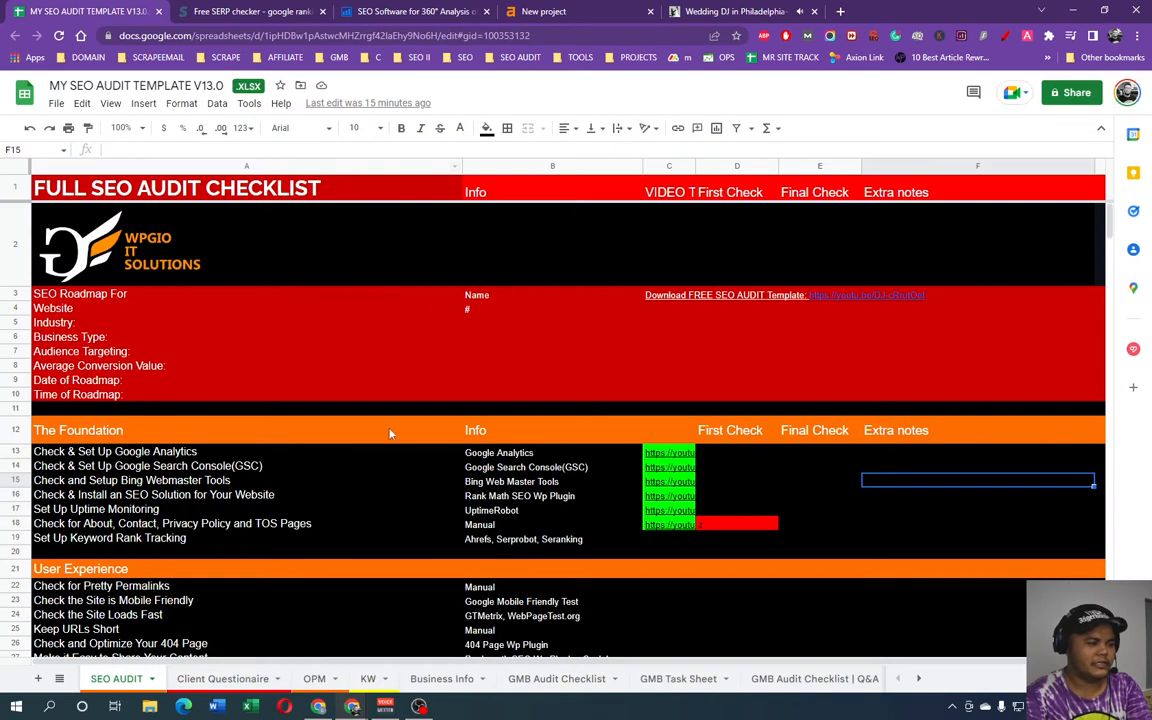
pyautogui.scroll(-3)
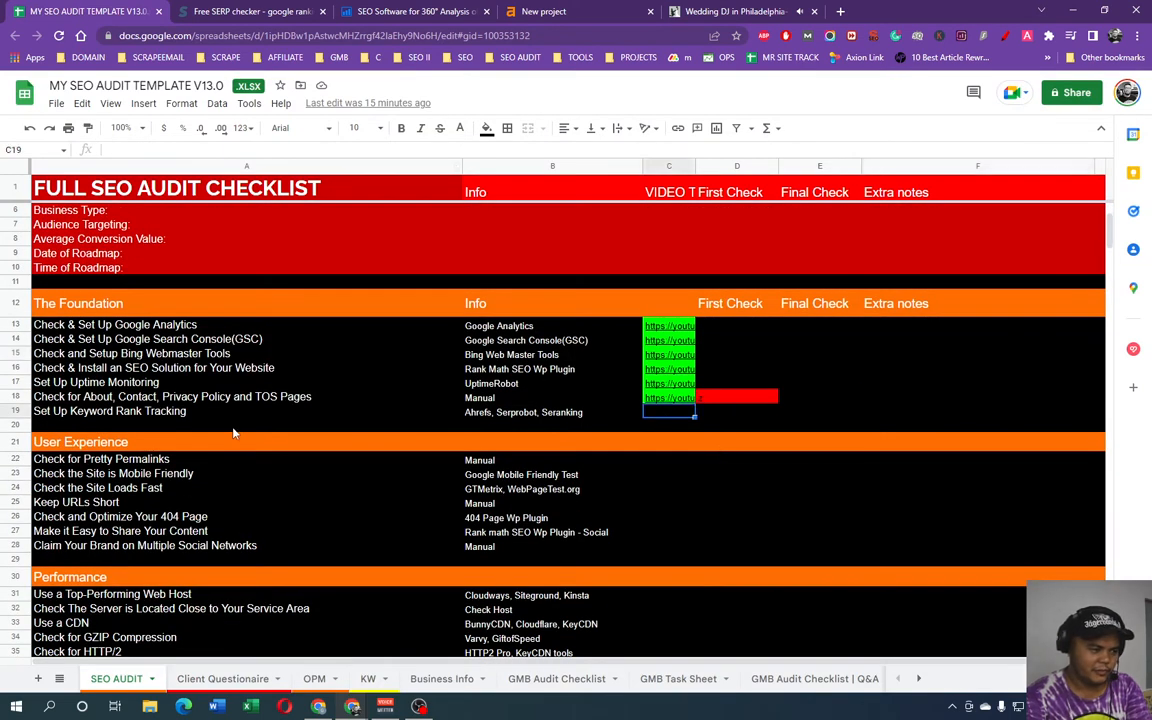
pyautogui.click(109, 411)
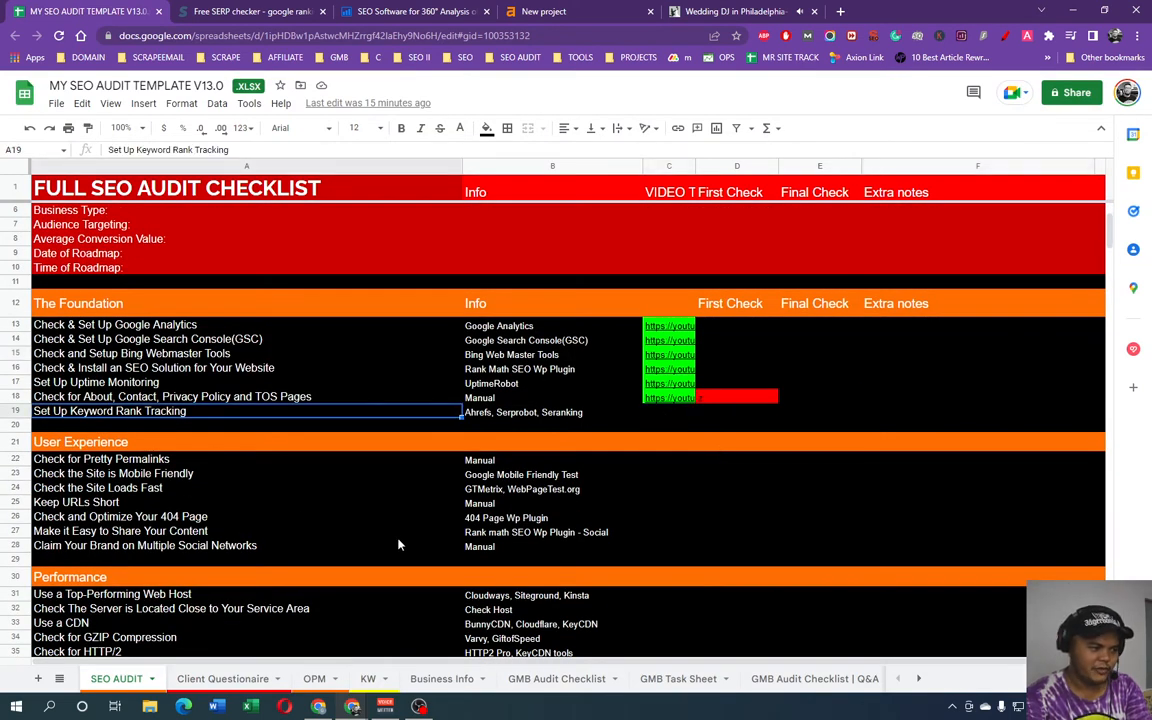
pyautogui.click(553, 412)
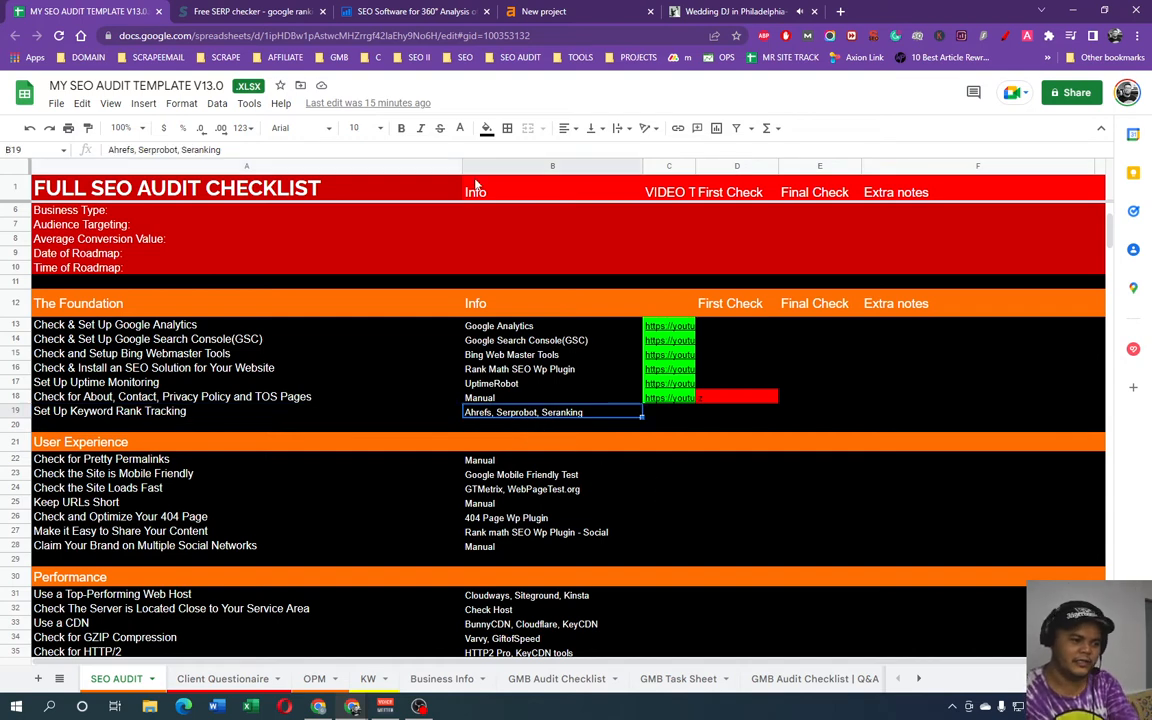
pyautogui.moveTo(252, 11)
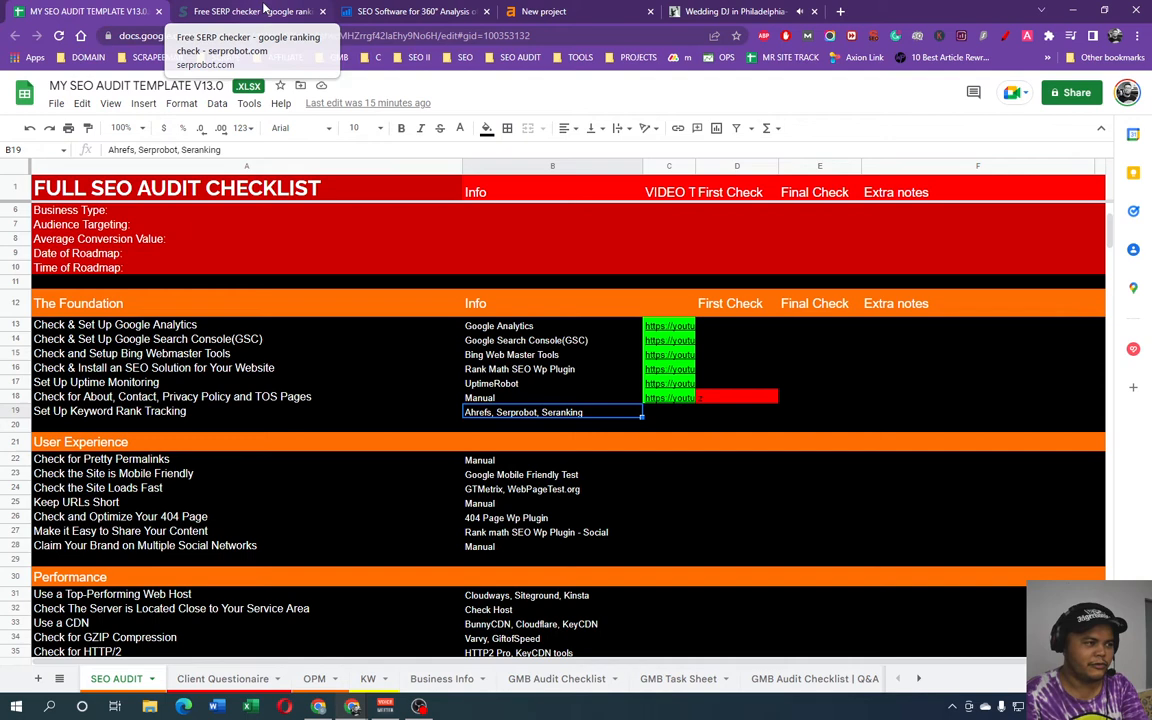
# Review SE Ranking's Features menu and the SERPROBOT homepage, then return to Ahrefs setup
pyautogui.click(410, 11)
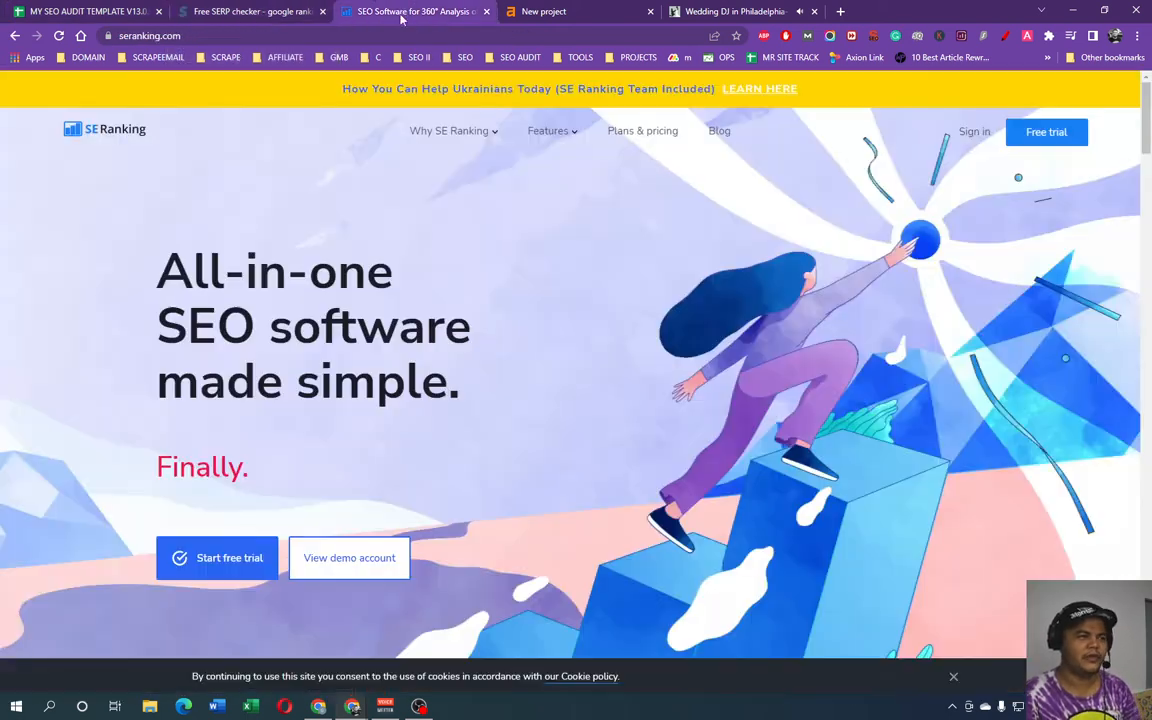
pyautogui.moveTo(795, 310)
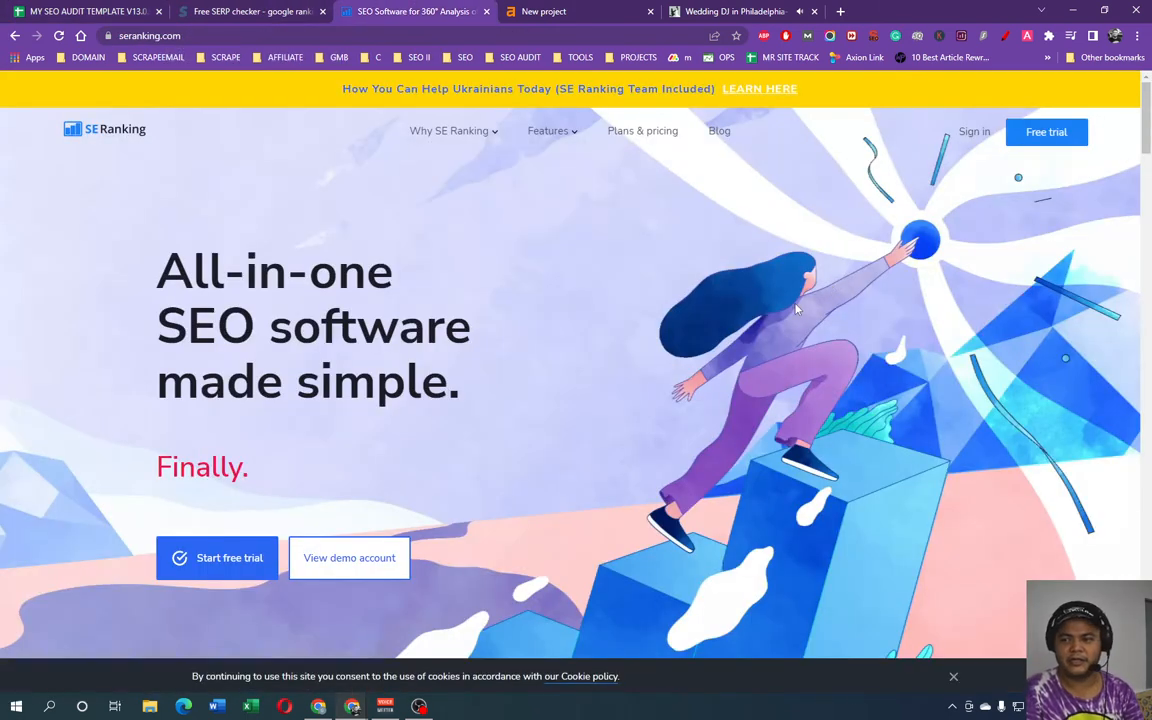
pyautogui.moveTo(713, 247)
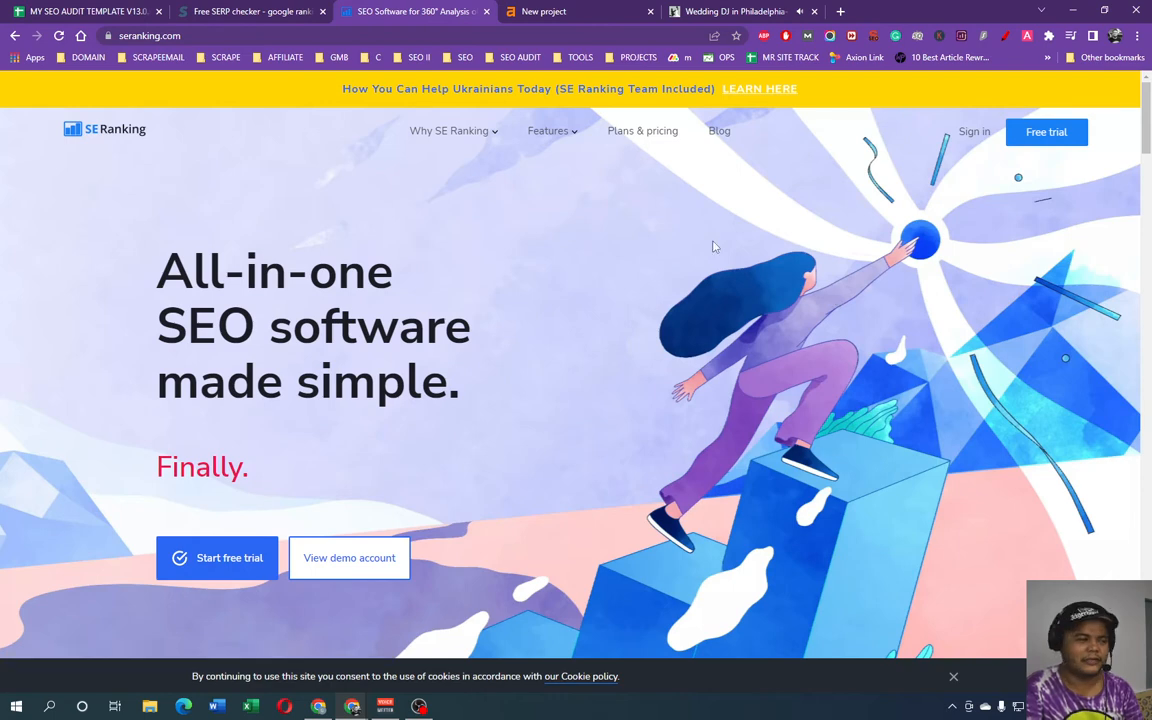
pyautogui.click(547, 131)
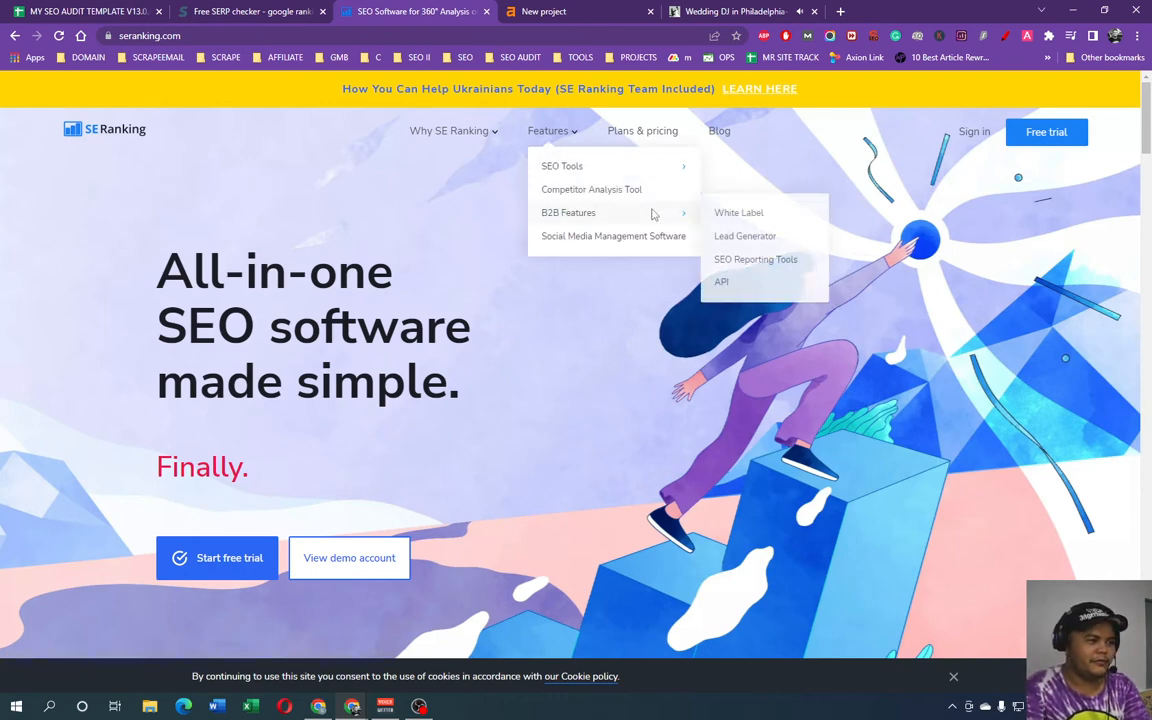
pyautogui.moveTo(575, 117)
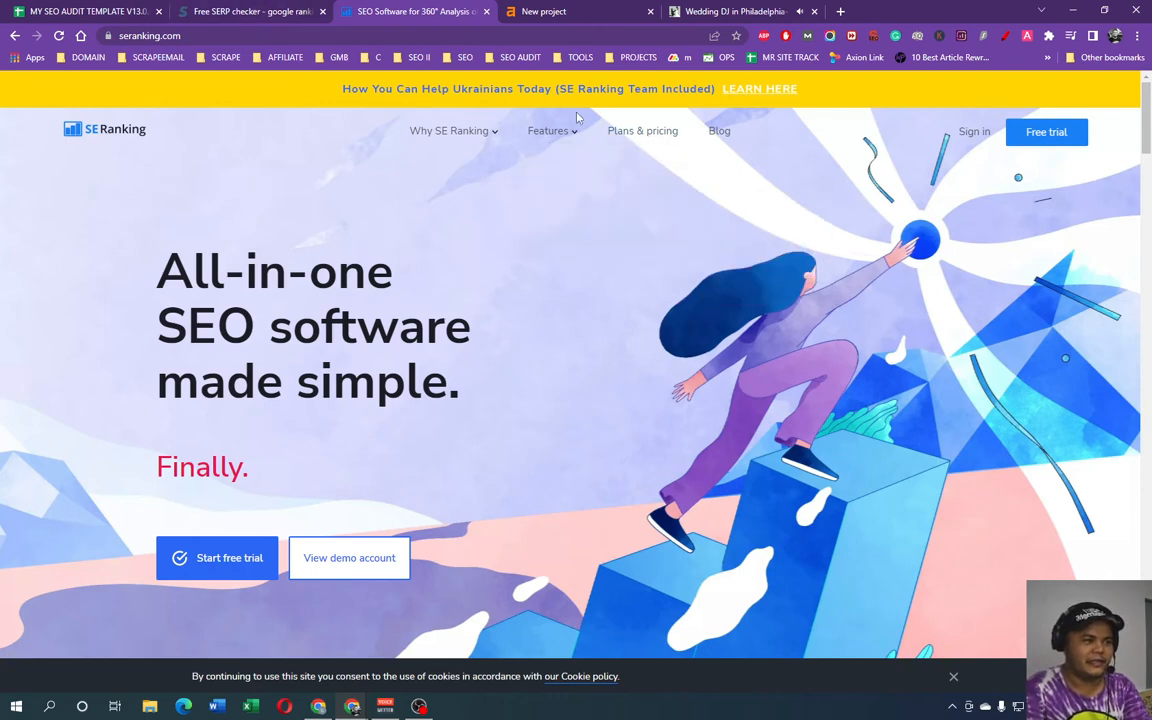
pyautogui.click(250, 11)
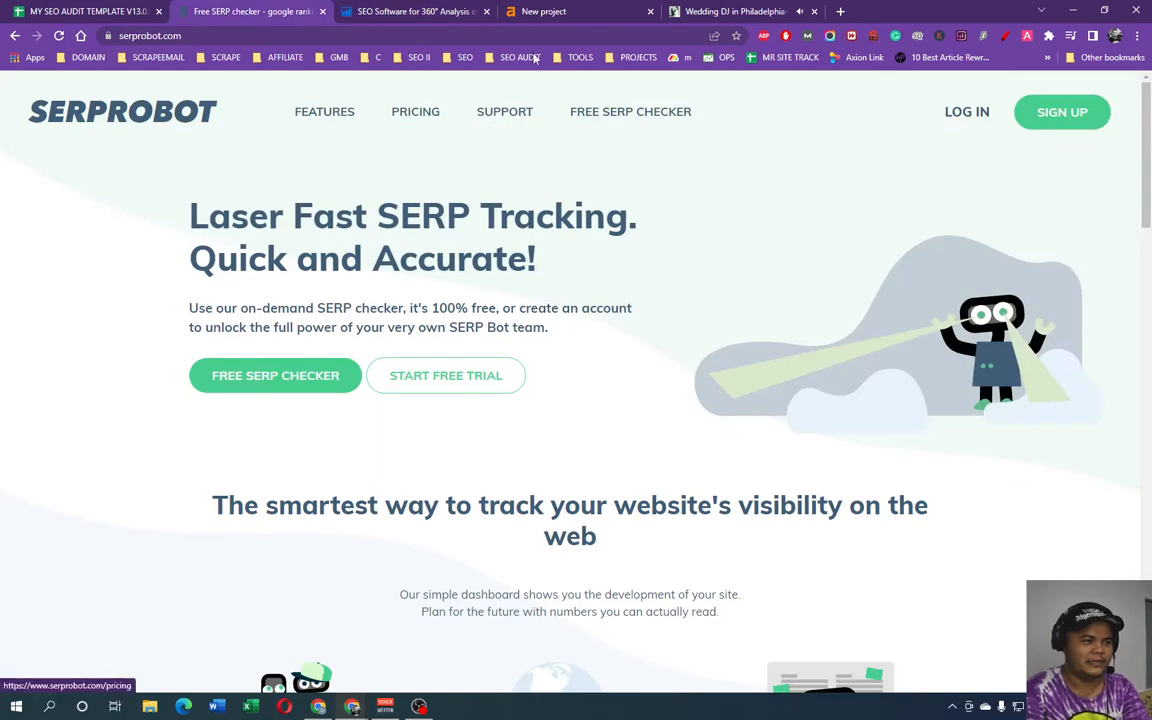
pyautogui.click(543, 11)
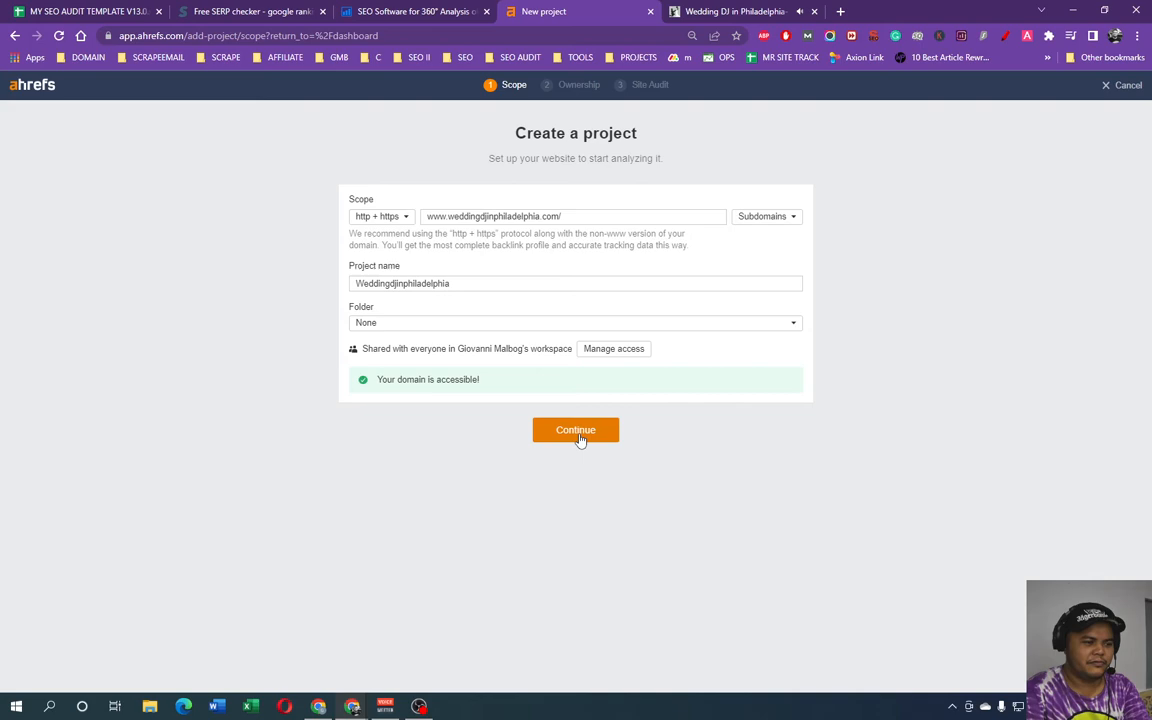
# Continue to HTML meta tag ownership verification and copy the verification meta tag
pyautogui.click(575, 429)
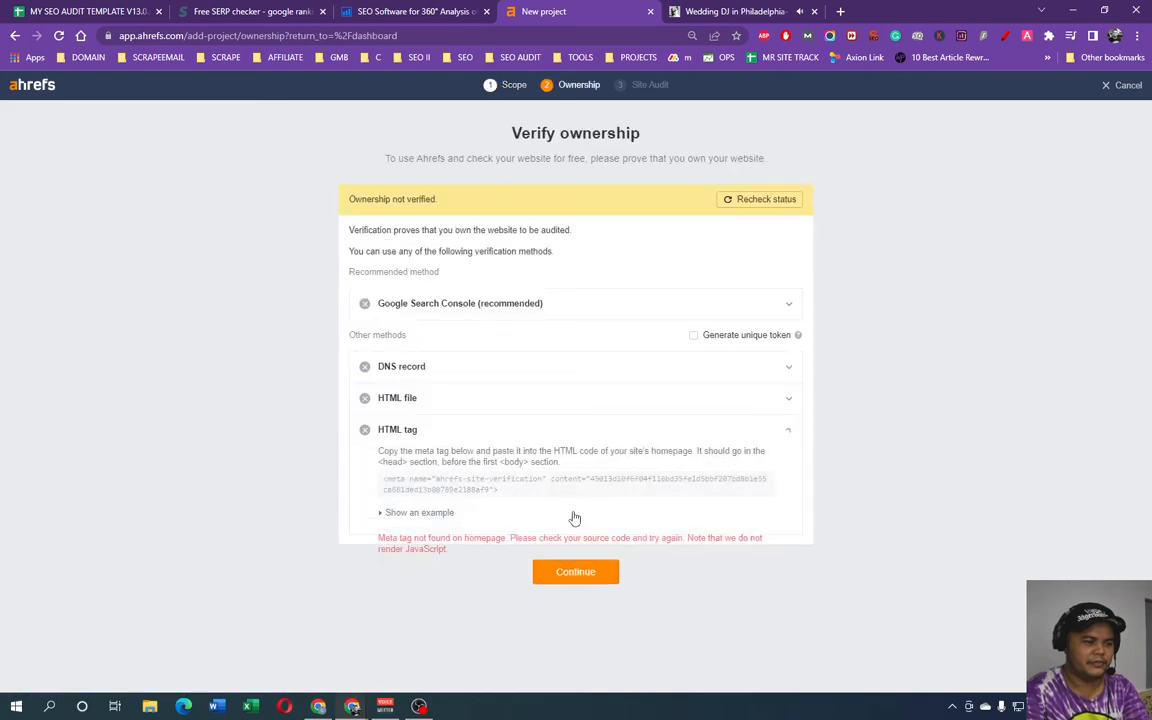
pyautogui.tripleClick(575, 483)
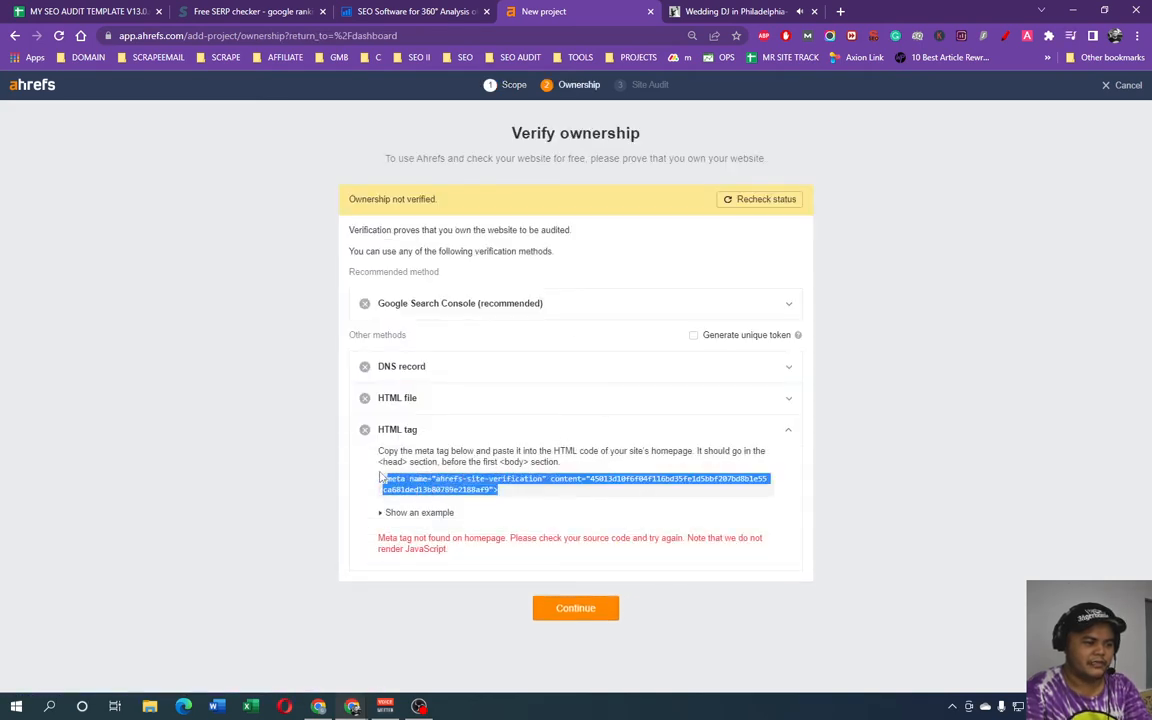
pyautogui.click(735, 11)
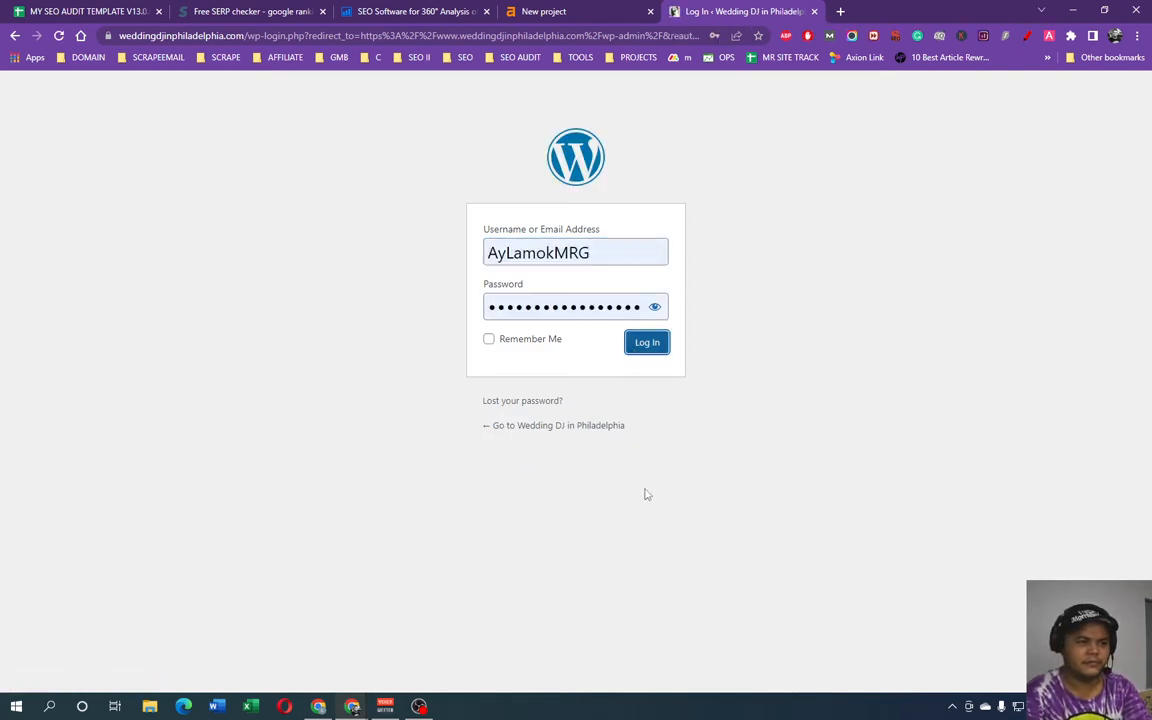
# Log into WordPress and save the ahrefs-site-verification meta tag in Header Footer Settings' Header
pyautogui.click(646, 342)
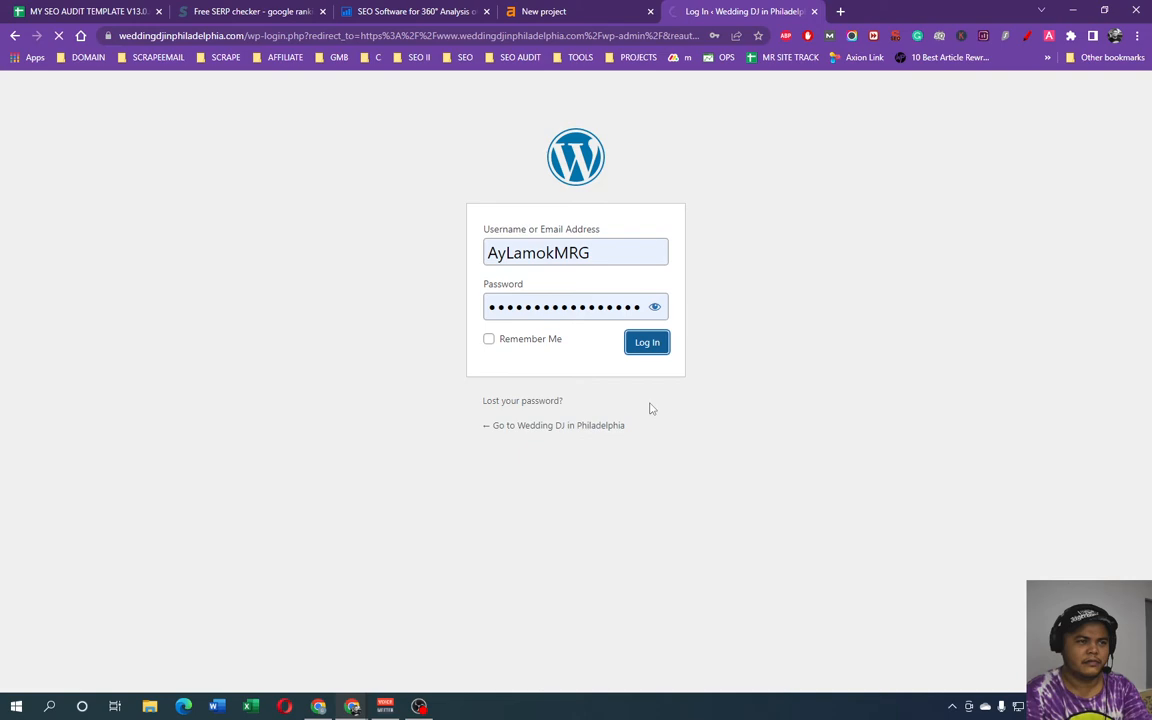
pyautogui.click(646, 342)
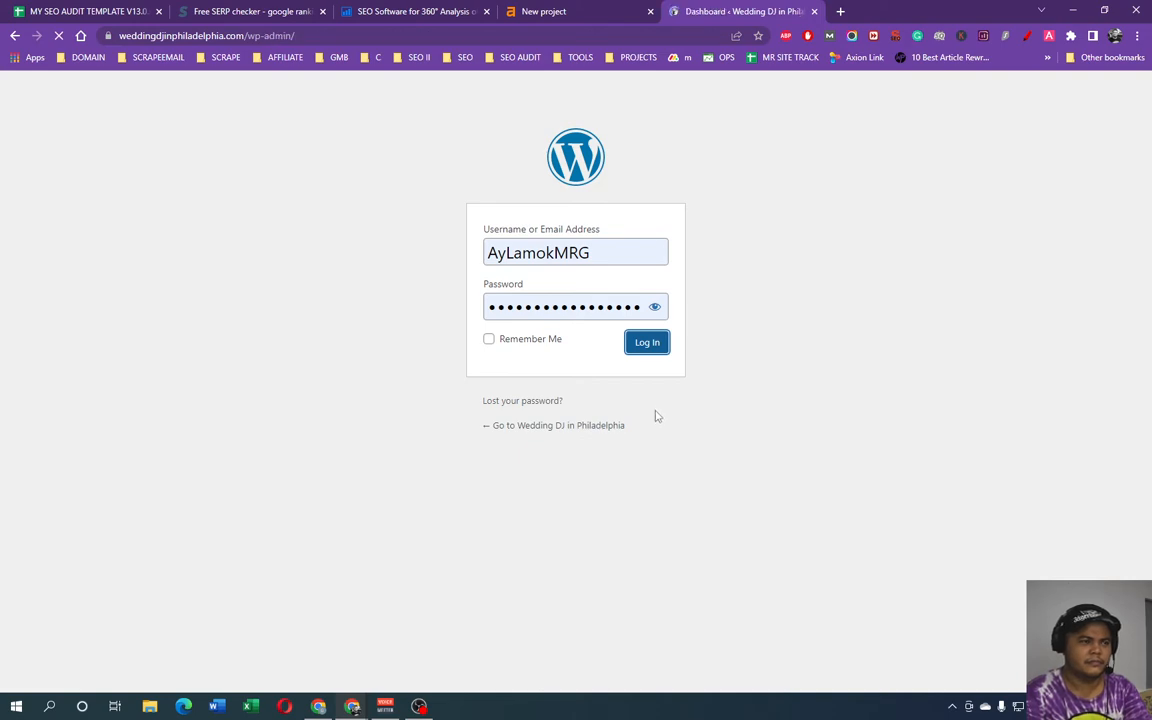
pyautogui.click(646, 342)
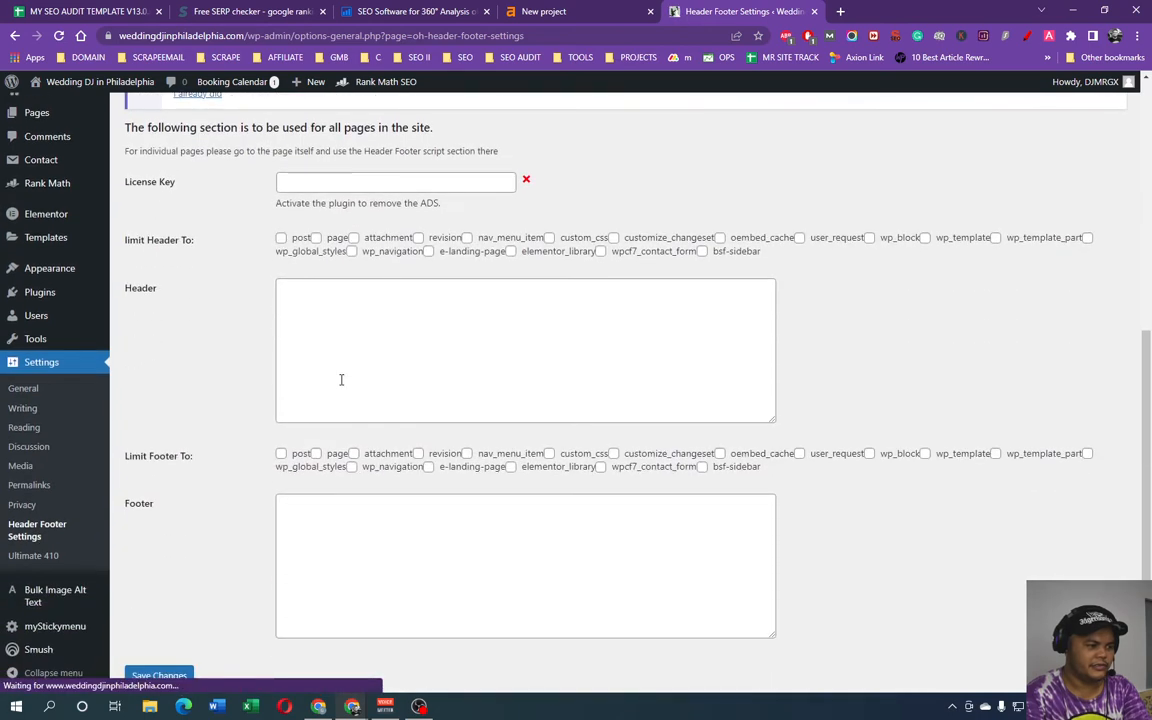
pyautogui.write('<meta name="ahrefs-site-verification" content="45013d10f6f04f116bd35fe1d5bbf207bd8b1e55ca681ded13b80789e2188af9">')
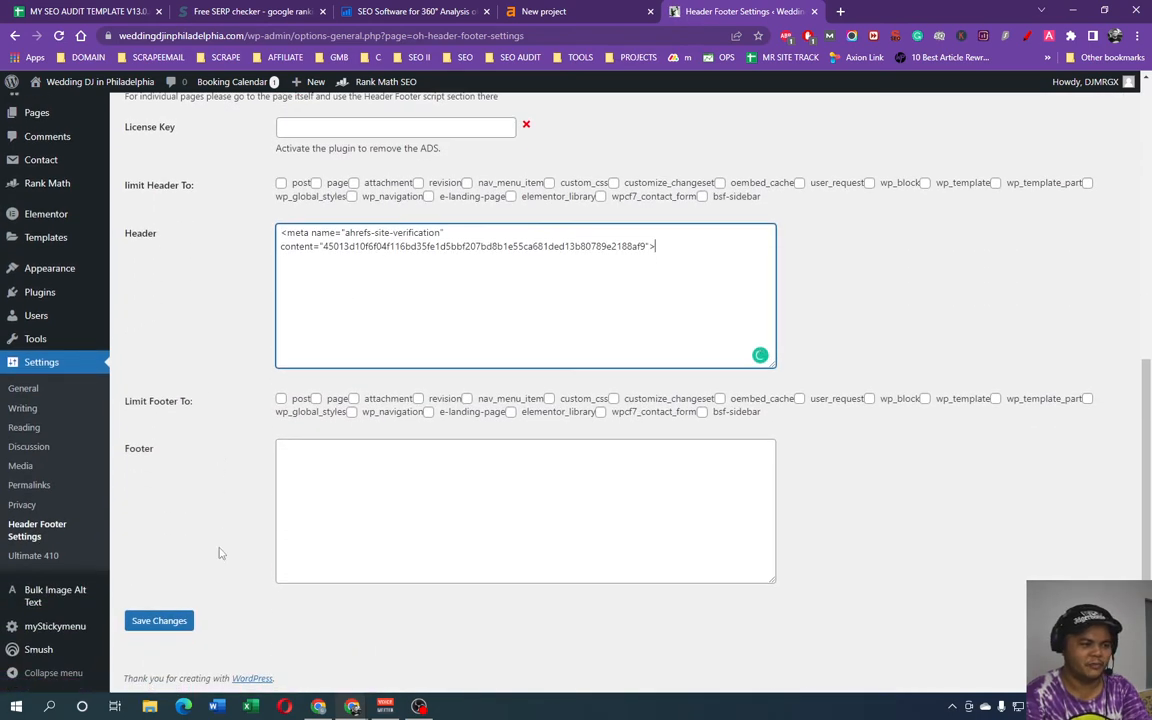
pyautogui.click(159, 620)
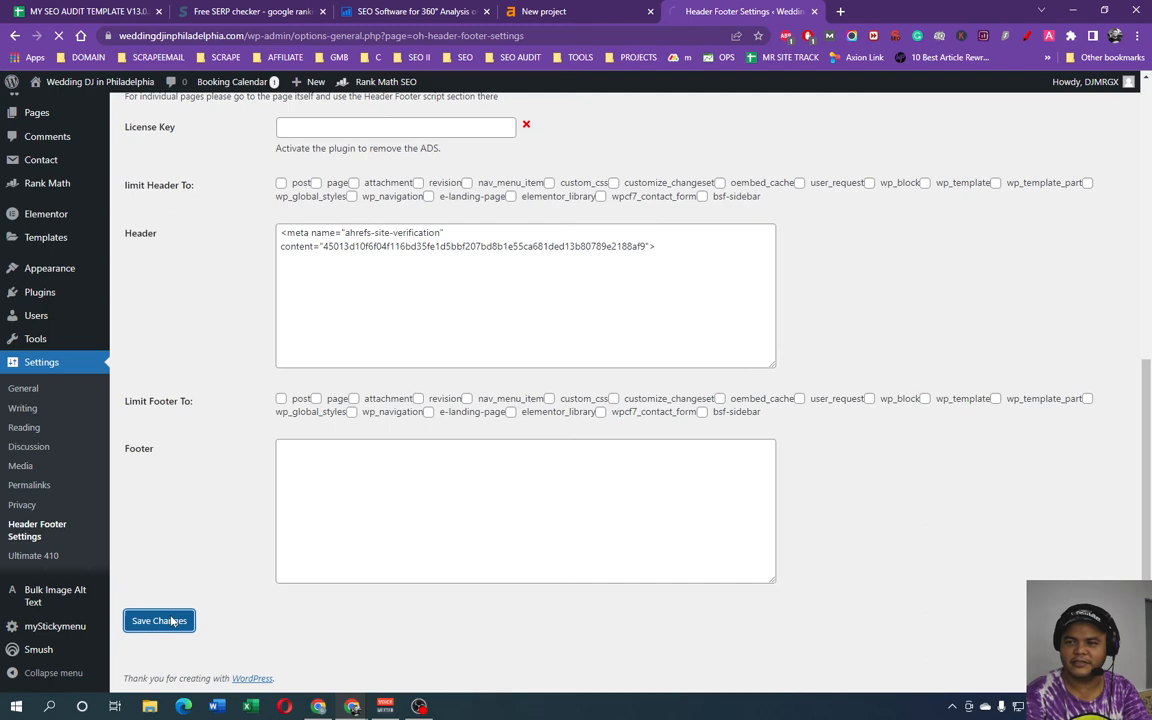
pyautogui.click(159, 620)
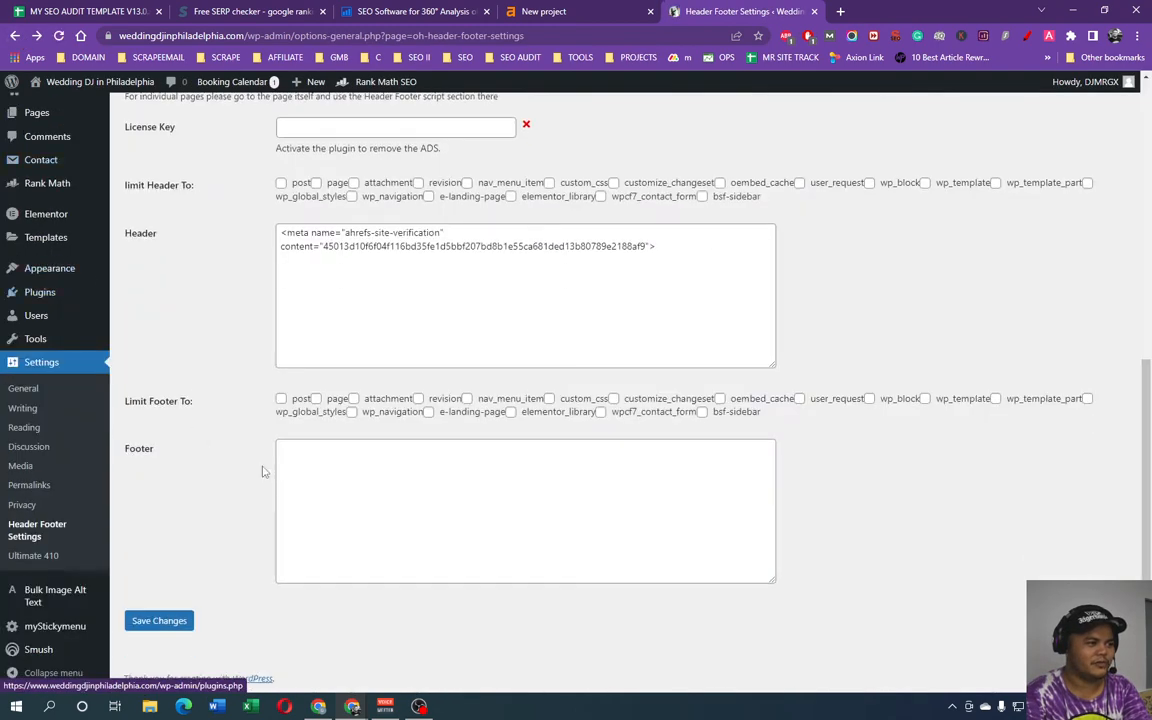
pyautogui.scroll(3)
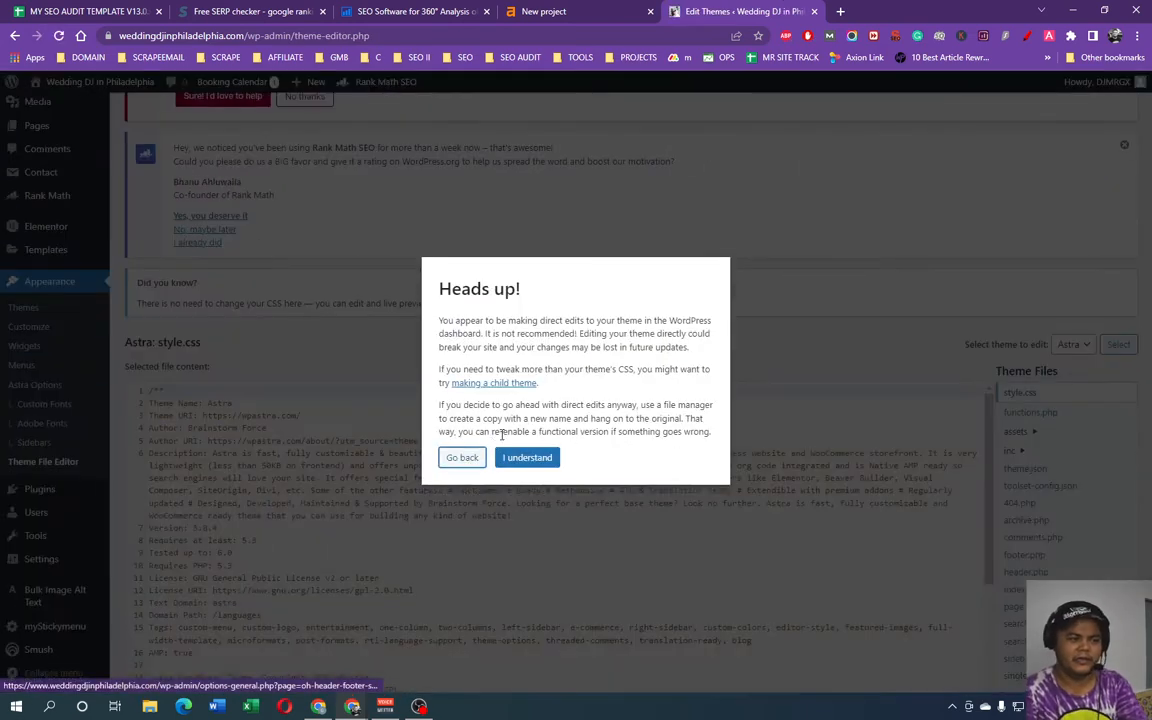
# Open Astra's header.php and paste the verification meta tag after line 27
pyautogui.click(527, 457)
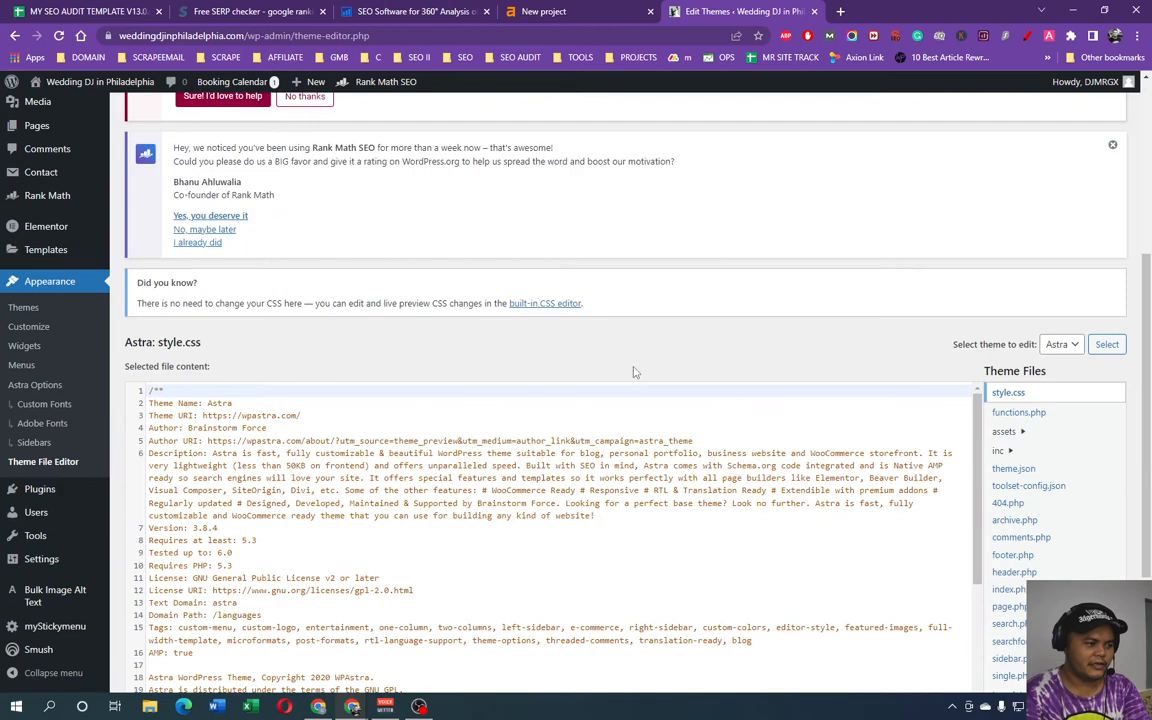
pyautogui.moveTo(871, 351)
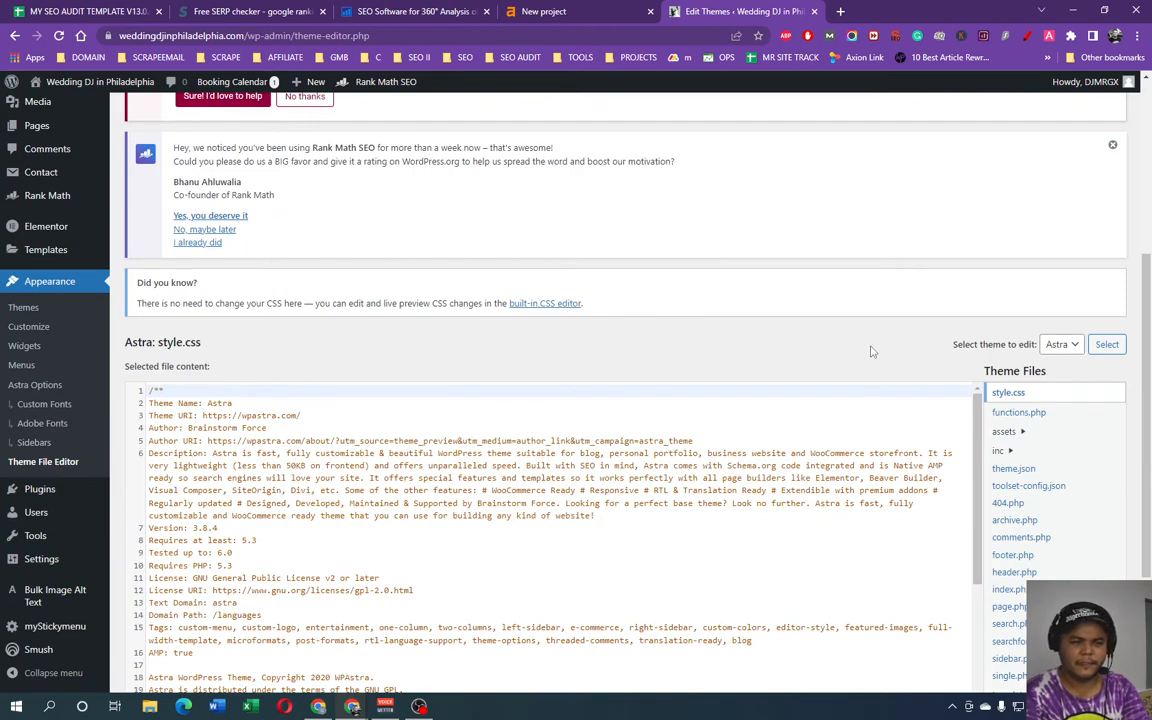
pyautogui.moveTo(901, 351)
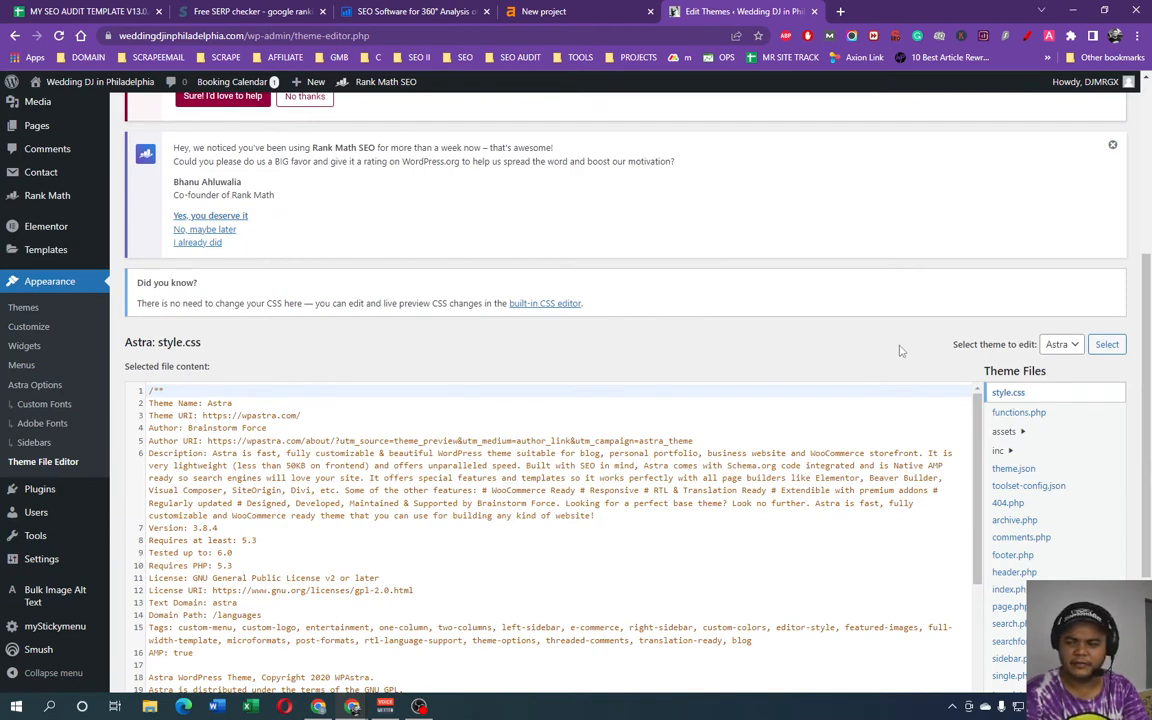
pyautogui.scroll(-3)
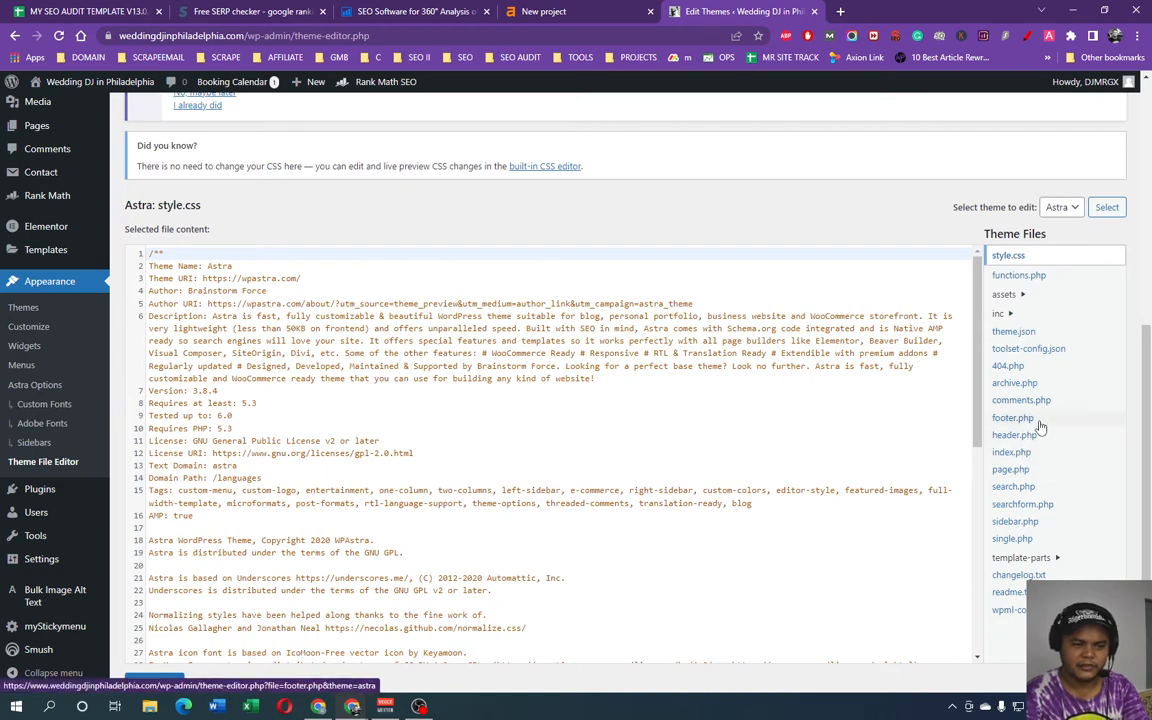
pyautogui.click(1014, 434)
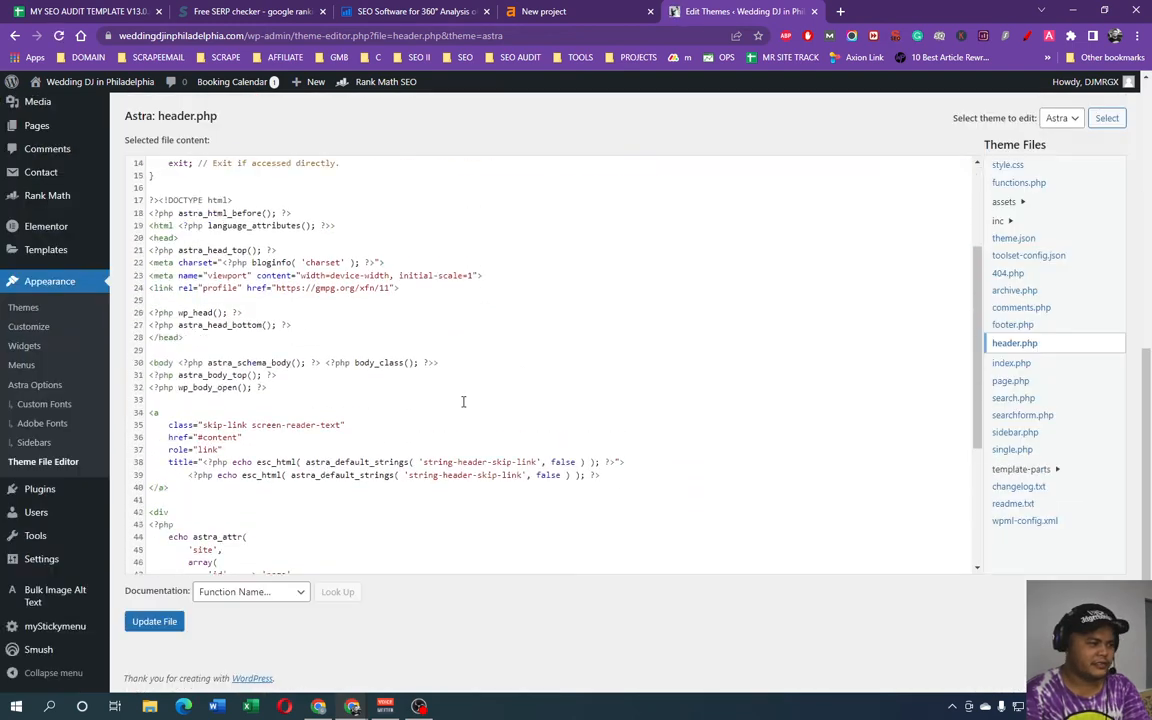
pyautogui.scroll(3)
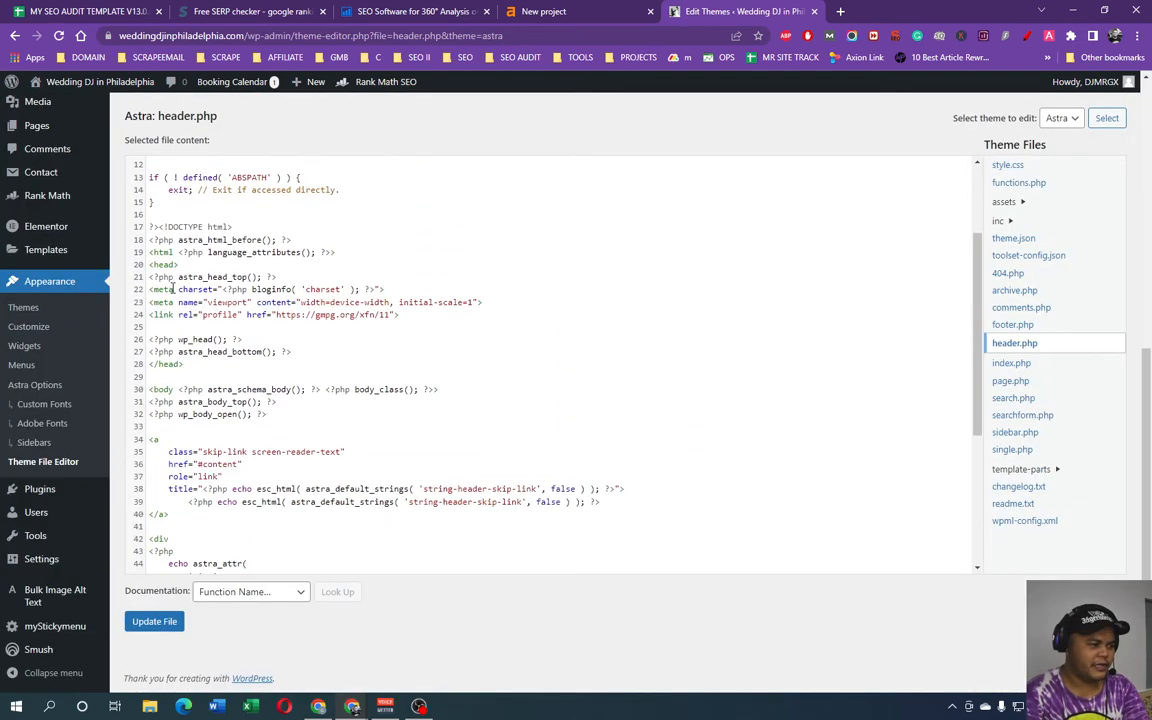
pyautogui.click(293, 351)
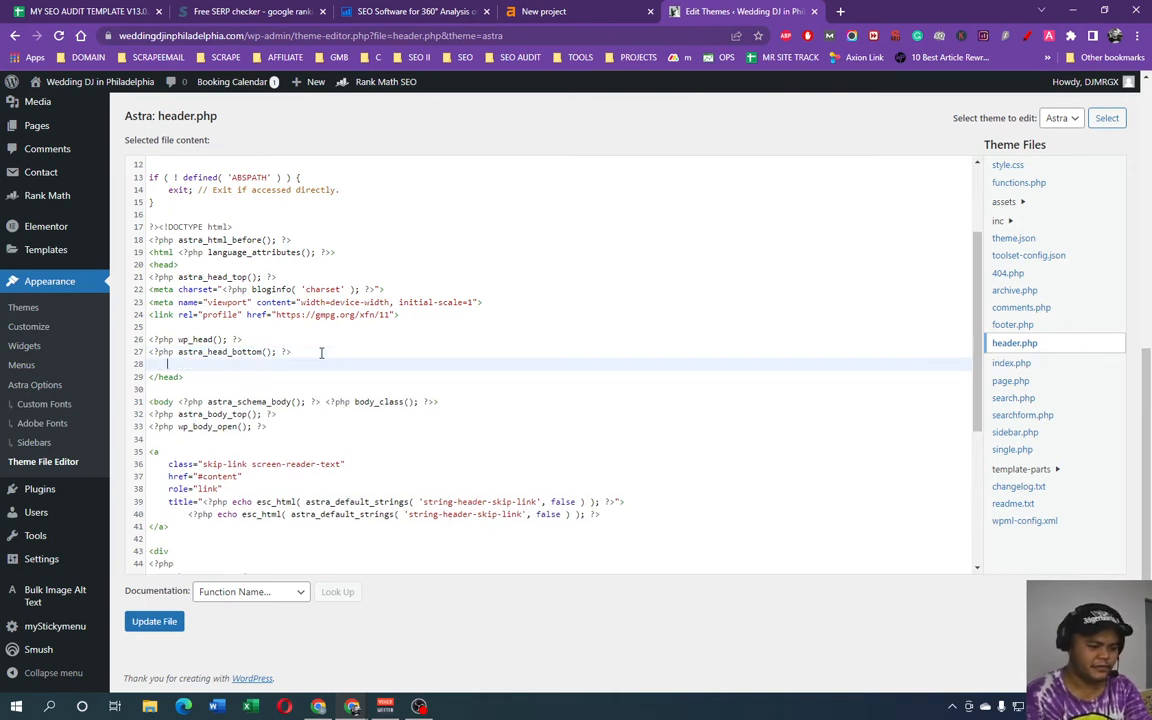
pyautogui.write('<meta name="ahrefs-site-verification" content="45013d10f6f04f116bd35fe1d5bbf207bd8b1e55ca681ded13b80789e2188af9">')
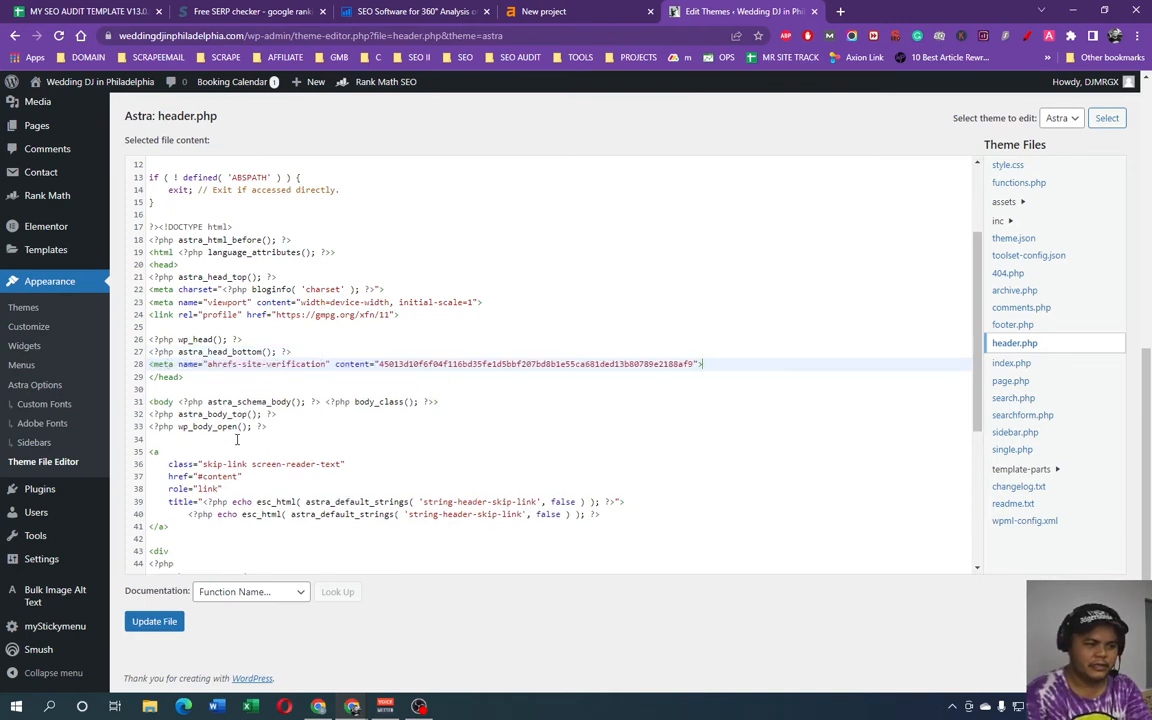
# Try saving header.php with Update File, retrying after WordPress returns an error
pyautogui.click(154, 621)
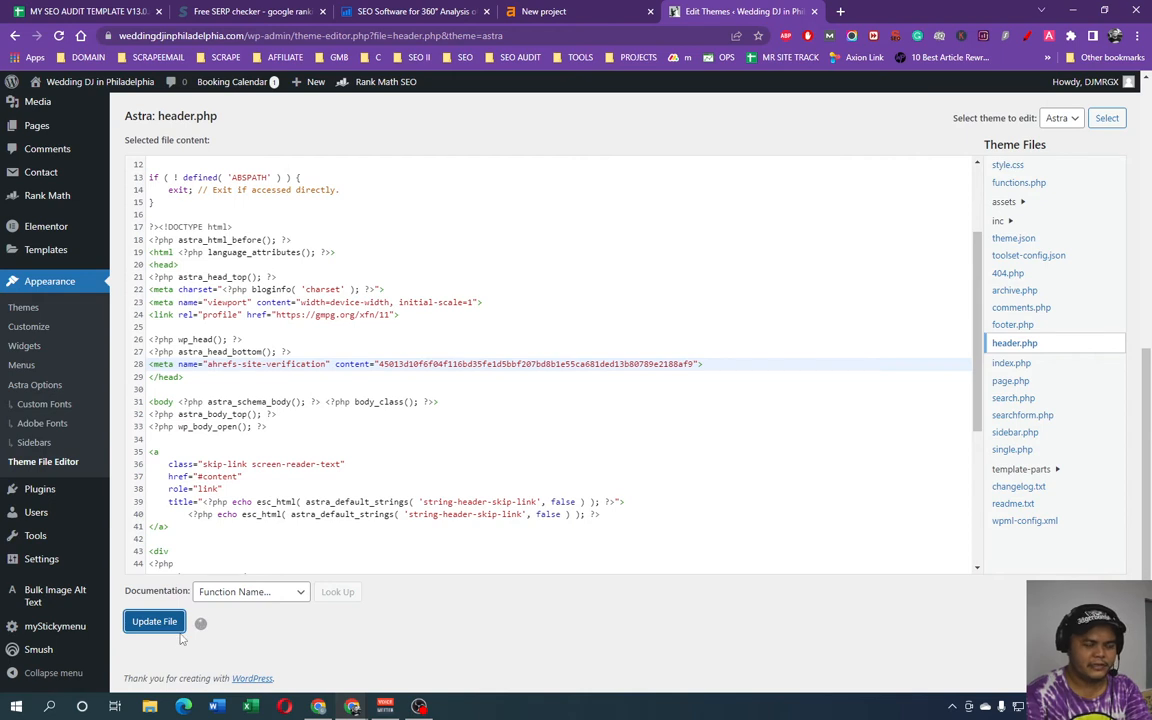
pyautogui.click(154, 621)
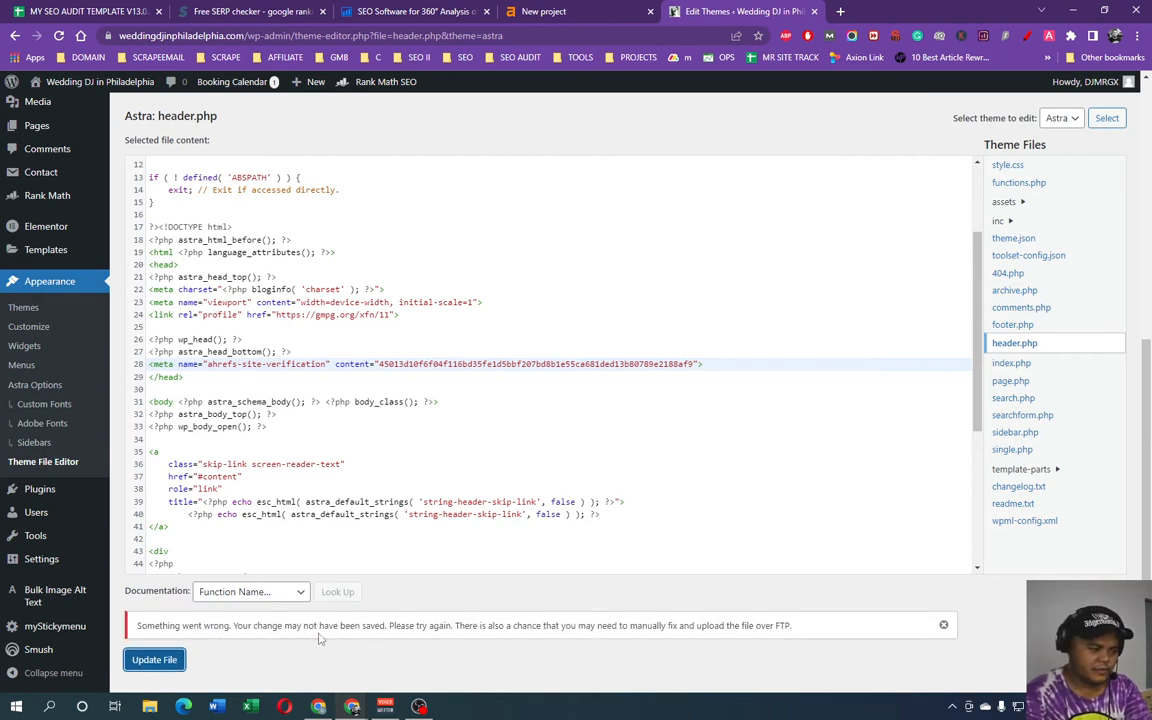
pyautogui.moveTo(389, 647)
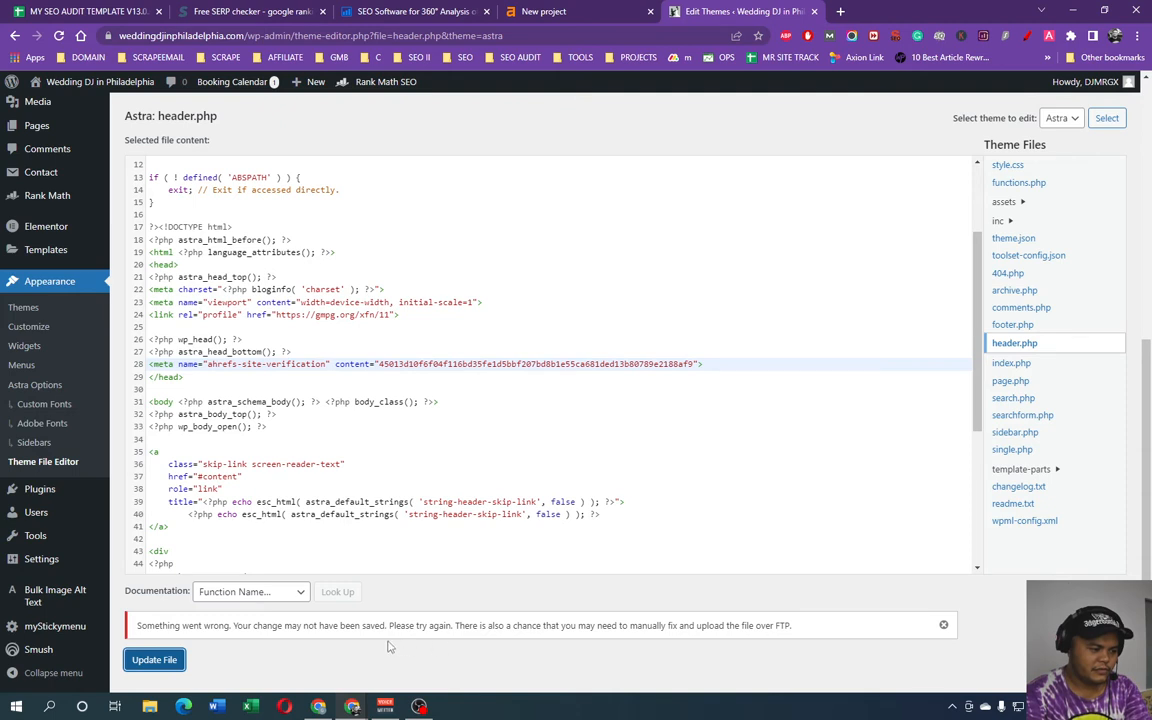
pyautogui.click(154, 621)
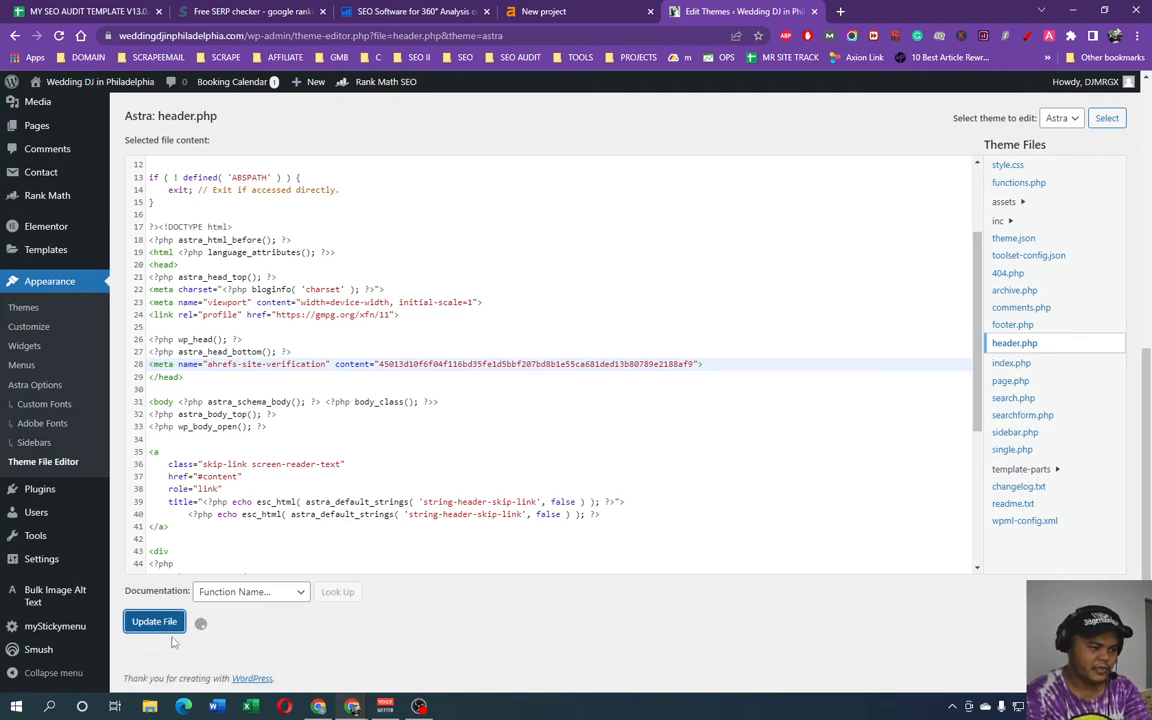
pyautogui.click(154, 621)
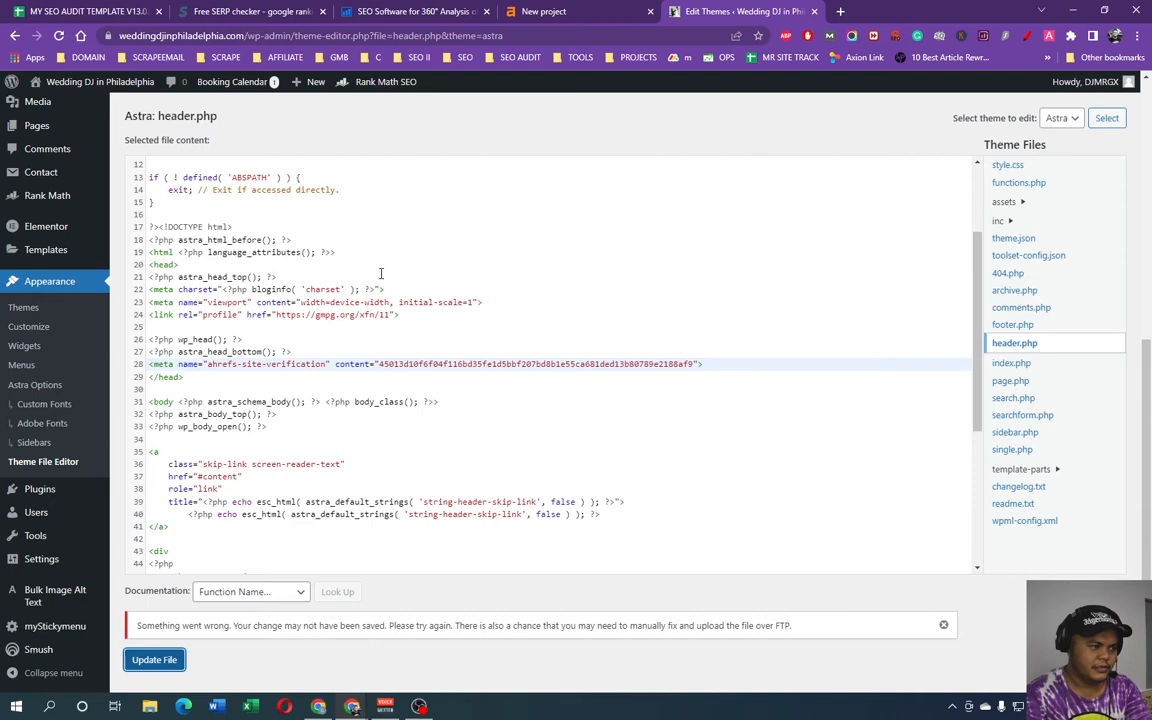
pyautogui.scroll(3)
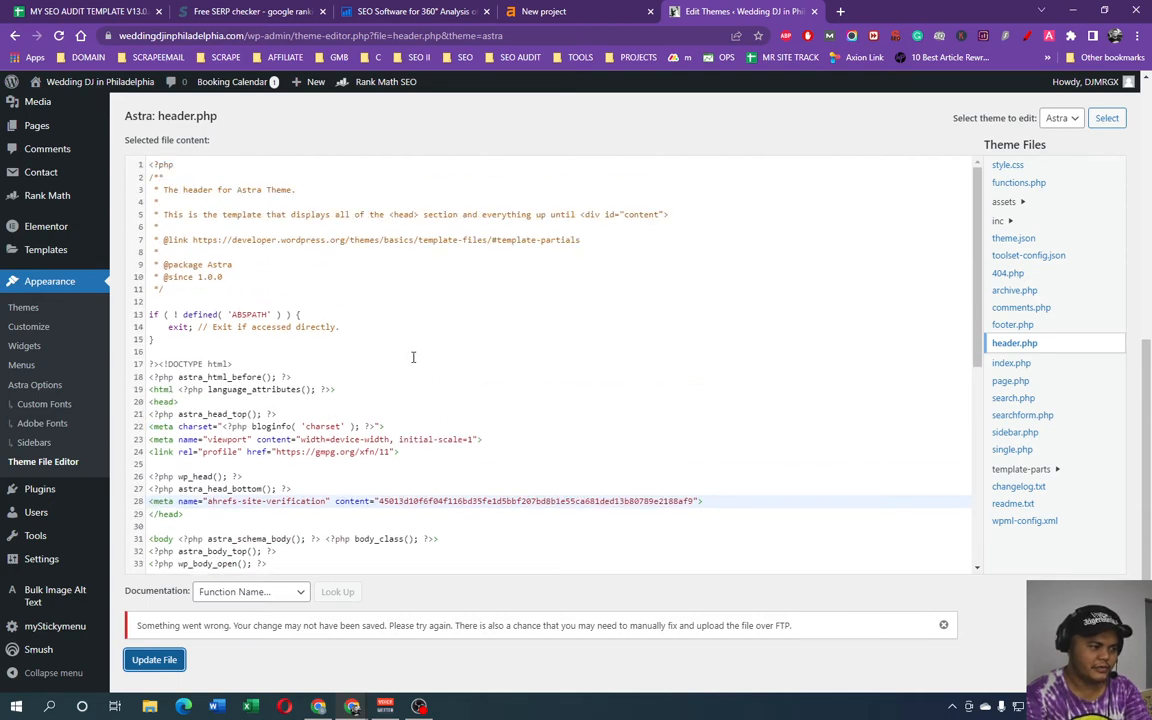
pyautogui.scroll(3)
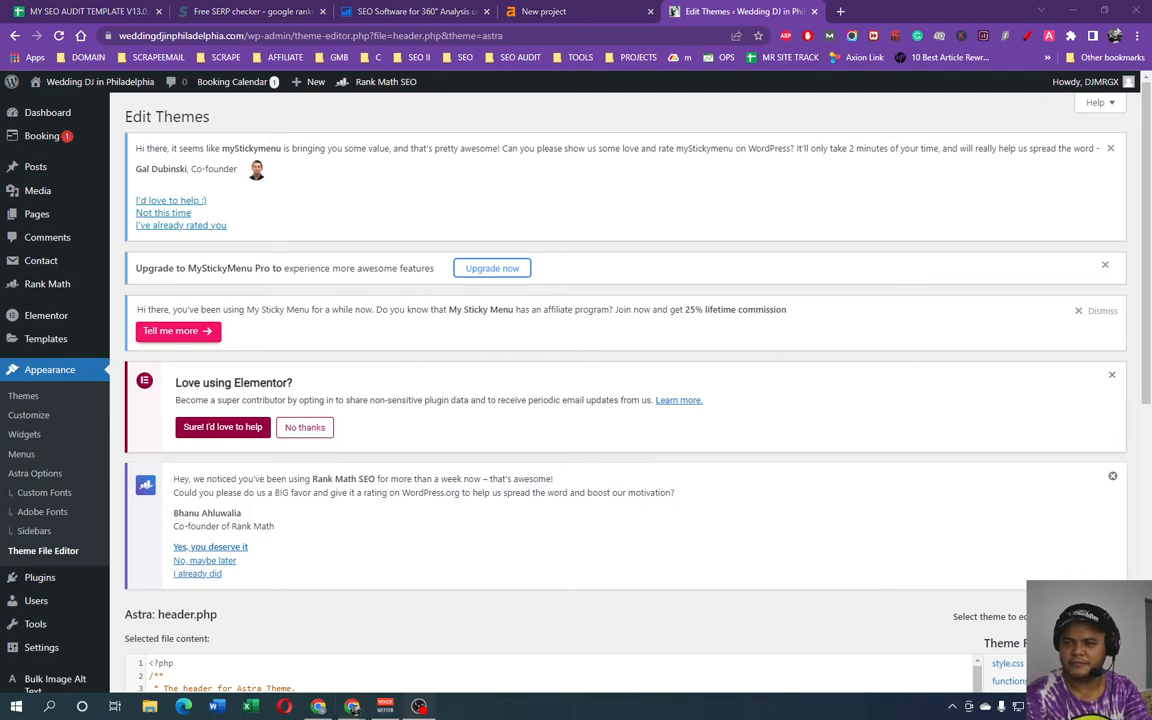
# Scroll to line 28 of header.php and double-click the pasted verification tag to check it
pyautogui.scroll(-3)
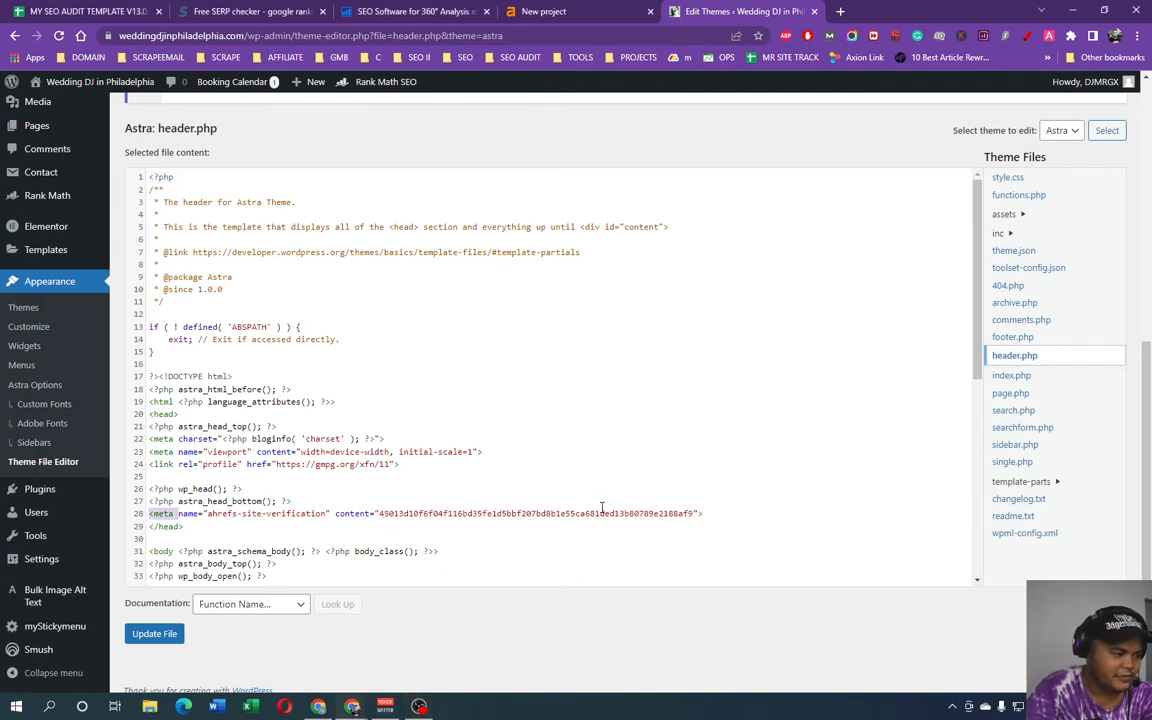
pyautogui.doubleClick(256, 513)
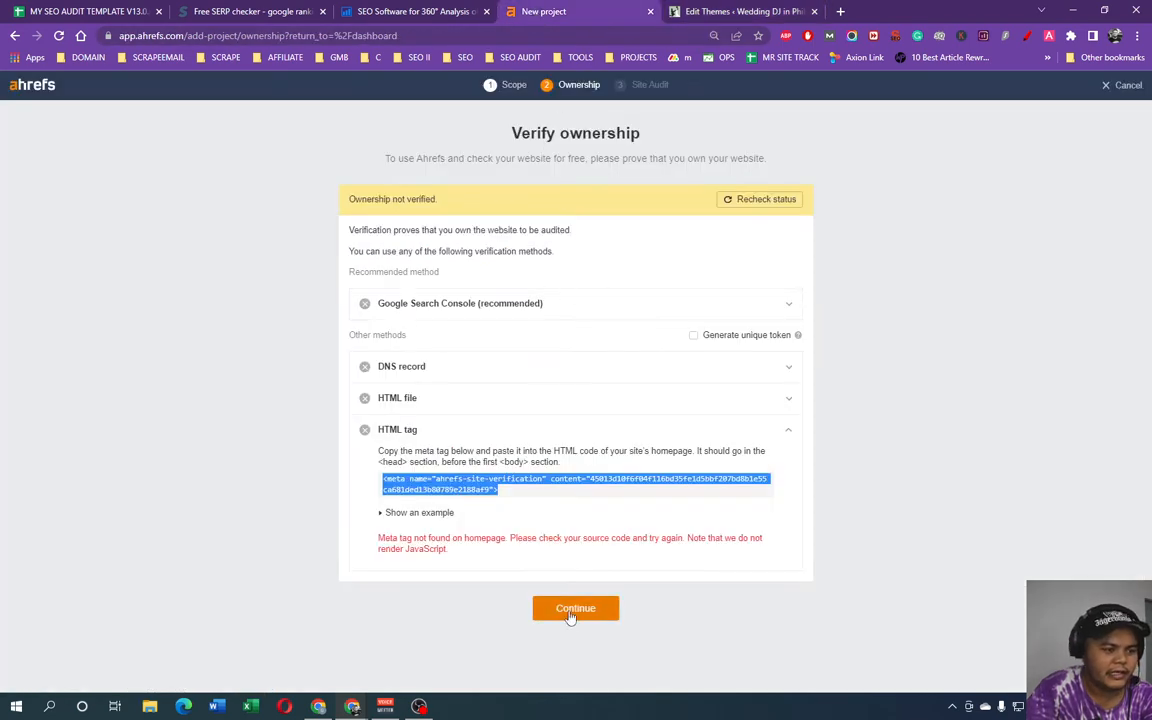
# Stay on verification rather than skipping, recheck the HTML tag status, and continue once verified
pyautogui.click(575, 608)
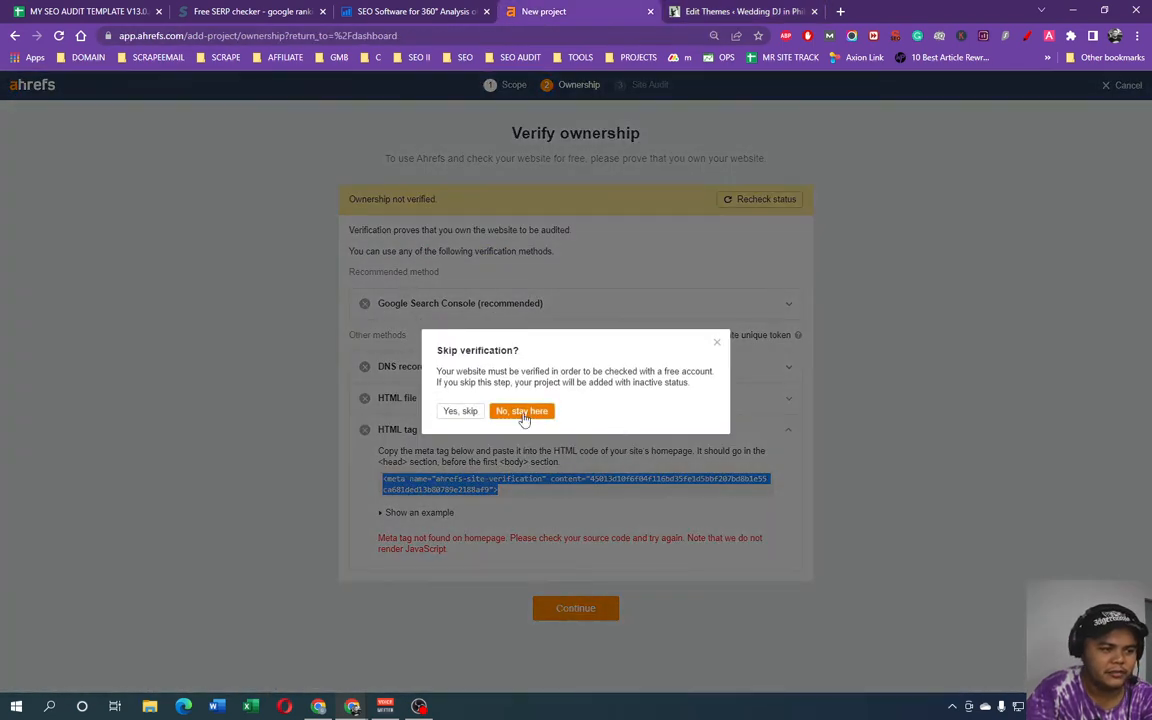
pyautogui.click(521, 411)
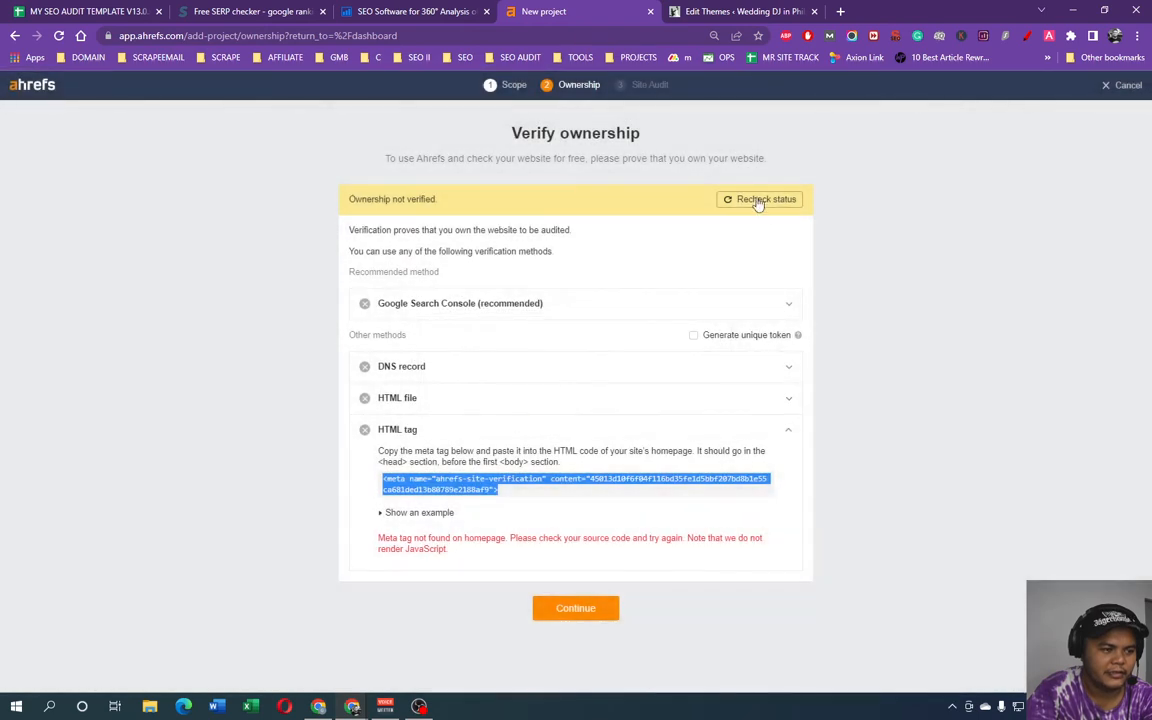
pyautogui.click(759, 199)
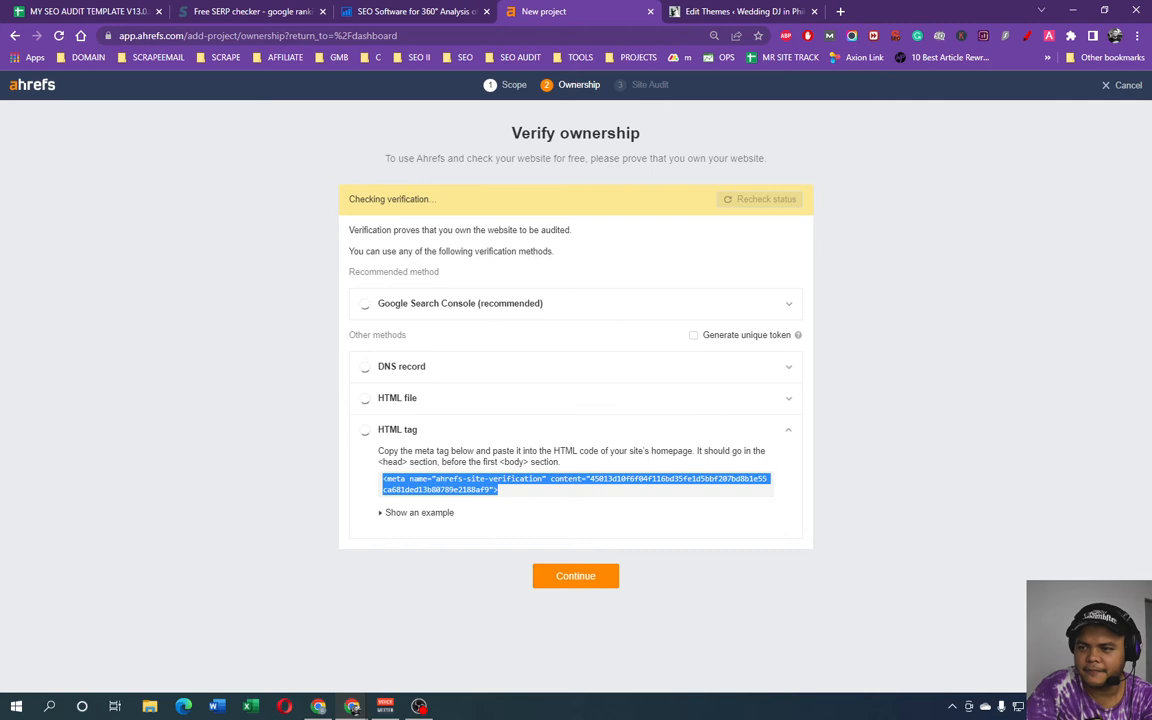
pyautogui.click(760, 199)
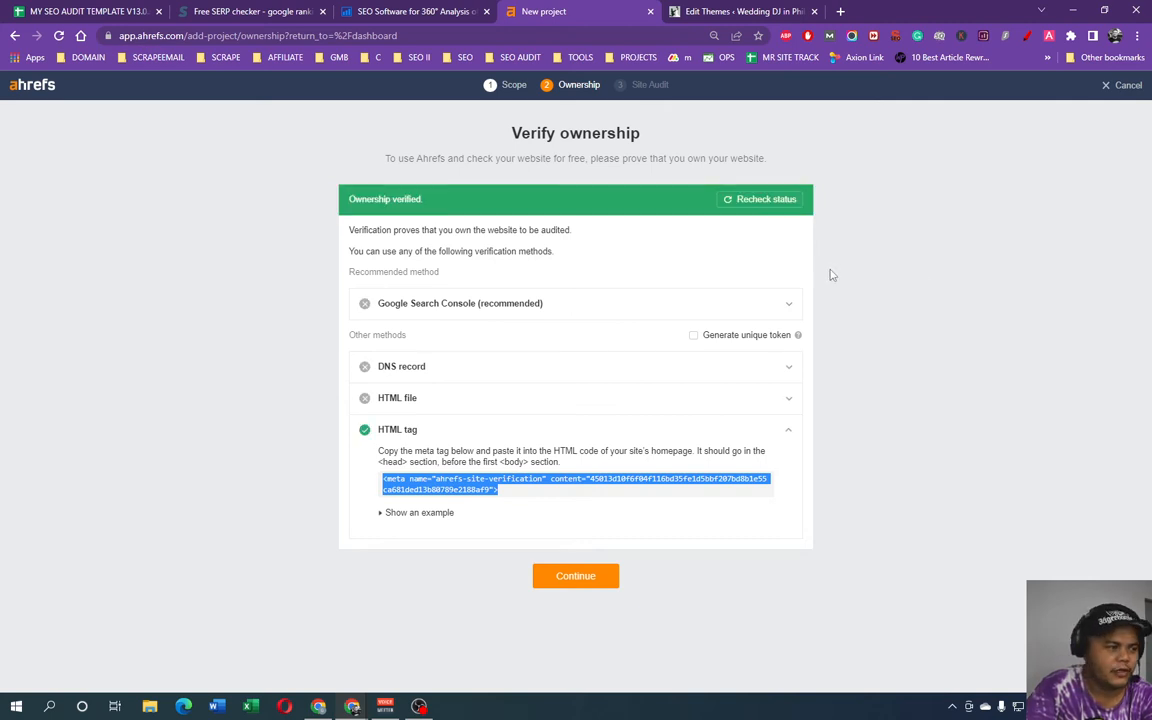
pyautogui.moveTo(749, 320)
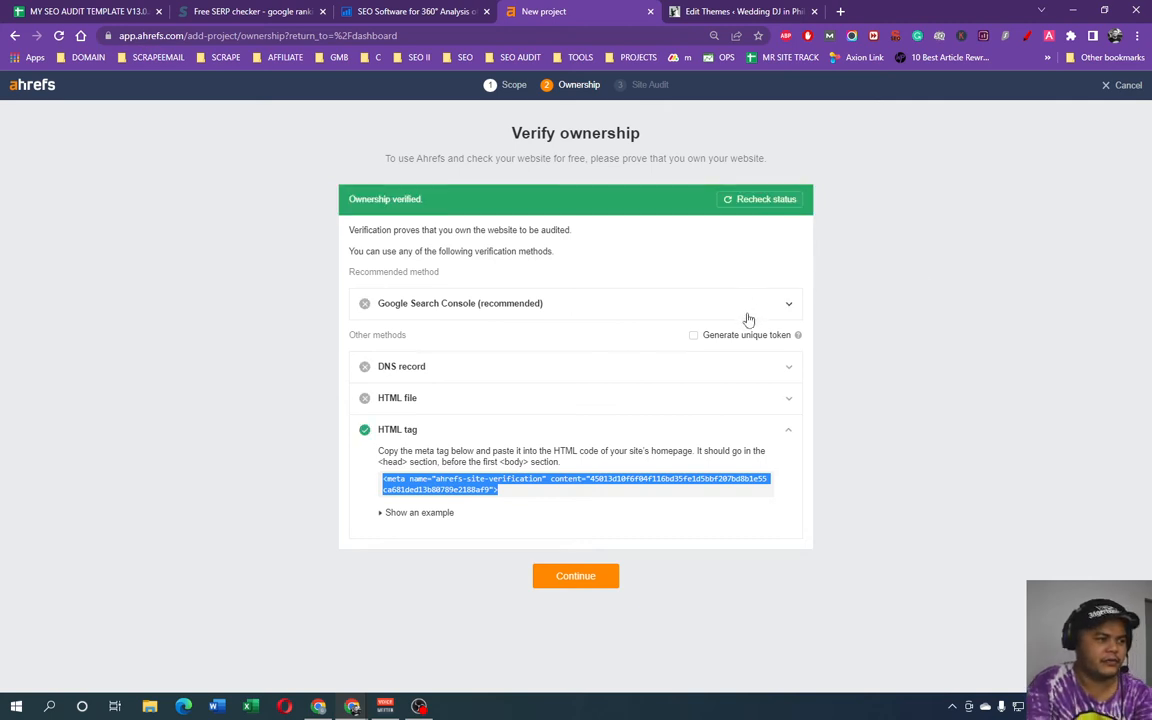
pyautogui.moveTo(508, 256)
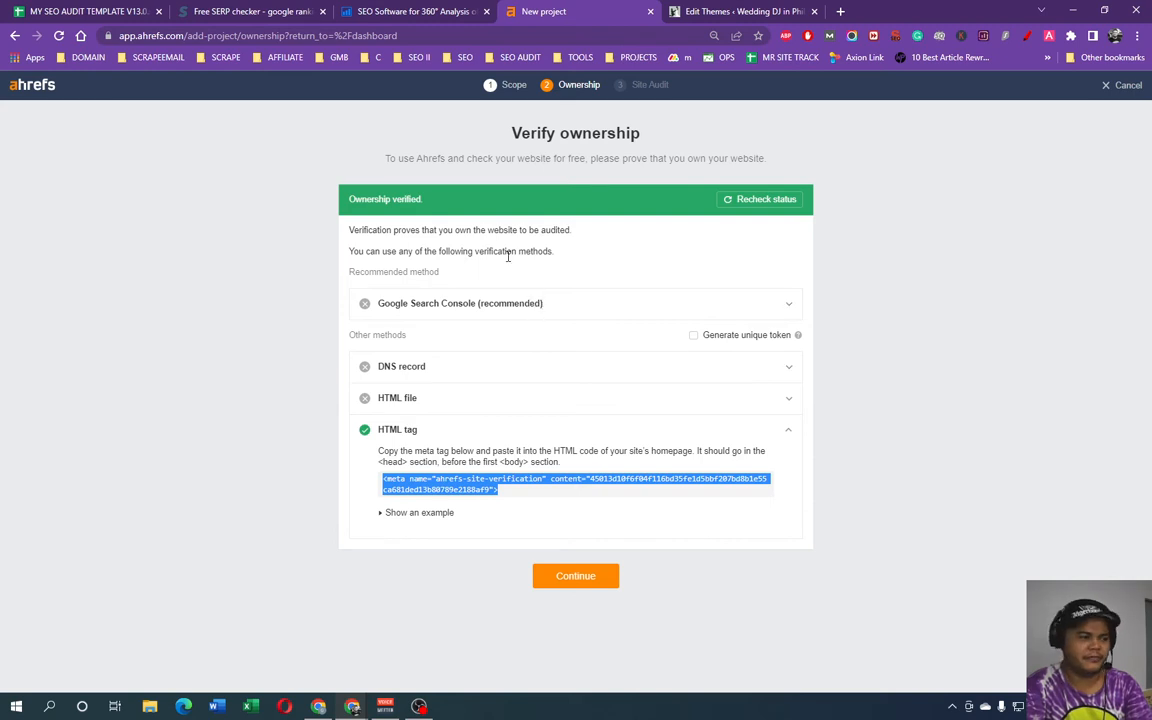
pyautogui.click(575, 575)
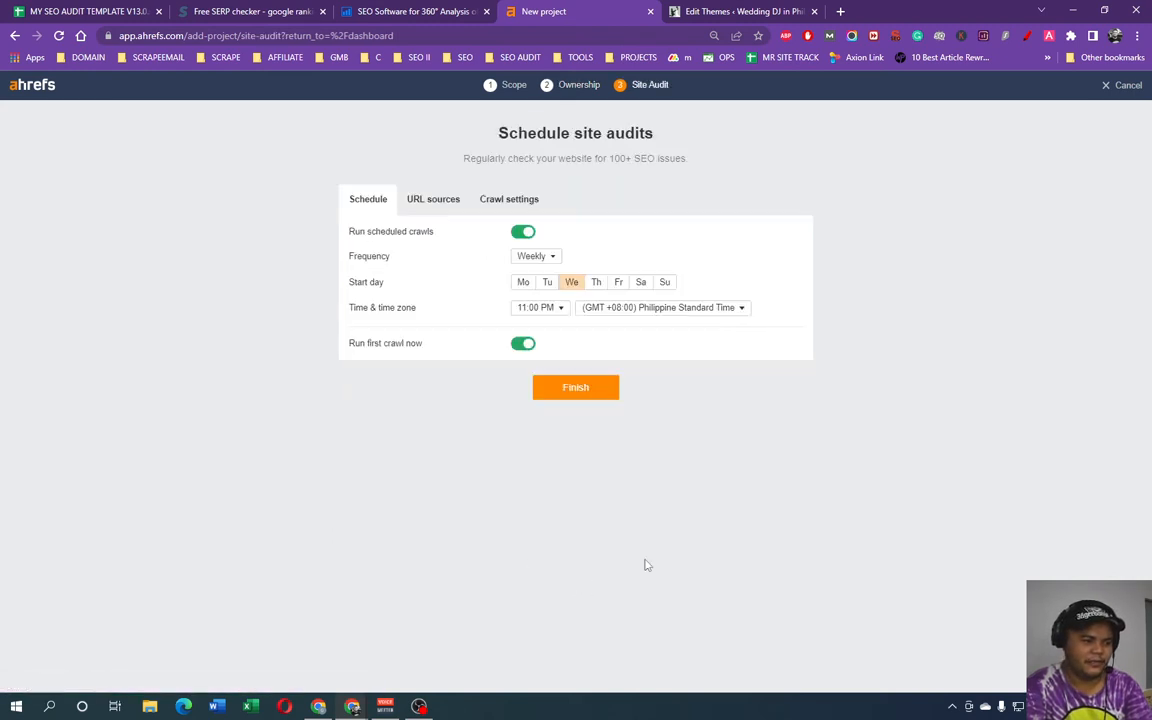
# Finish with weekly Wednesday 11:00 PM audits and an immediate first crawl, then view the WordPress site
pyautogui.click(575, 387)
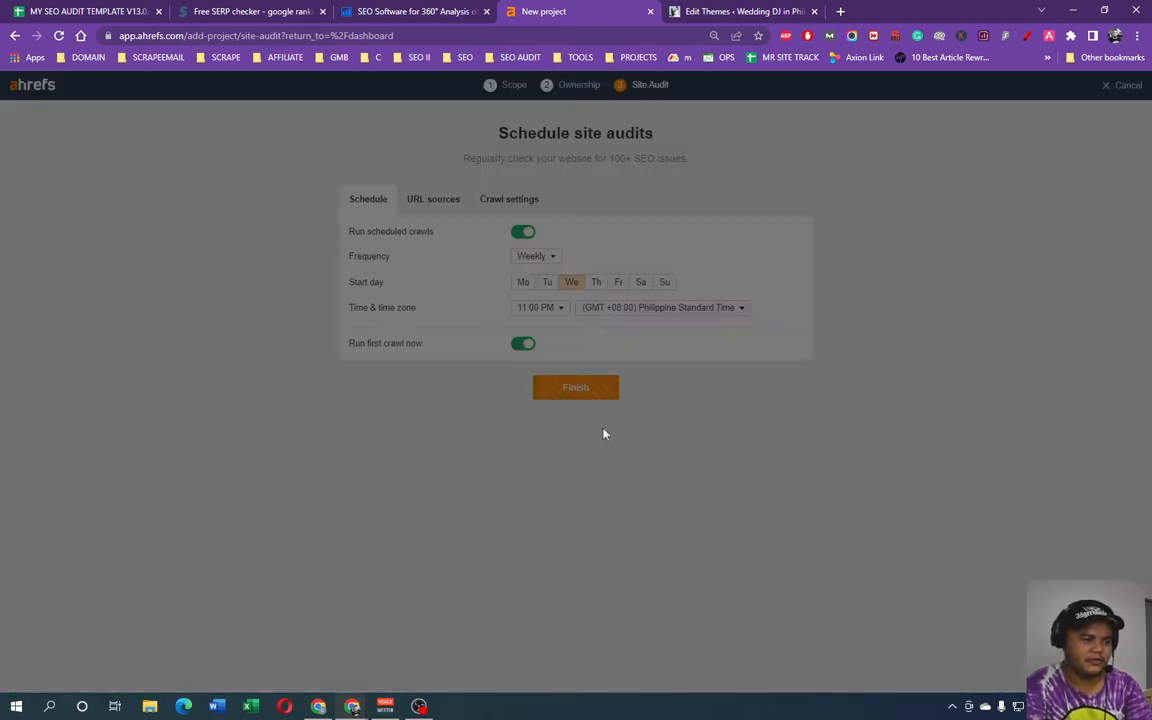
pyautogui.moveTo(951, 406)
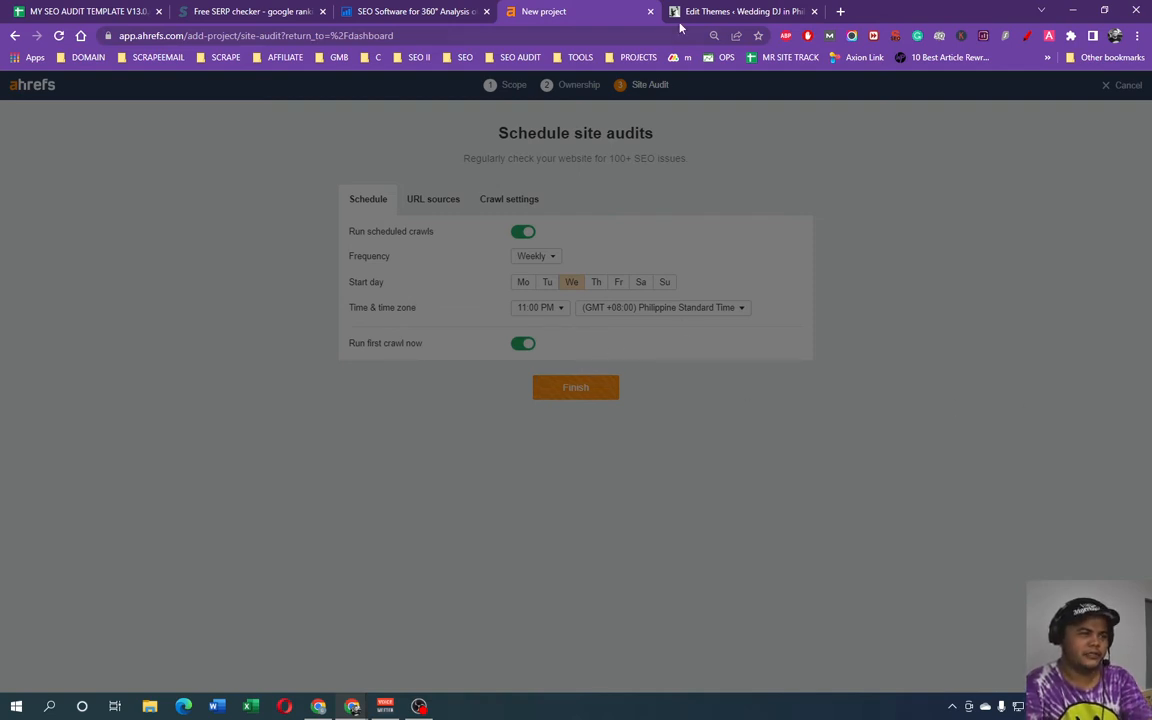
pyautogui.click(740, 11)
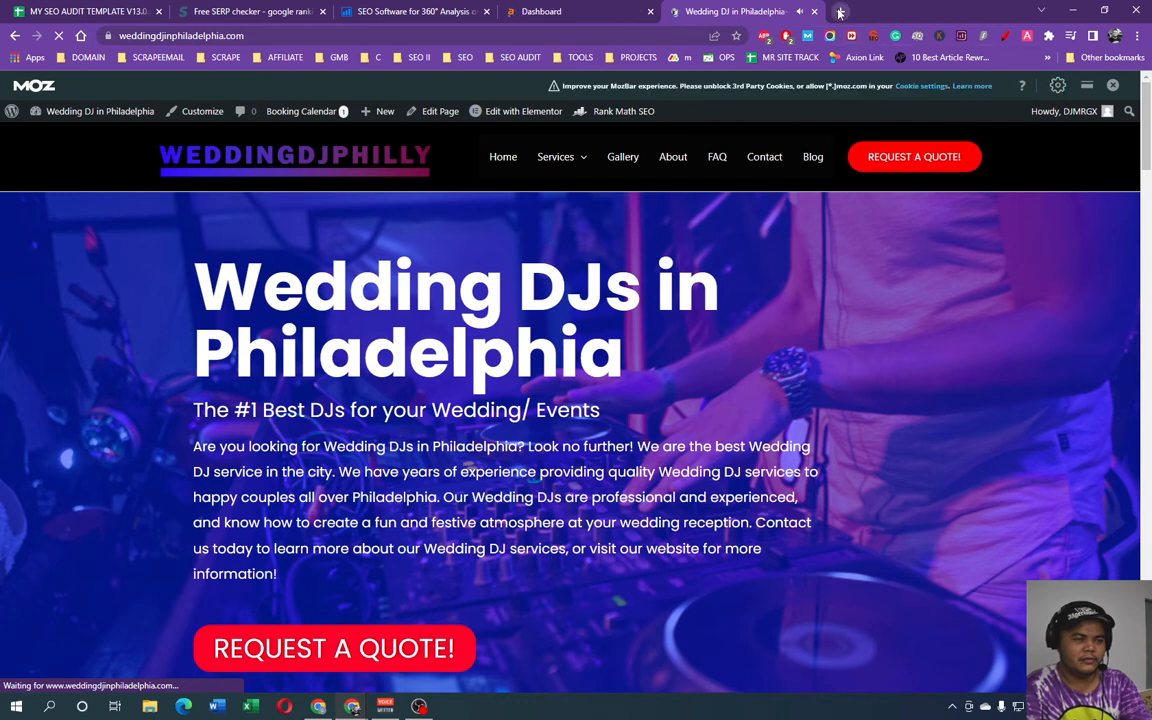
pyautogui.moveTo(840, 11)
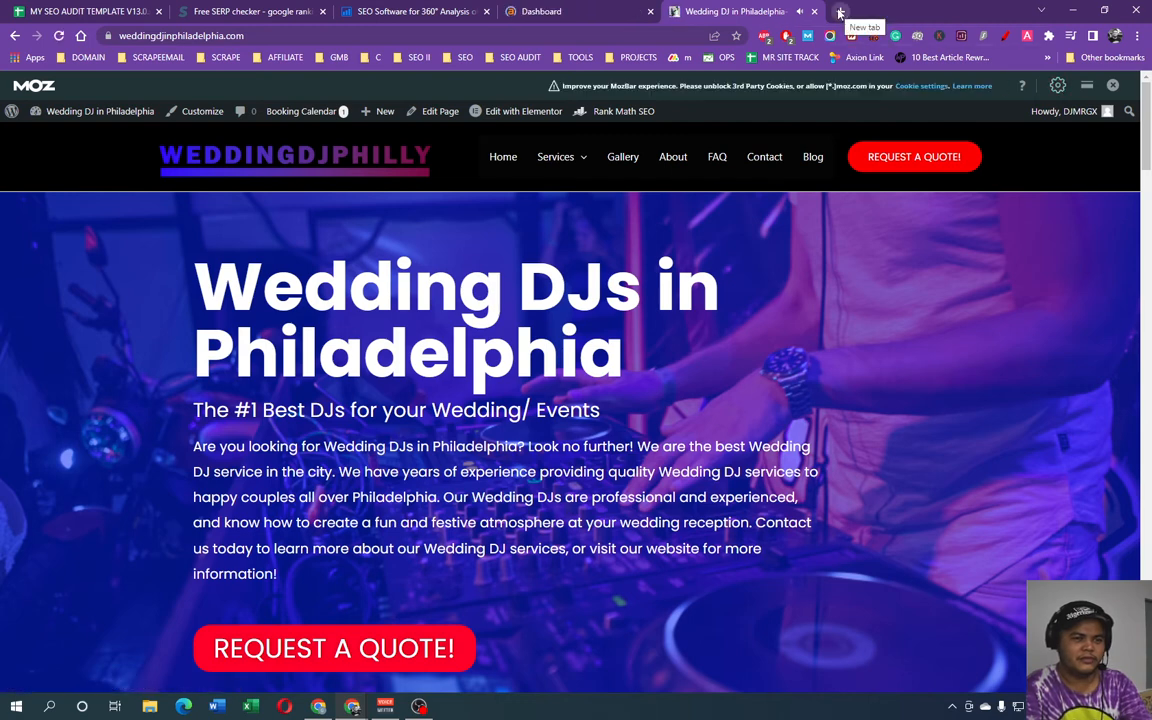
# Read the weddingdjinphiladelphia.com homepage down to the YouTube video, then return to the Ahrefs dashboard
pyautogui.click(839, 11)
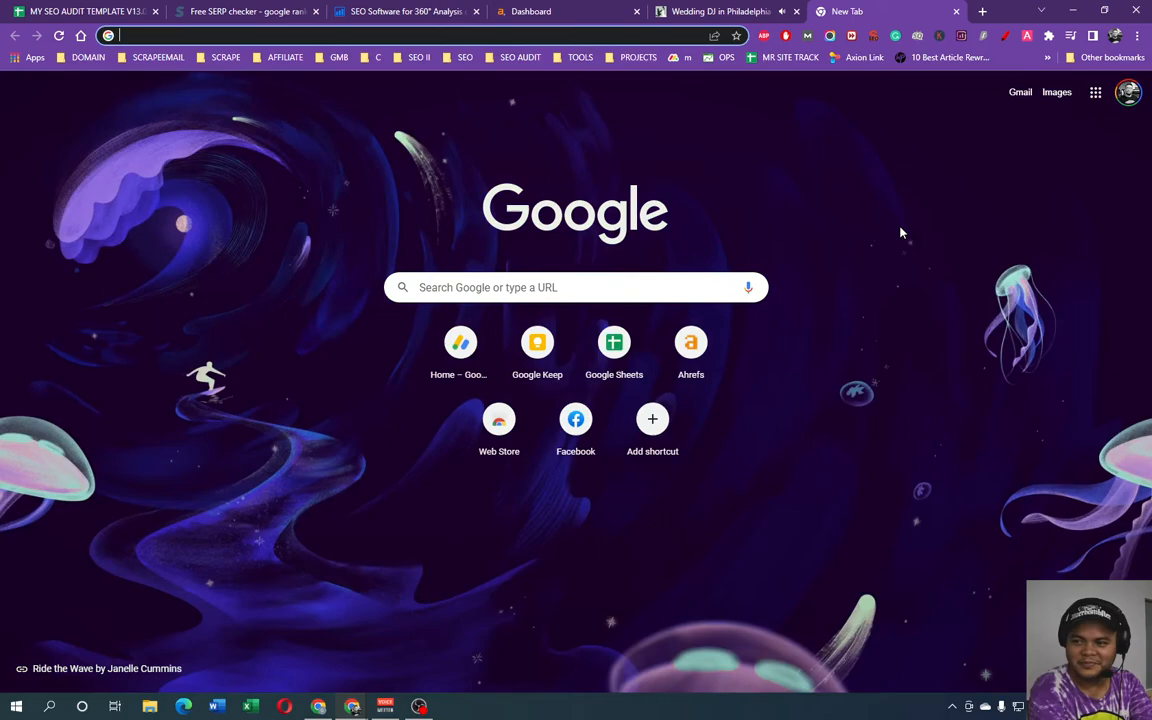
pyautogui.moveTo(402, 214)
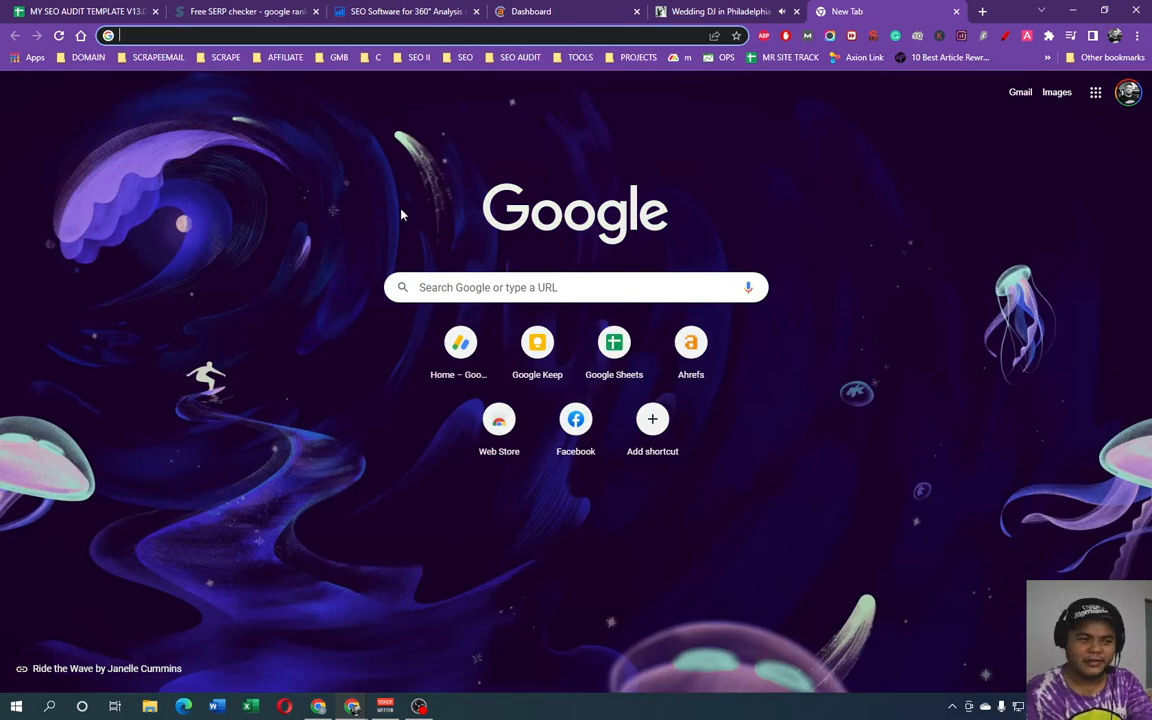
pyautogui.click(715, 11)
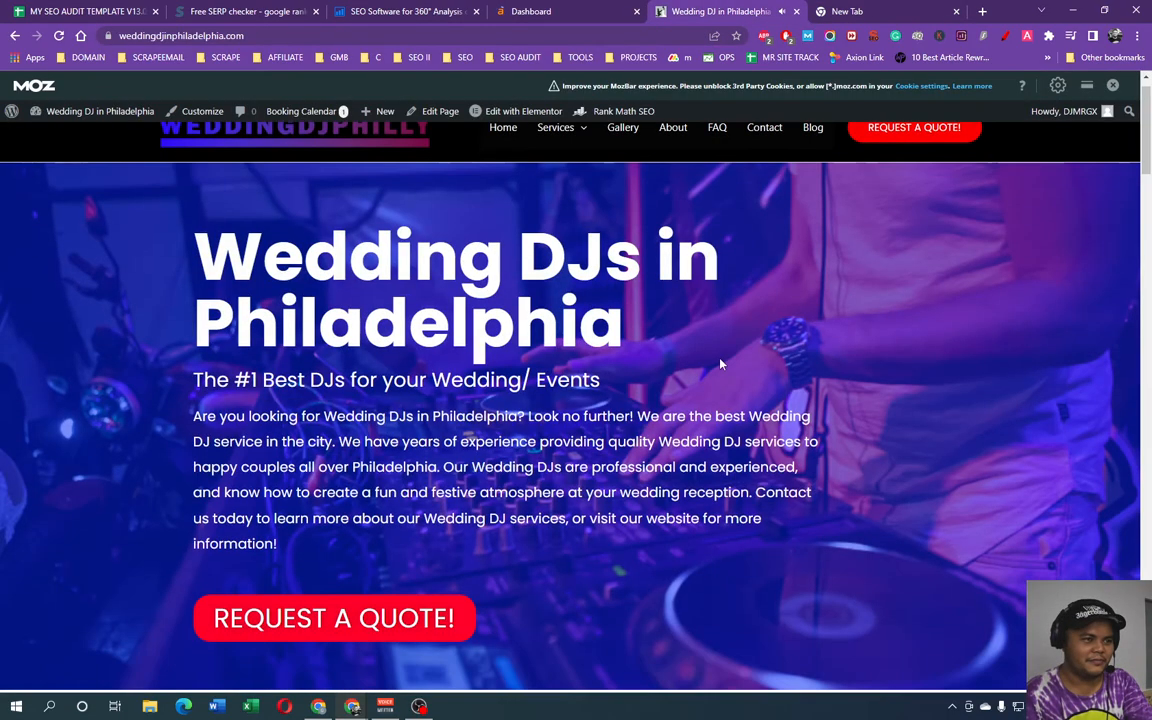
pyautogui.scroll(-3)
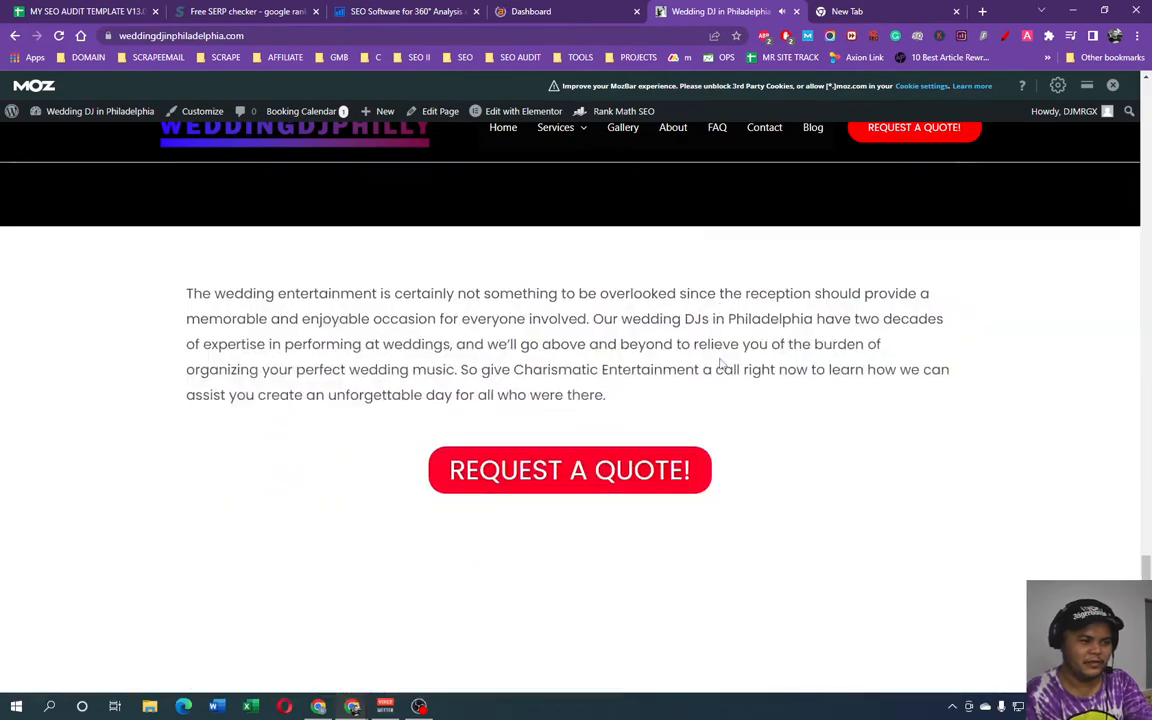
pyautogui.scroll(-3)
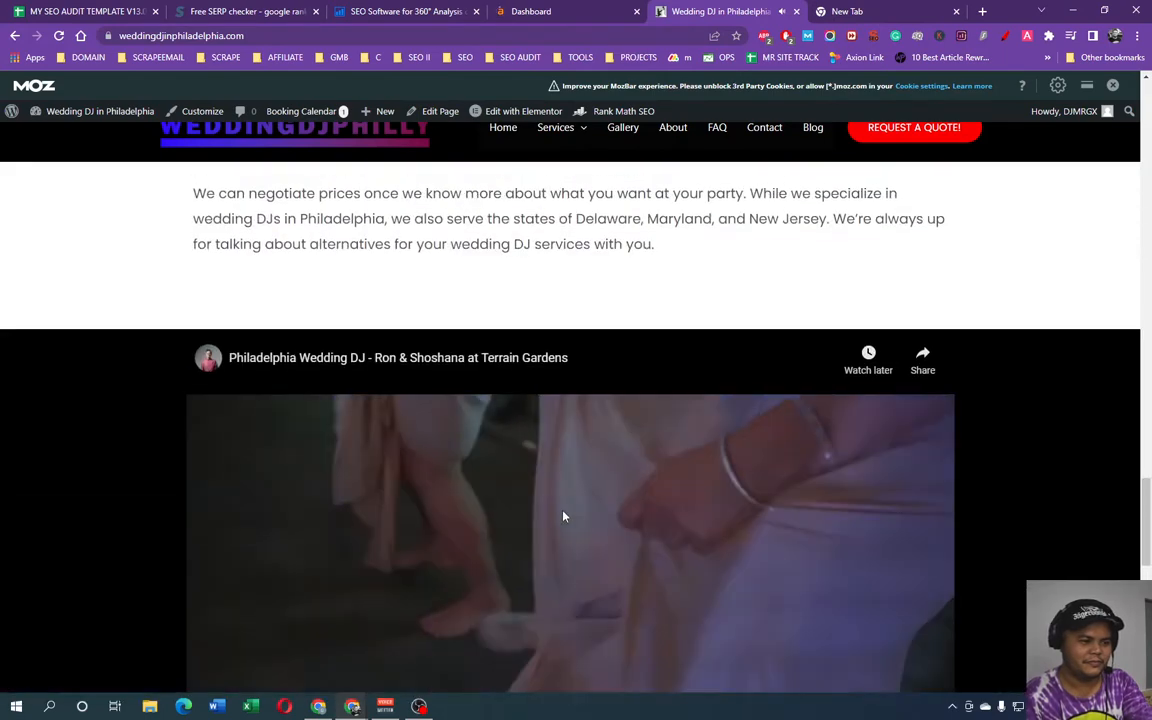
pyautogui.scroll(-3)
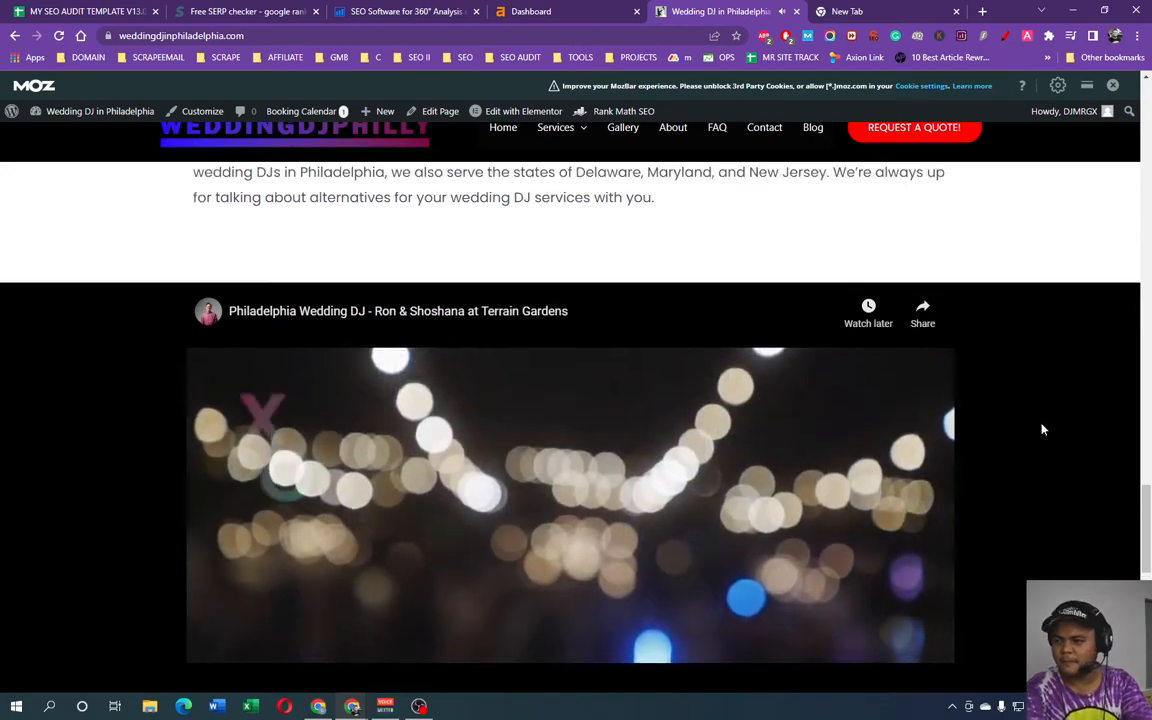
pyautogui.scroll(3)
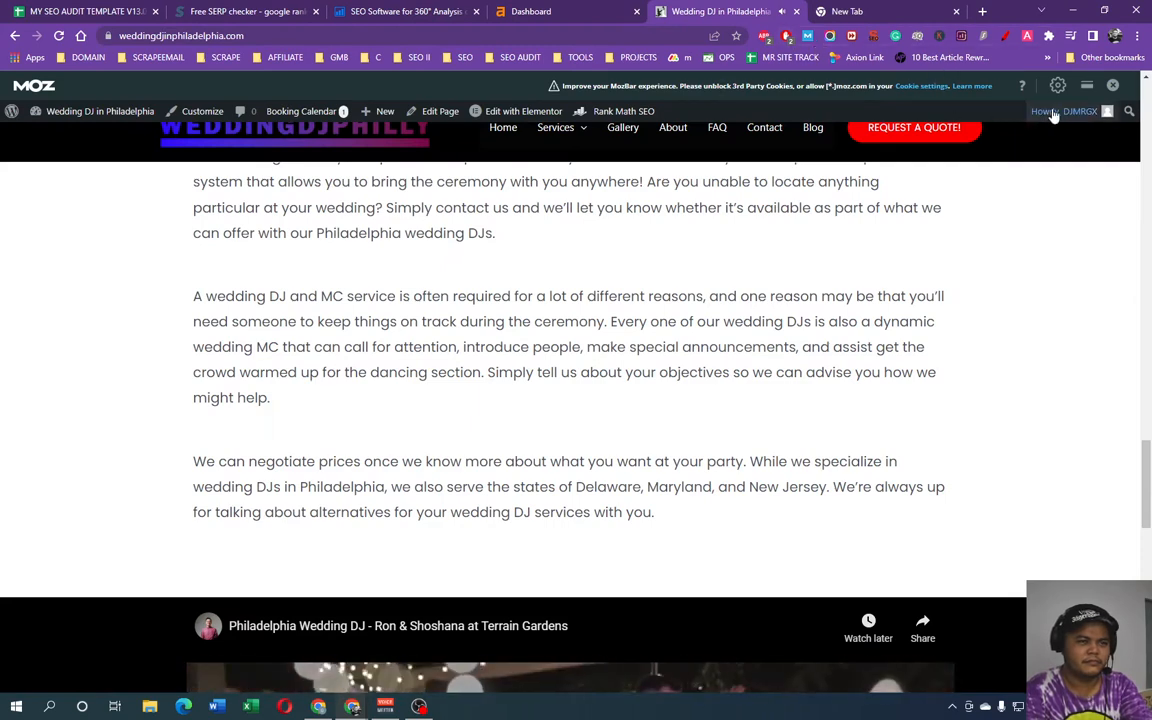
pyautogui.click(531, 11)
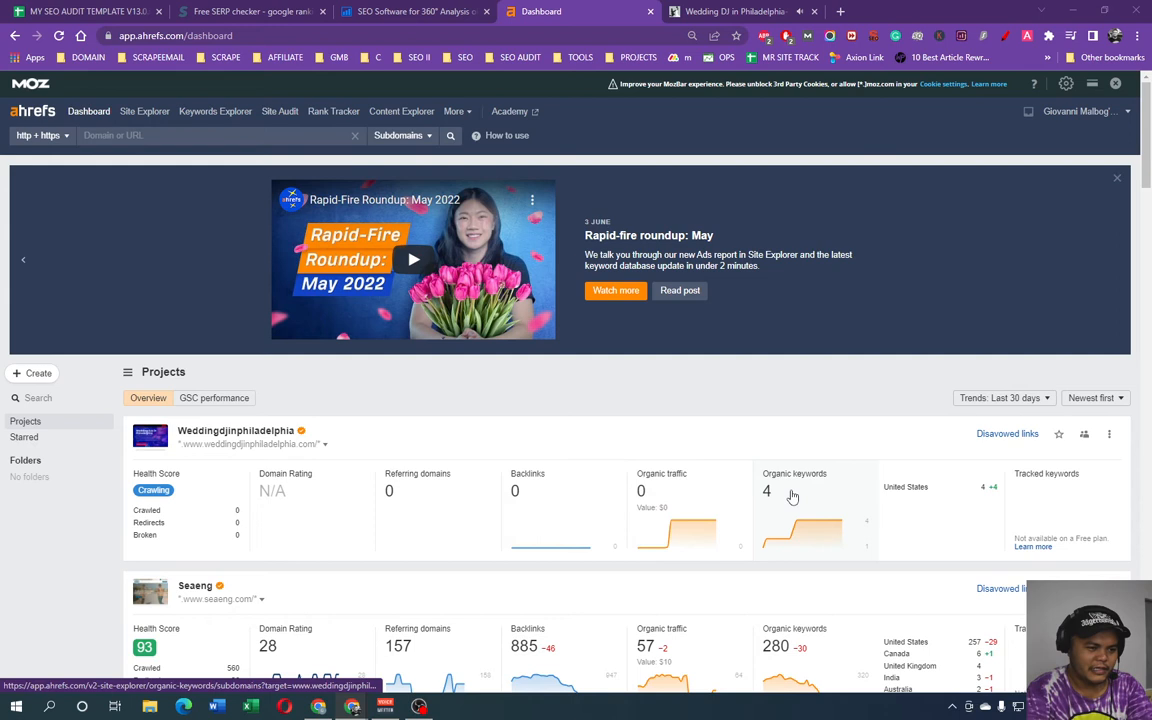
pyautogui.moveTo(787, 511)
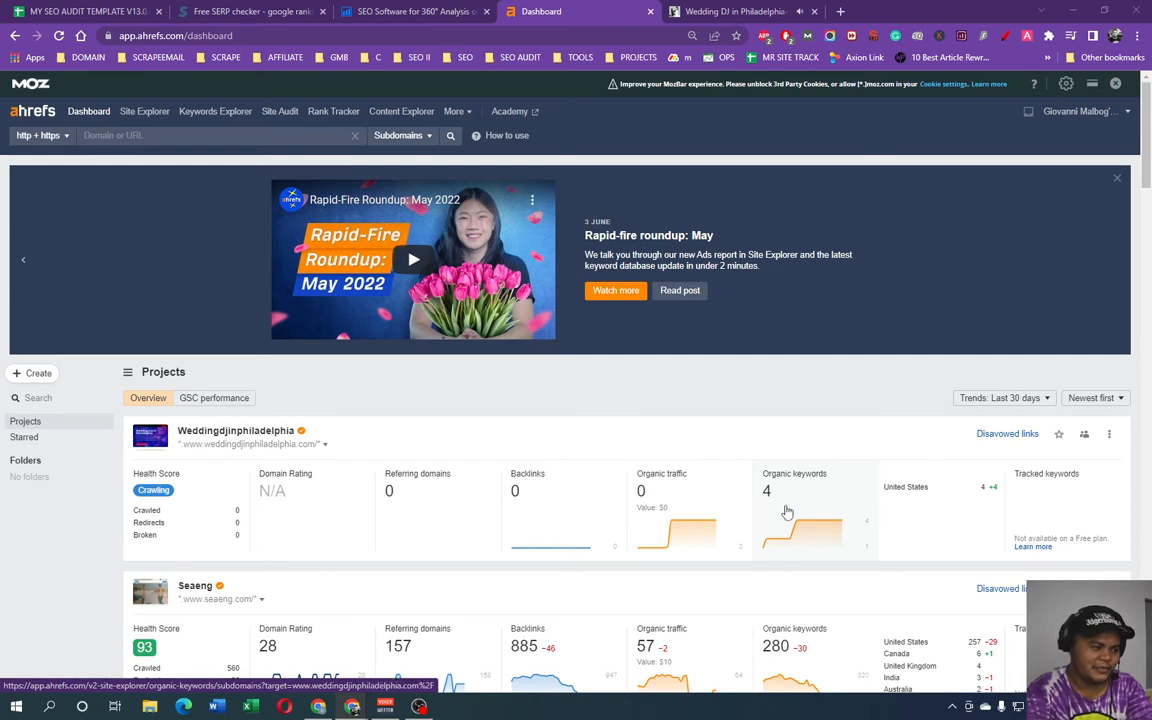
# Open the Weddingdjinphiladelphia Organic keywords report showing four keywords at positions 52, 60, 72 and 67
pyautogui.click(767, 491)
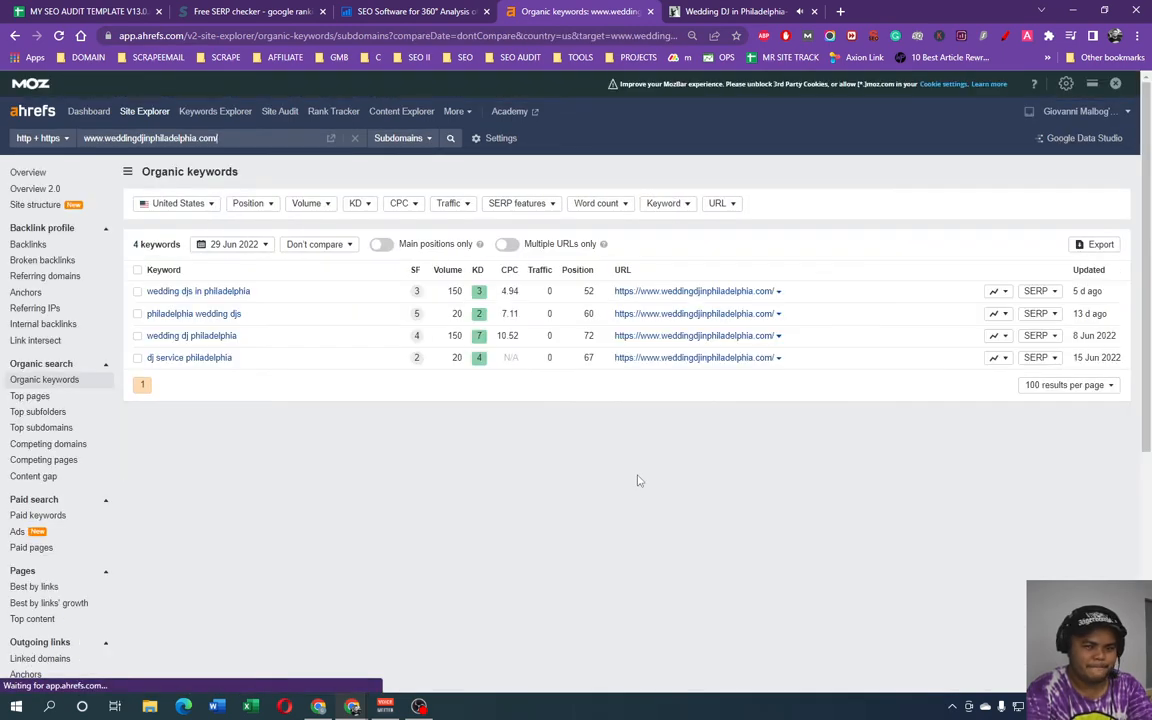
pyautogui.moveTo(726, 472)
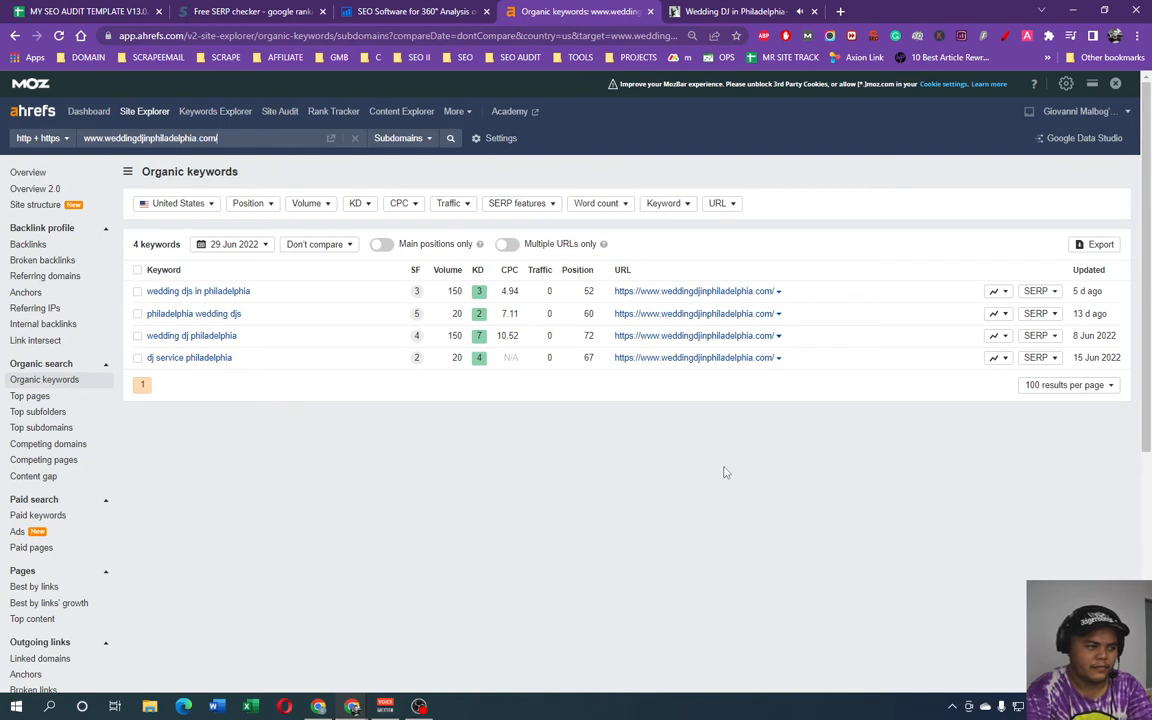
pyautogui.moveTo(847, 308)
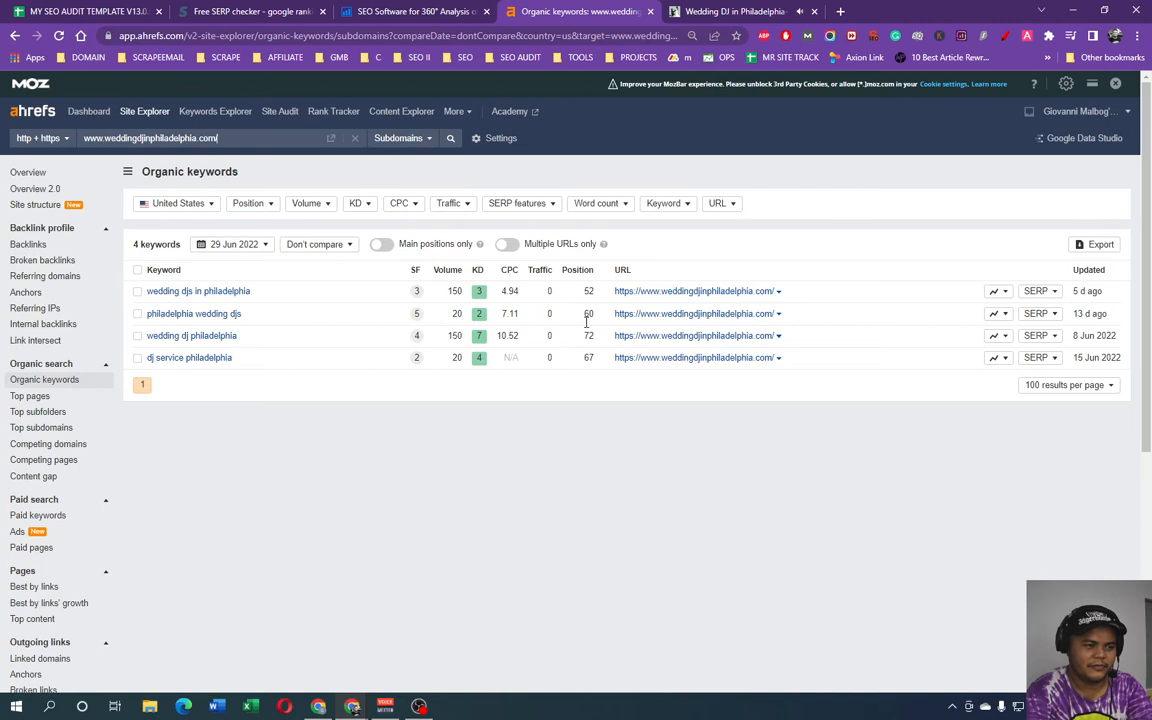
pyautogui.moveTo(668, 405)
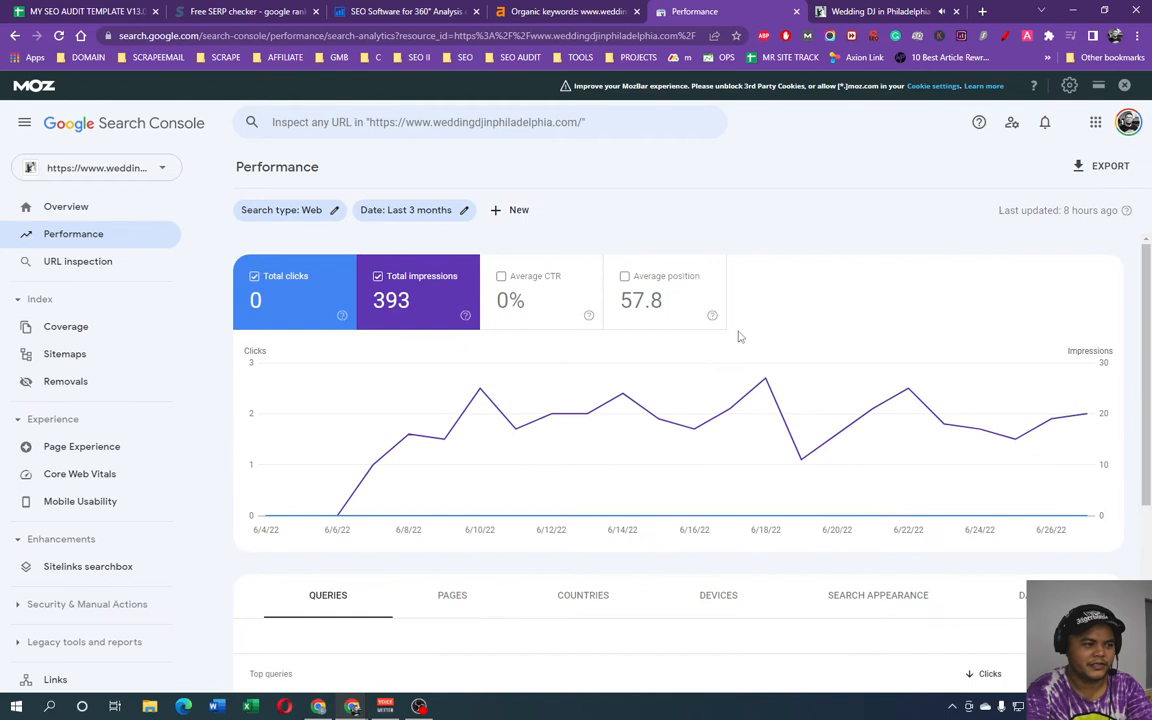
pyautogui.moveTo(516, 420)
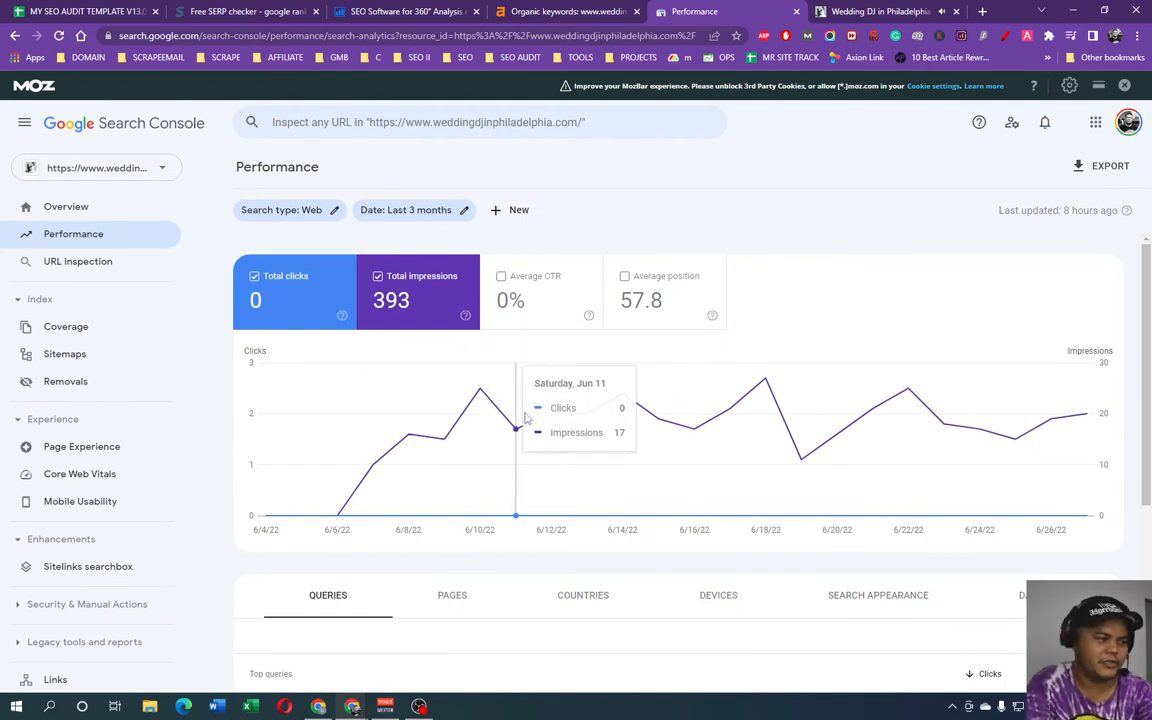
pyautogui.moveTo(623, 410)
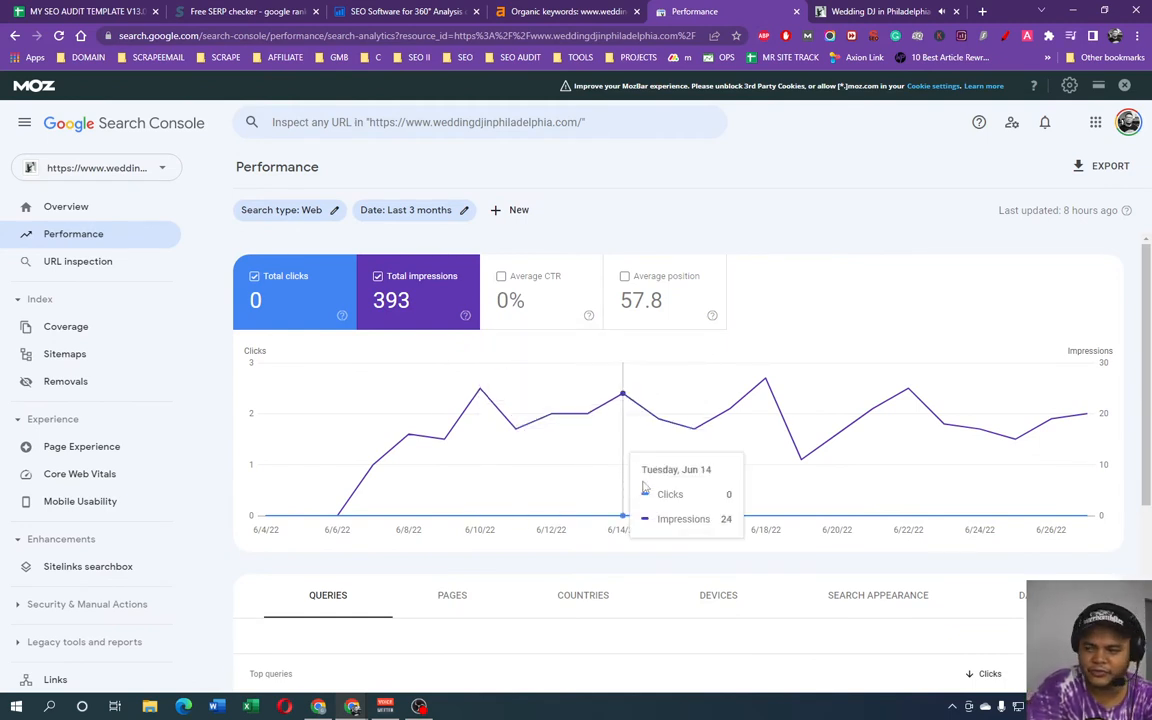
pyautogui.moveTo(1073, 416)
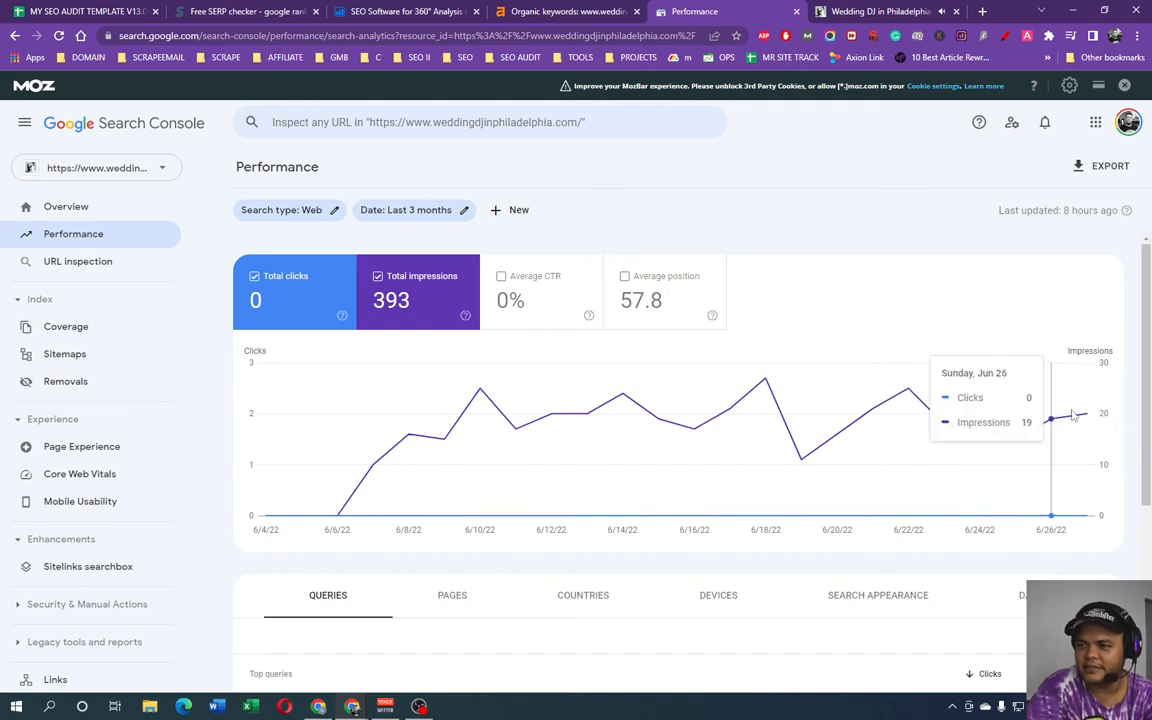
# Set the Search Console Queries table to show 50 rows per page
pyautogui.scroll(-3)
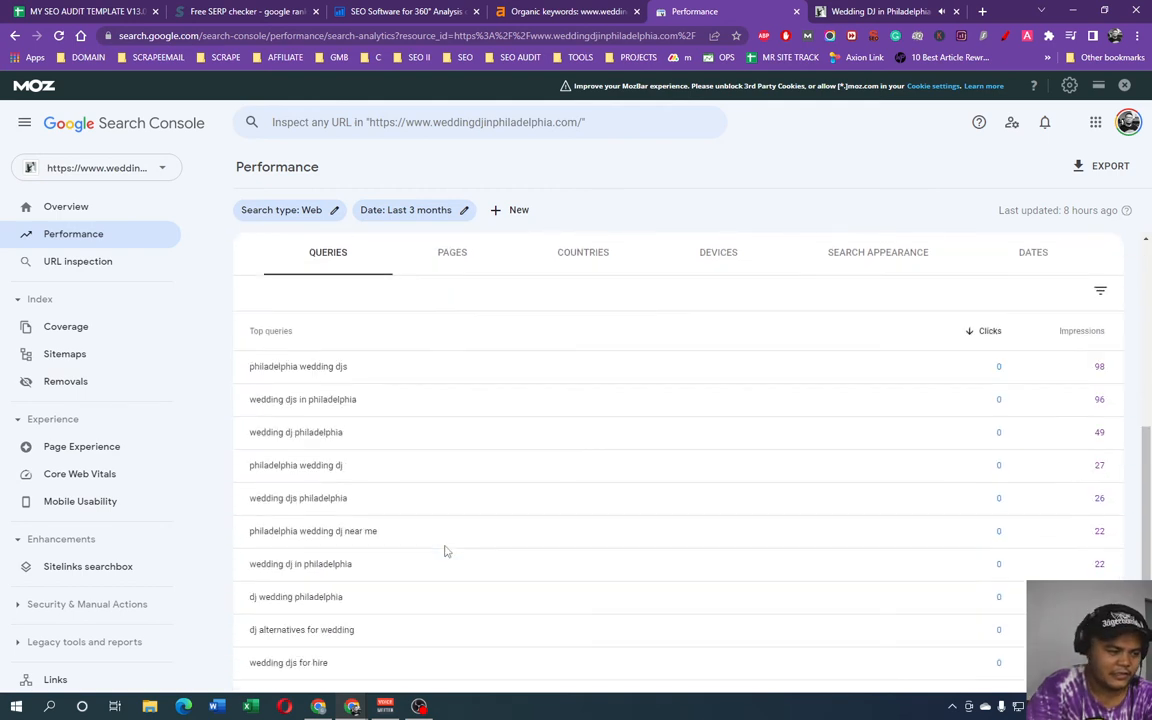
pyautogui.scroll(-3)
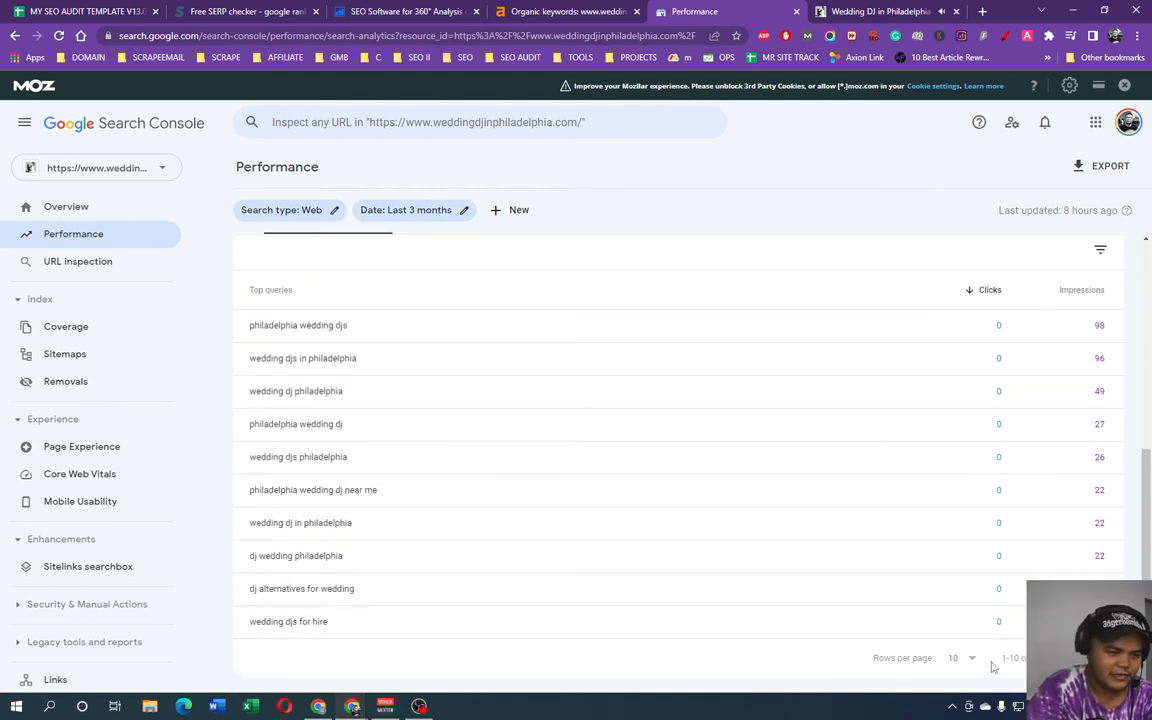
pyautogui.click(960, 657)
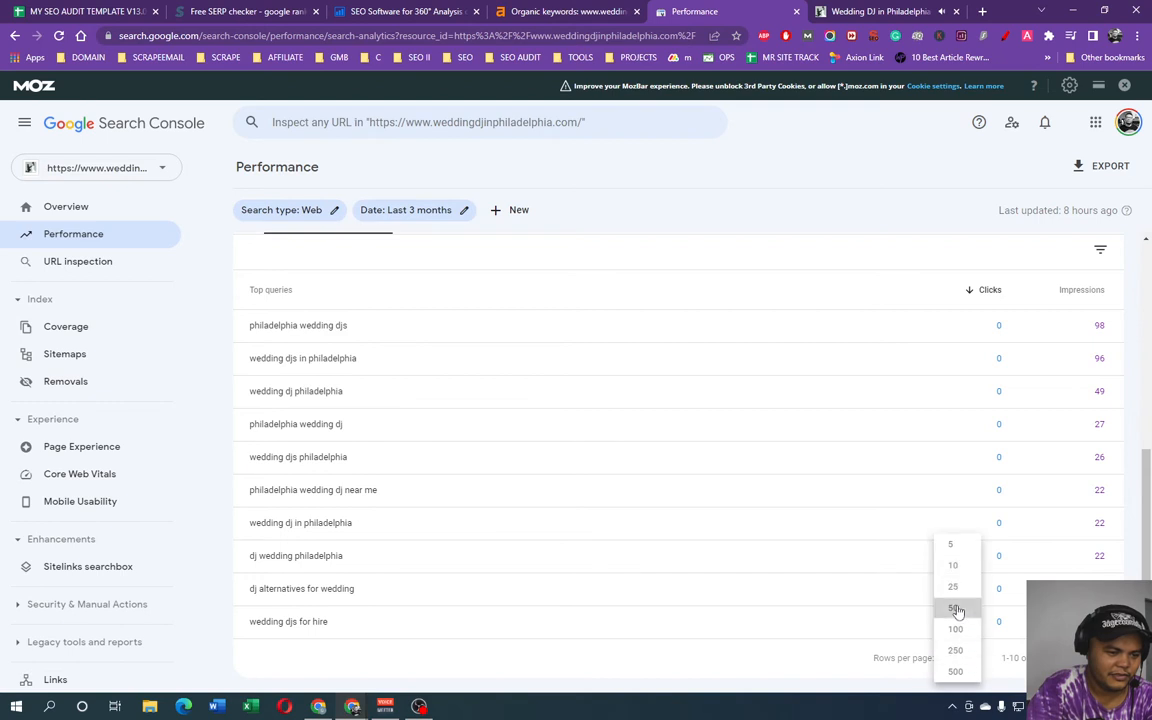
pyautogui.click(952, 608)
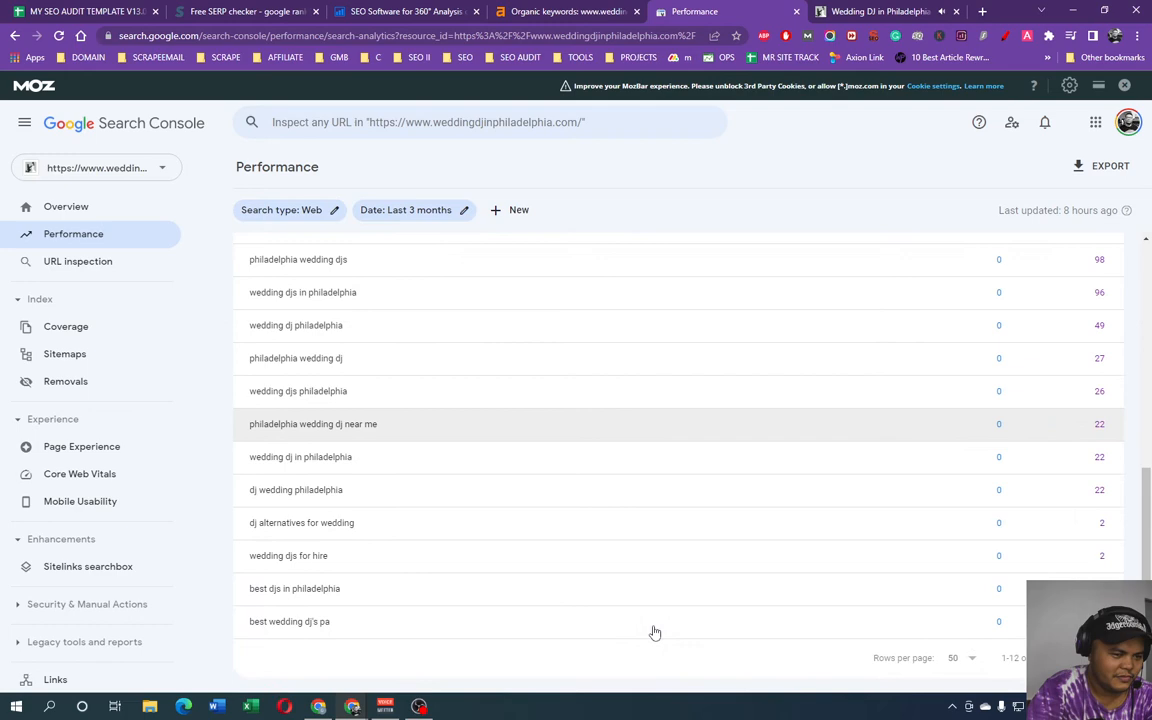
pyautogui.scroll(3)
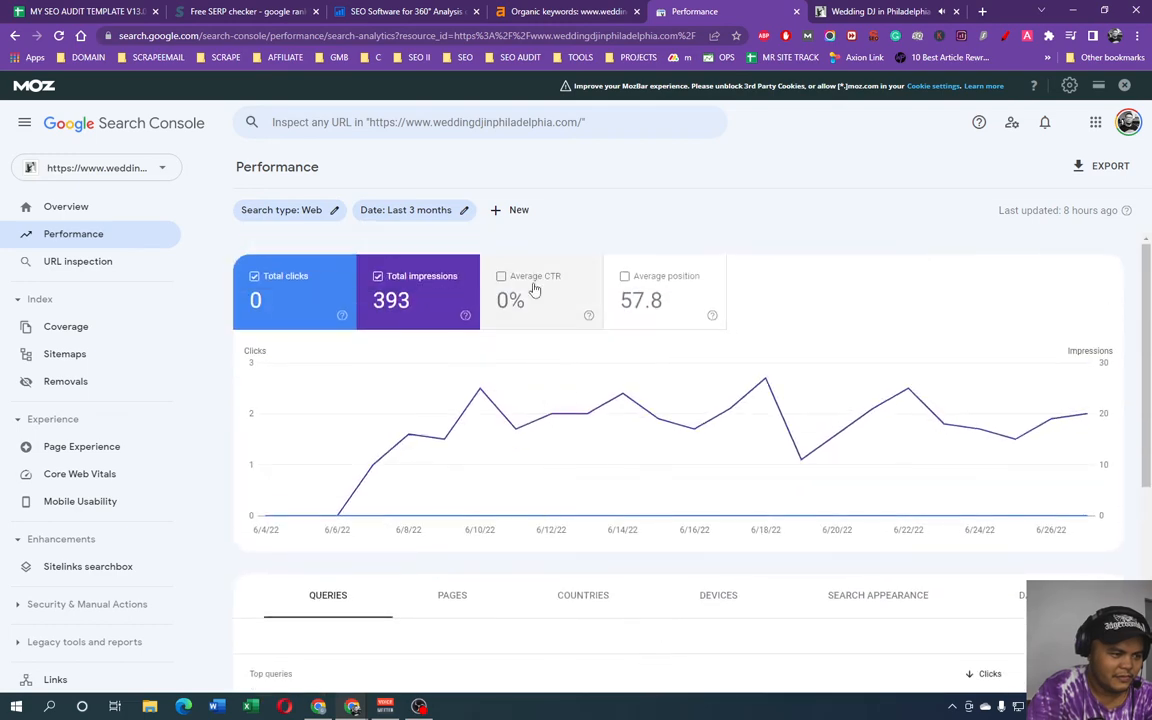
# Select the 'dj wedding philadelphia' query text to search it in a new tab
pyautogui.scroll(-3)
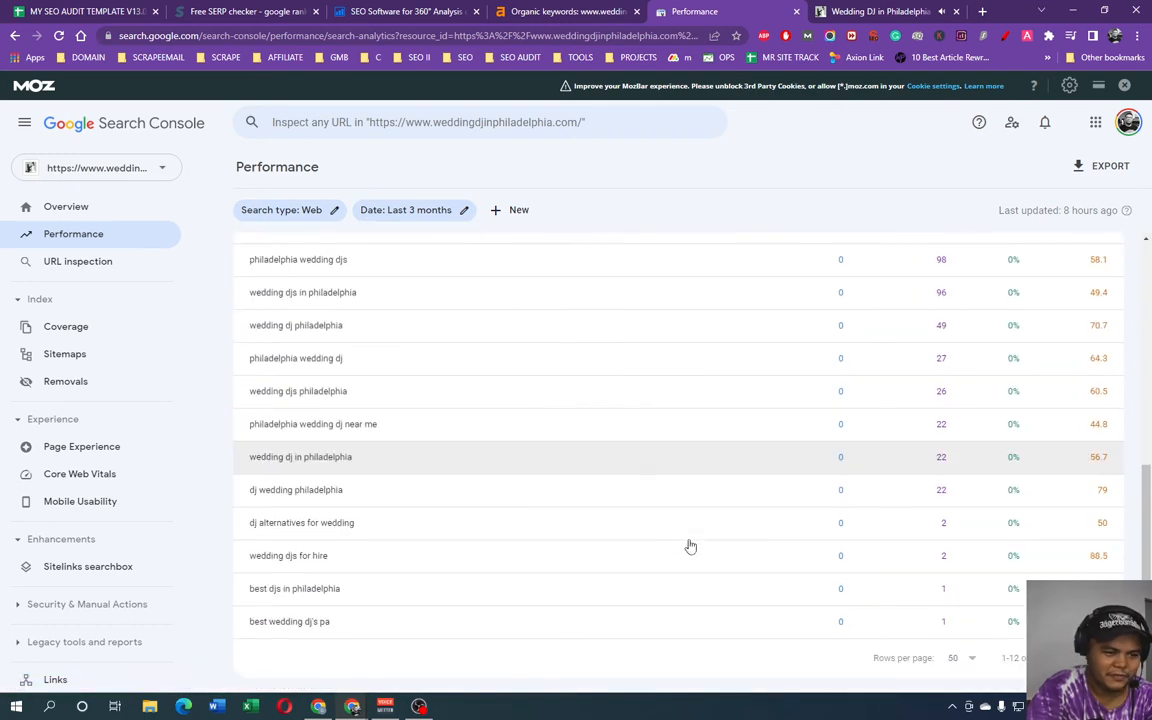
pyautogui.moveTo(676, 537)
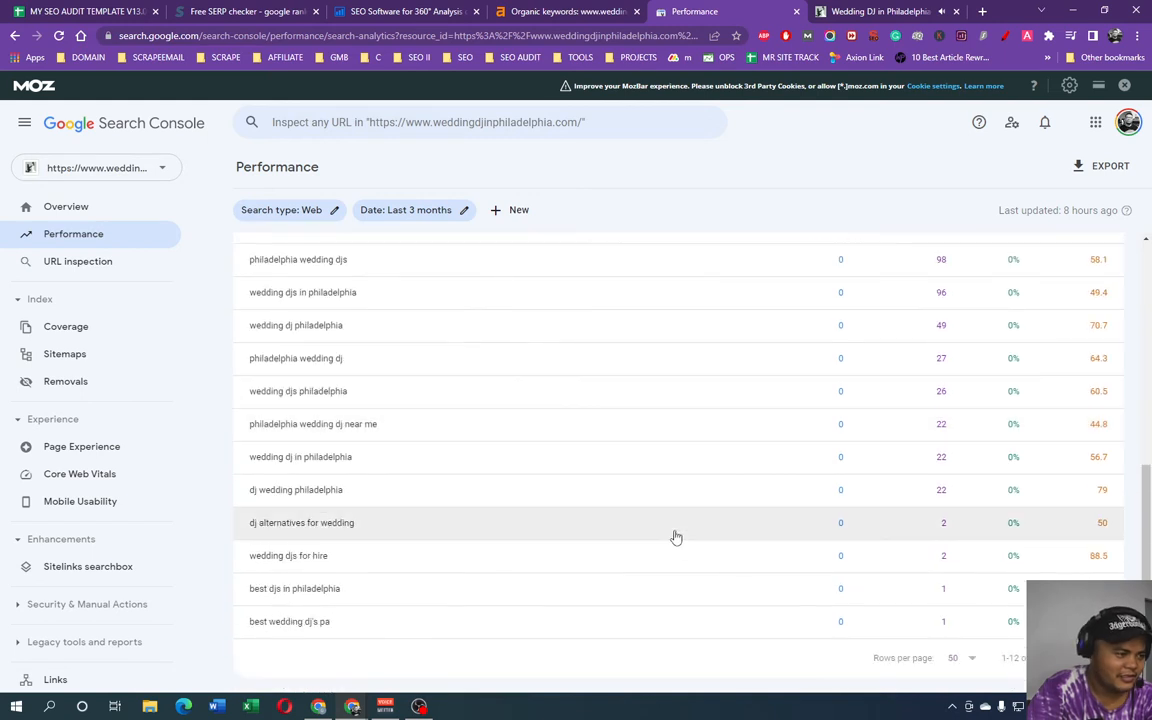
pyautogui.moveTo(322, 378)
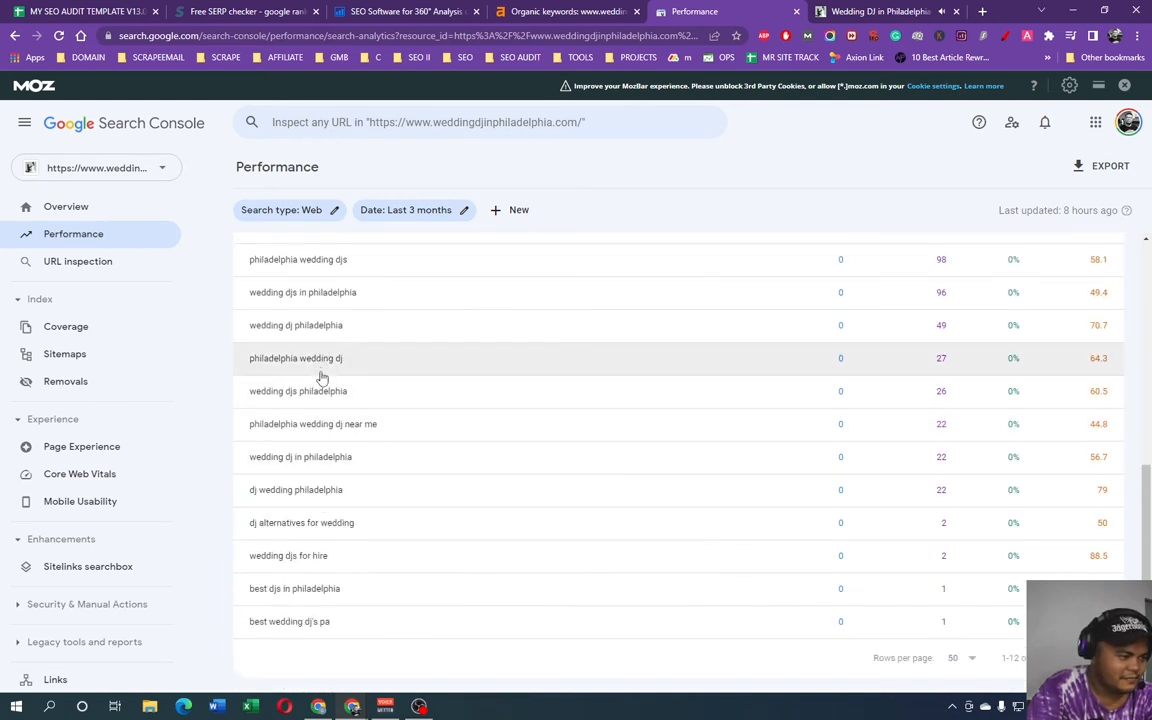
pyautogui.moveTo(344, 513)
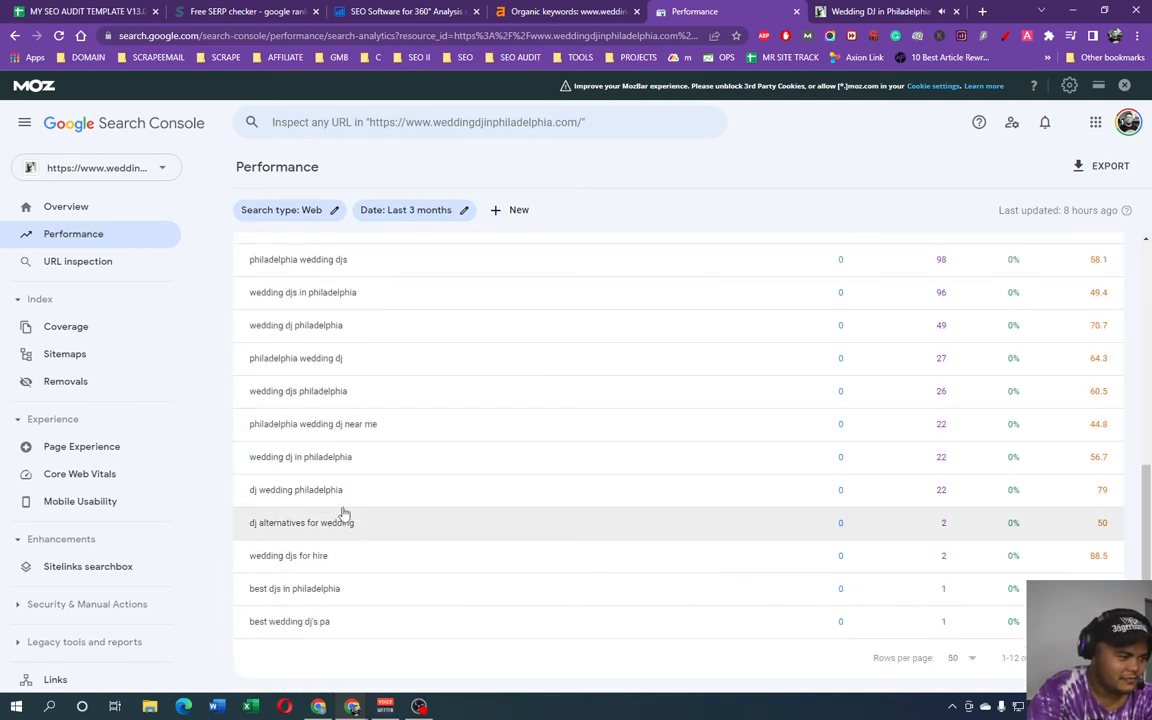
pyautogui.doubleClick(325, 489)
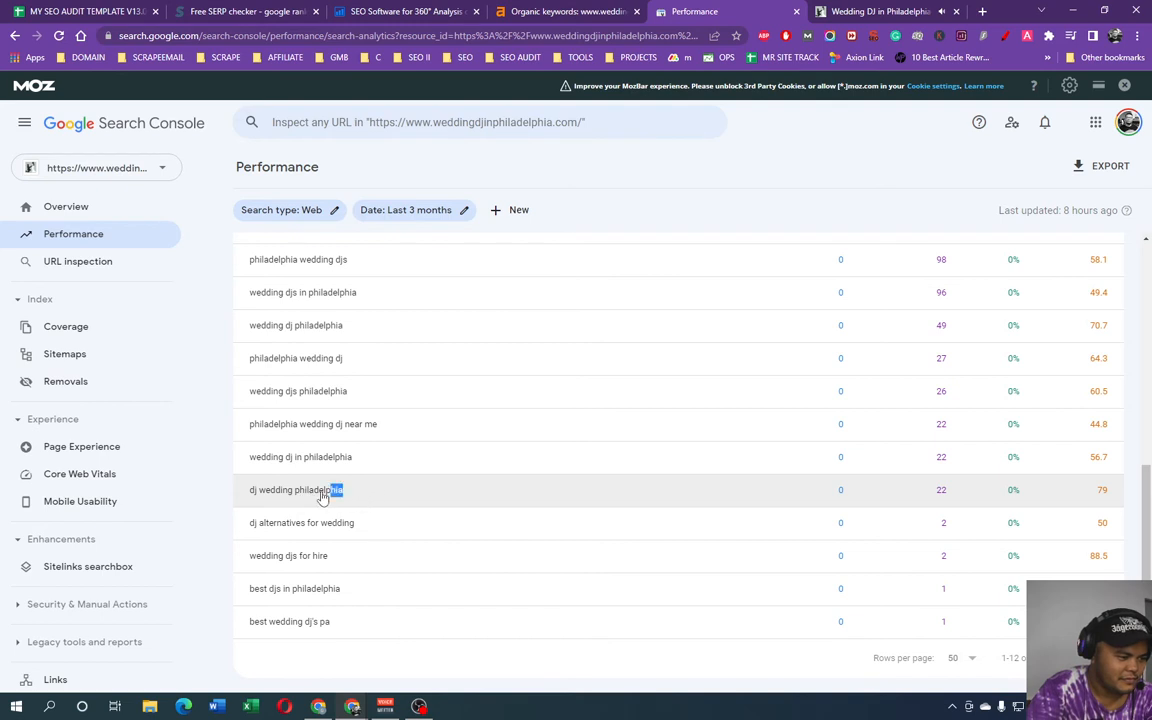
pyautogui.doubleClick(295, 490)
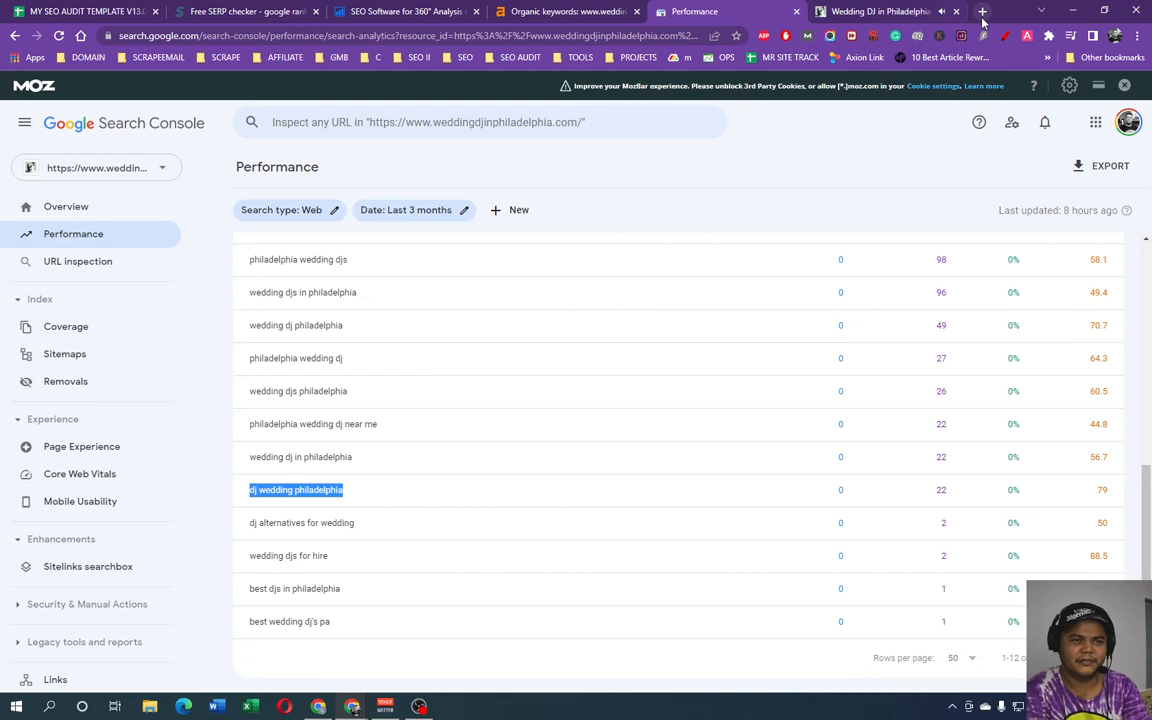
pyautogui.click(982, 11)
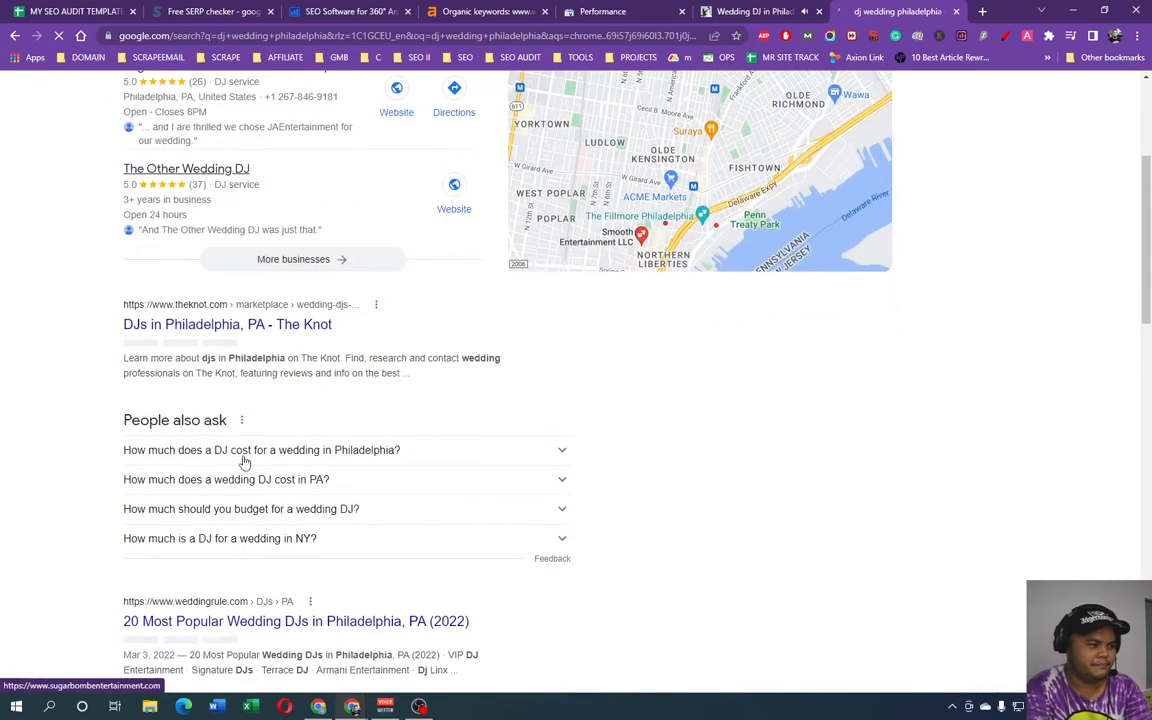
# Scan the Google results for 'dj wedding philadelphia', then switch to the Wedding DJ in Philadelphia site
pyautogui.scroll(-3)
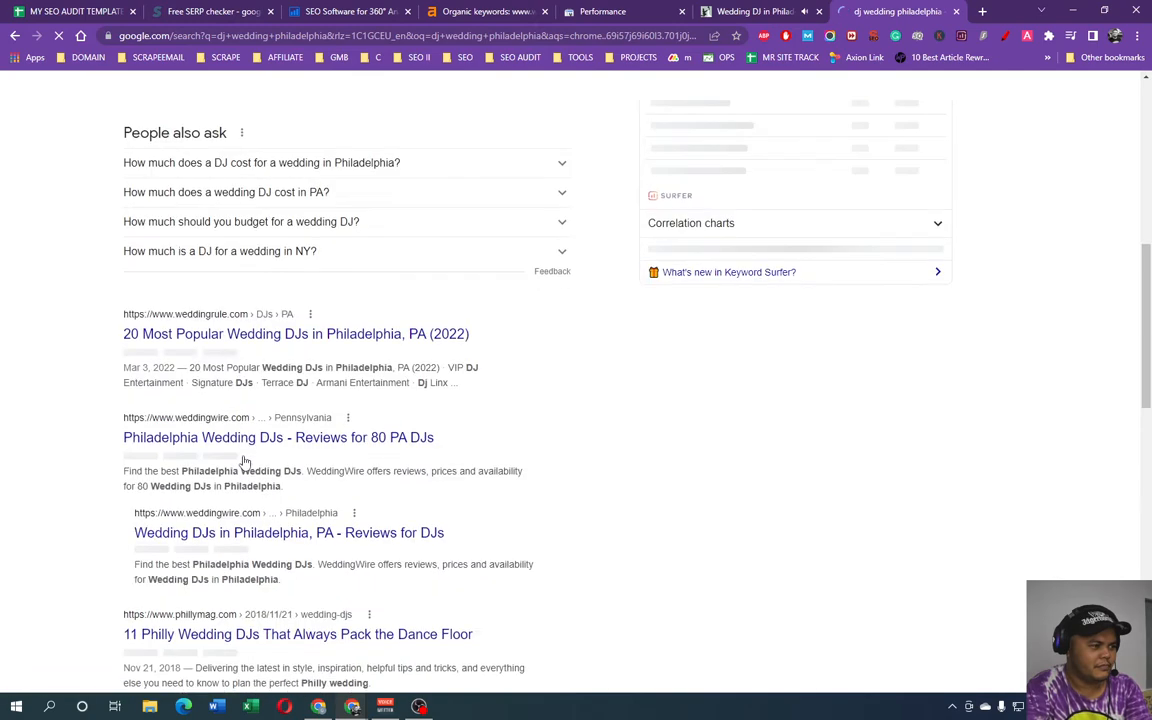
pyautogui.scroll(-3)
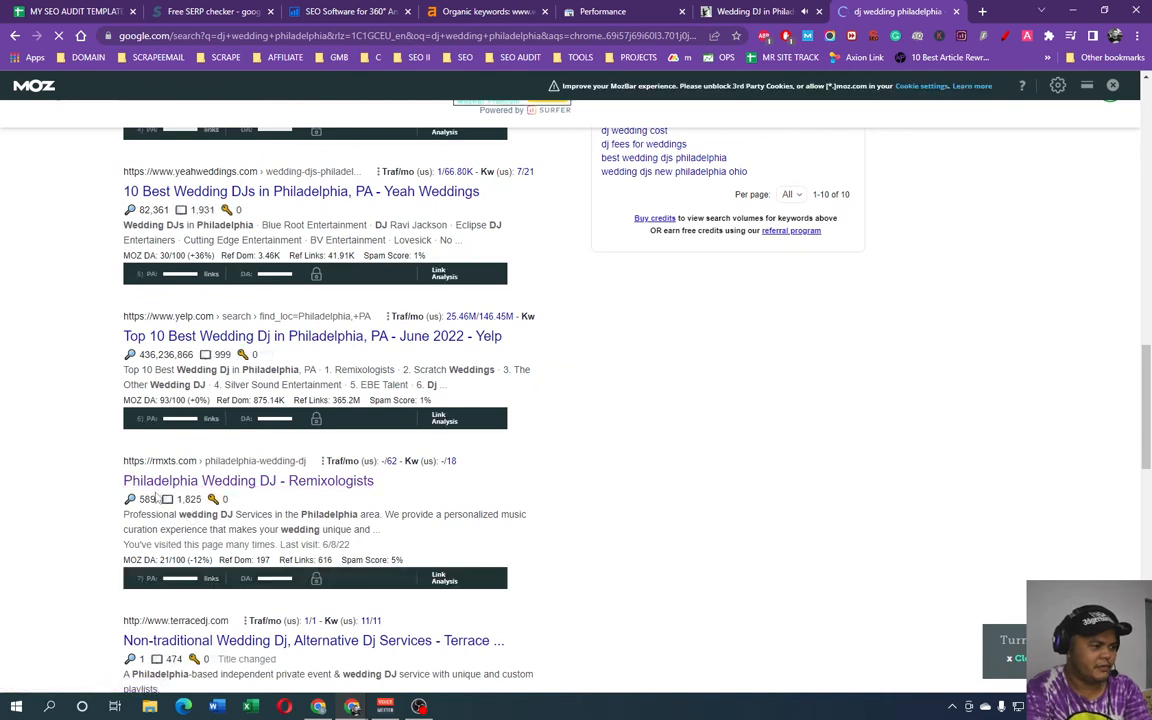
pyautogui.moveTo(354, 491)
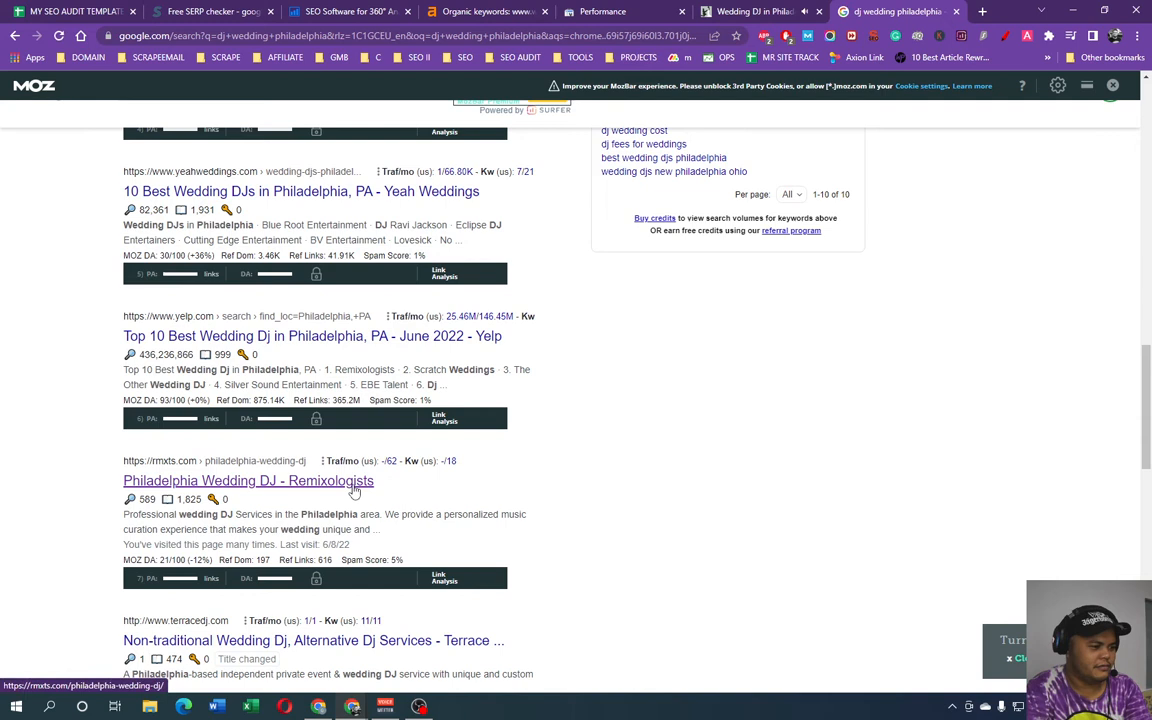
pyautogui.moveTo(287, 487)
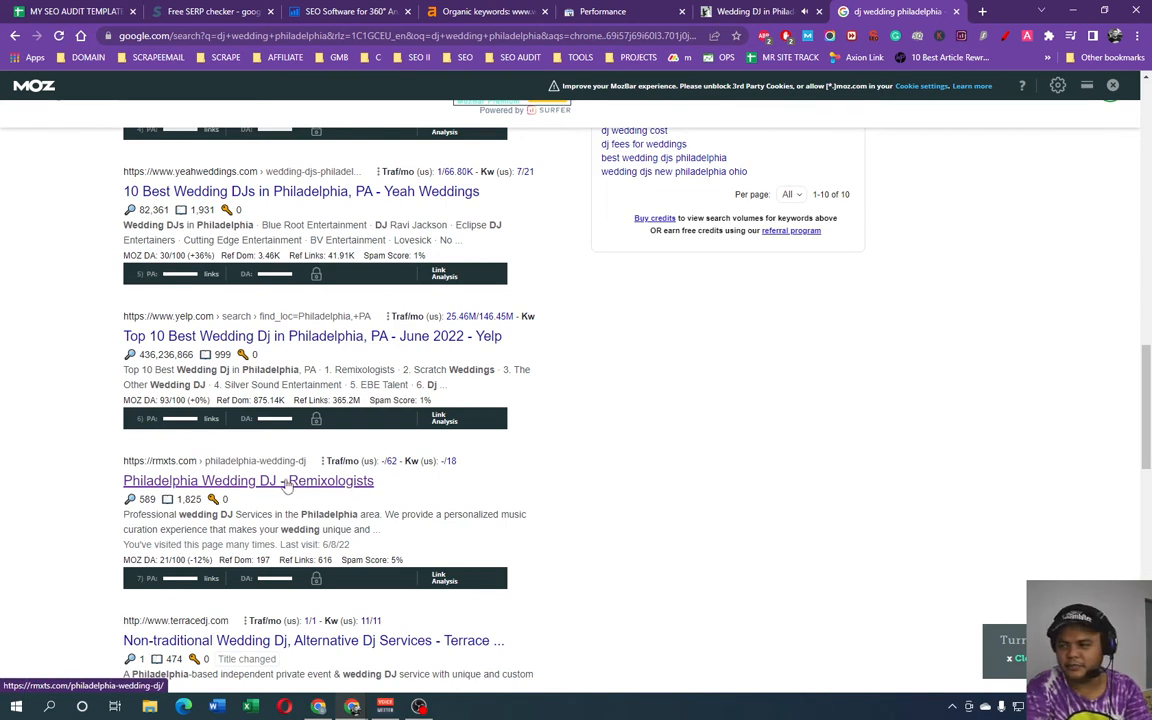
pyautogui.moveTo(470, 500)
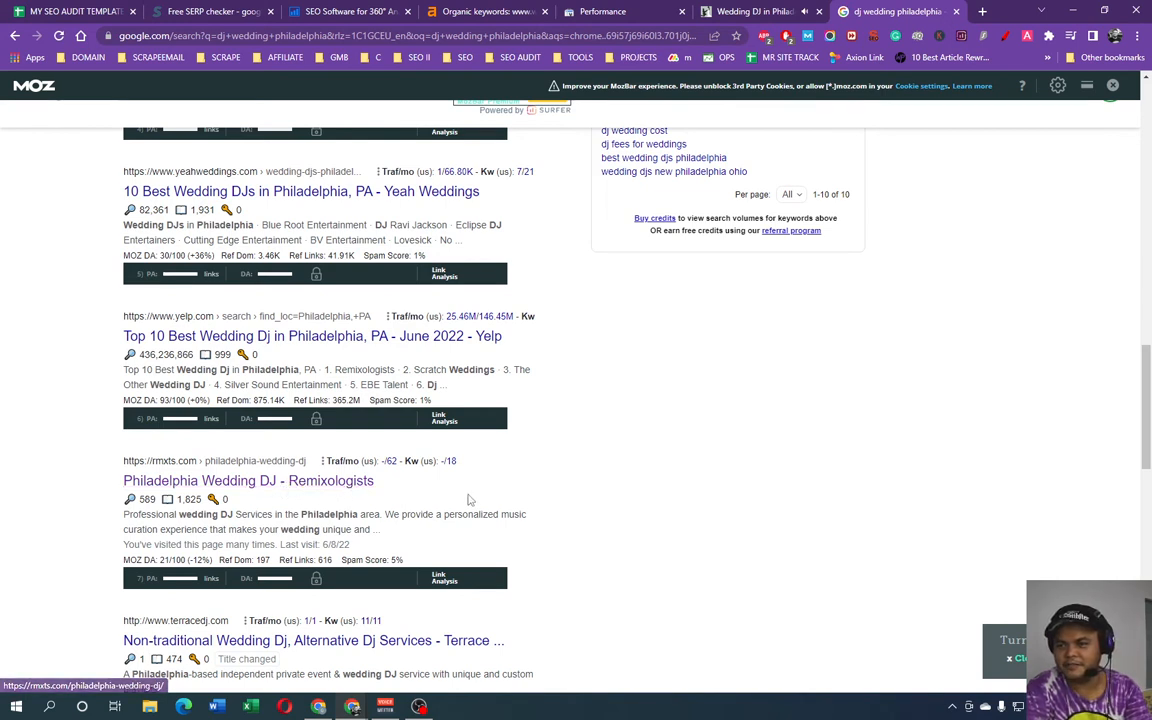
pyautogui.scroll(-3)
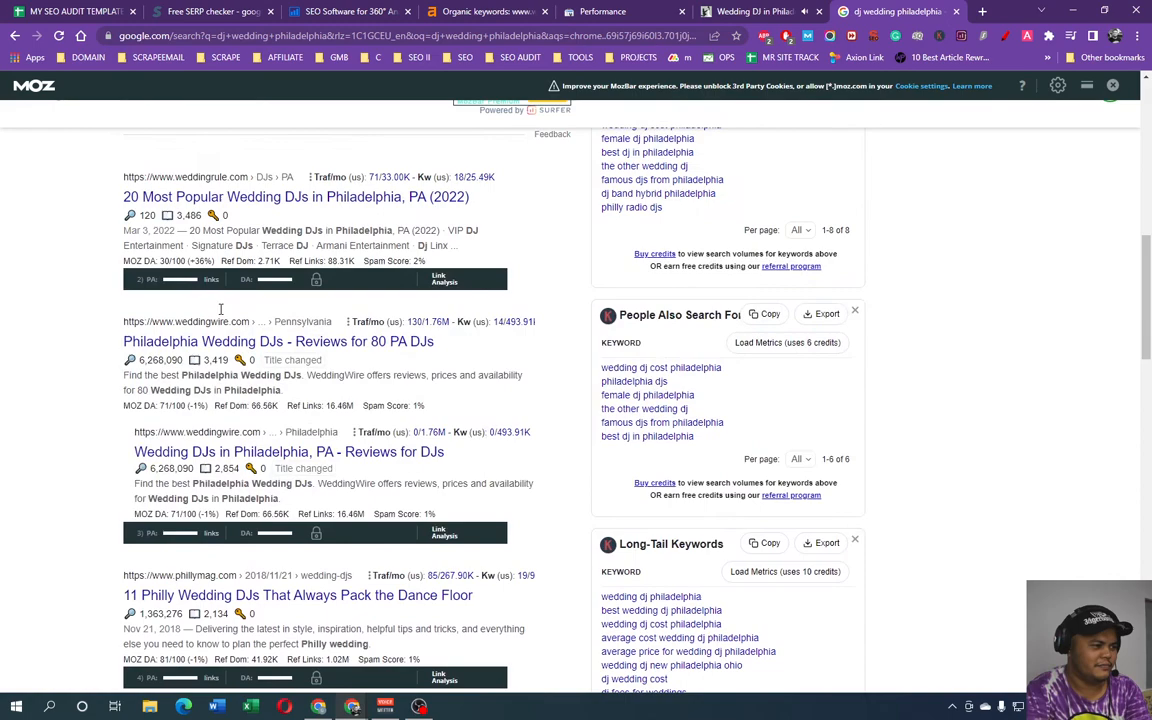
pyautogui.scroll(-3)
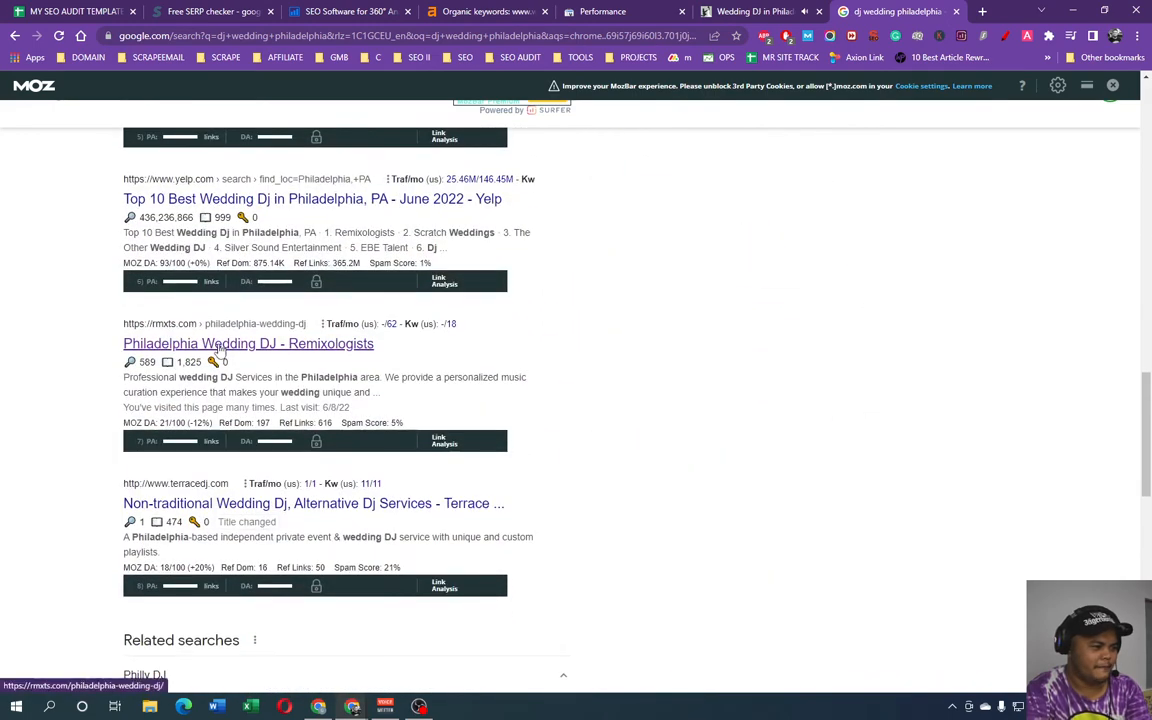
pyautogui.moveTo(345, 355)
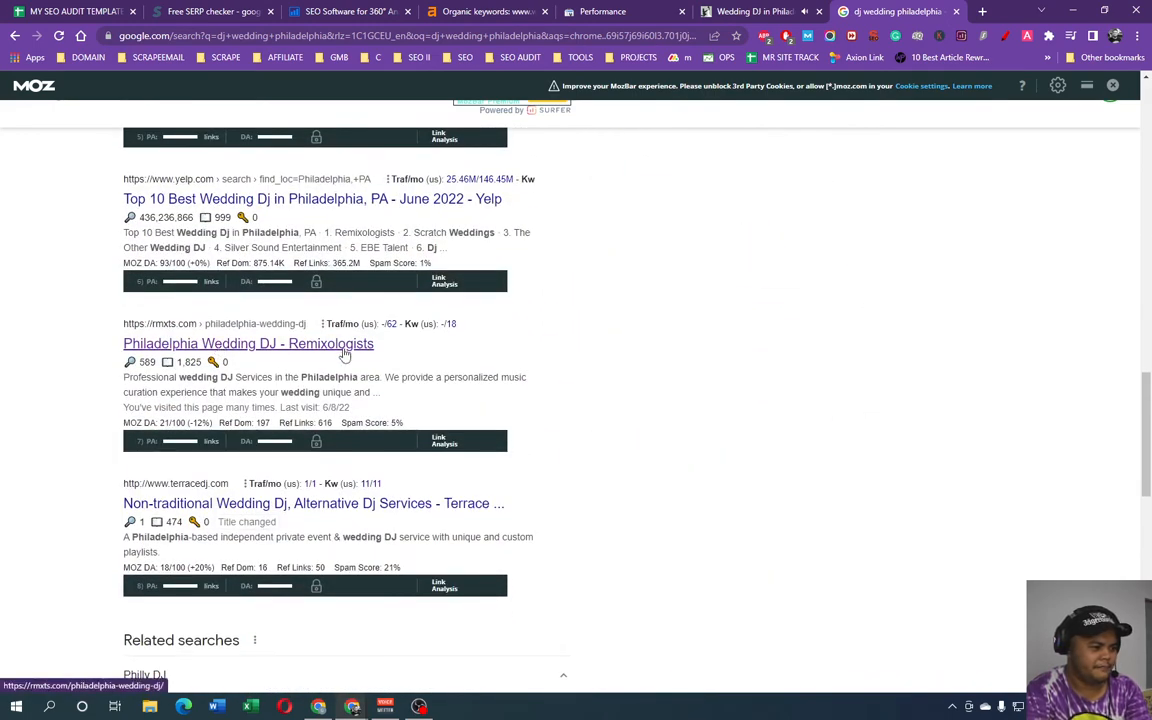
pyautogui.scroll(-3)
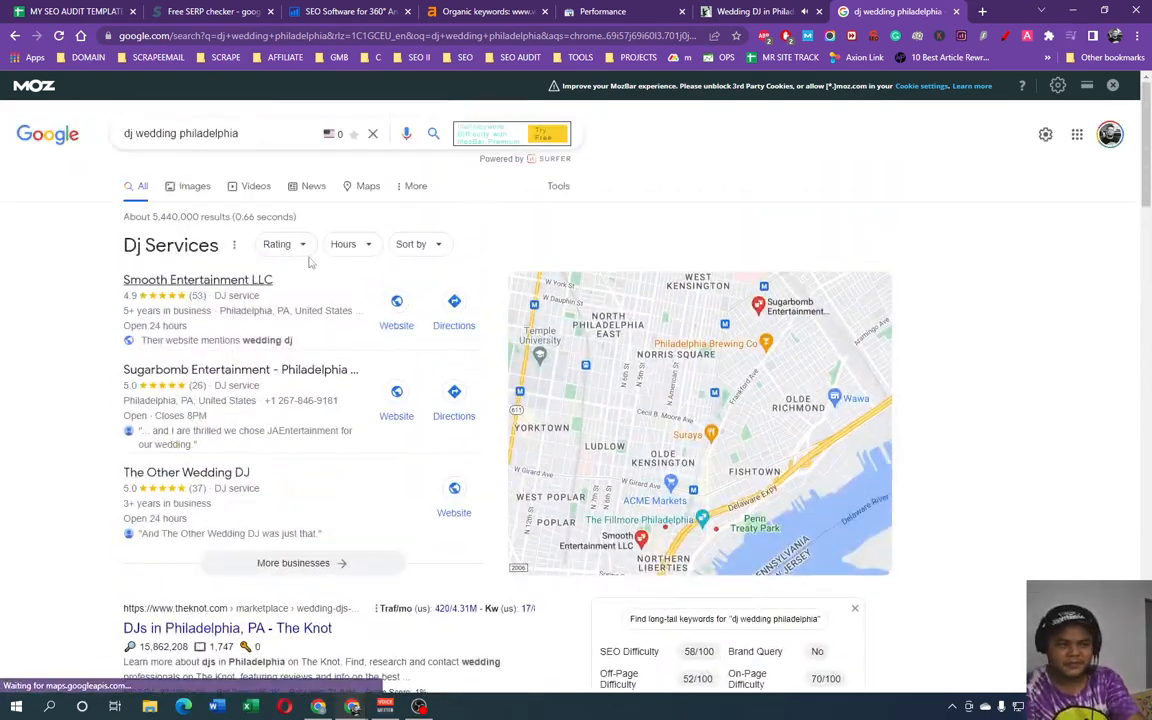
pyautogui.click(750, 11)
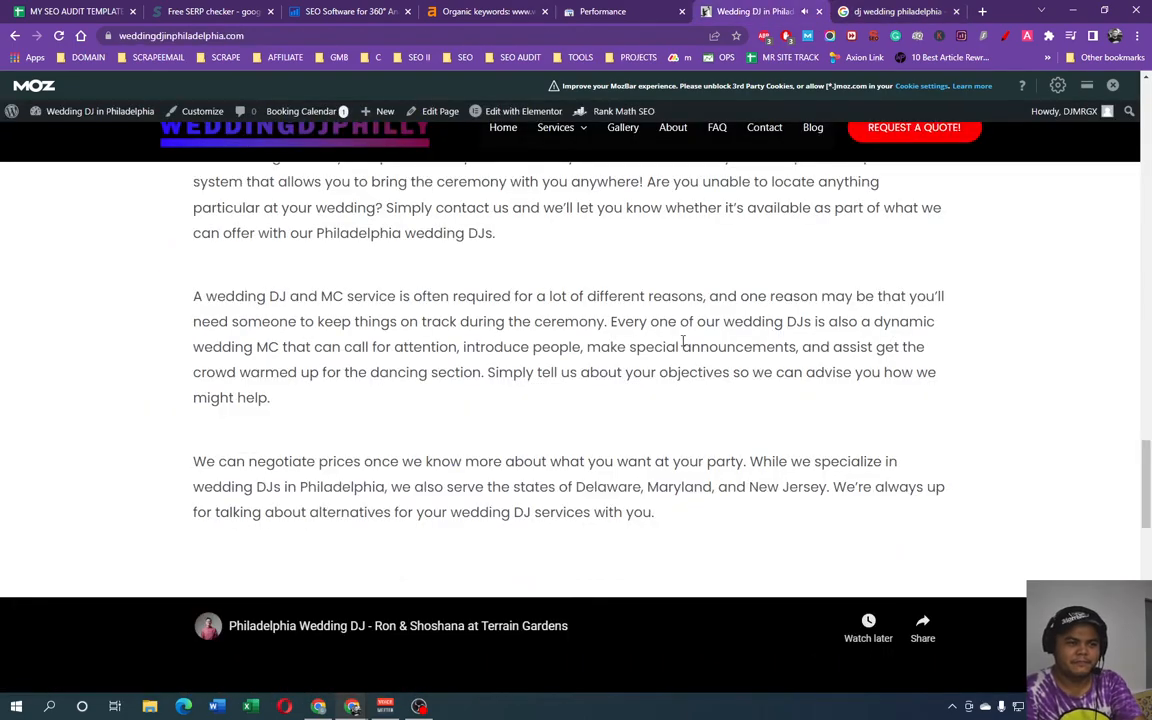
# Review the wedding DJ homepage and Search Console Performance chart, then return to MY SEO AUDIT TEMPLATE
pyautogui.scroll(-3)
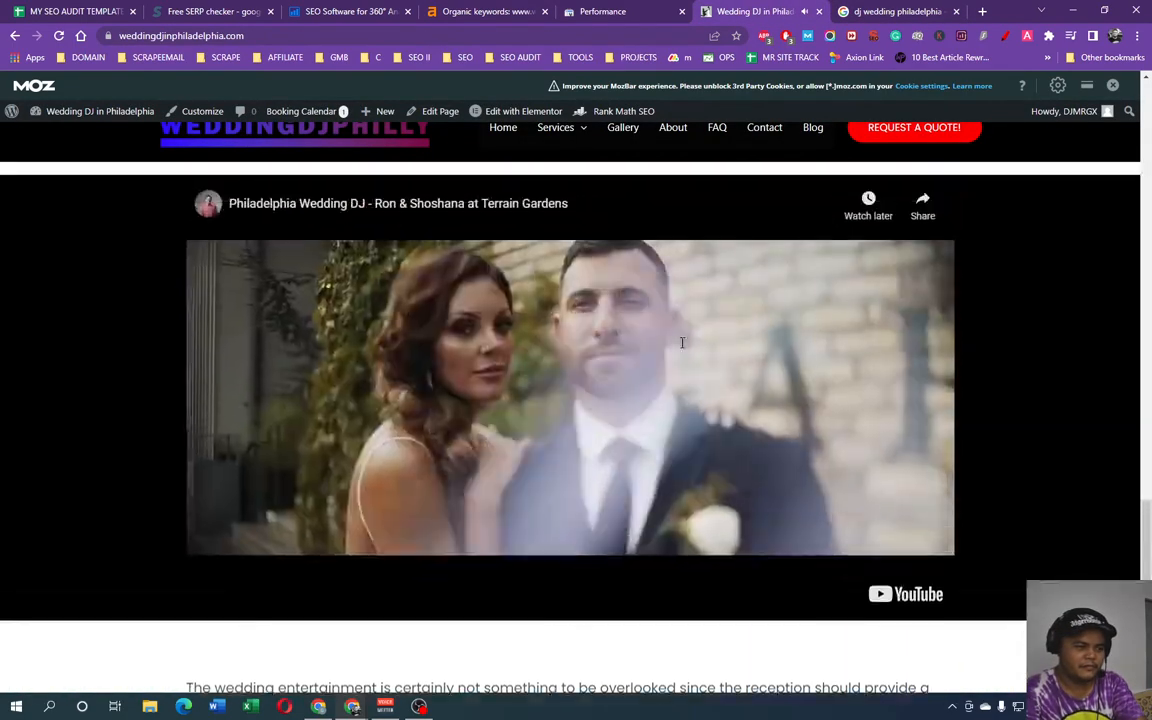
pyautogui.scroll(-3)
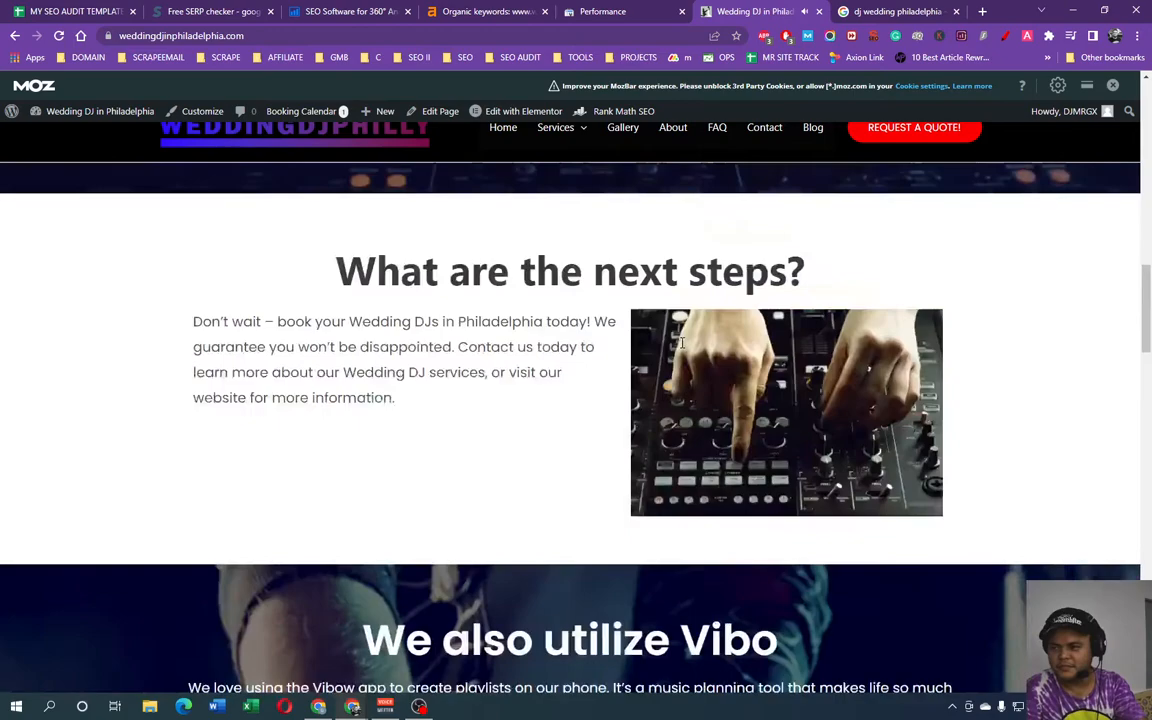
pyautogui.scroll(3)
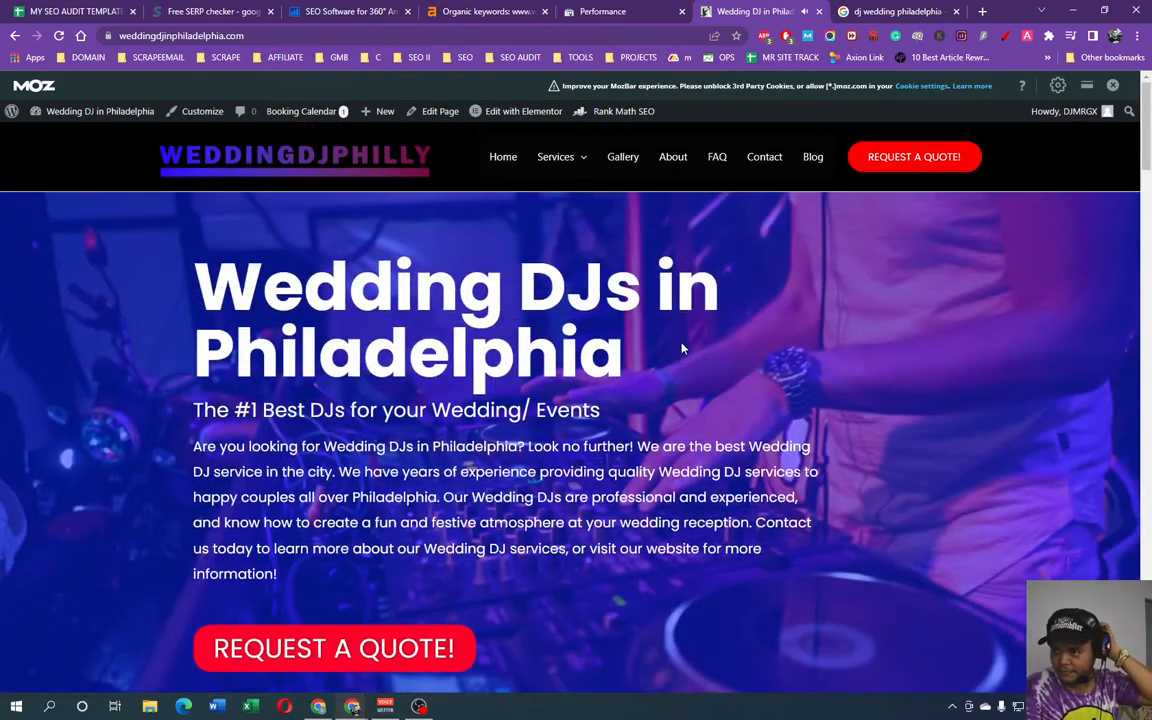
pyautogui.click(602, 11)
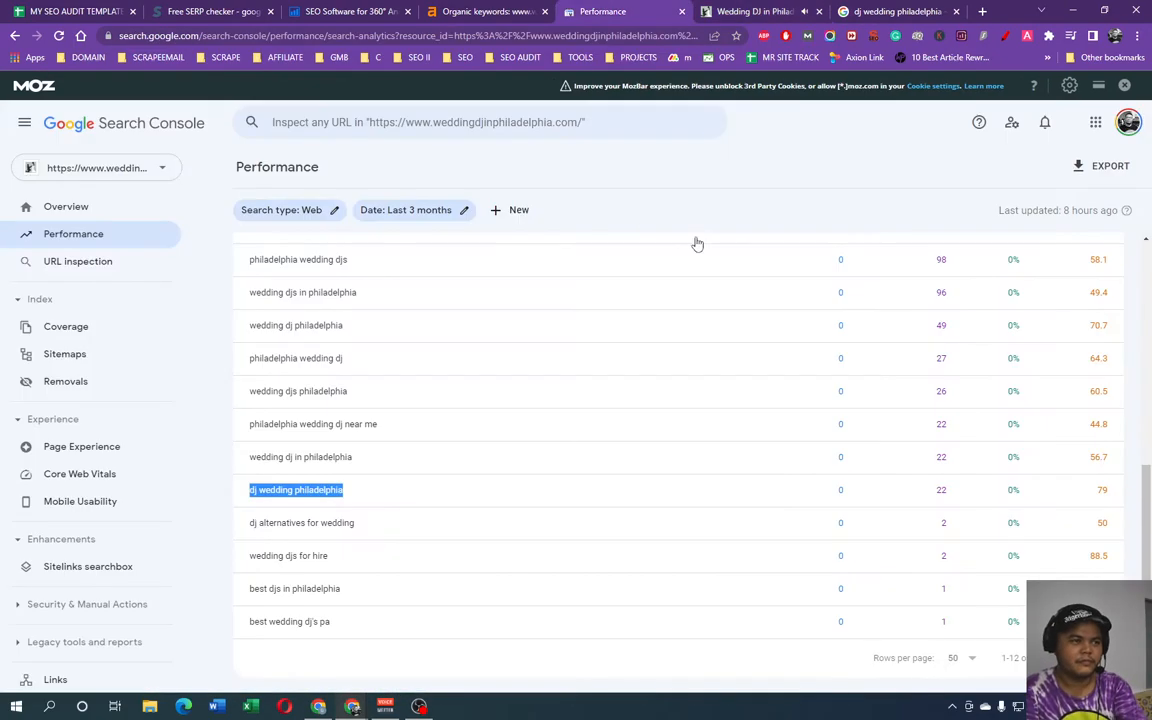
pyautogui.scroll(3)
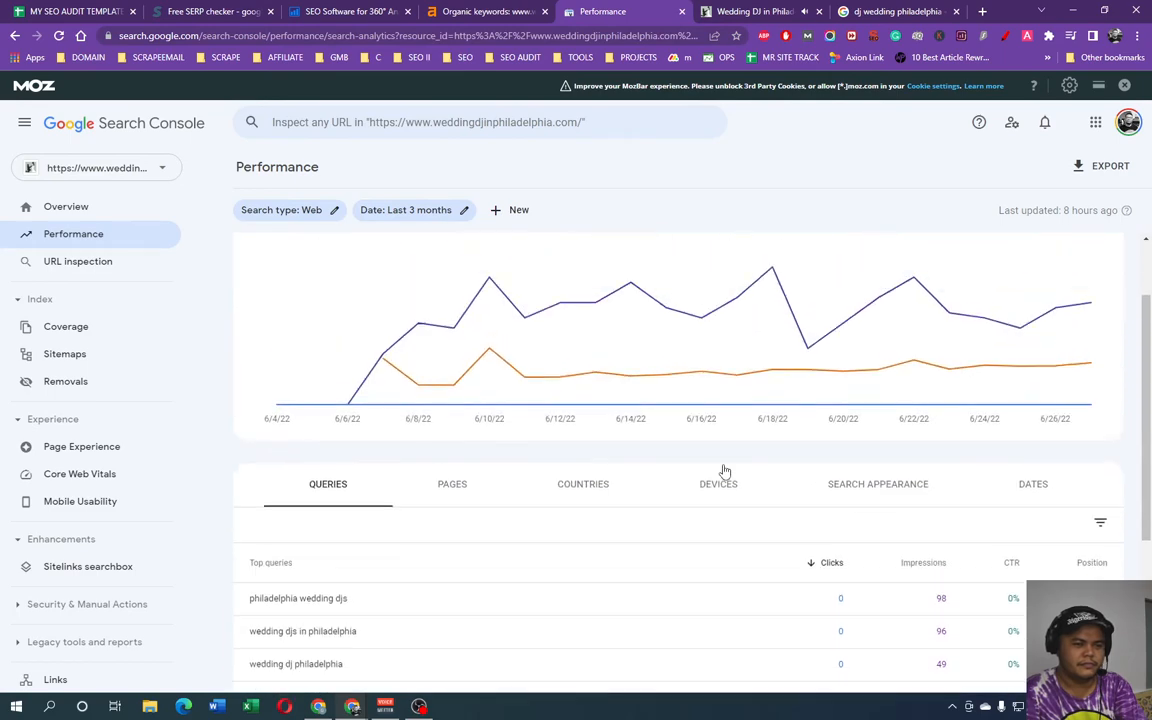
pyautogui.click(76, 11)
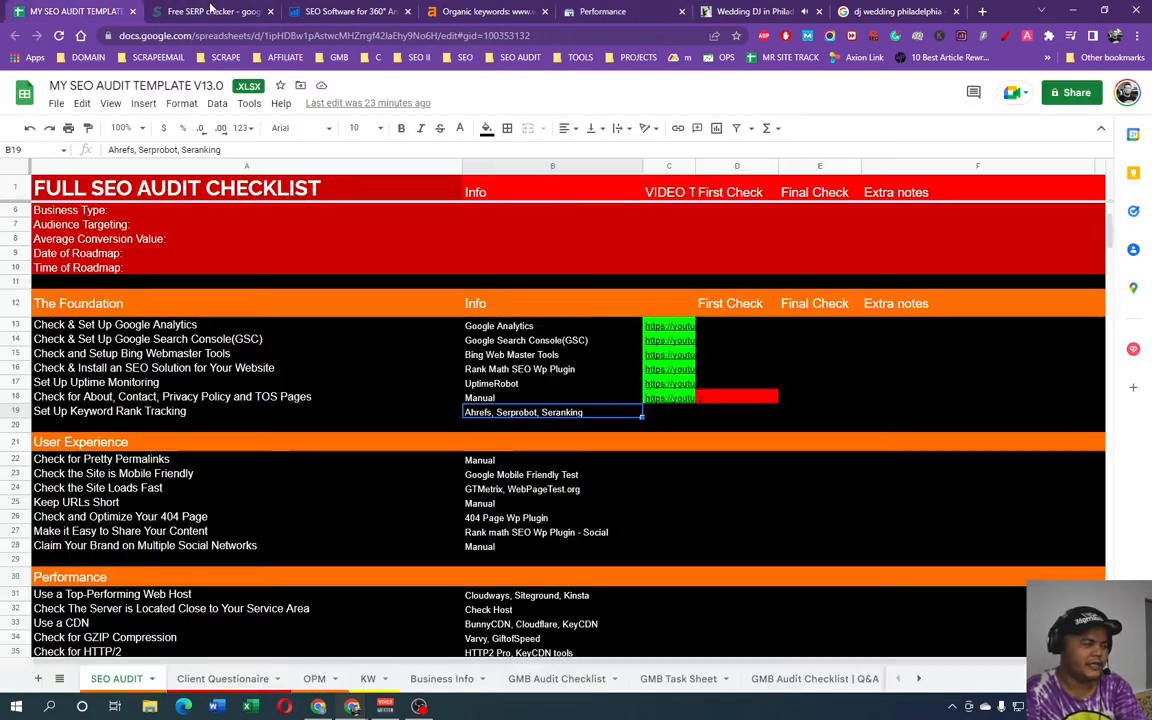
# Switch from the SEO audit sheet's rank tracking row to the SERPROBOT Register page
pyautogui.click(210, 11)
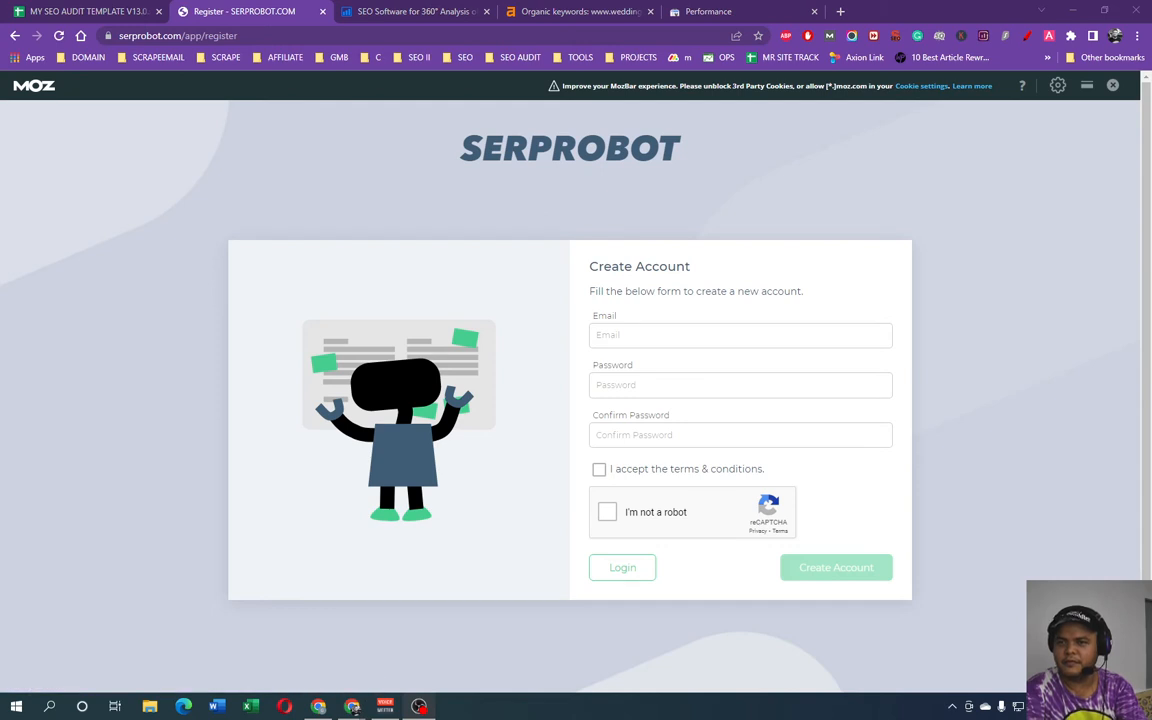
# Log in to the Serprobot Dashboard, review 'Your SERP bot team', and open Hire A Bot
pyautogui.click(836, 567)
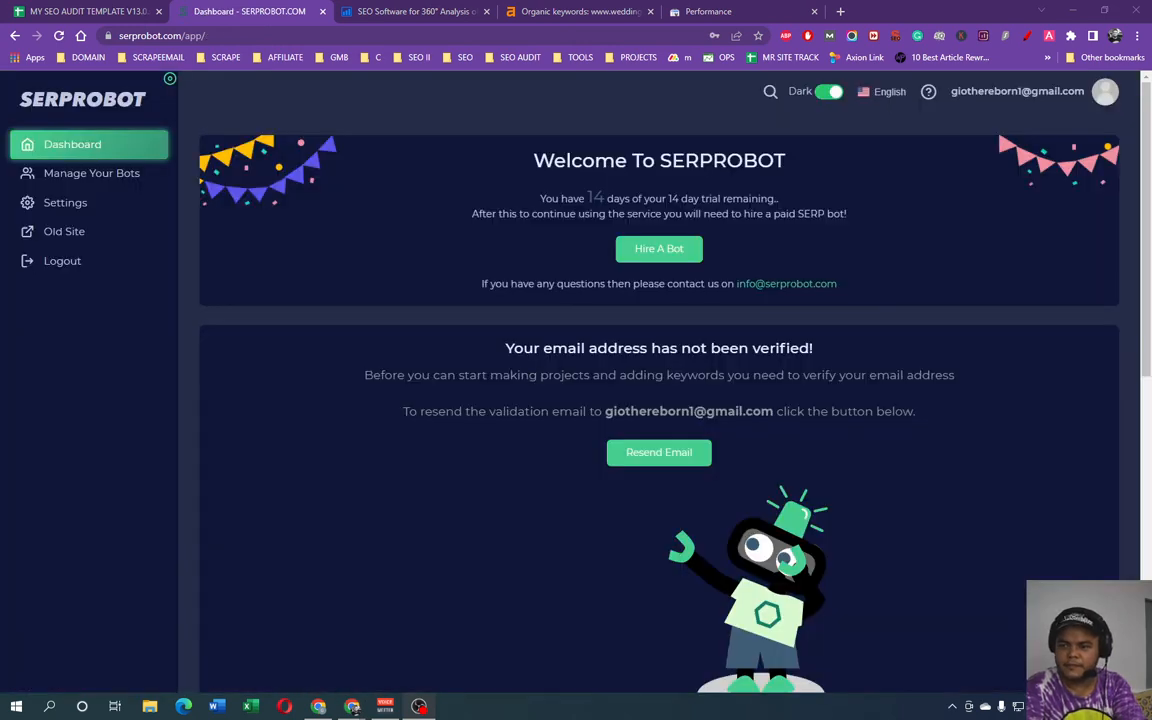
pyautogui.moveTo(1099, 292)
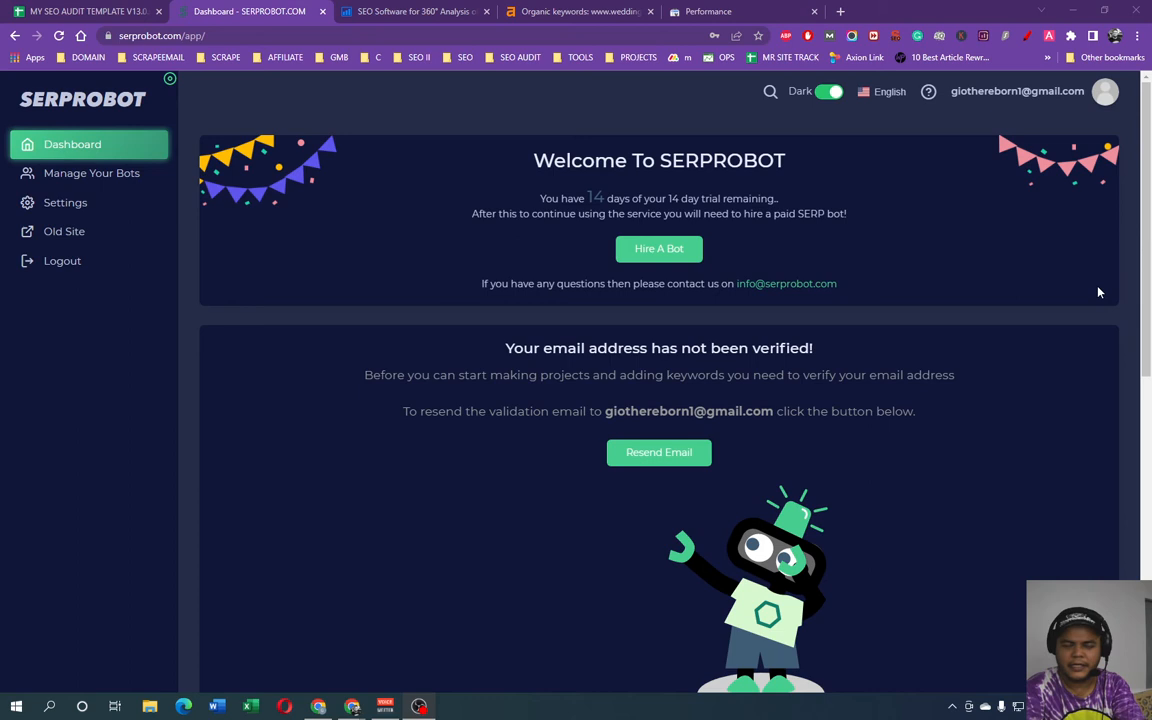
pyautogui.moveTo(288, 285)
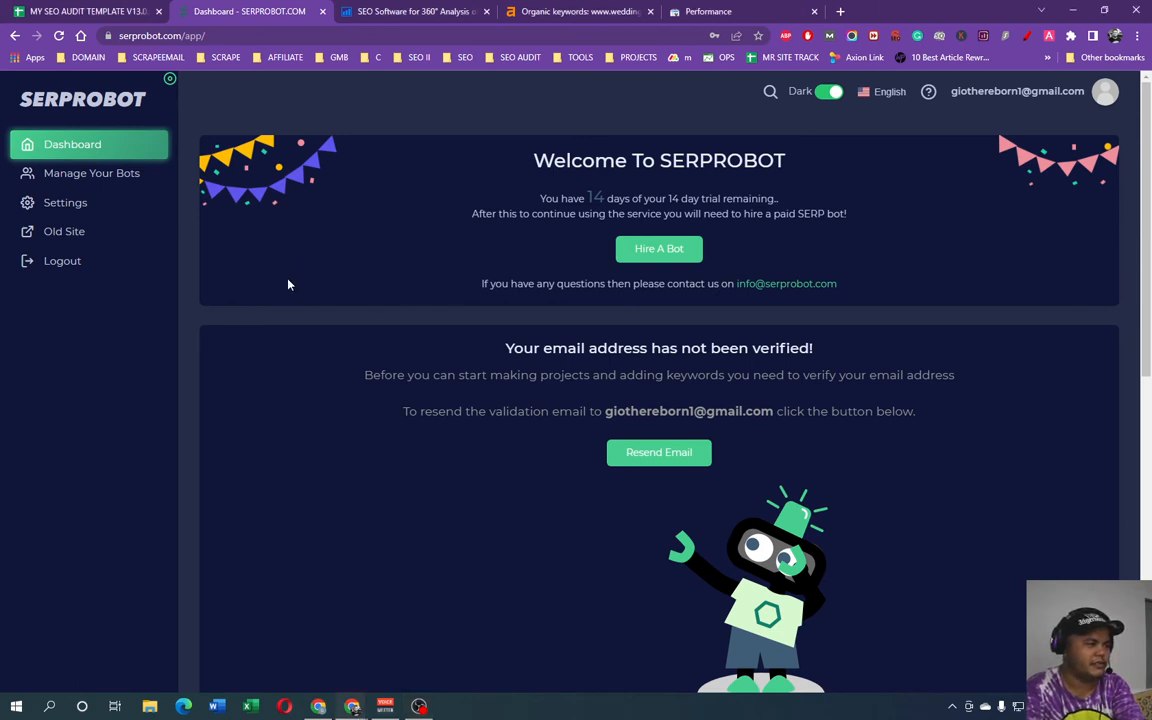
pyautogui.moveTo(67, 202)
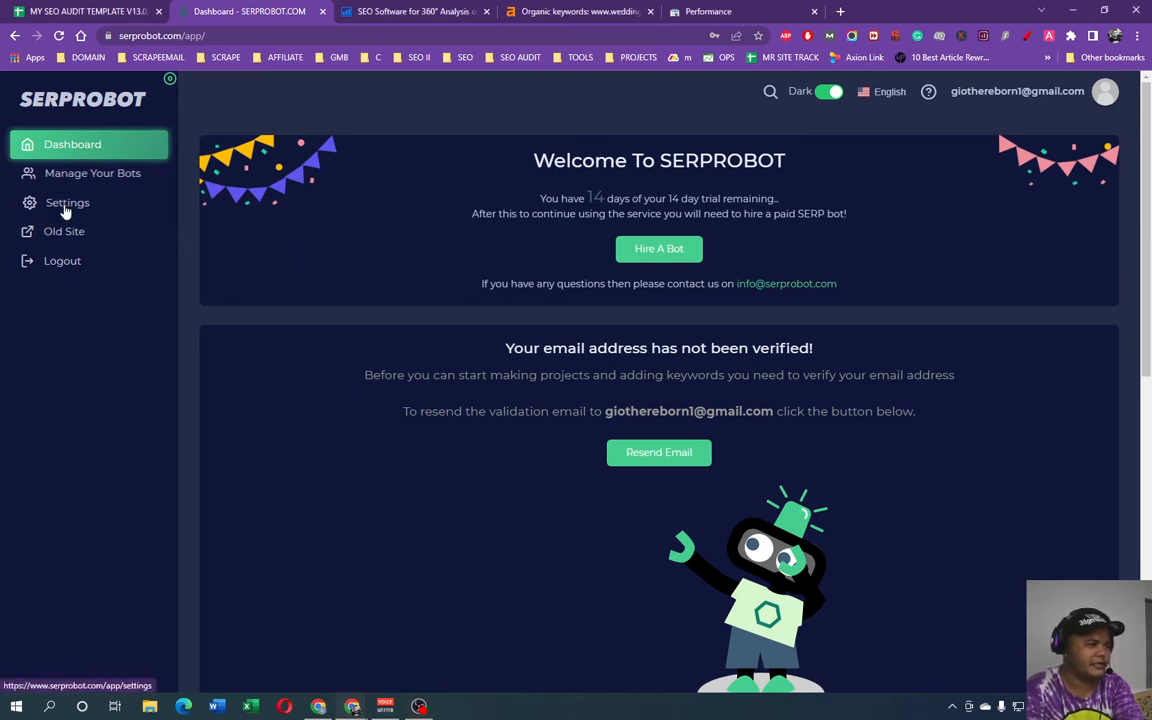
pyautogui.moveTo(659, 452)
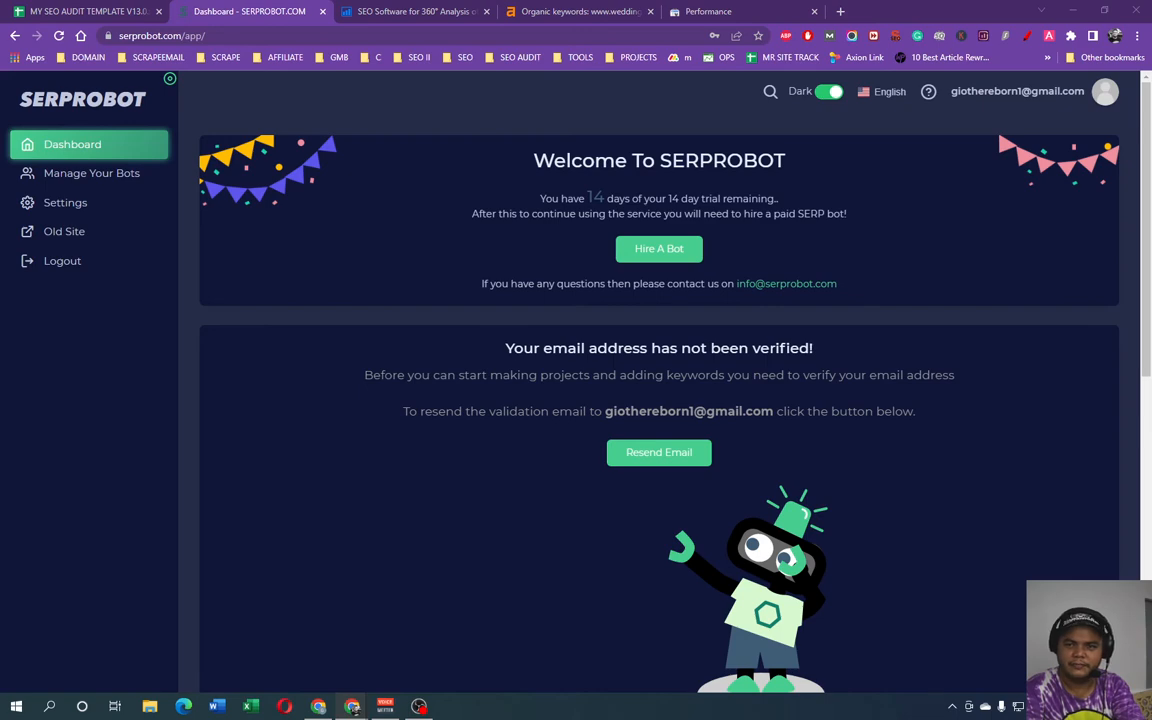
pyautogui.scroll(-3)
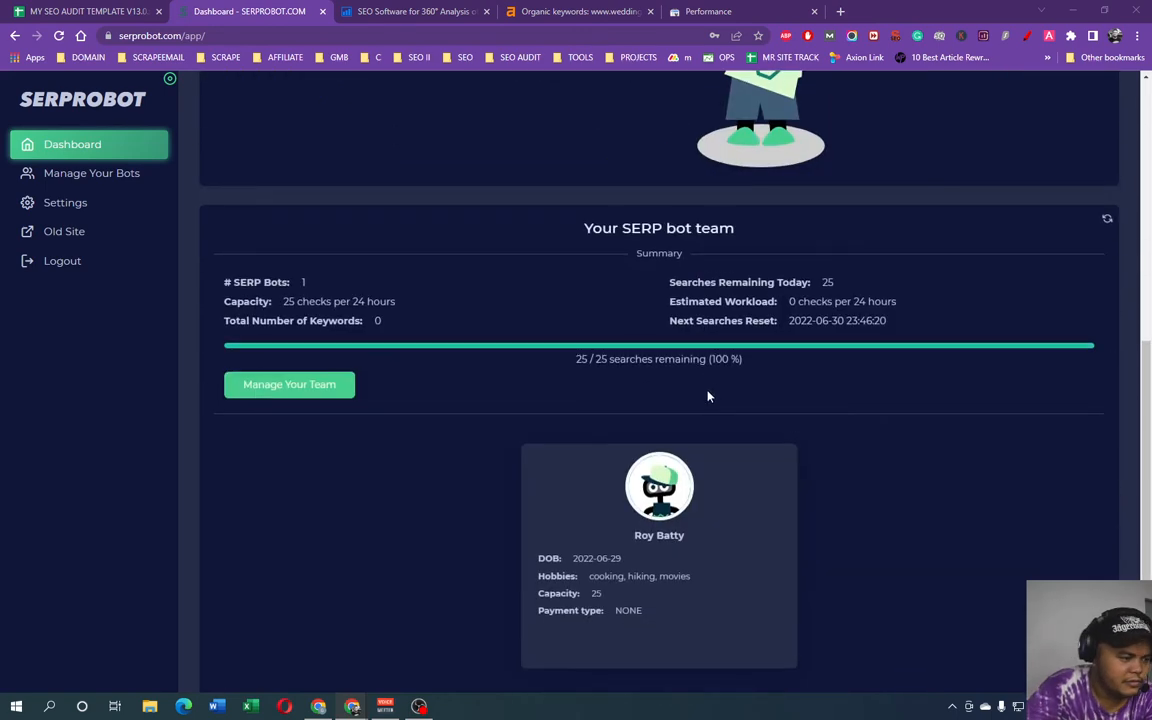
pyautogui.scroll(-3)
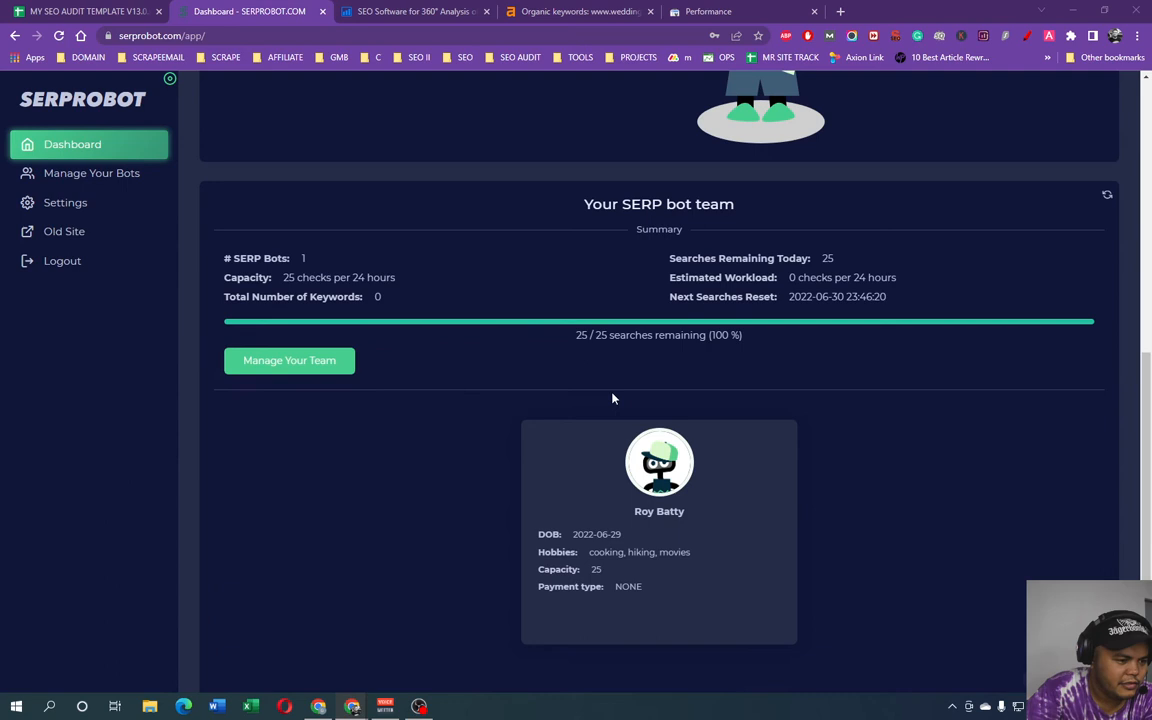
pyautogui.scroll(3)
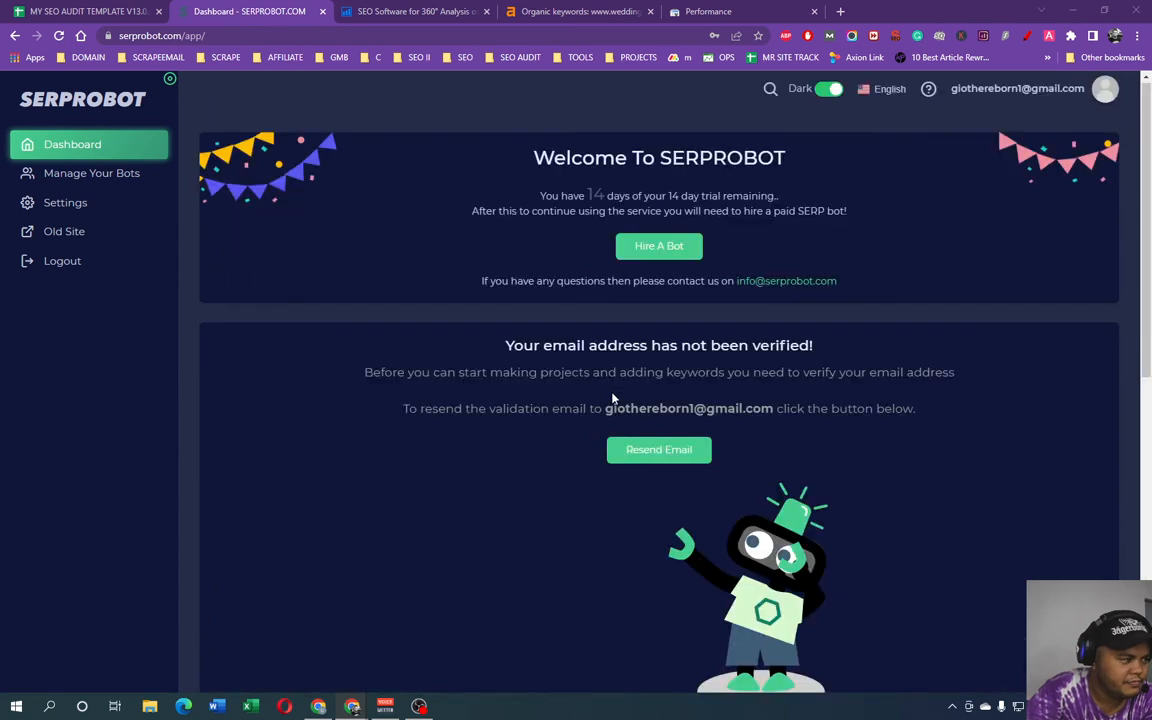
pyautogui.moveTo(91, 173)
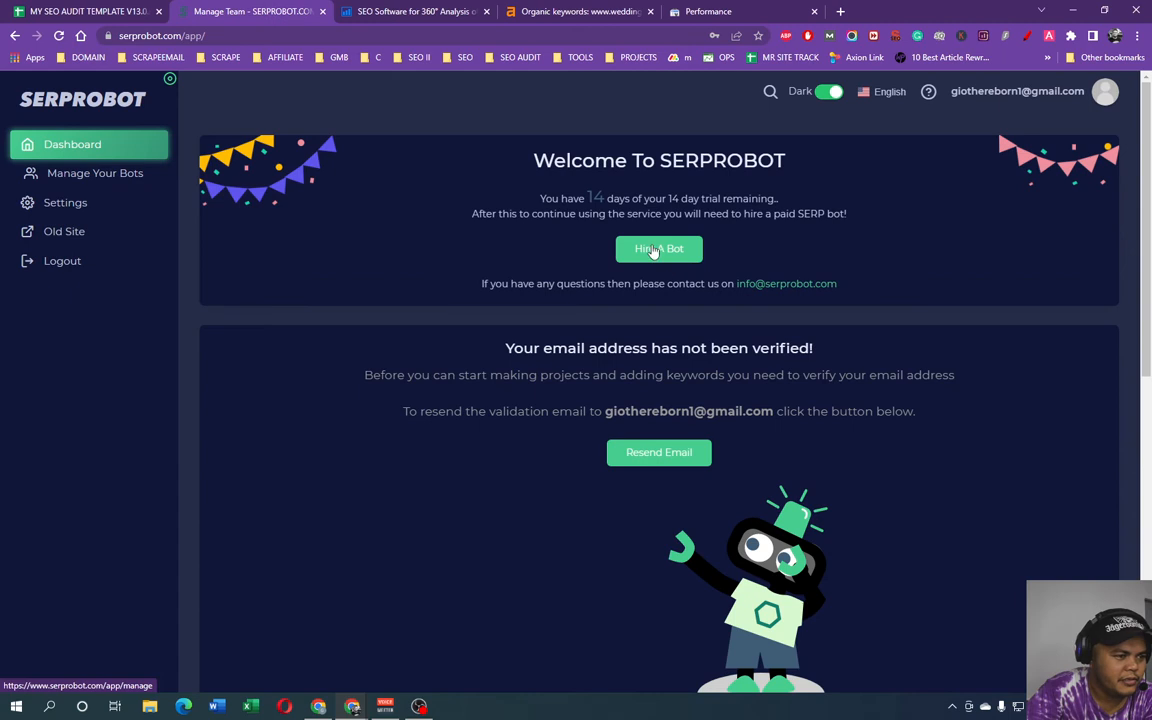
pyautogui.moveTo(684, 337)
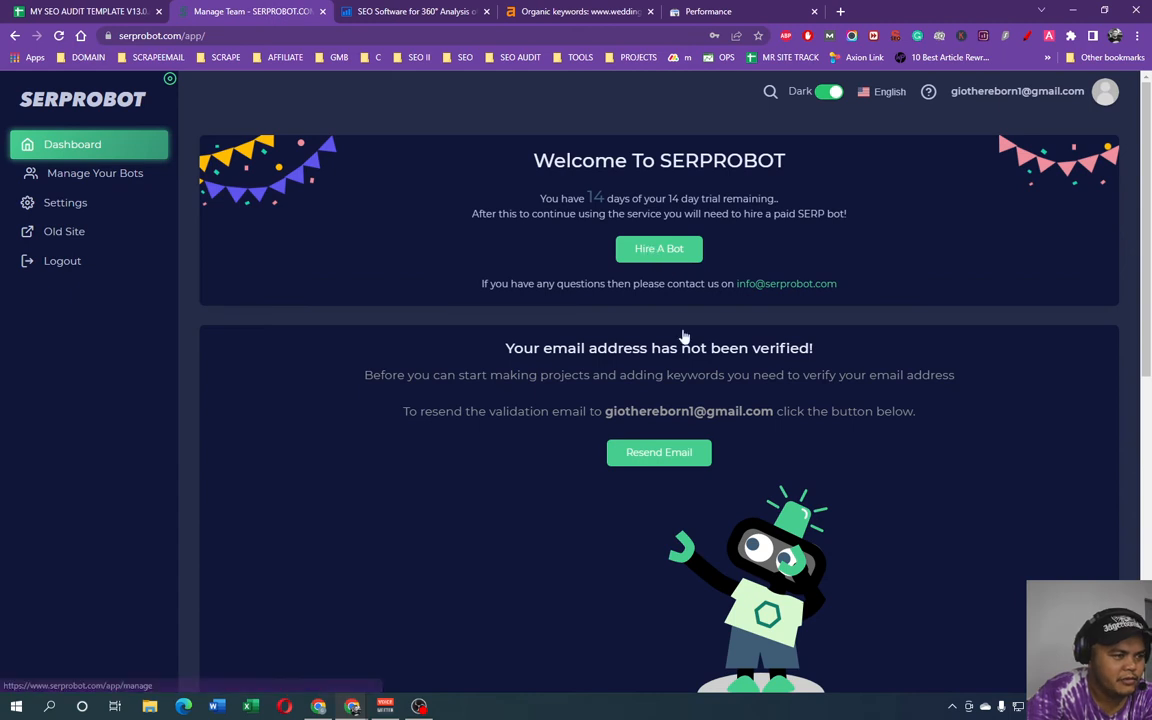
pyautogui.click(95, 172)
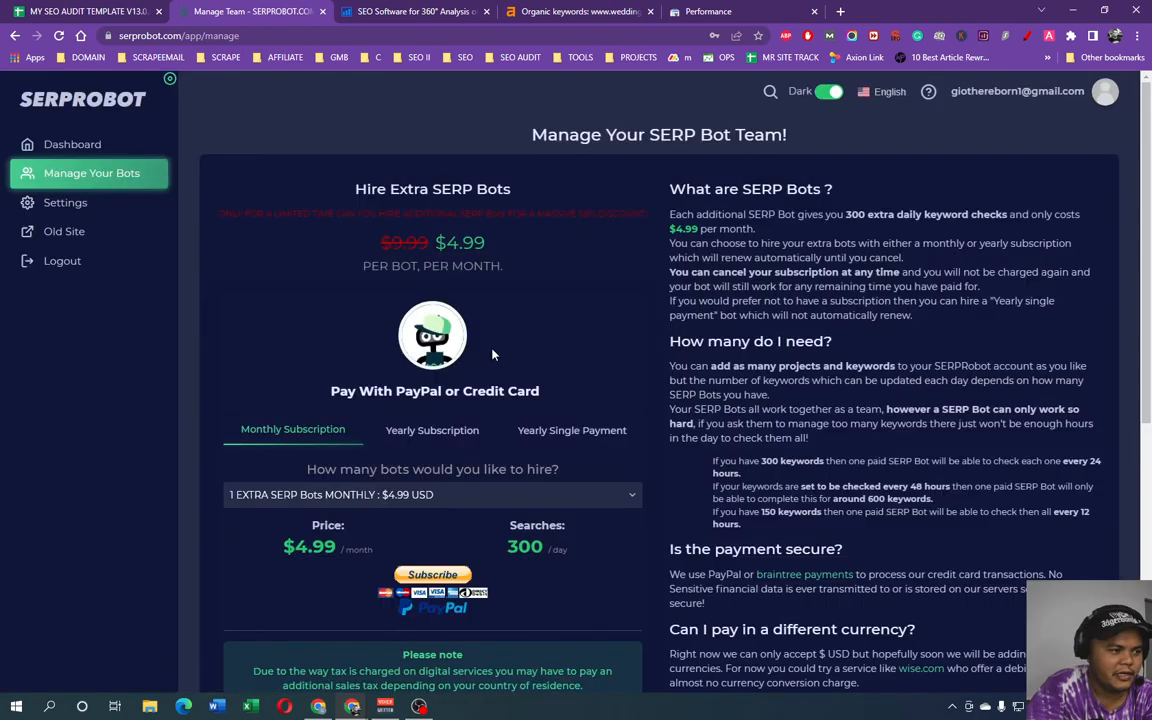
# Review the $4.99 monthly bot pricing on the Manage Your Bots page
pyautogui.scroll(-3)
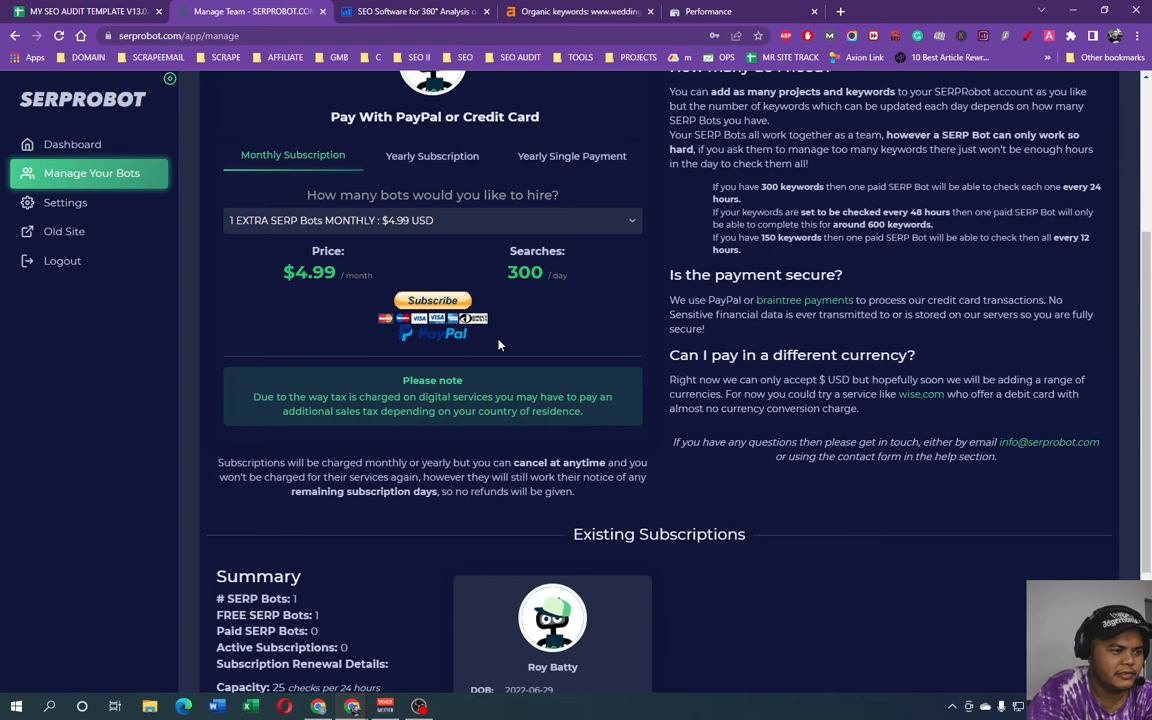
pyautogui.scroll(-3)
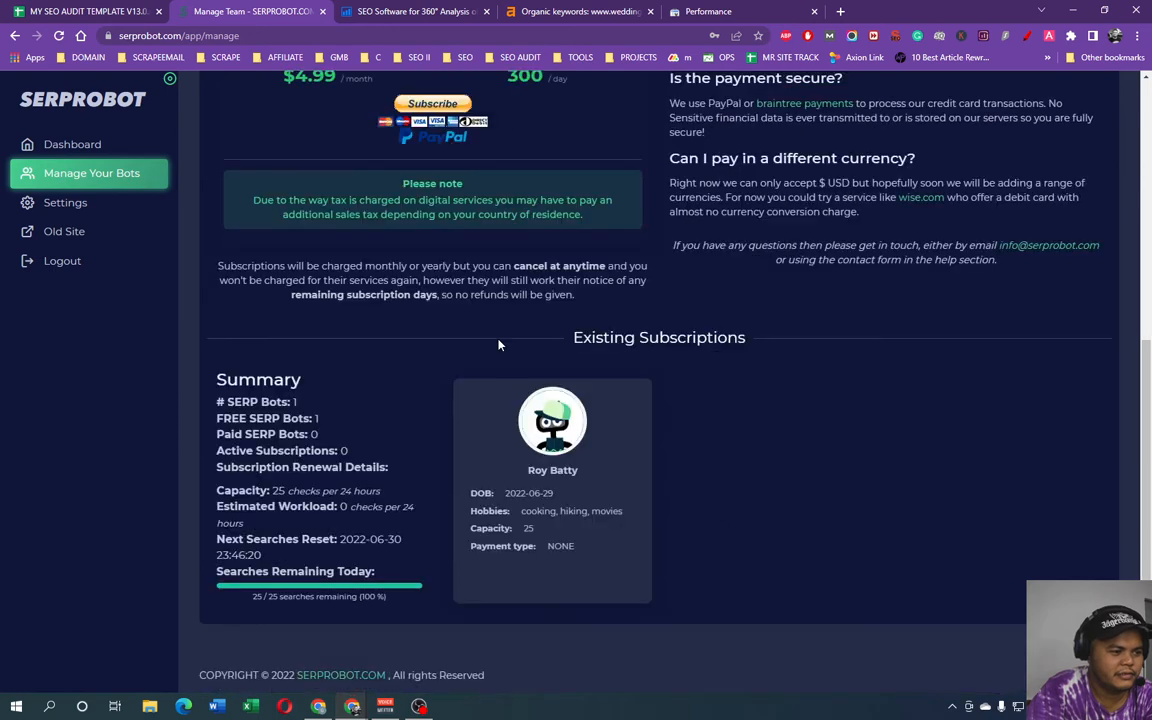
pyautogui.scroll(3)
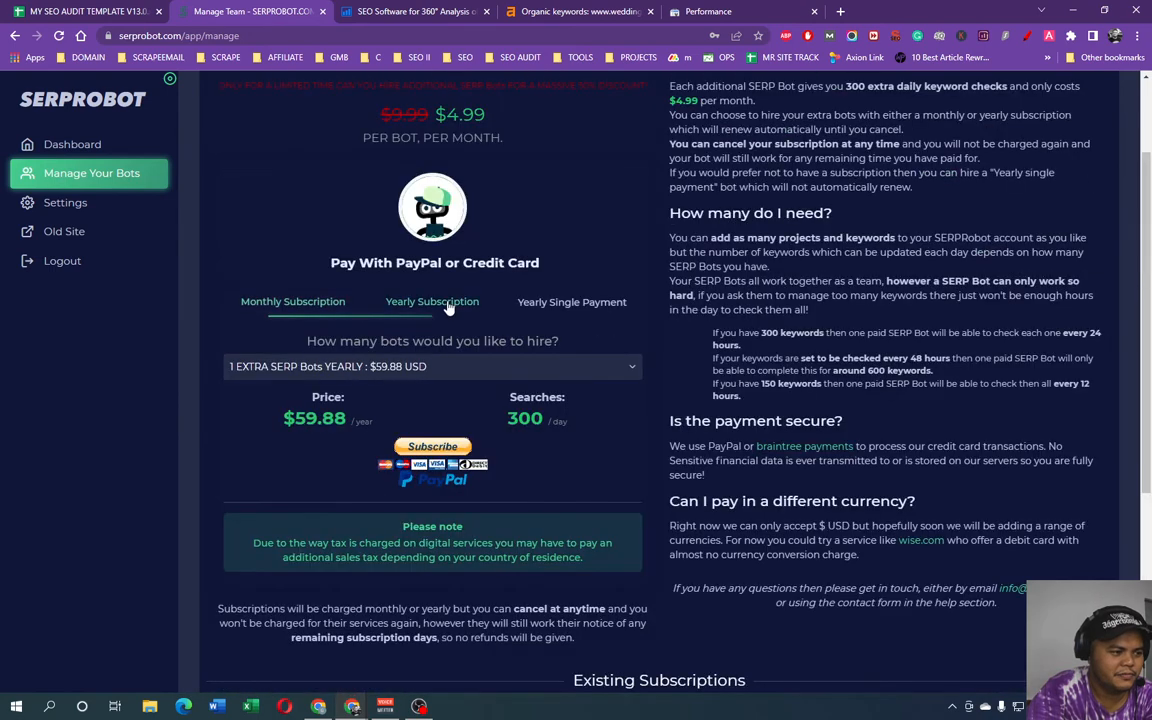
pyautogui.click(571, 301)
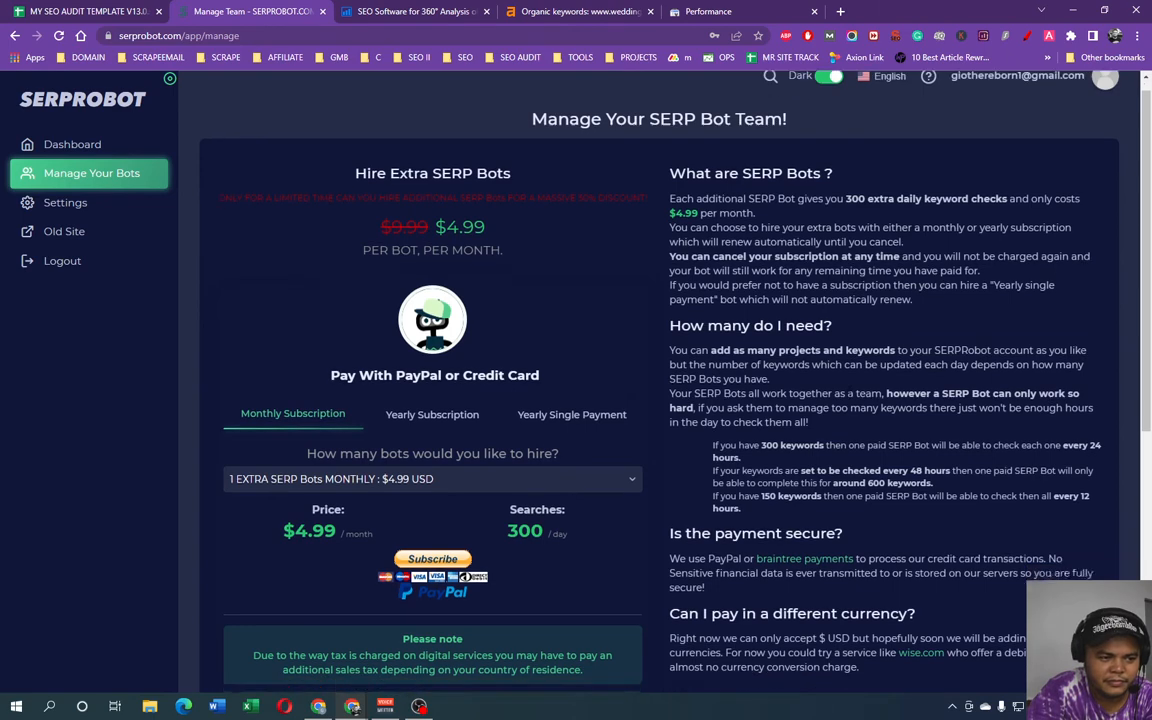
# Check the free bot's 25 daily checks under Existing Subscriptions, then open the account menu
pyautogui.scroll(-3)
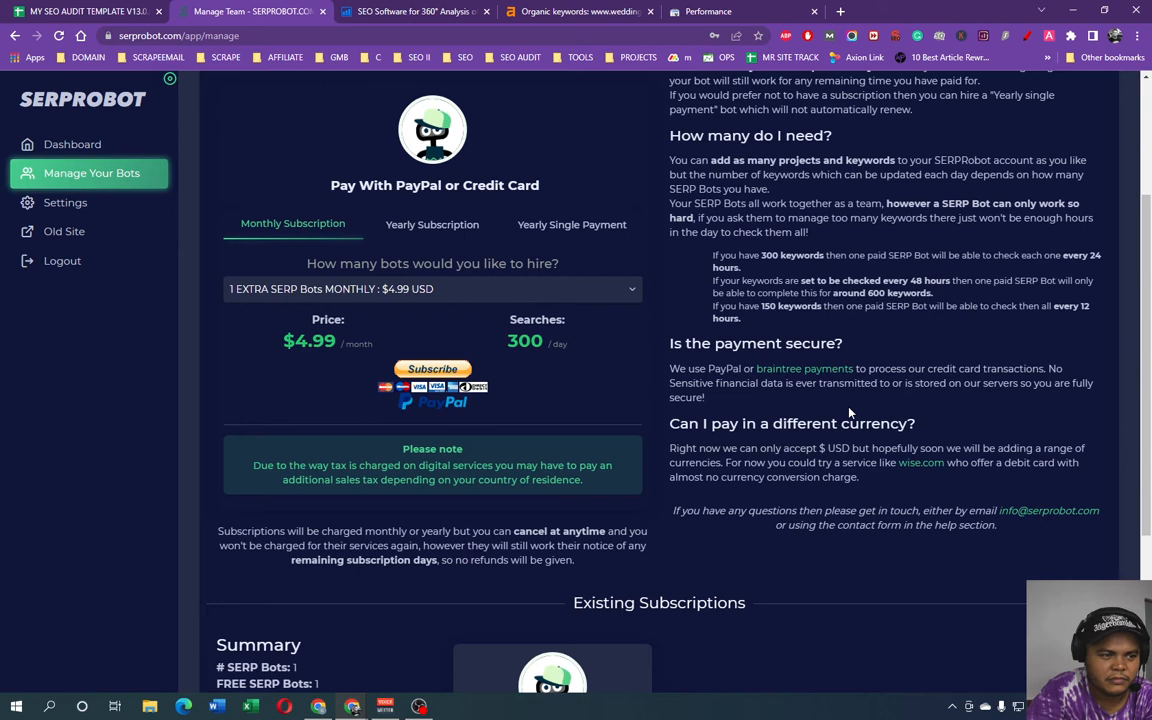
pyautogui.moveTo(884, 190)
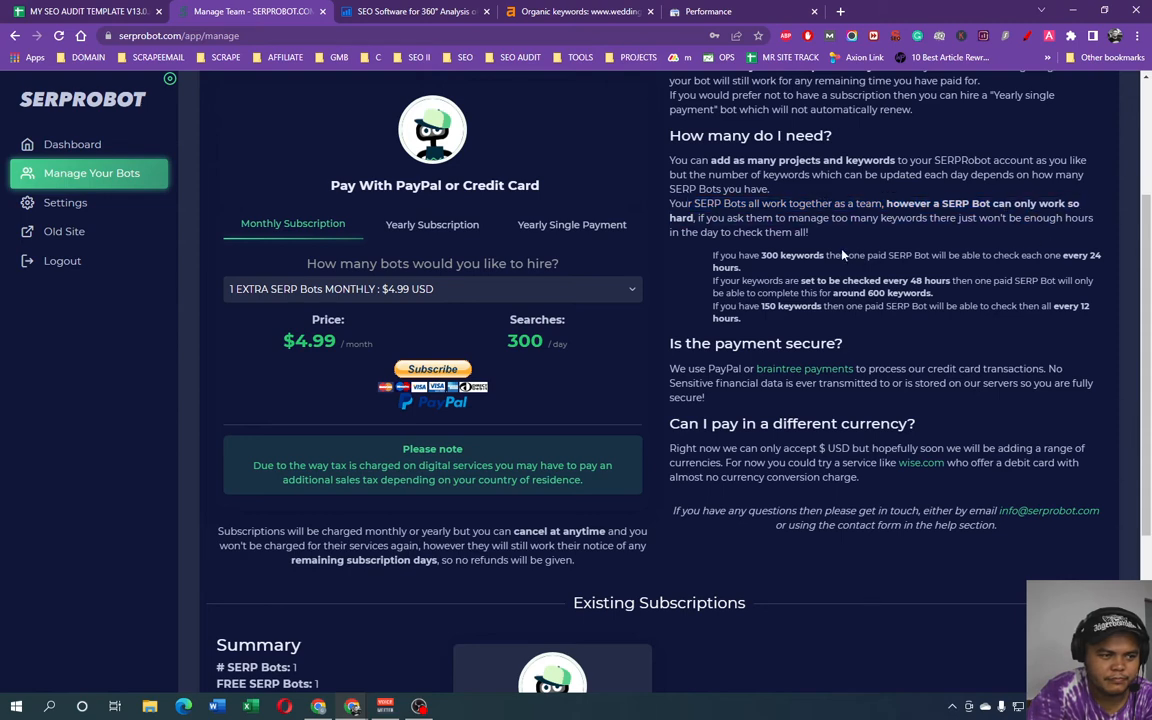
pyautogui.scroll(-3)
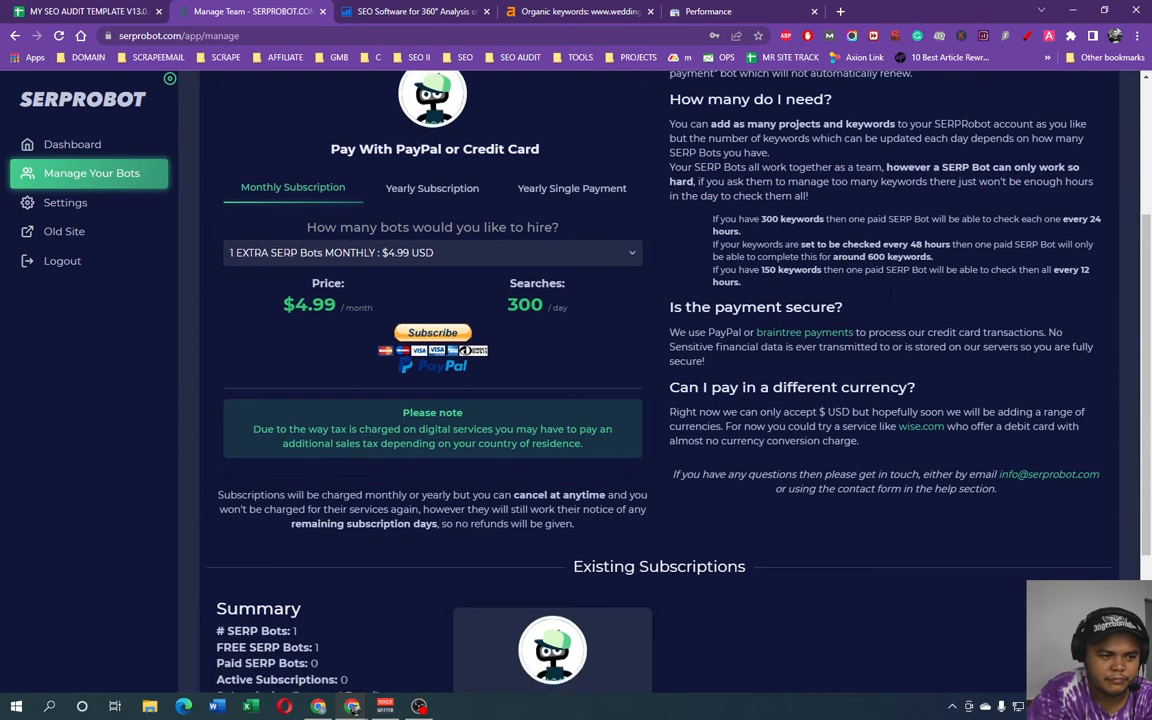
pyautogui.scroll(-3)
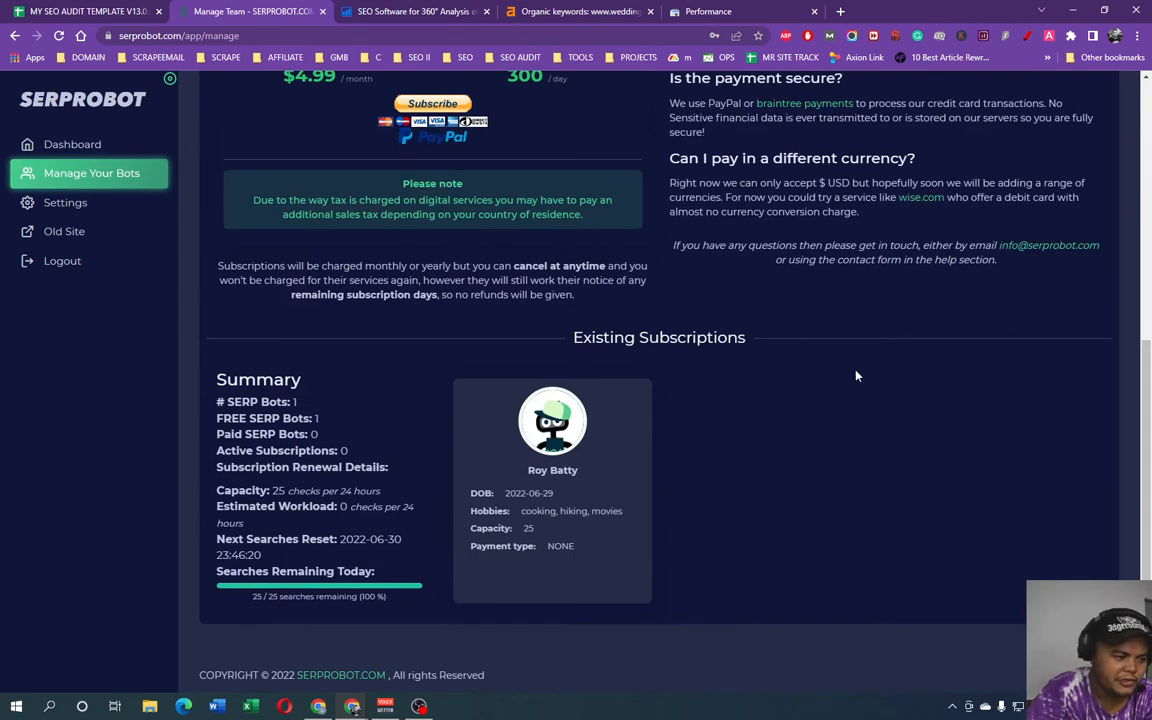
pyautogui.moveTo(849, 377)
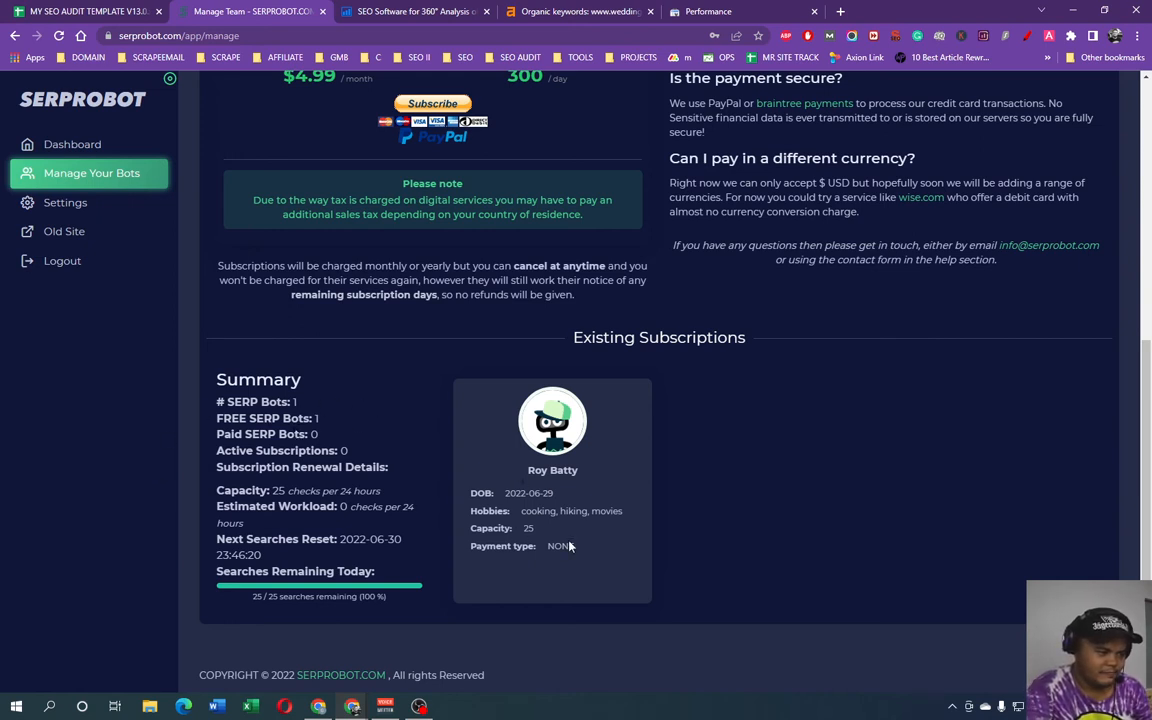
pyautogui.moveTo(397, 525)
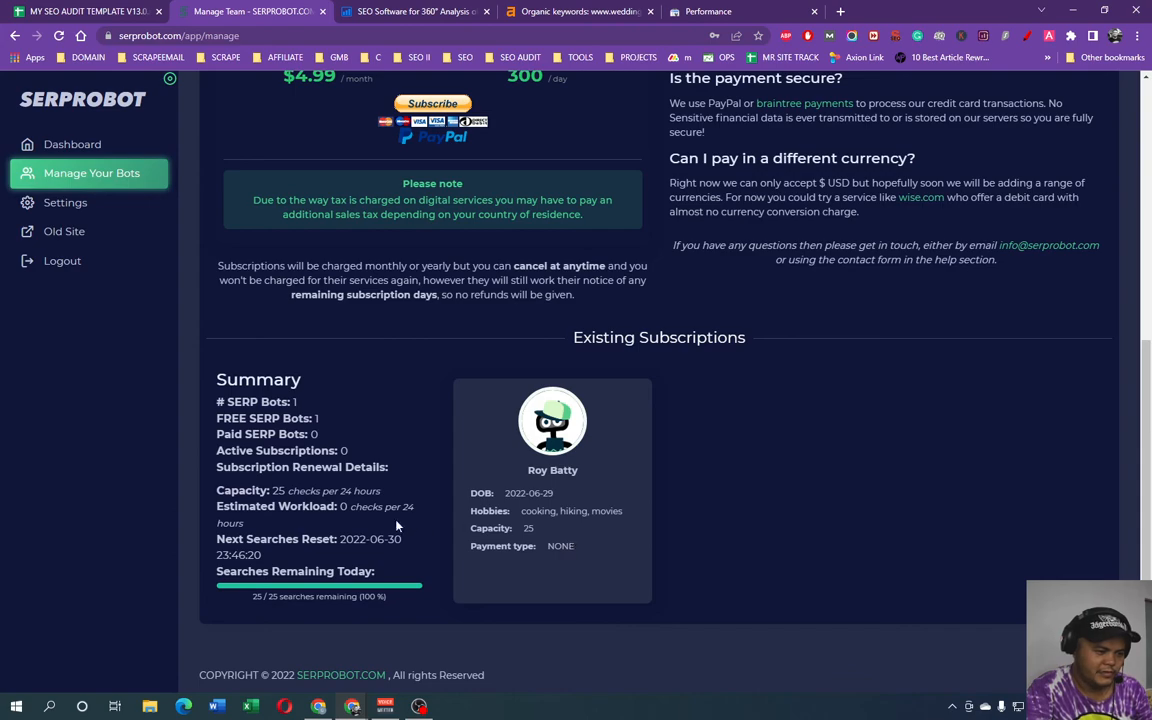
pyautogui.scroll(3)
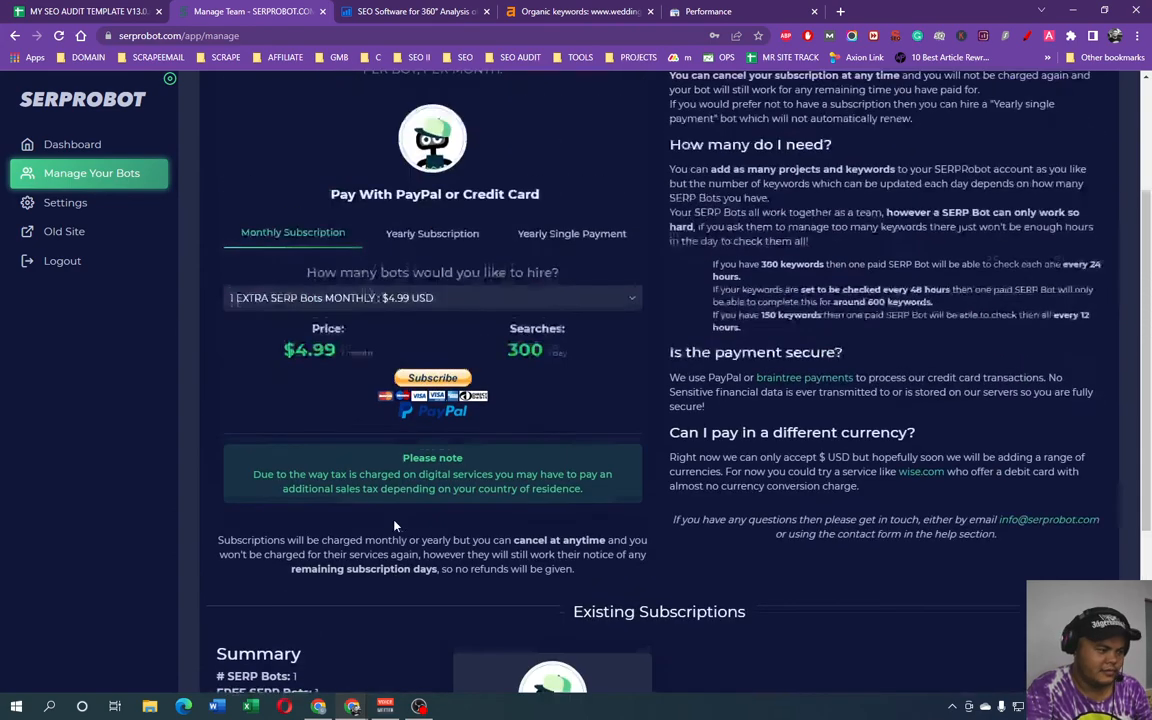
pyautogui.scroll(3)
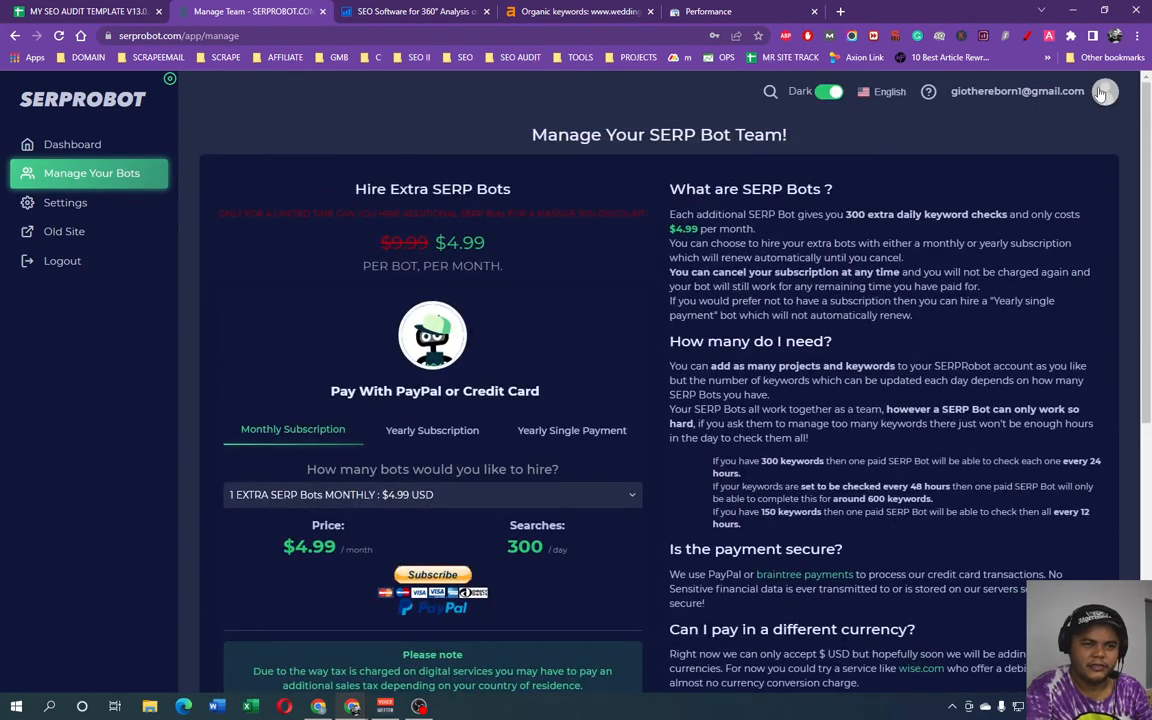
pyautogui.click(1104, 91)
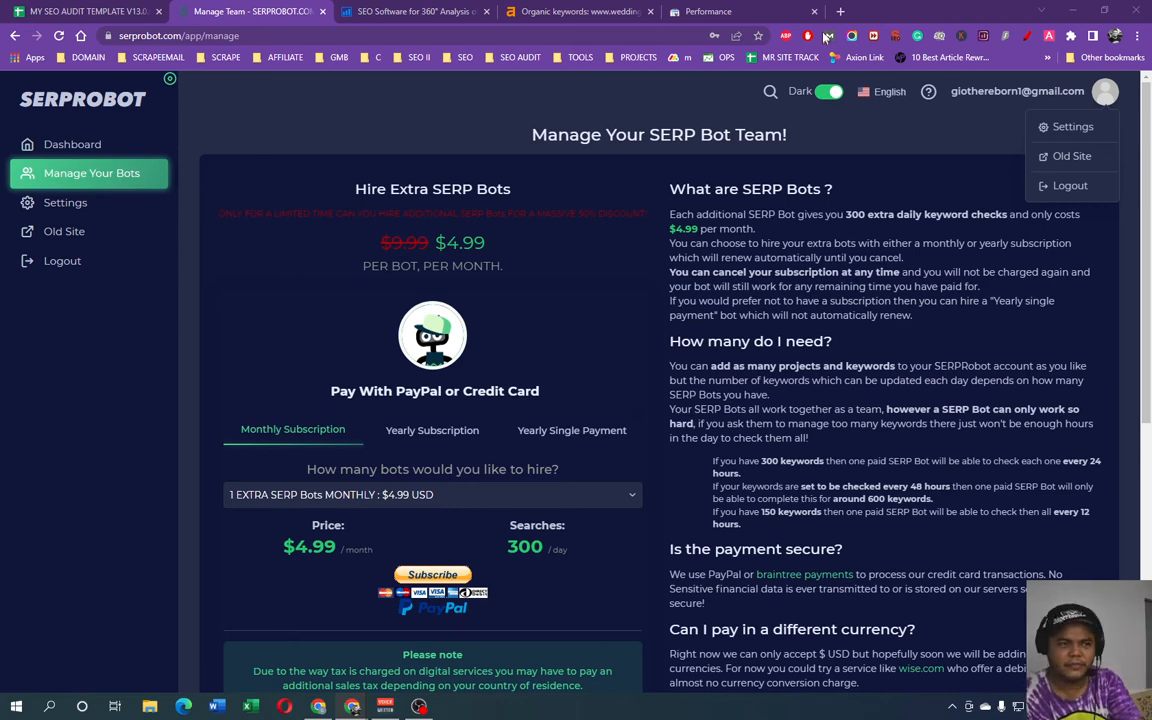
# Go back to the SERPRobot dashboard and bring up an empty New Project form
pyautogui.click(405, 11)
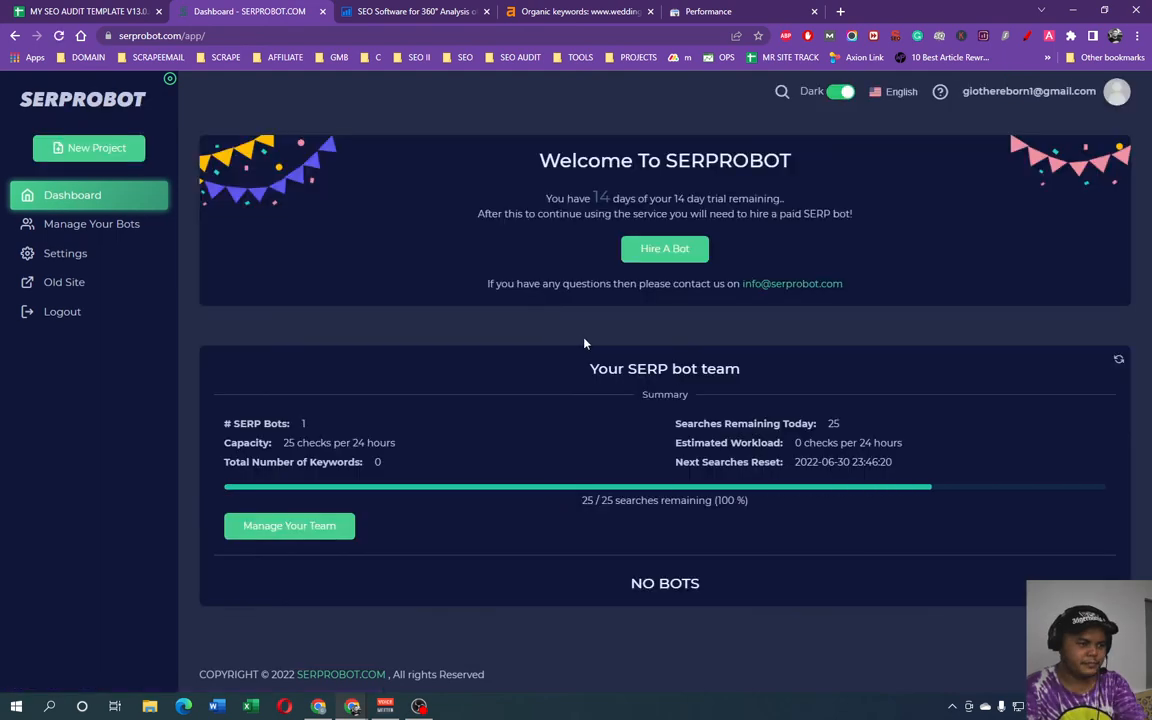
pyautogui.click(89, 147)
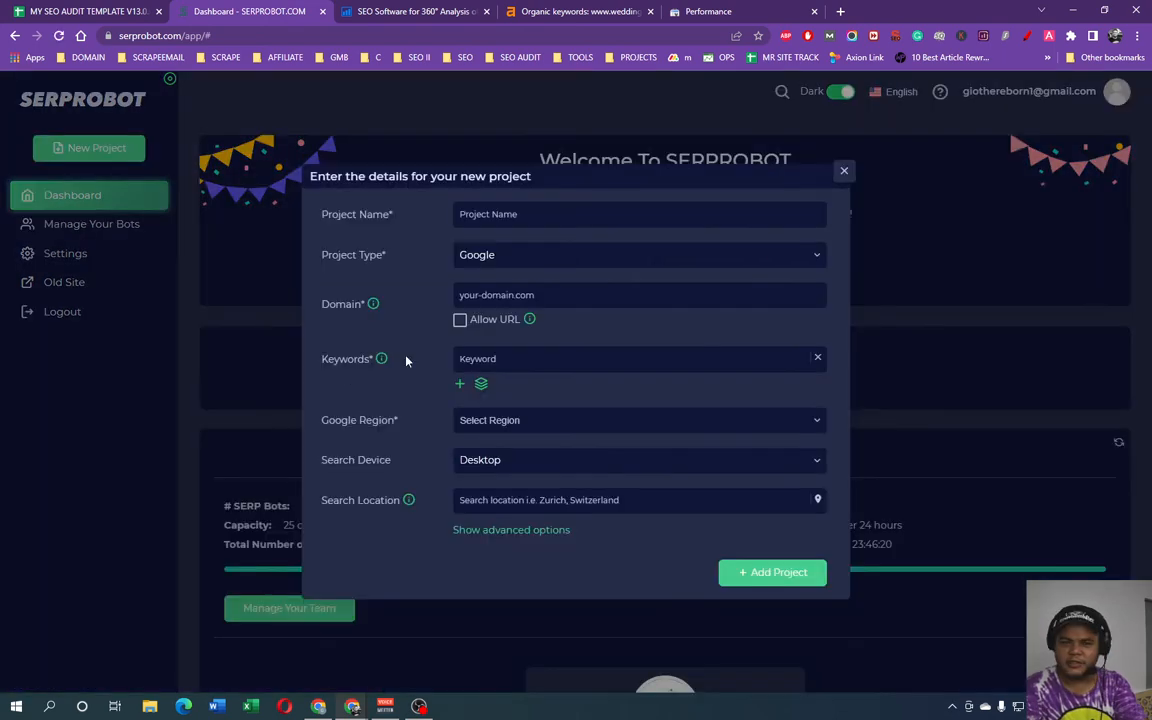
pyautogui.click(640, 214)
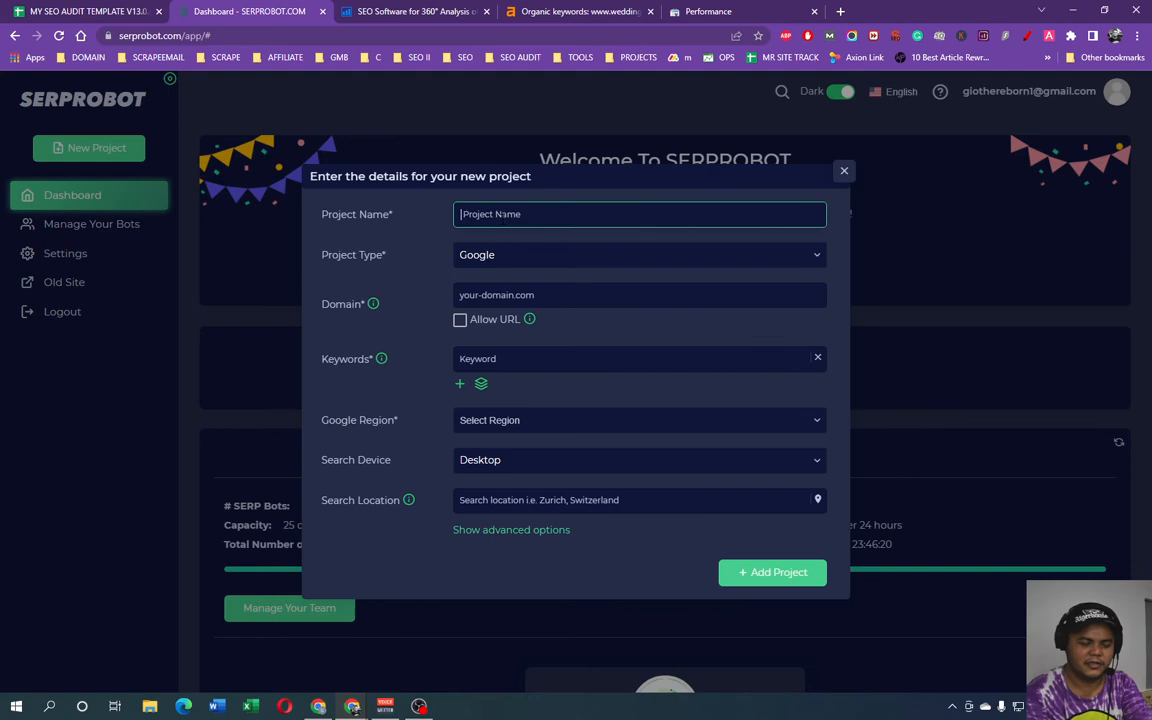
pyautogui.write('WEDDING')
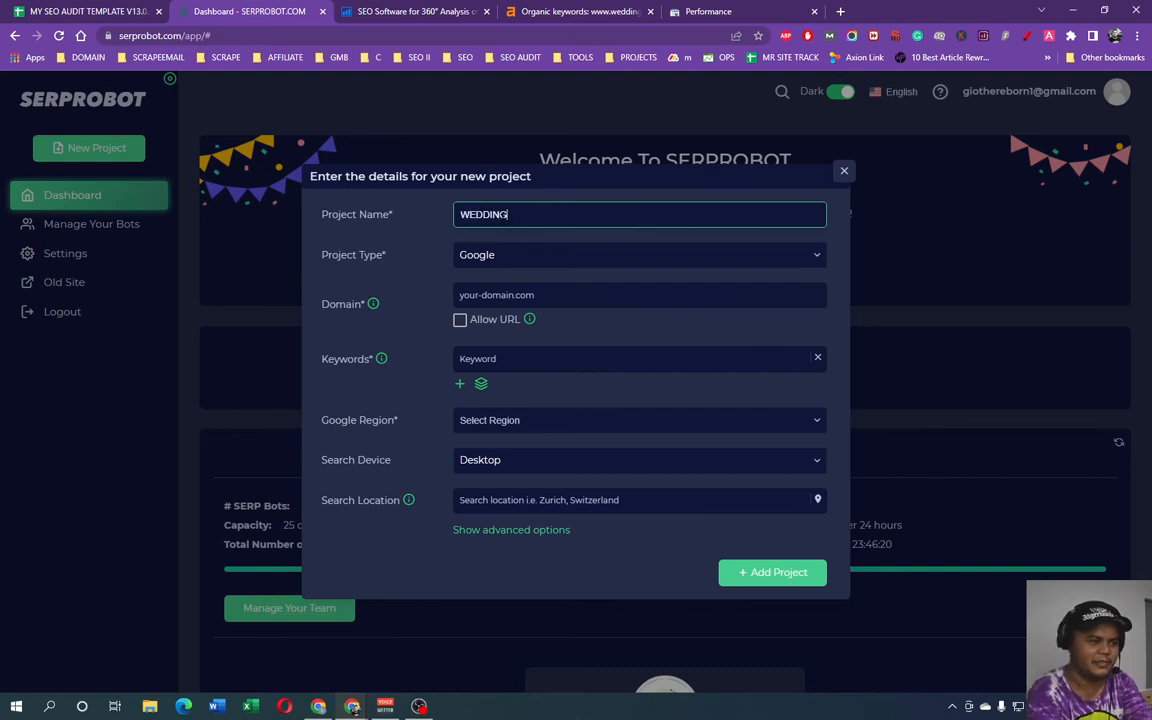
pyautogui.click(981, 11)
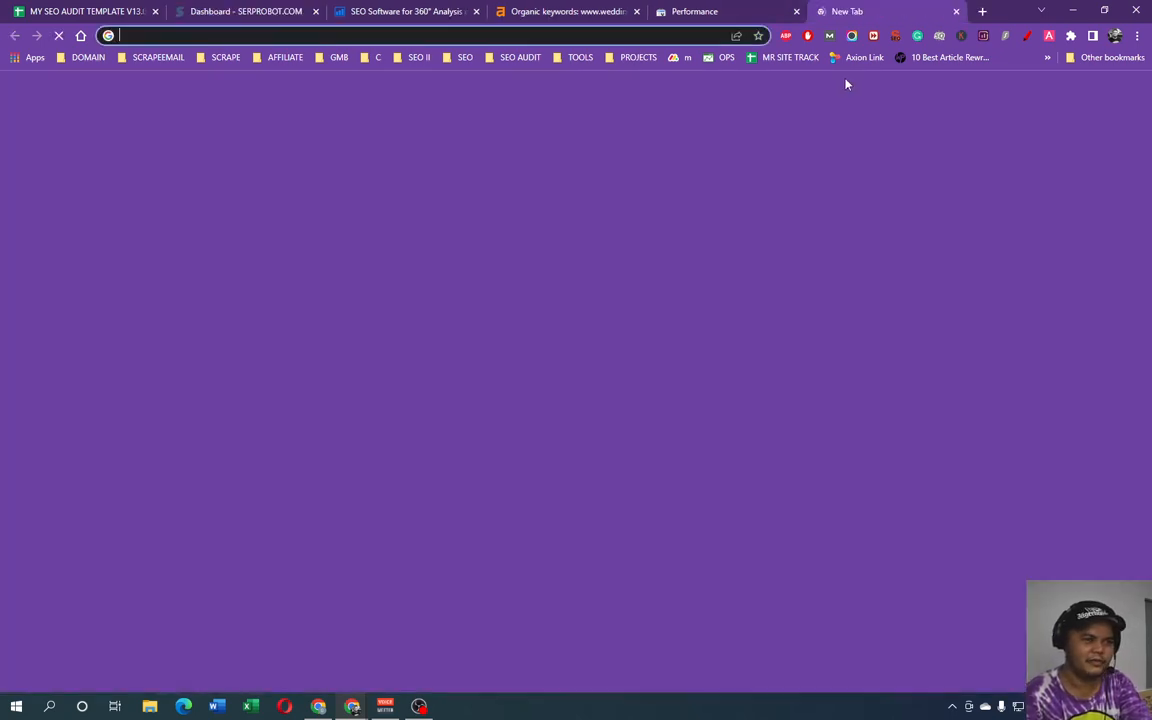
pyautogui.write('weddingdjinphiladelphia.com')
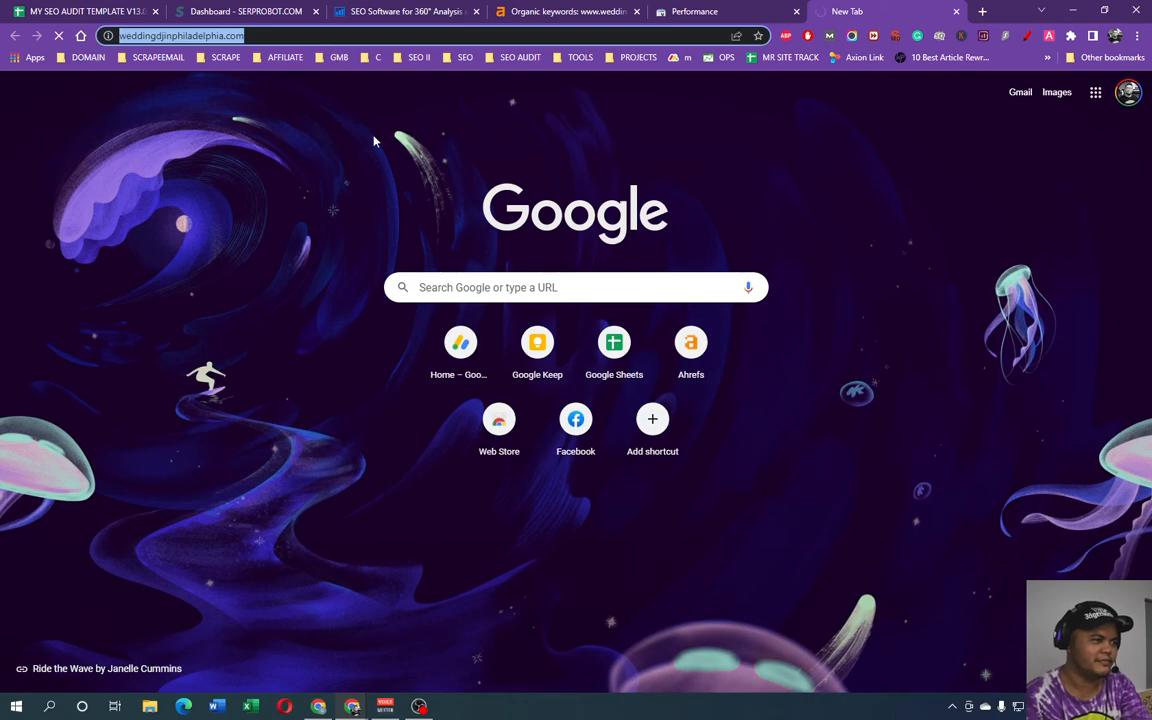
pyautogui.click(245, 11)
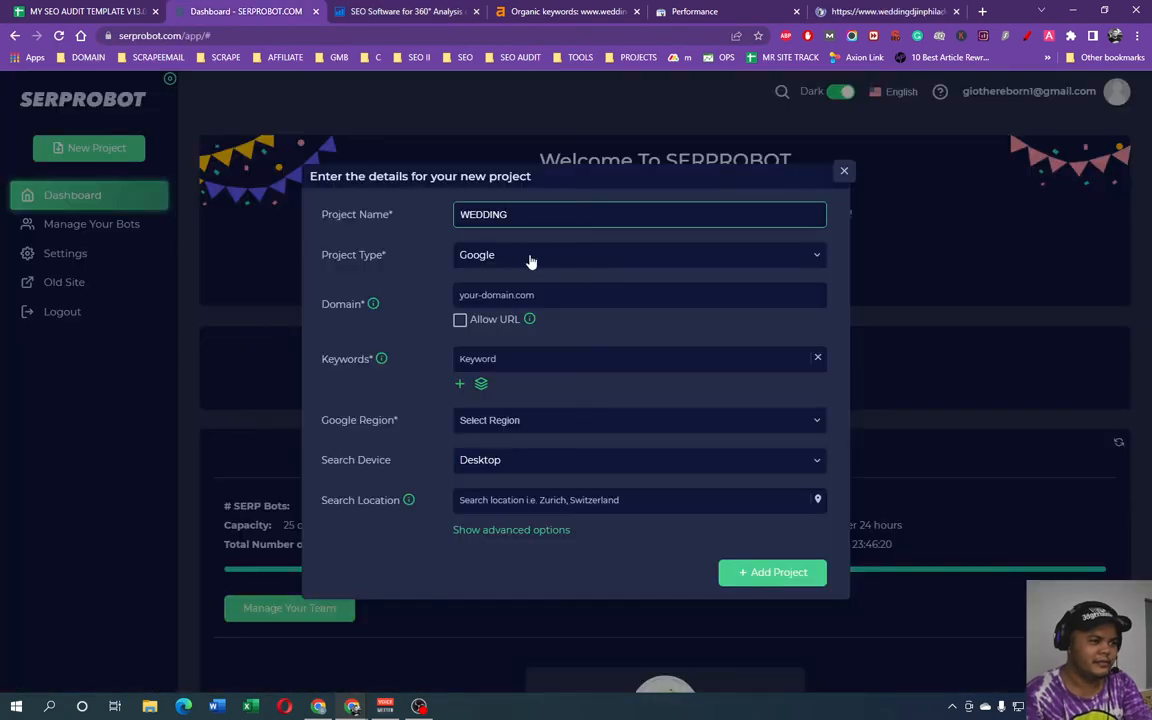
pyautogui.write('https://www.weddingdjinphiladelphia.com/')
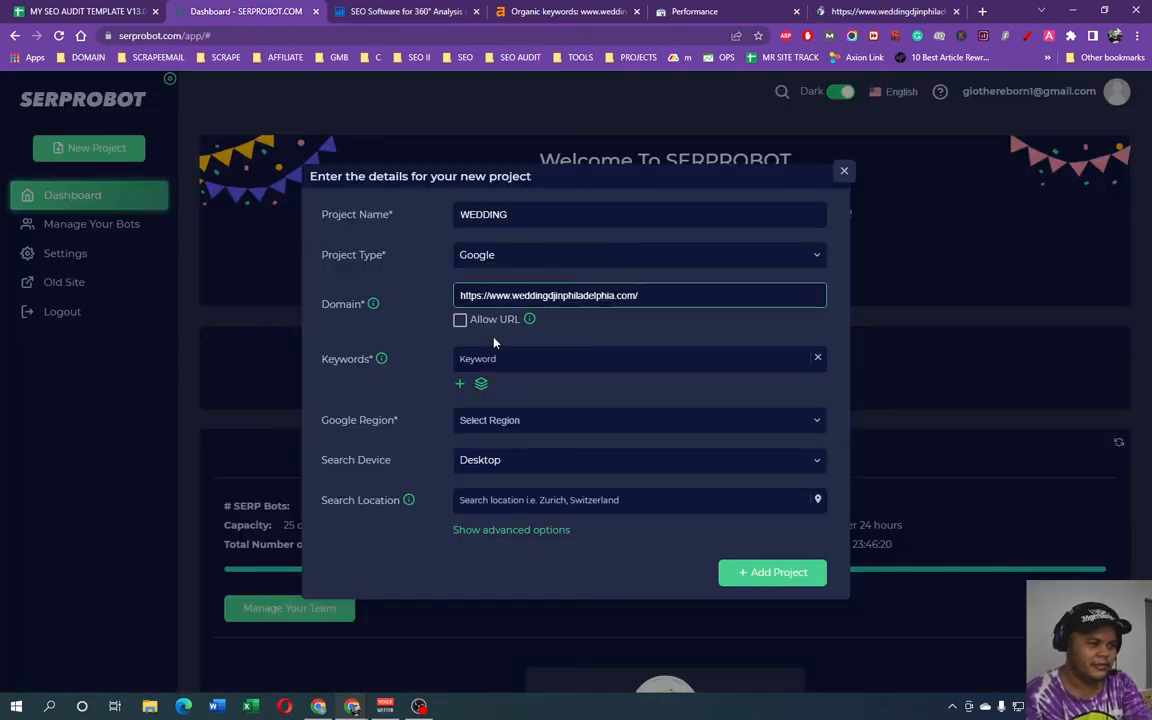
pyautogui.click(459, 319)
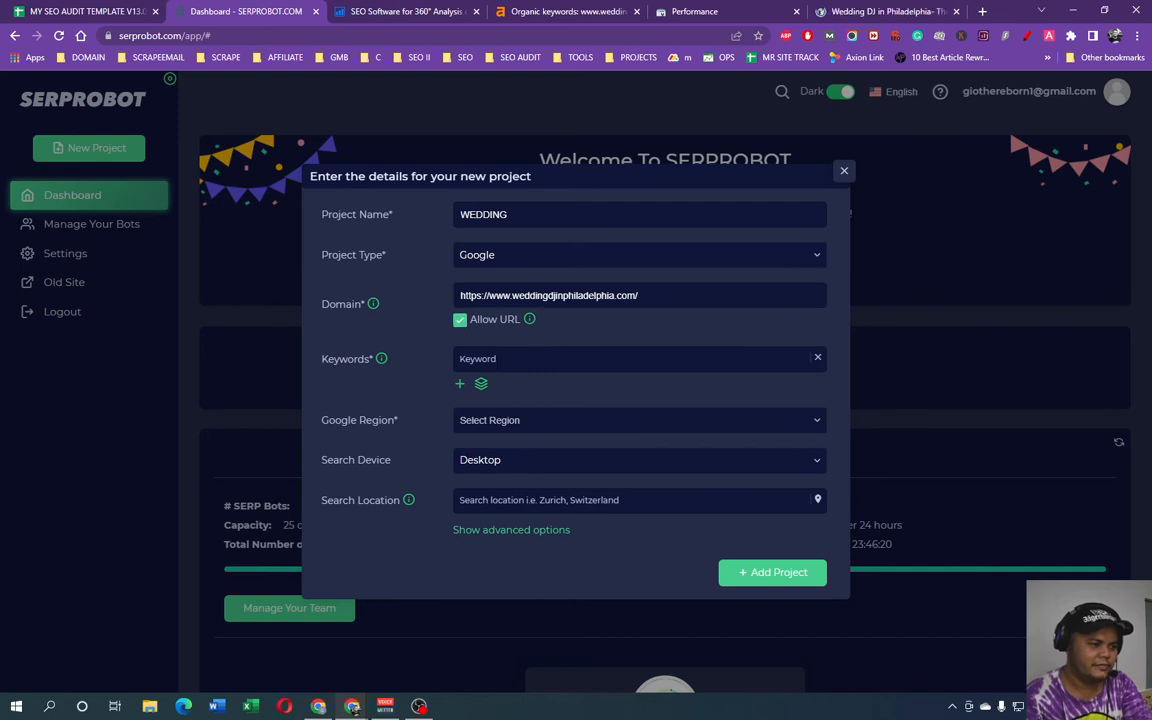
# Add keyword 'wedding dj in philadelphia' with Google US region and Philadelphia search location
pyautogui.click(639, 358)
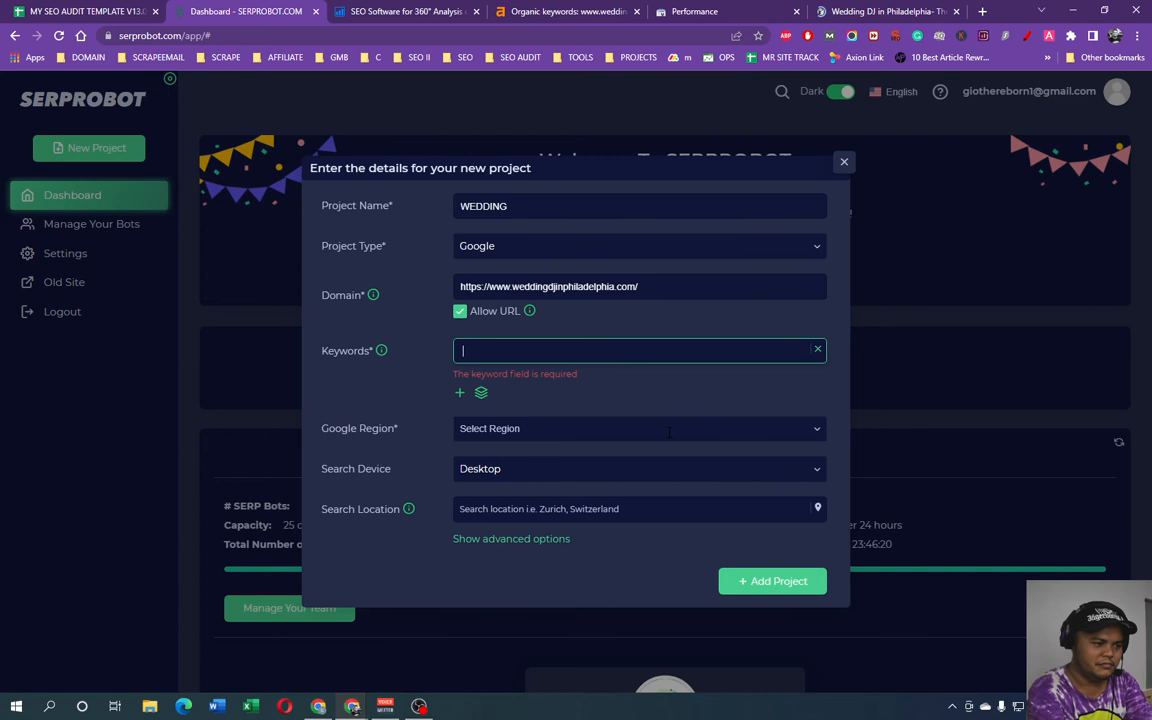
pyautogui.write('wed')
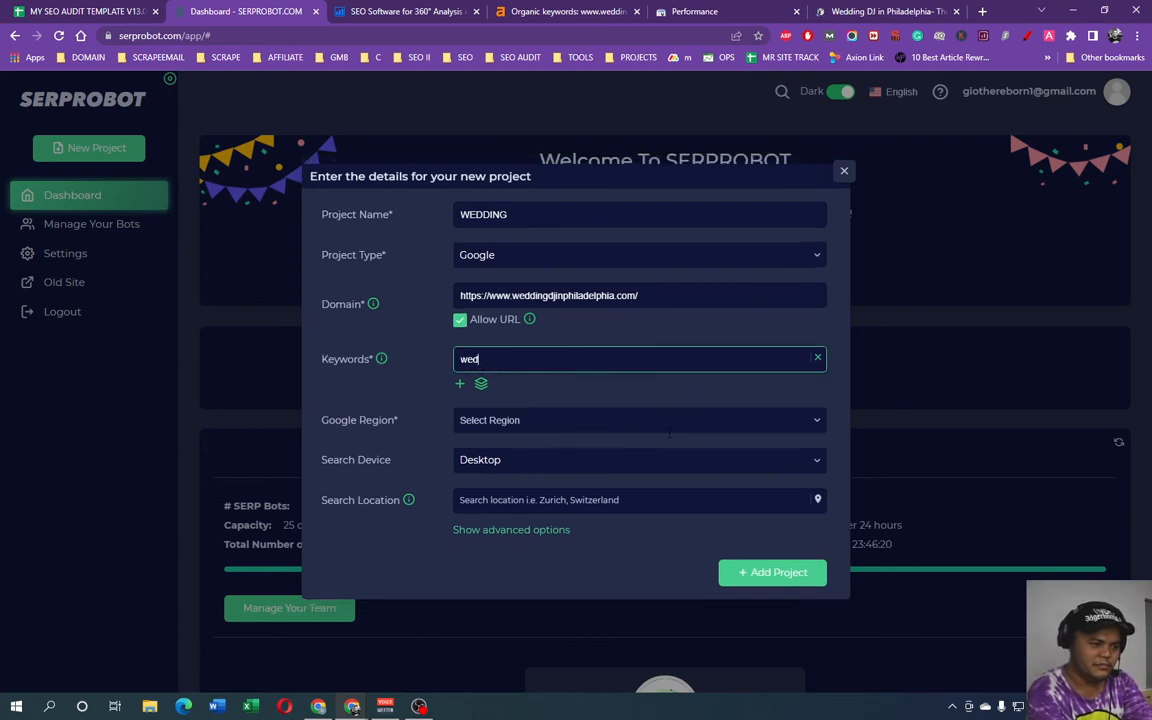
pyautogui.write('wedding dj in phi')
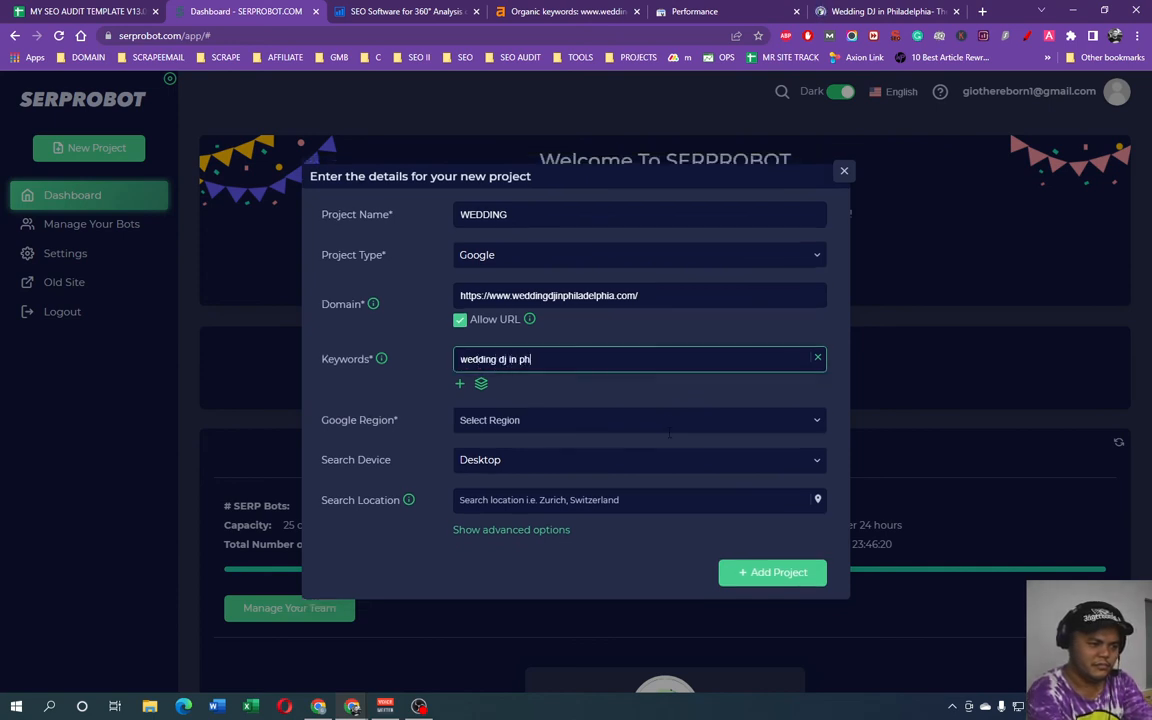
pyautogui.write('ladelphia')
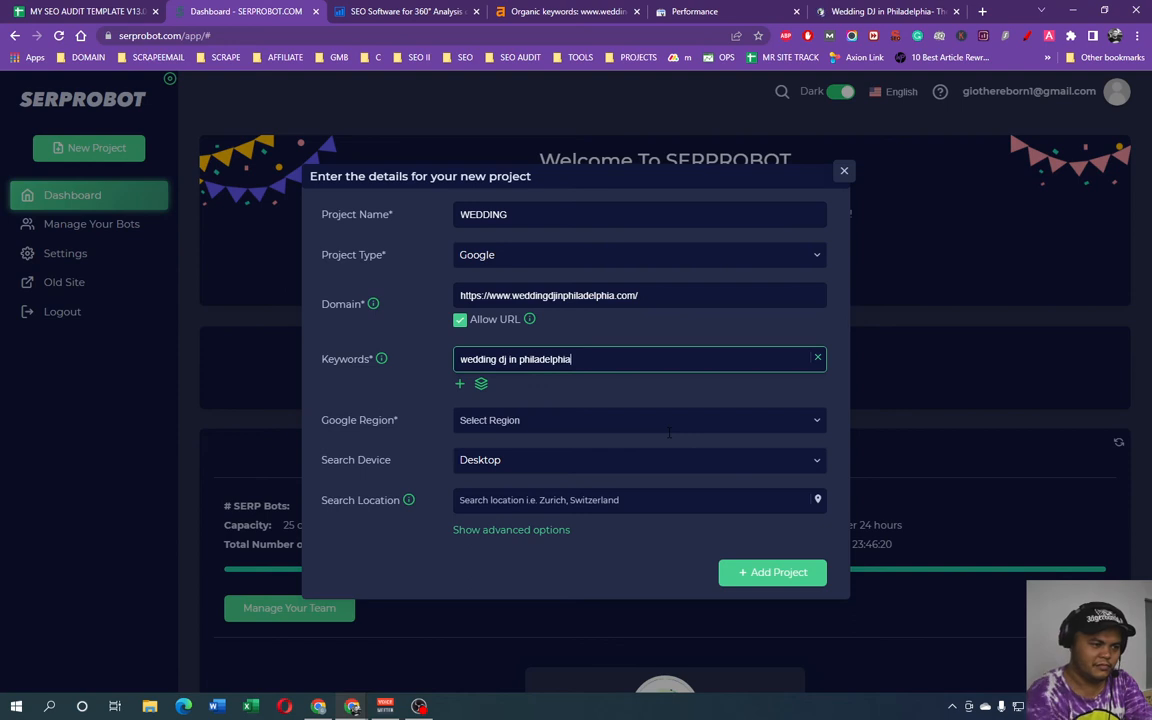
pyautogui.click(639, 419)
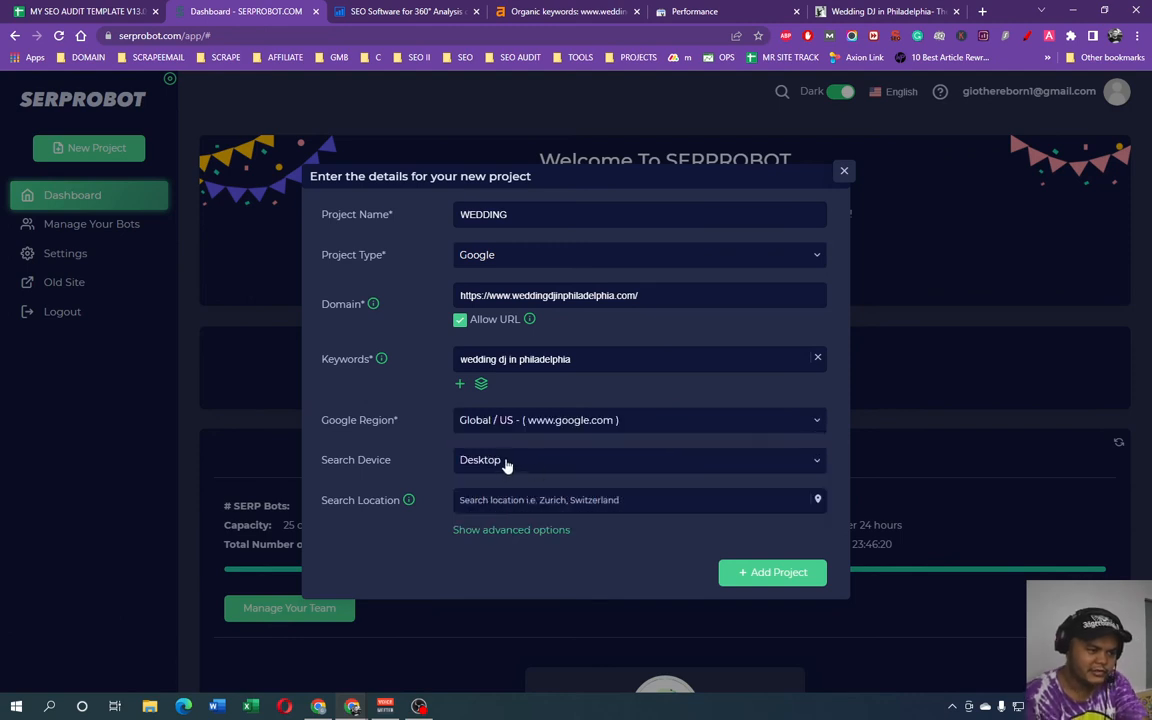
pyautogui.click(638, 500)
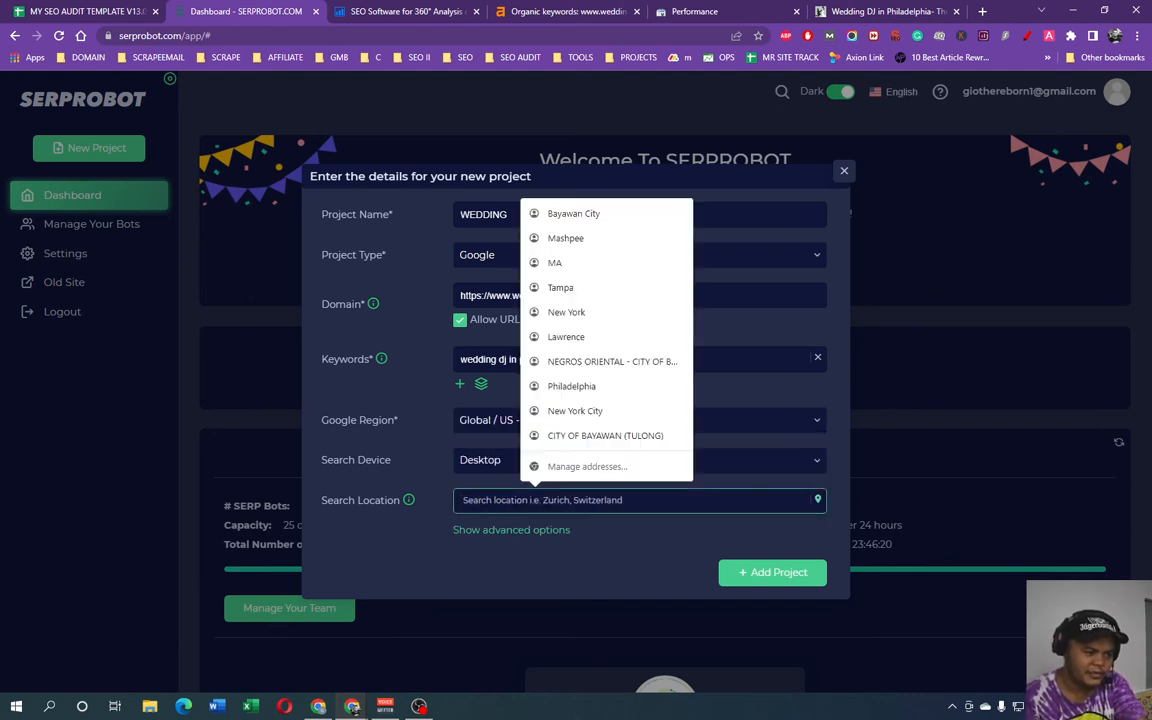
pyautogui.write('p')
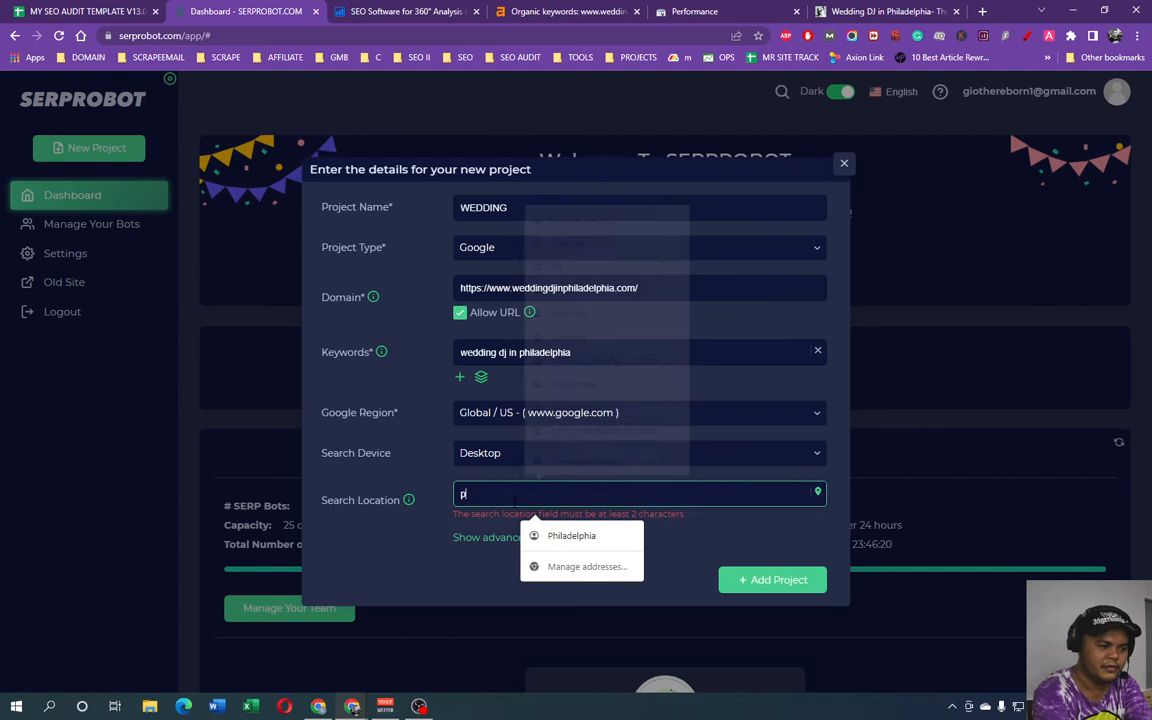
pyautogui.click(571, 535)
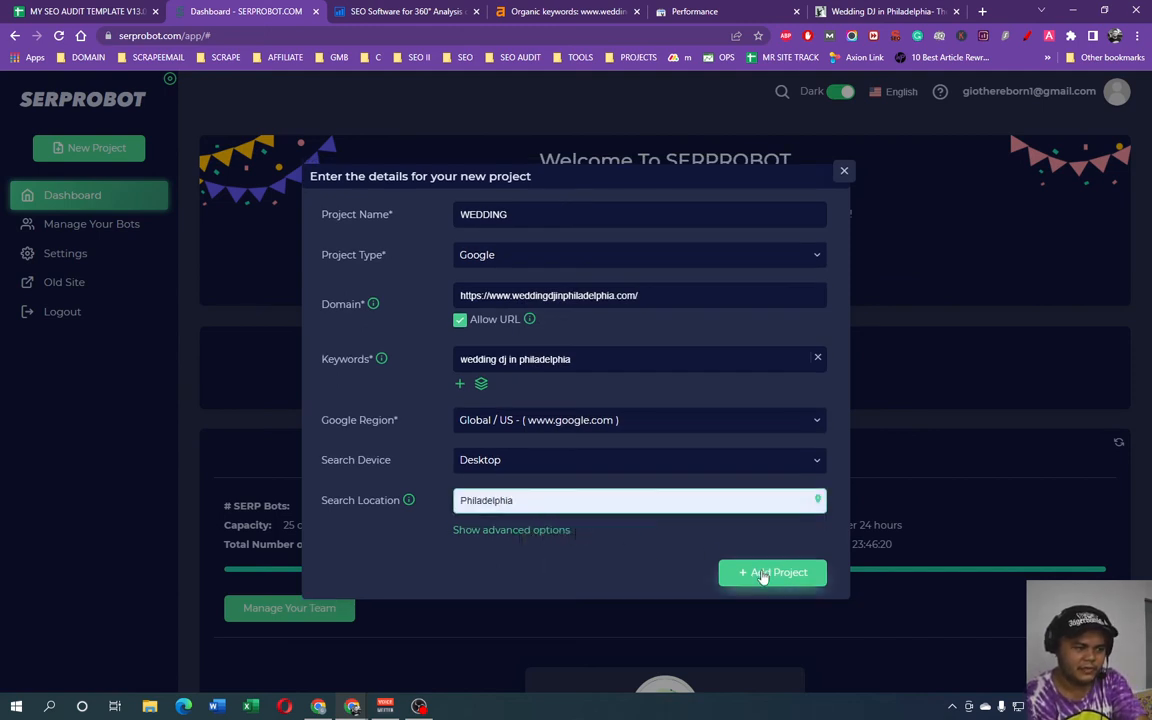
pyautogui.moveTo(381, 359)
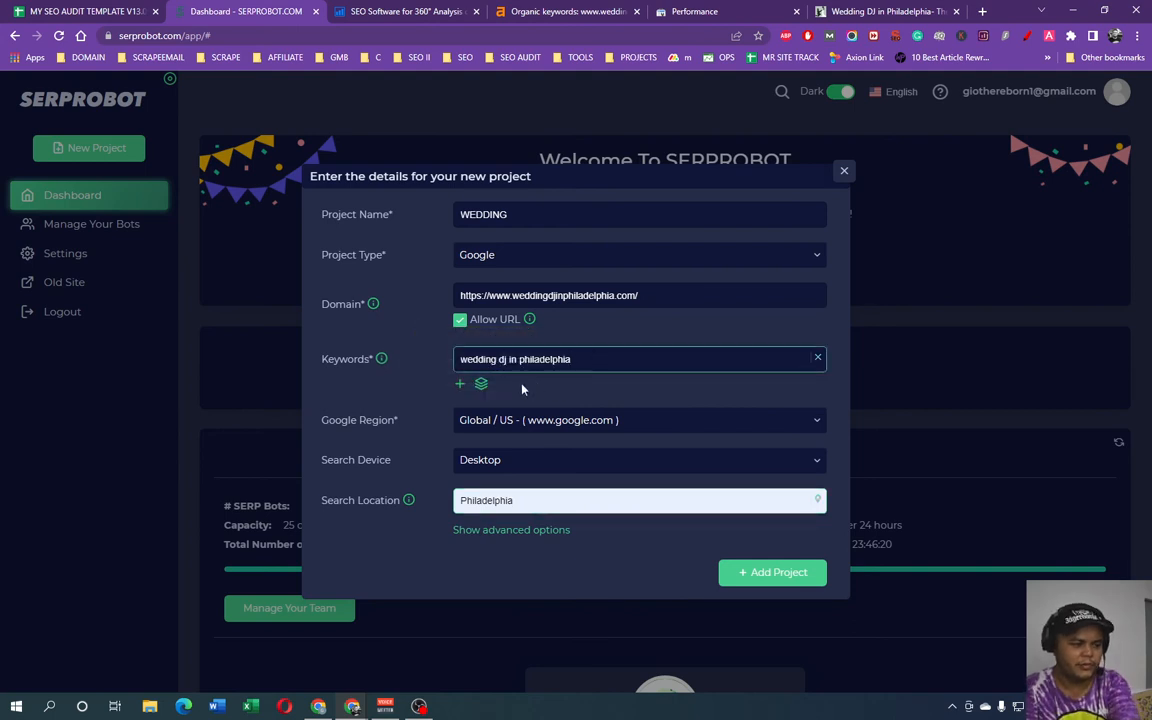
# Add extra keyword fields and enter 'philadelphia wedding djs' from Search Console
pyautogui.click(459, 384)
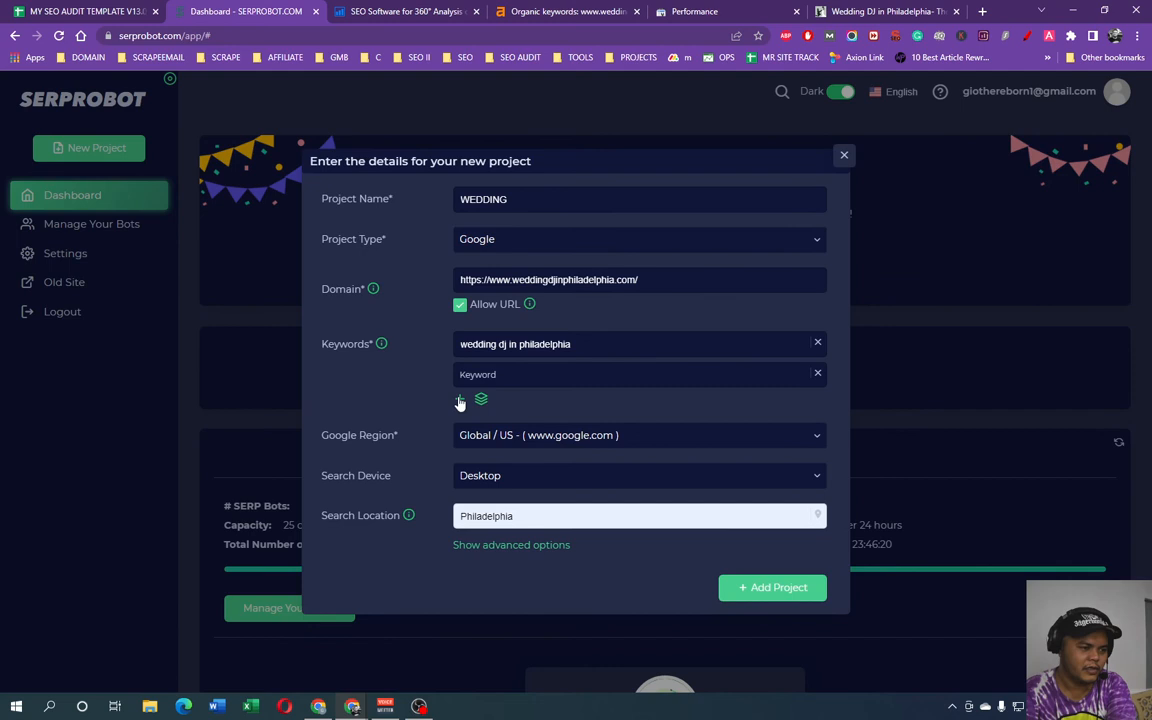
pyautogui.click(460, 399)
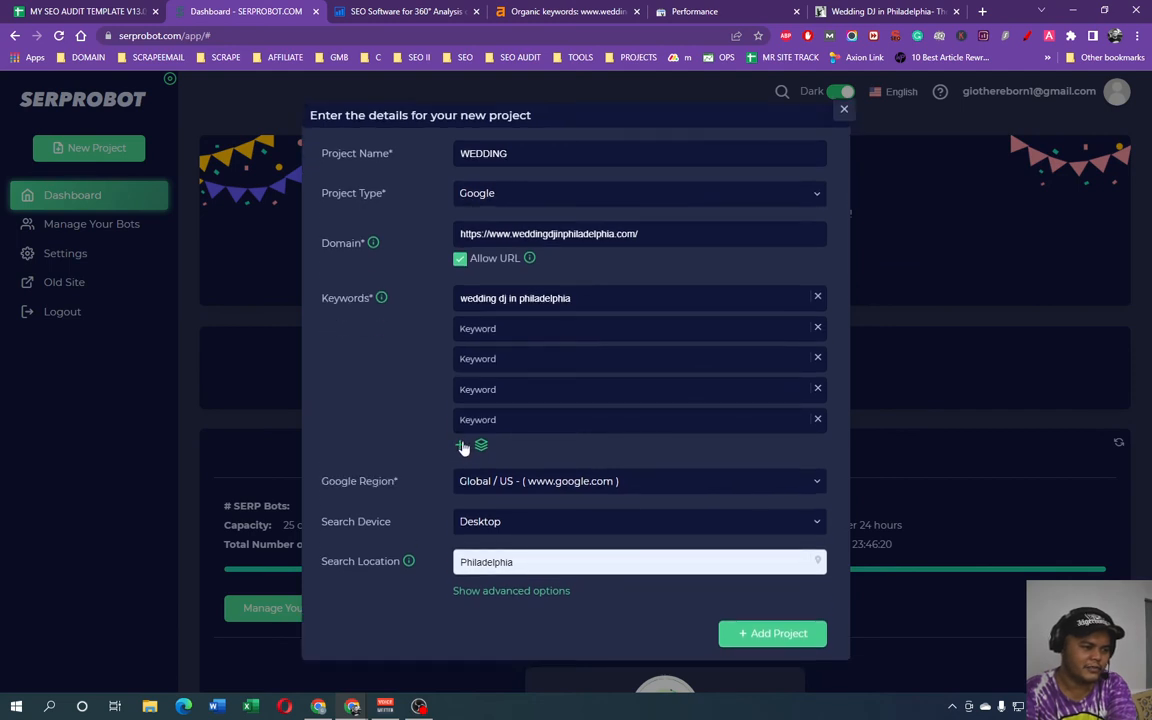
pyautogui.click(462, 444)
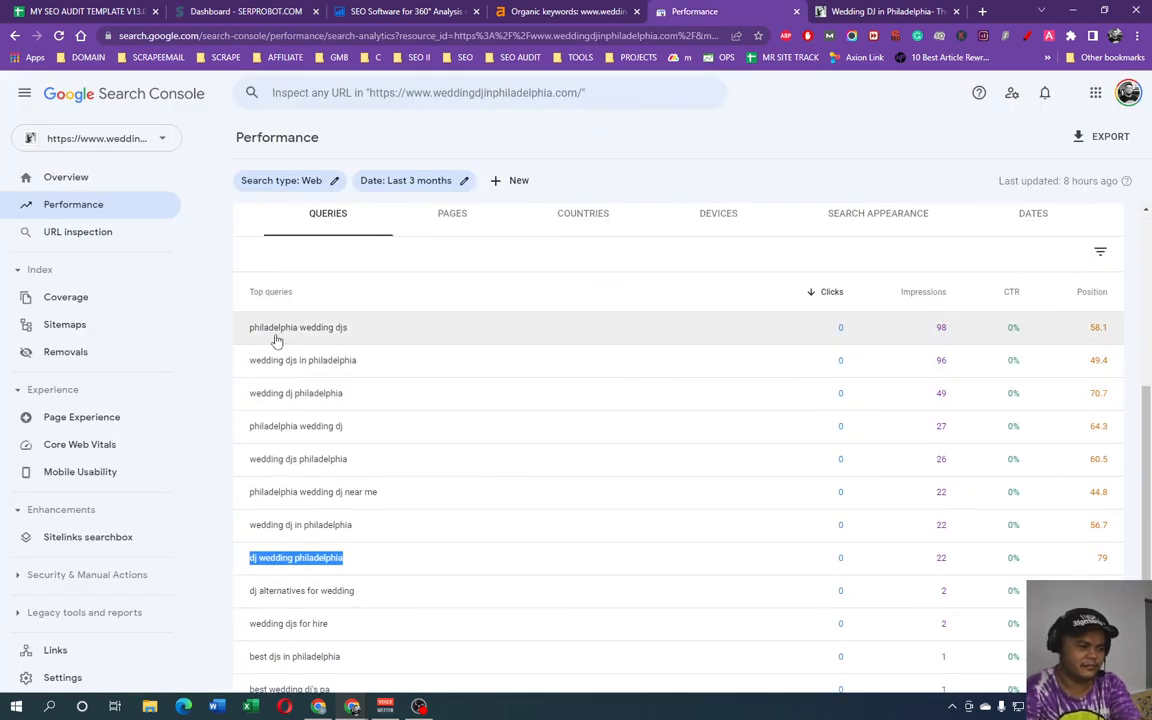
pyautogui.click(245, 11)
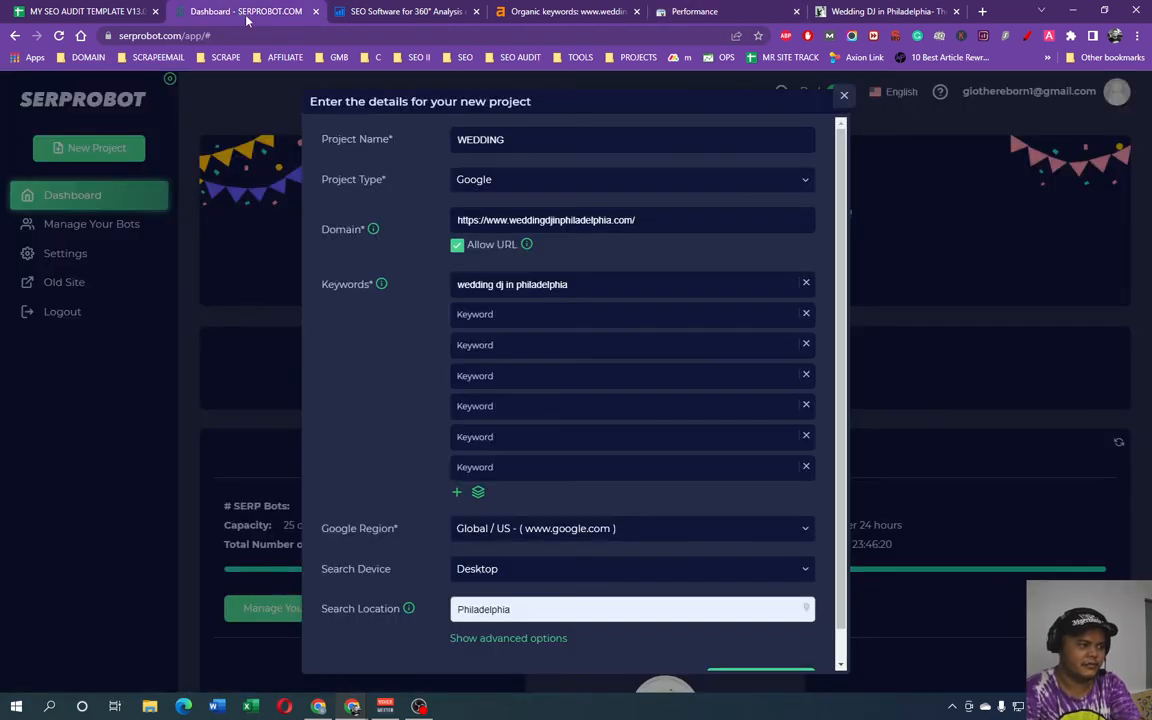
pyautogui.write('philadelphia wedding djs')
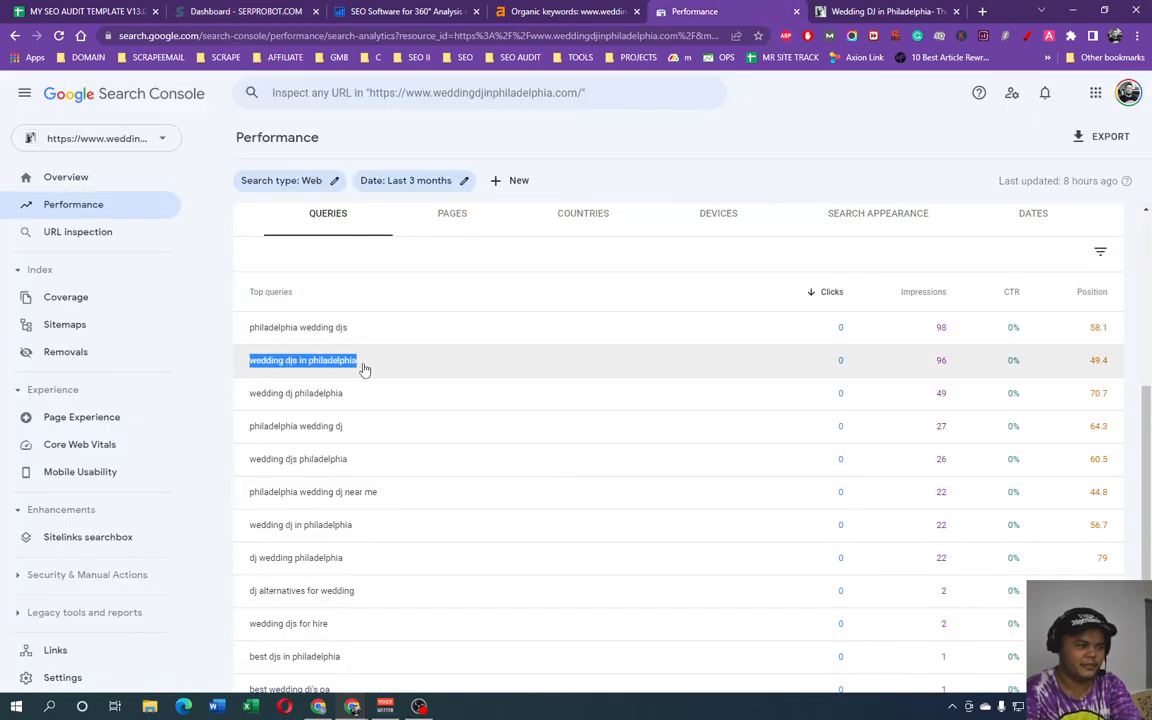
# Copy more Search Console queries like 'philadelphia wedding dj' until seven keywords are listed, then submit
pyautogui.click(245, 11)
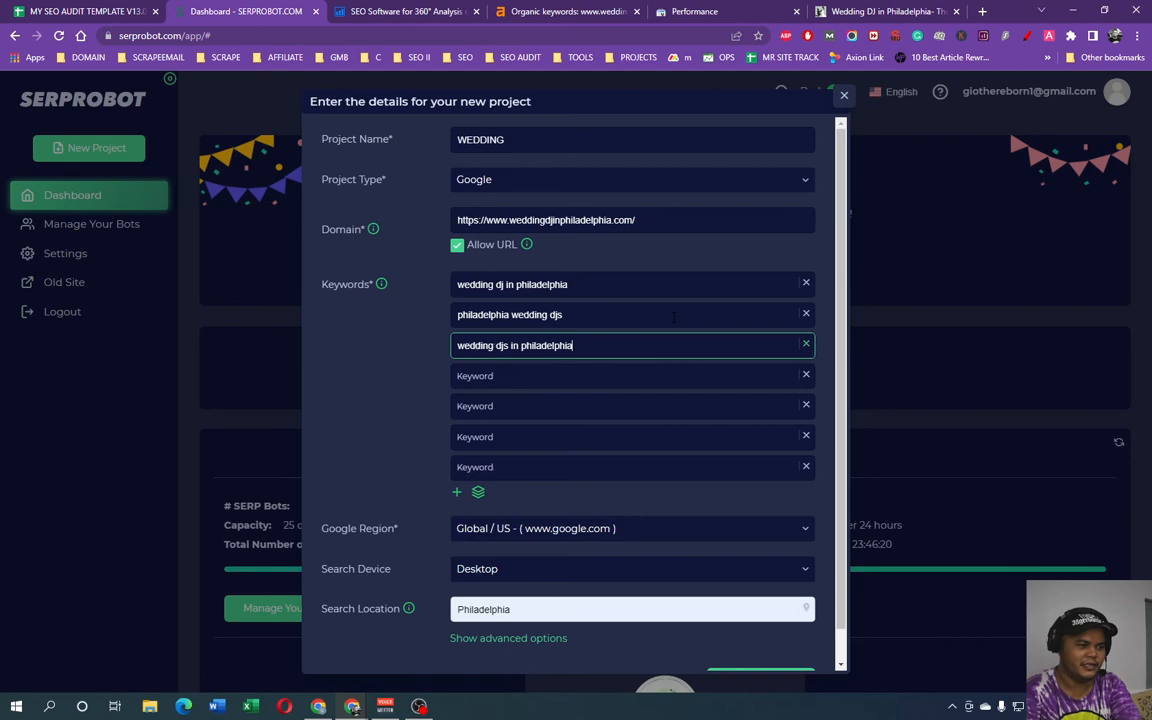
pyautogui.click(690, 11)
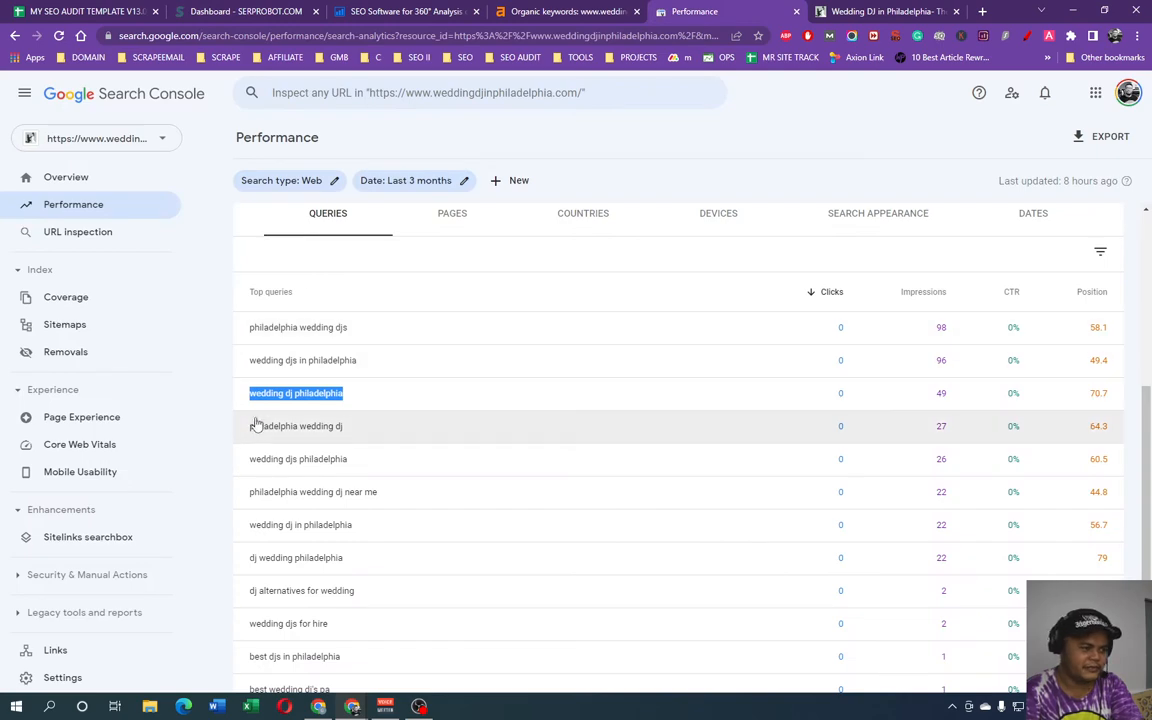
pyautogui.click(245, 11)
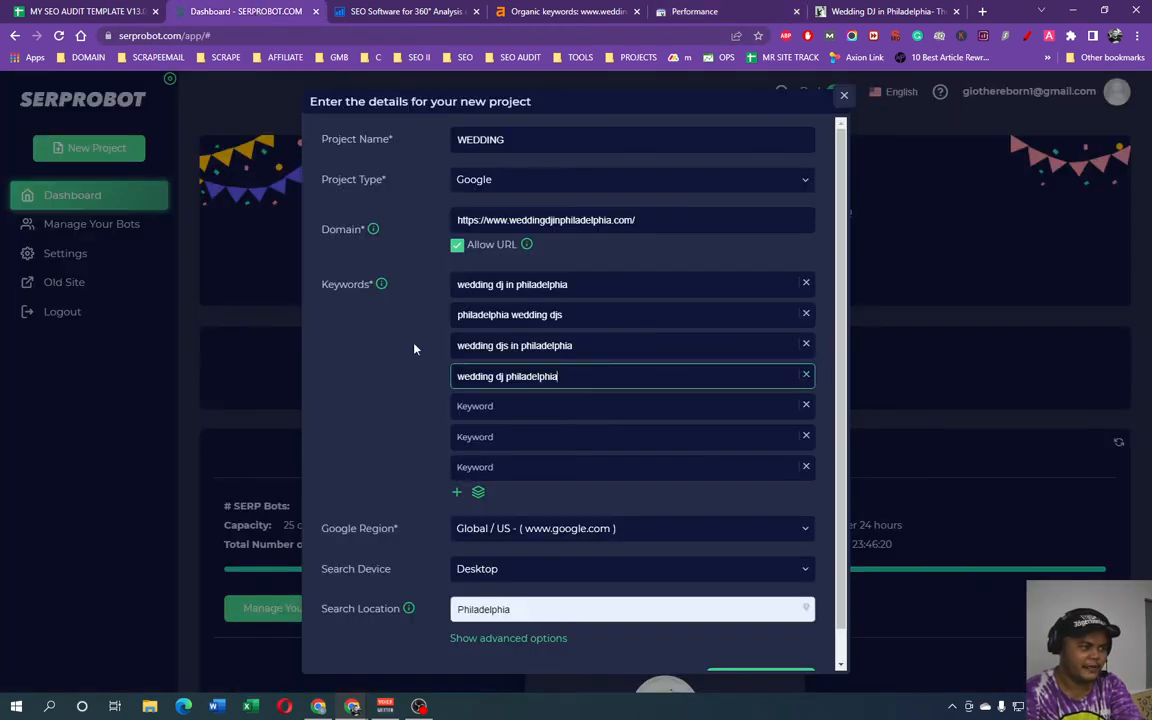
pyautogui.write('philadelphia wedding dj')
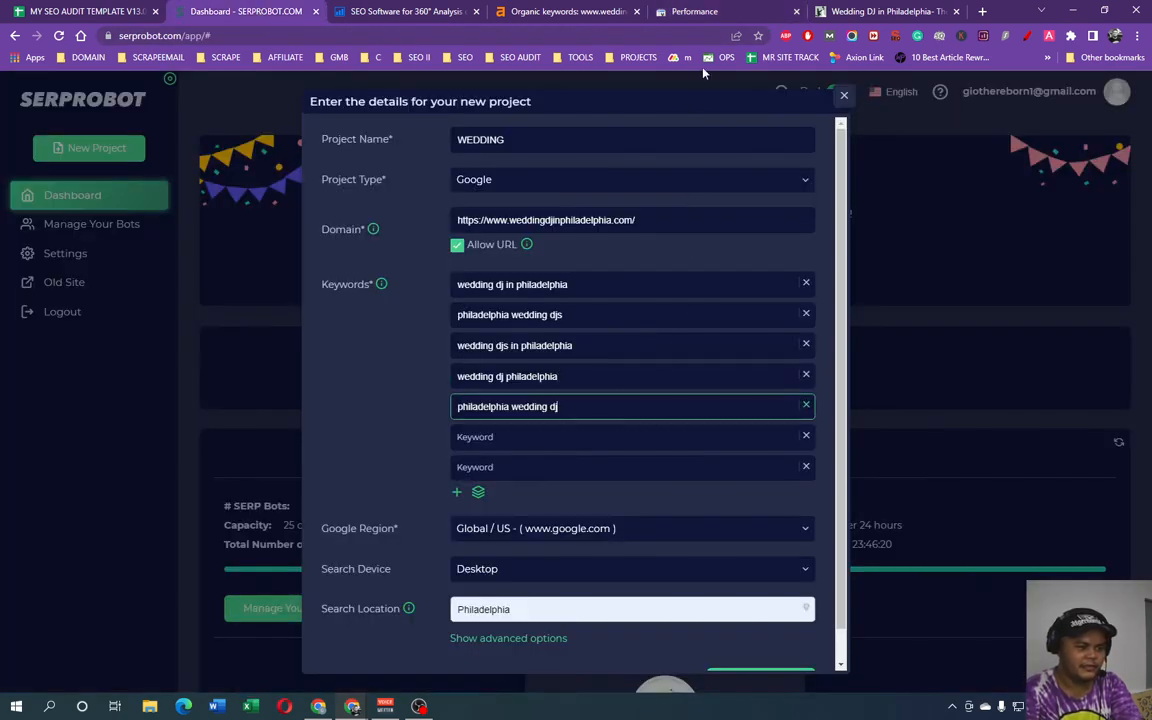
pyautogui.click(695, 11)
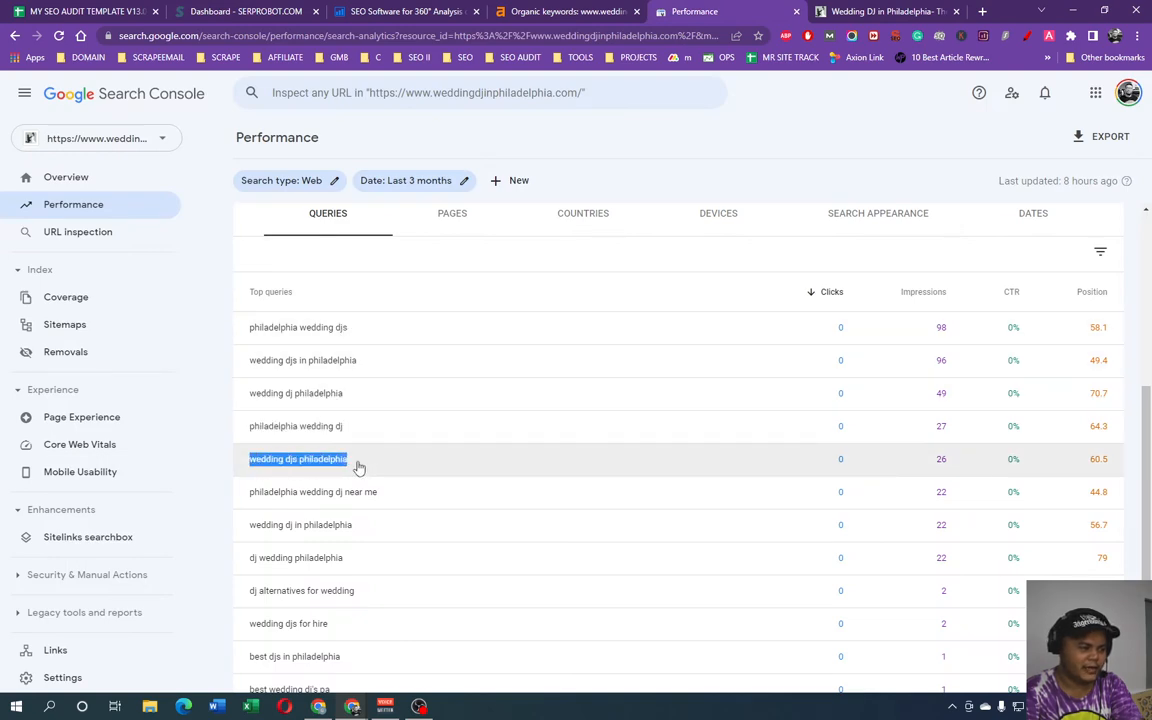
pyautogui.click(245, 11)
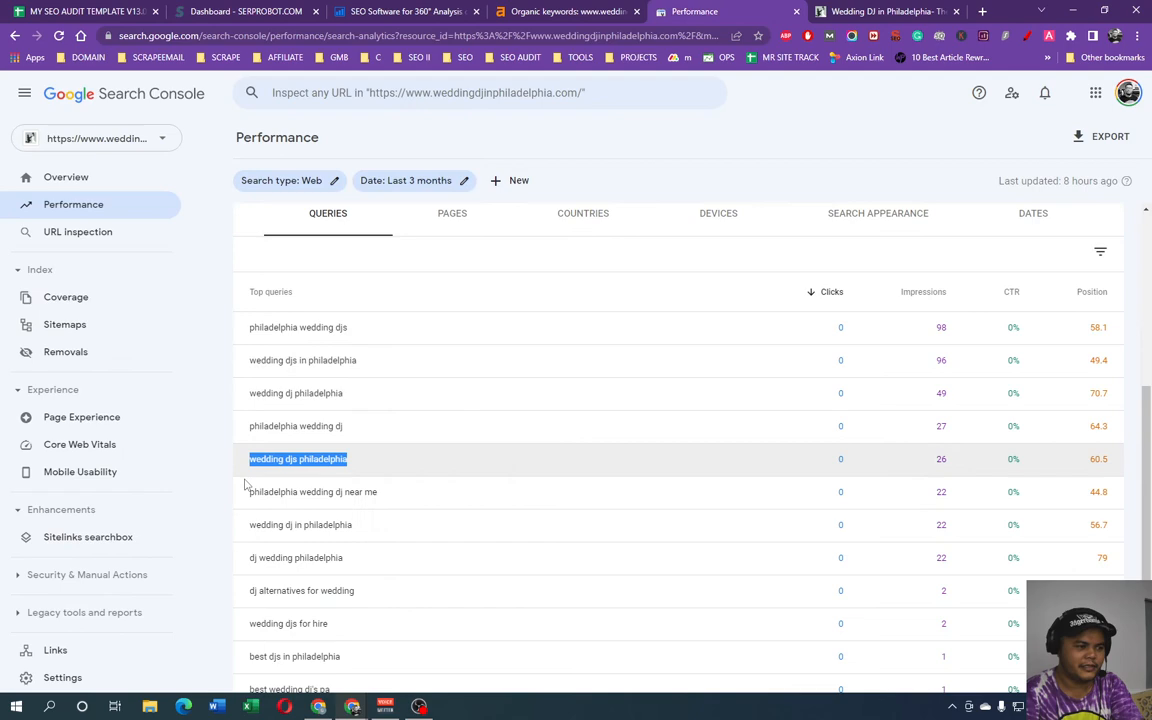
pyautogui.click(245, 11)
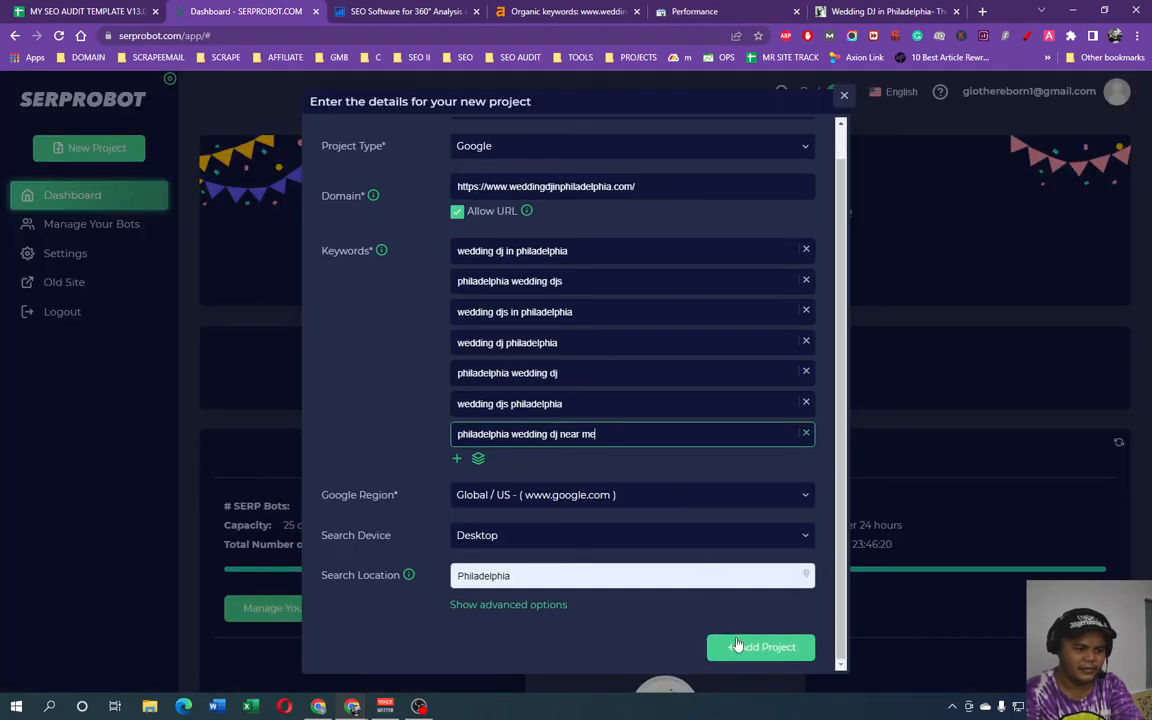
pyautogui.click(760, 647)
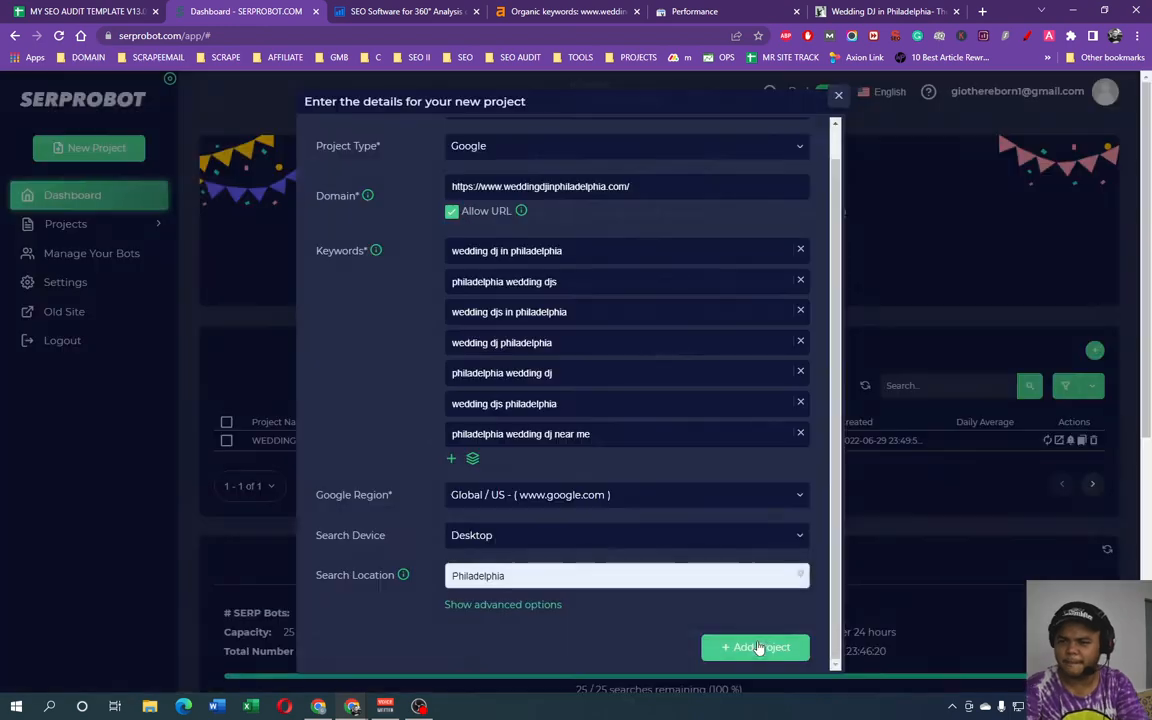
# Add the WEDDING project, open its details page, and view its seven in-progress keywords
pyautogui.click(755, 647)
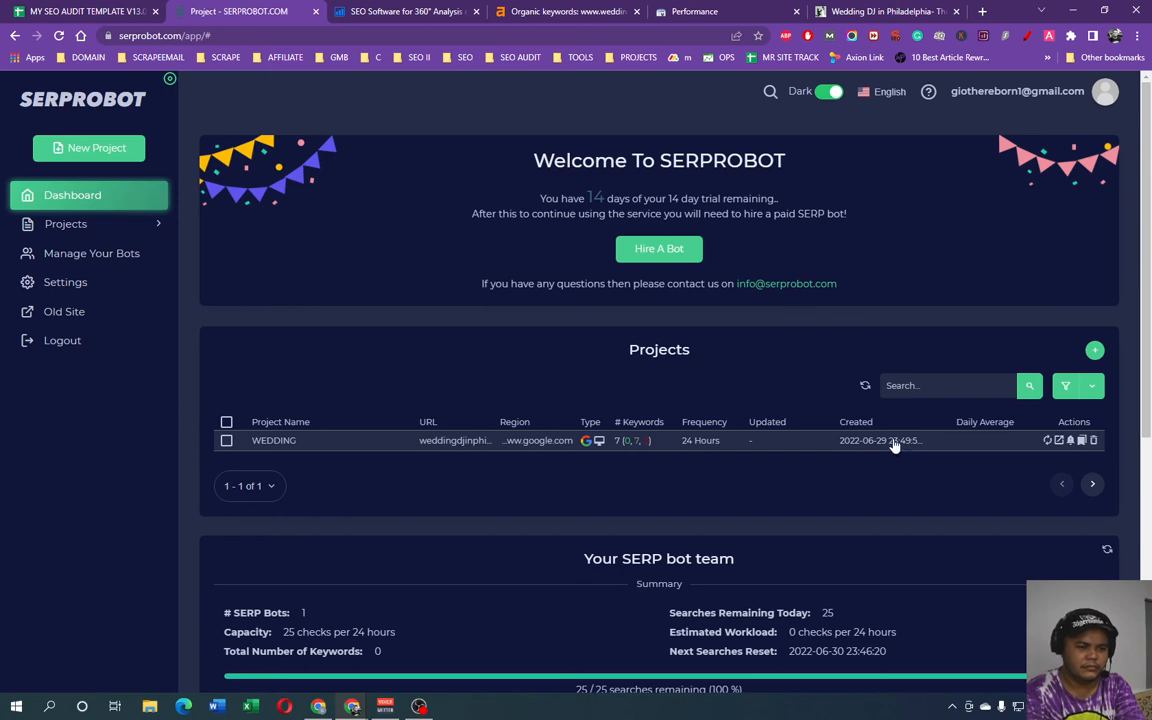
pyautogui.click(274, 440)
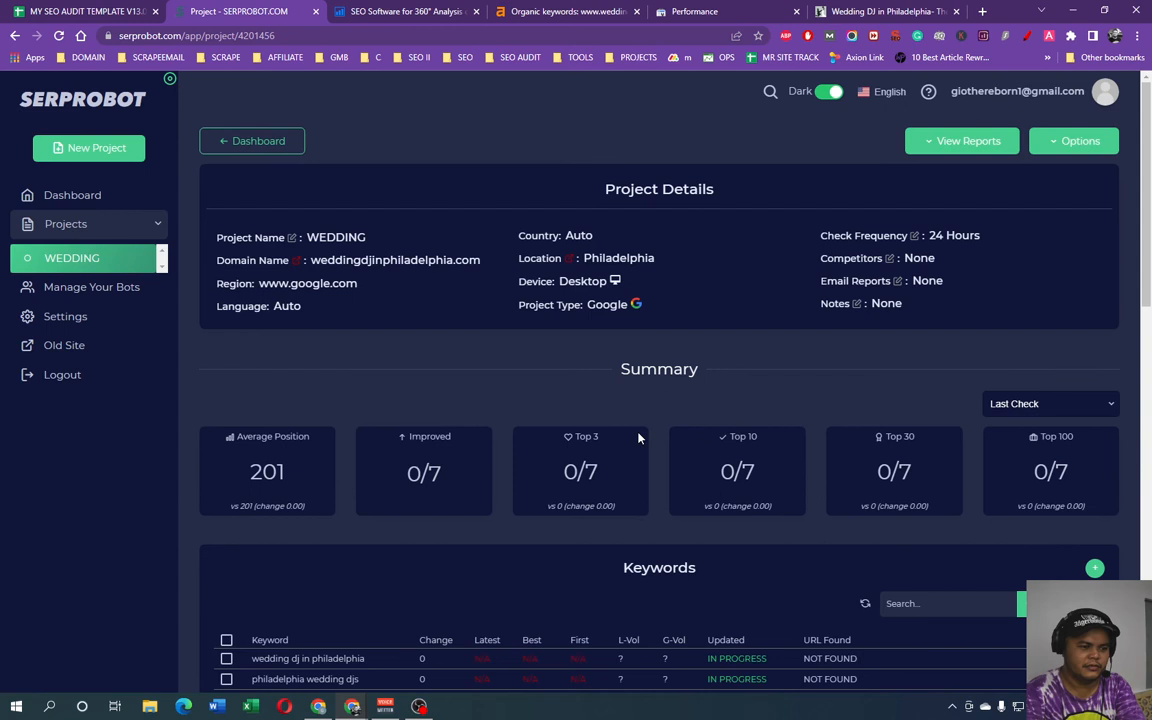
pyautogui.scroll(-3)
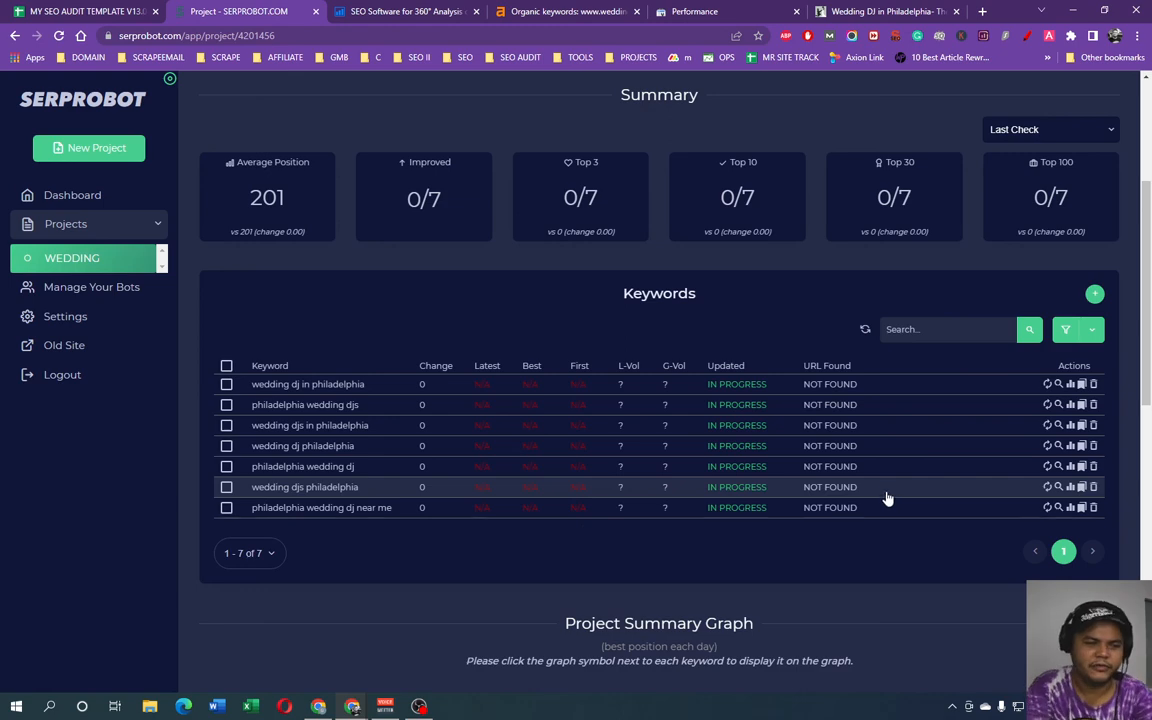
pyautogui.moveTo(744, 513)
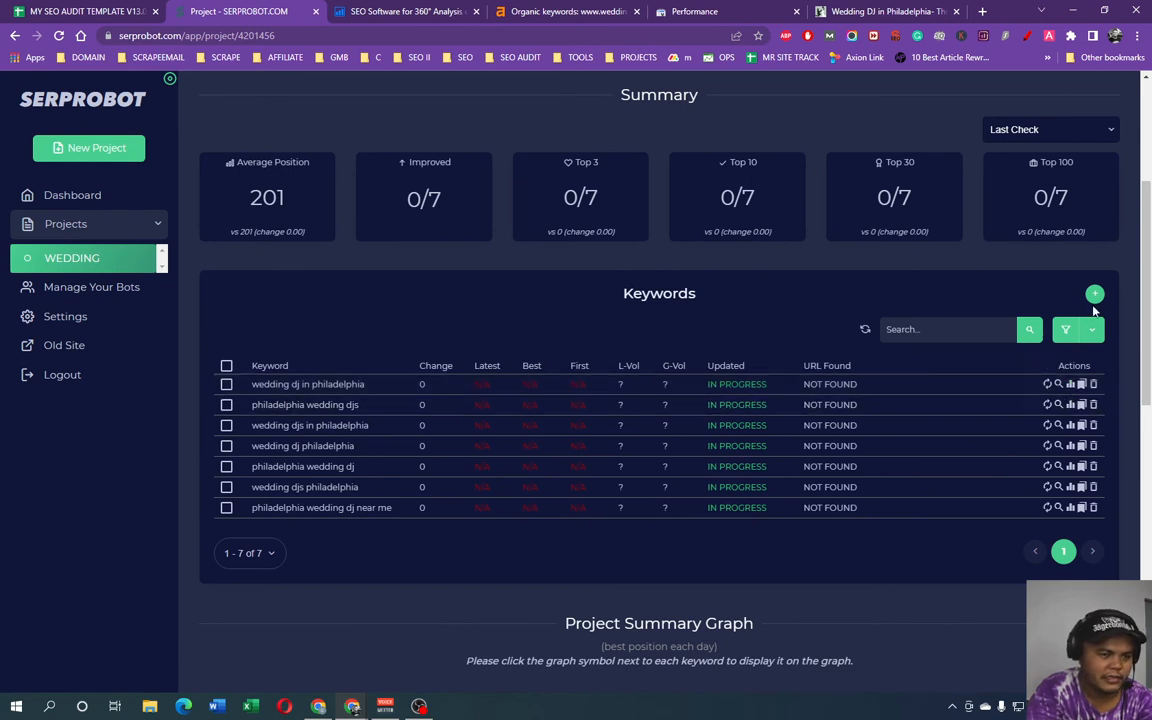
pyautogui.click(1094, 293)
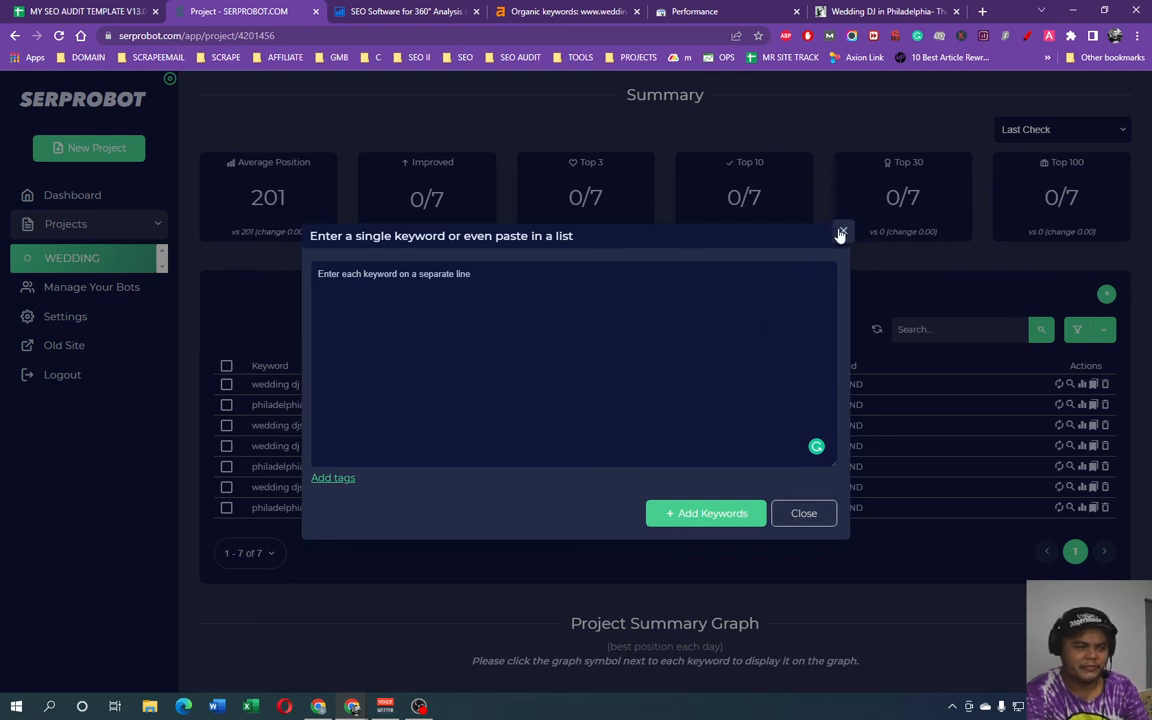
# Close the Add Keywords box and bookmark the WEDDING project page
pyautogui.click(804, 513)
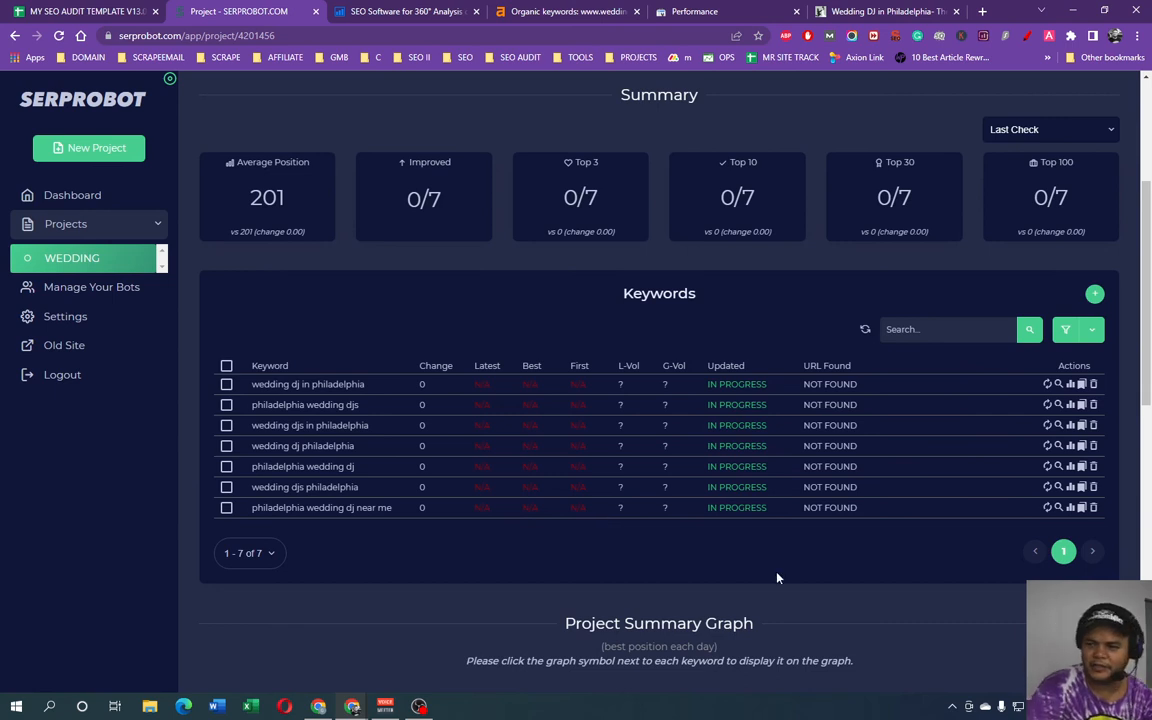
pyautogui.moveTo(803, 572)
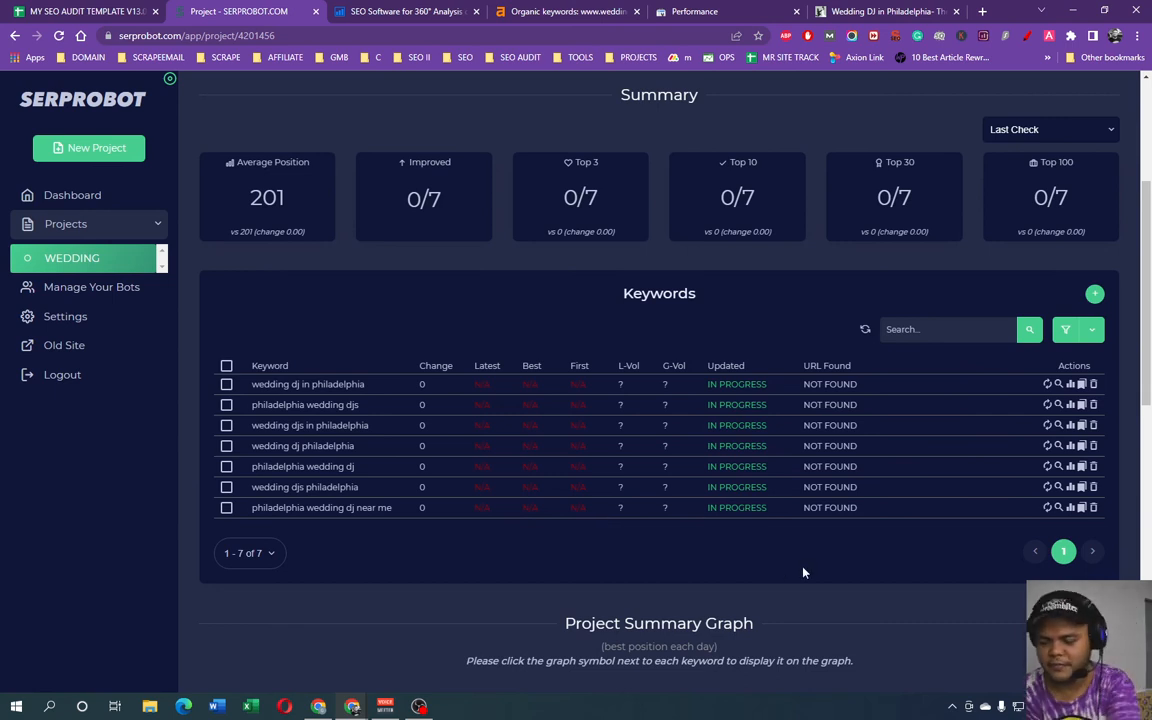
pyautogui.moveTo(706, 507)
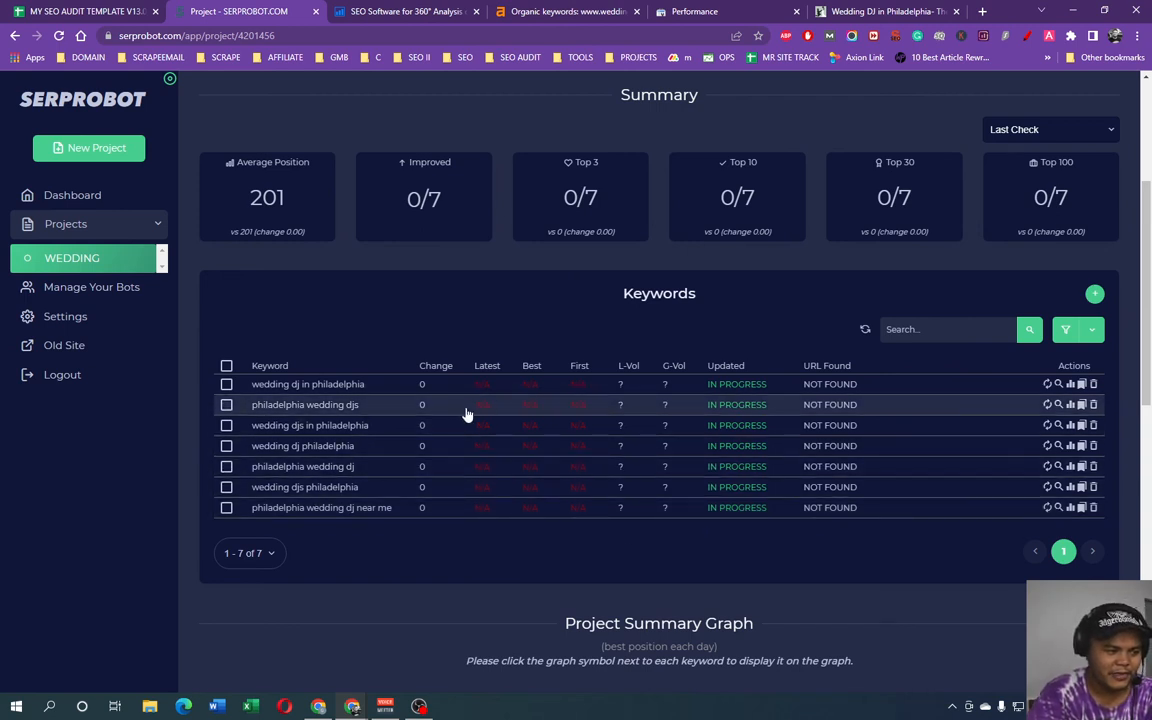
pyautogui.moveTo(484, 374)
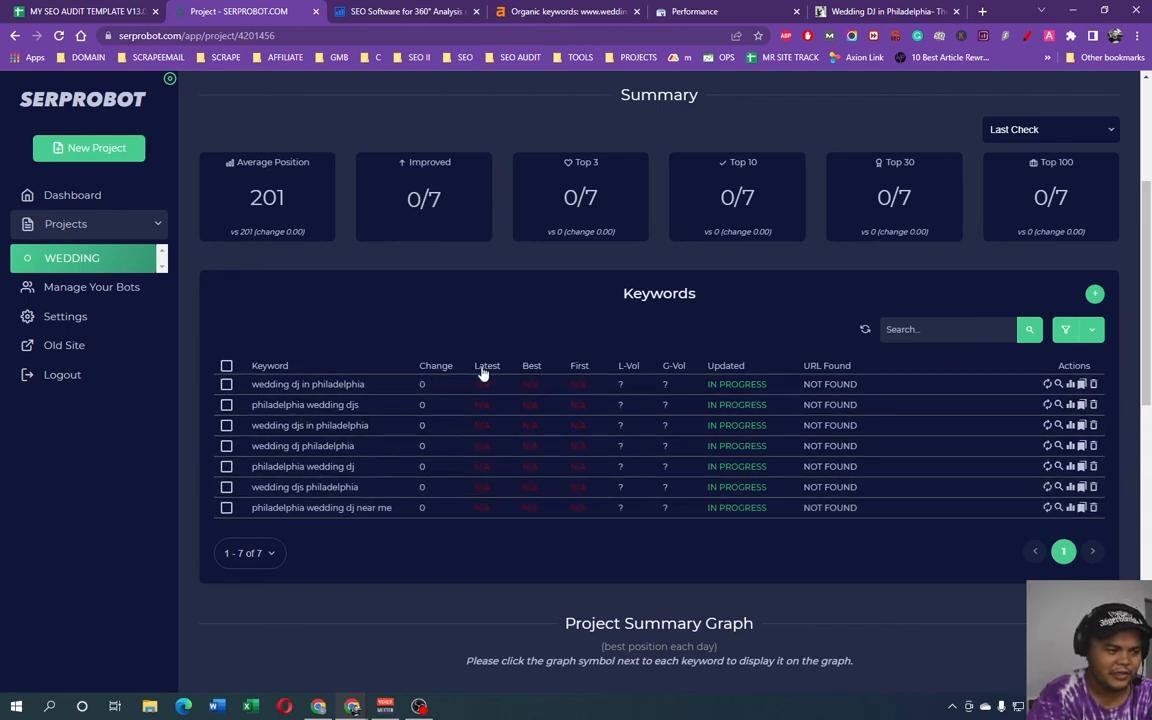
pyautogui.moveTo(391, 323)
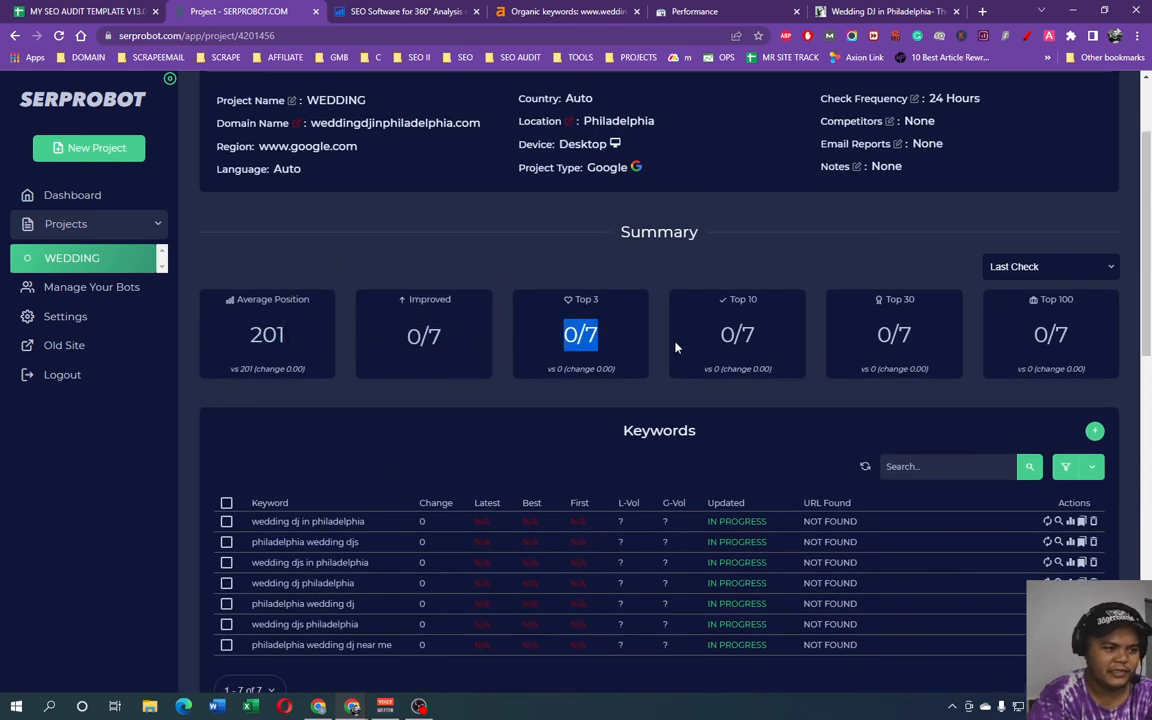
pyautogui.moveTo(787, 429)
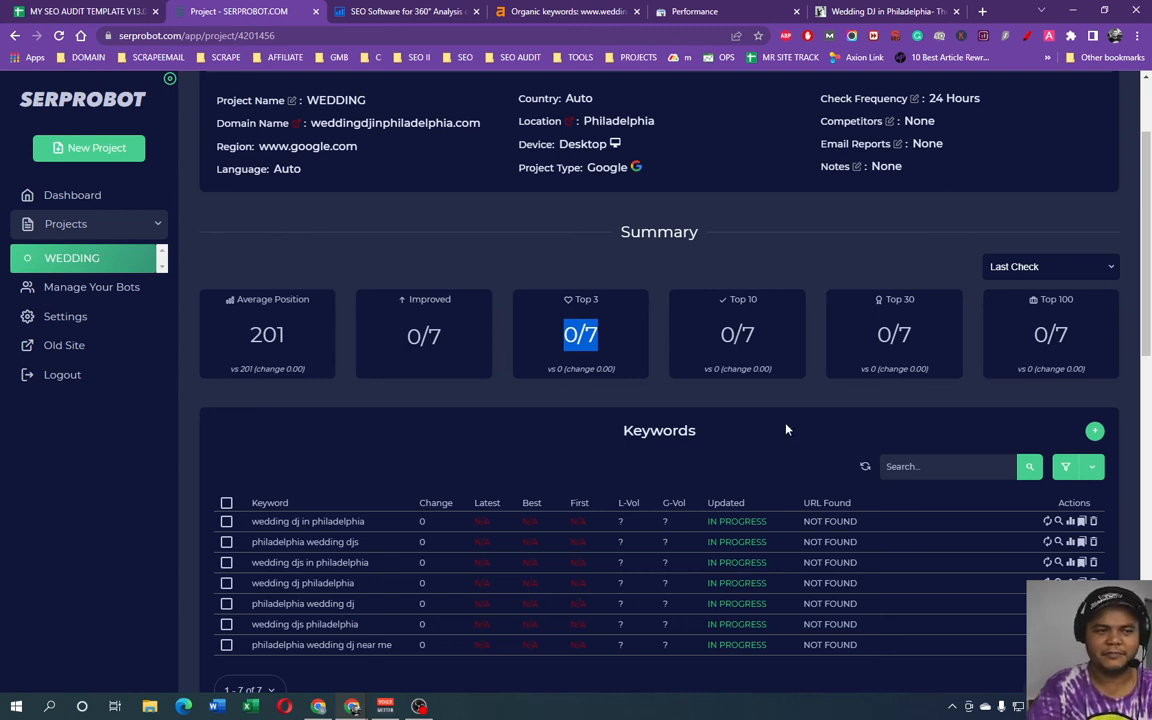
pyautogui.scroll(3)
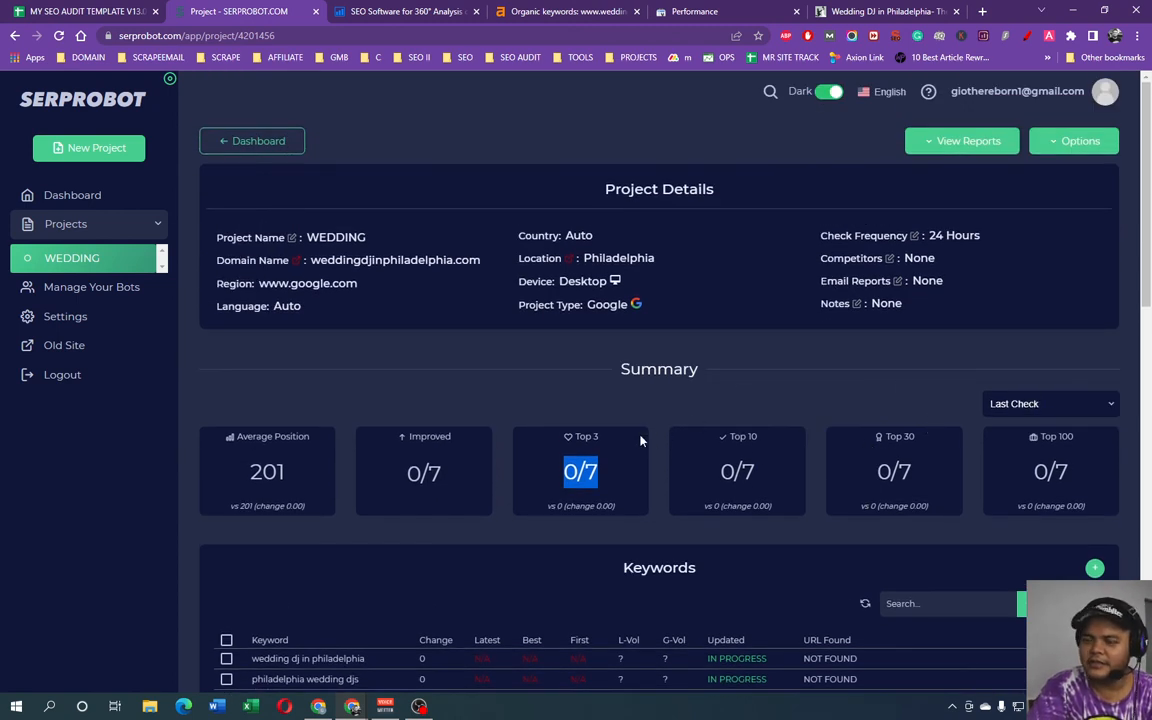
pyautogui.moveTo(154, 151)
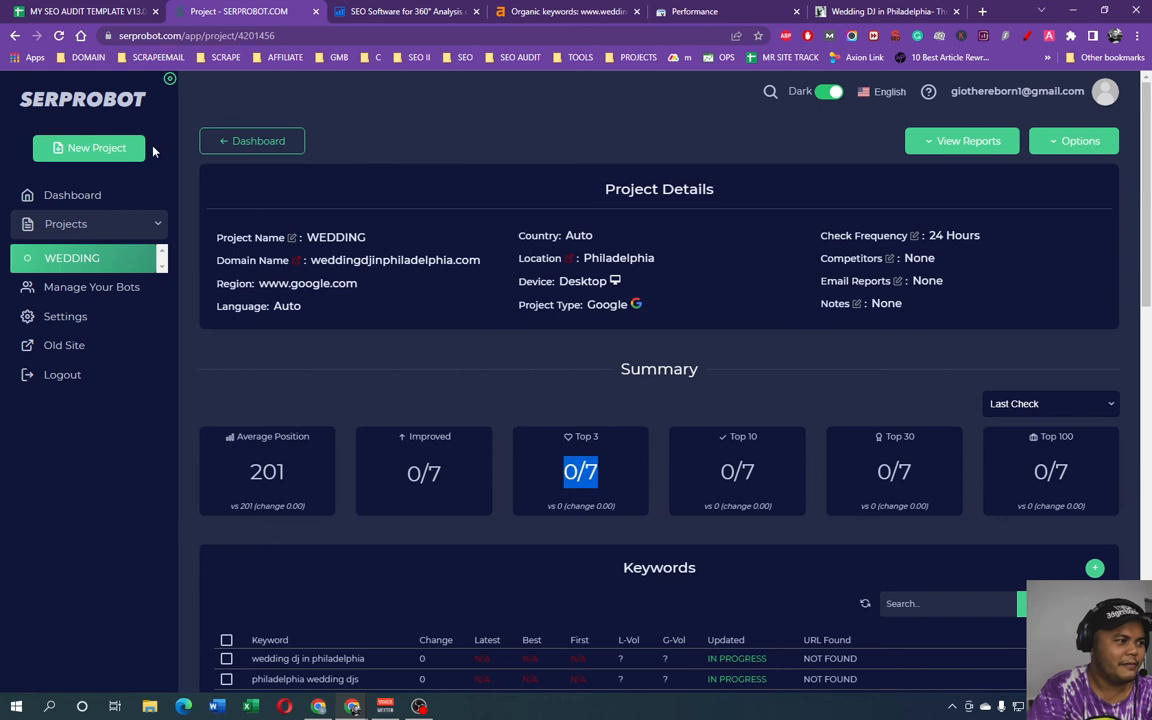
pyautogui.click(758, 35)
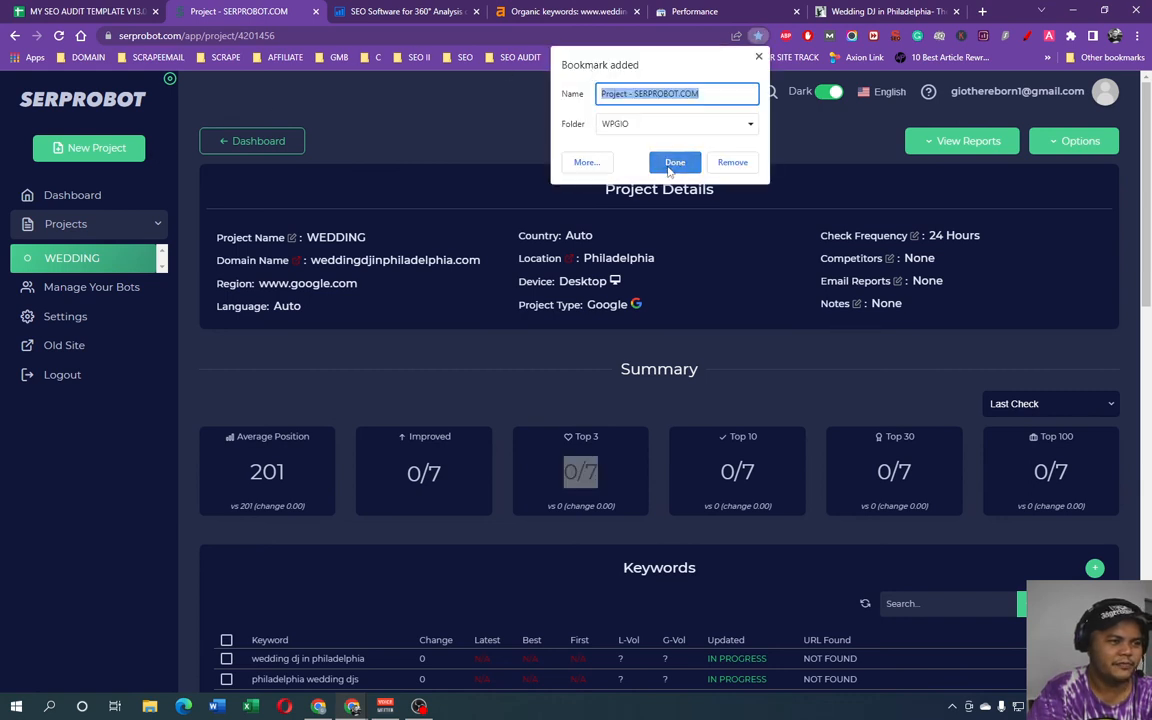
pyautogui.click(675, 162)
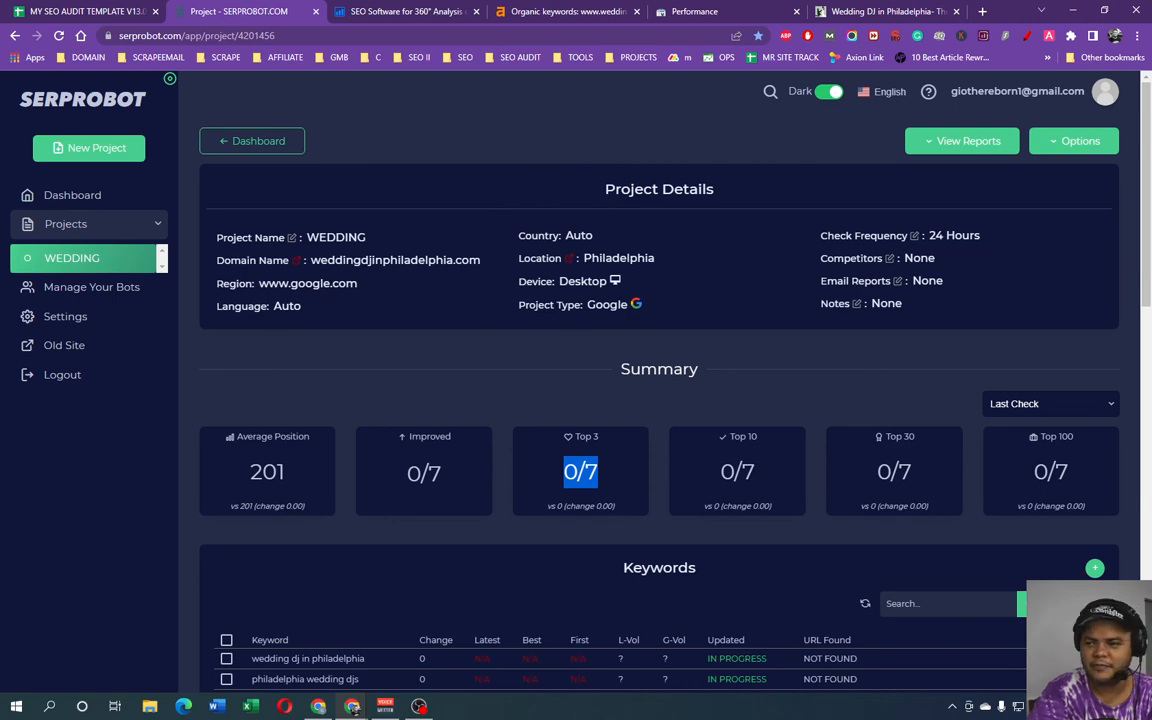
pyautogui.click(405, 11)
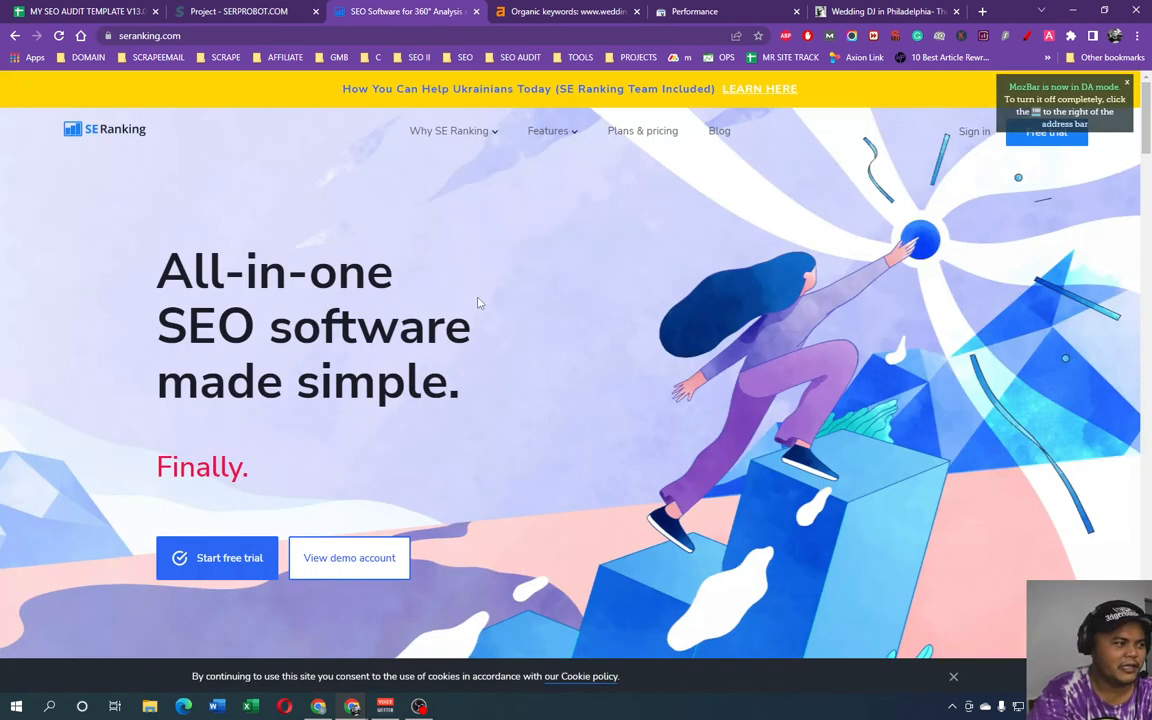
pyautogui.moveTo(445, 261)
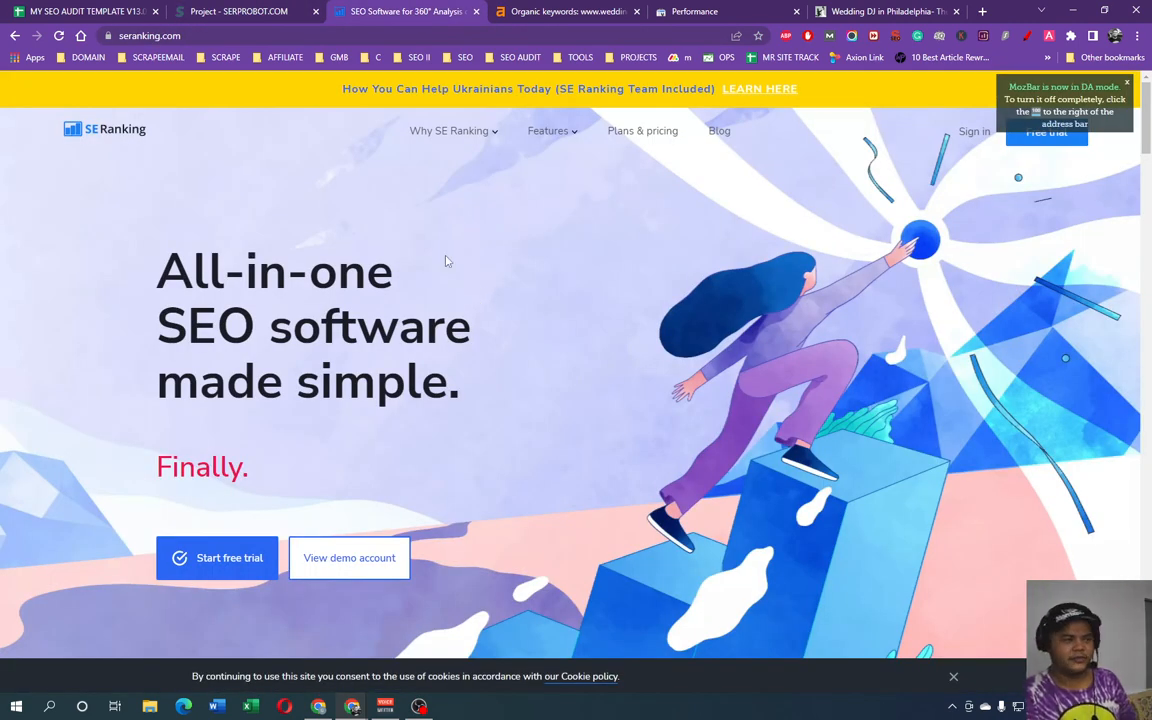
pyautogui.moveTo(451, 268)
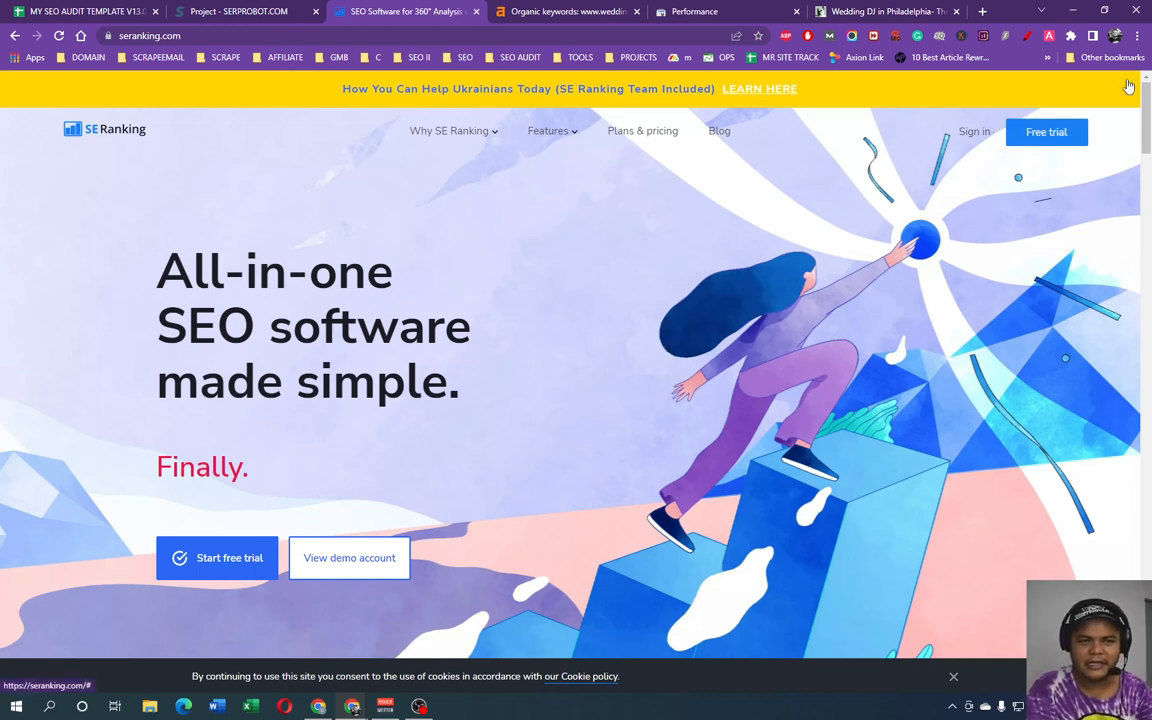
# Switch back to the SEO audit checklist spreadsheet
pyautogui.click(80, 11)
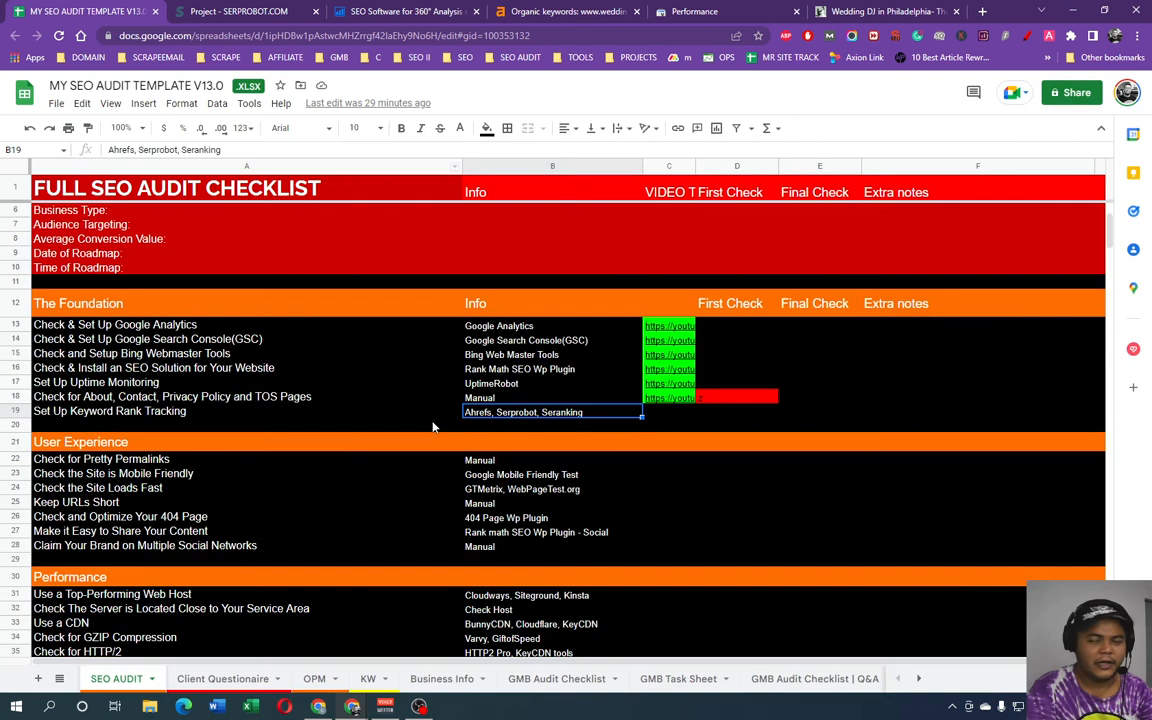
pyautogui.moveTo(675, 419)
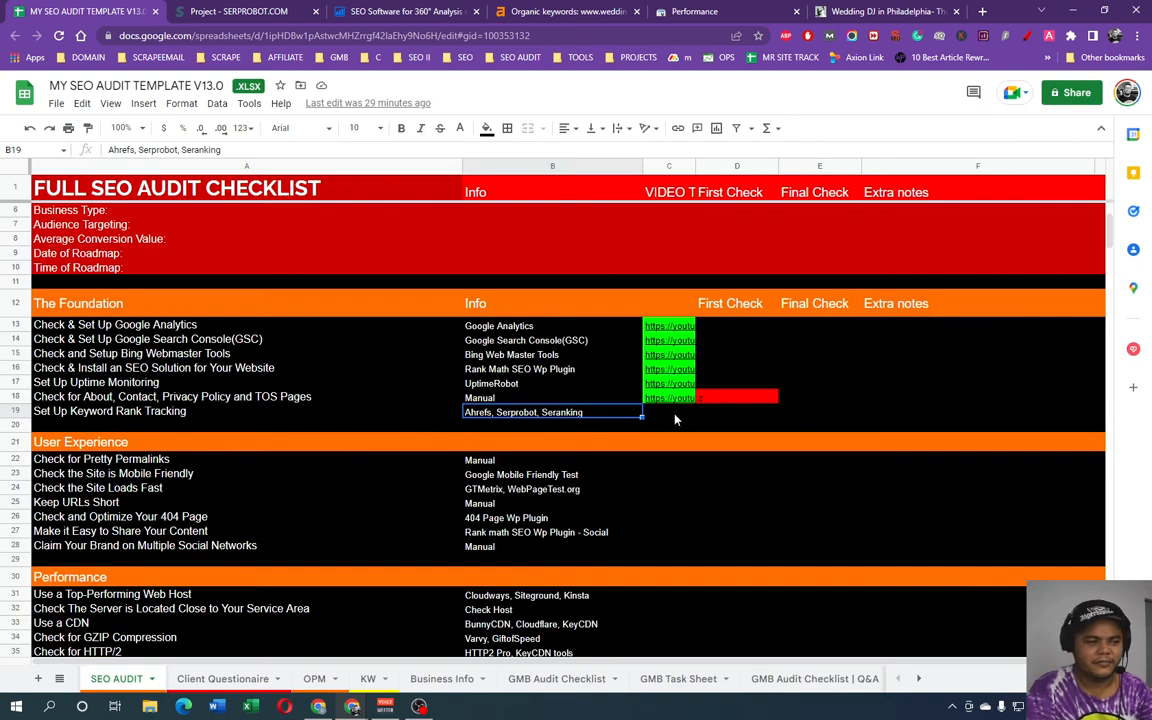
# Flip between the Search Console query report and the SEO audit checklist, ending on Search Console
pyautogui.click(694, 11)
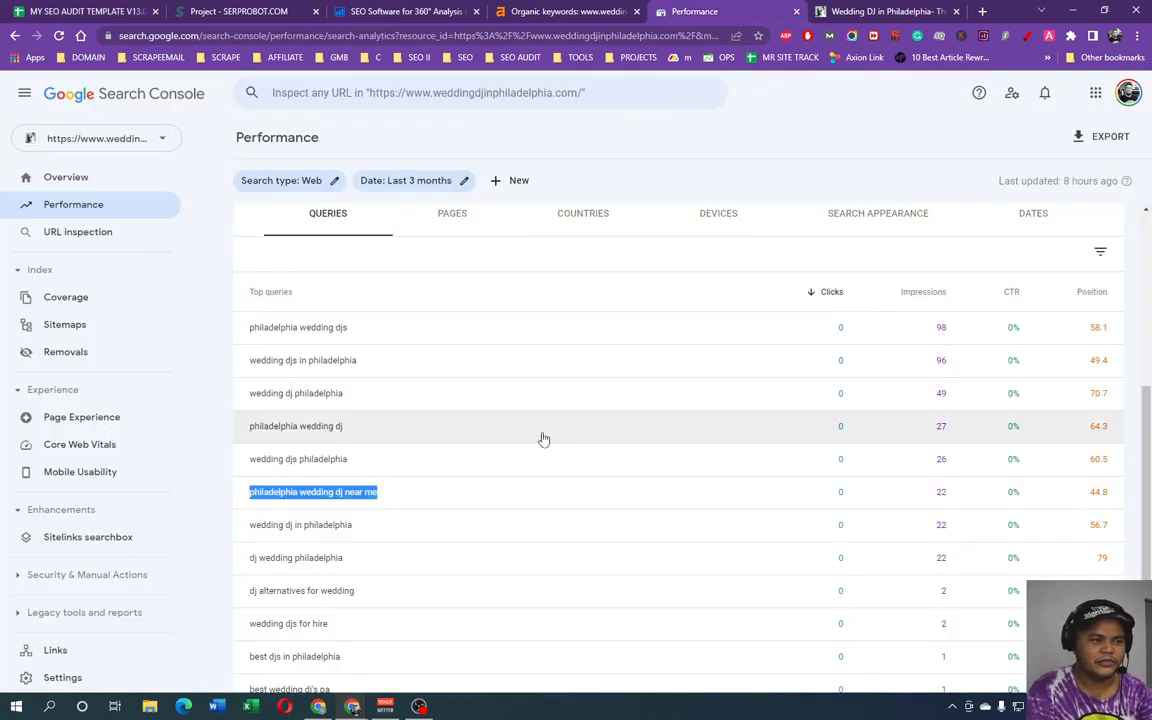
pyautogui.click(85, 11)
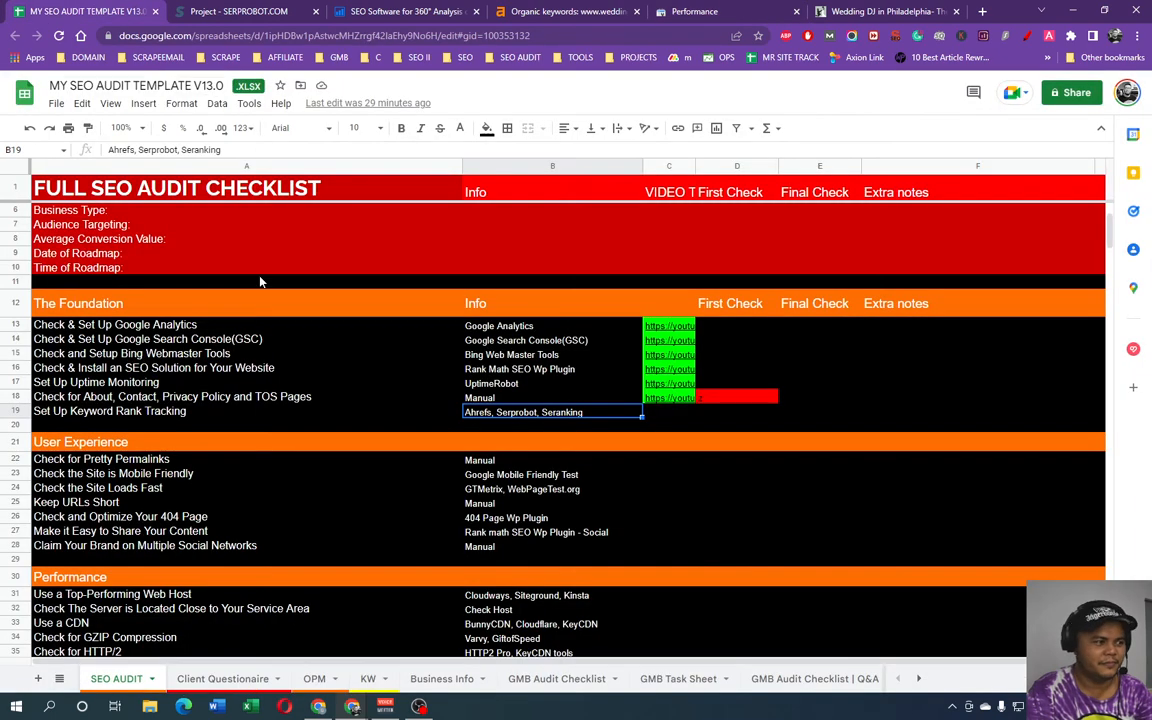
pyautogui.moveTo(152, 420)
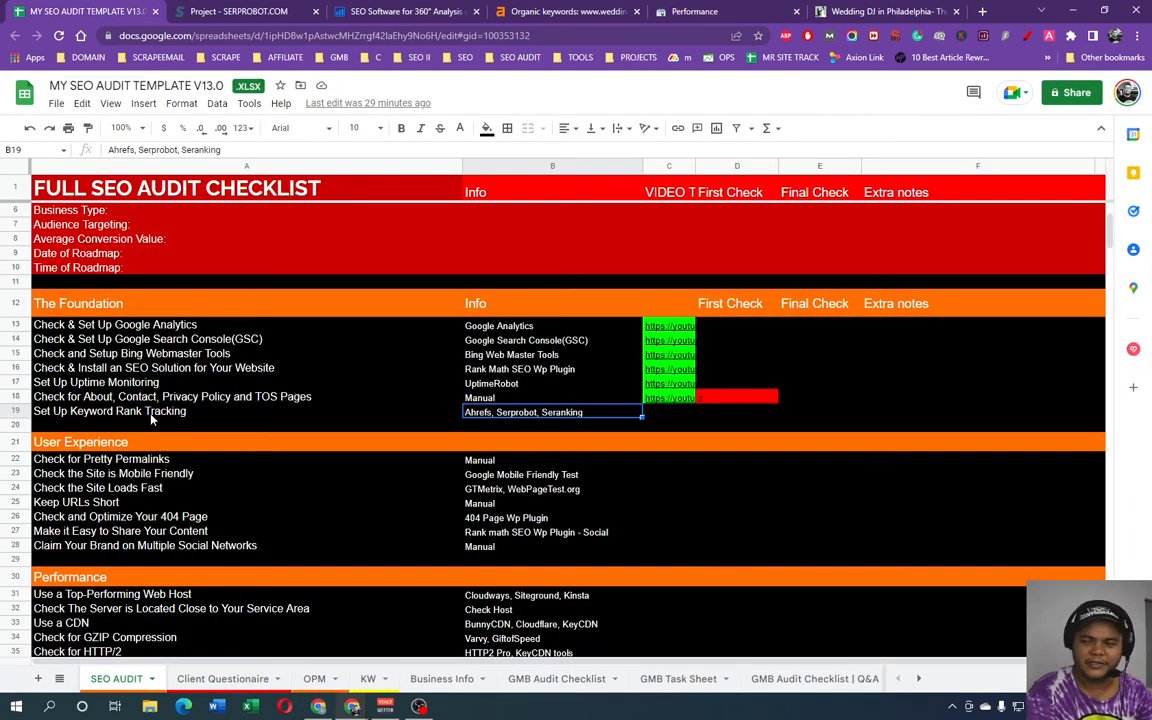
pyautogui.click(693, 11)
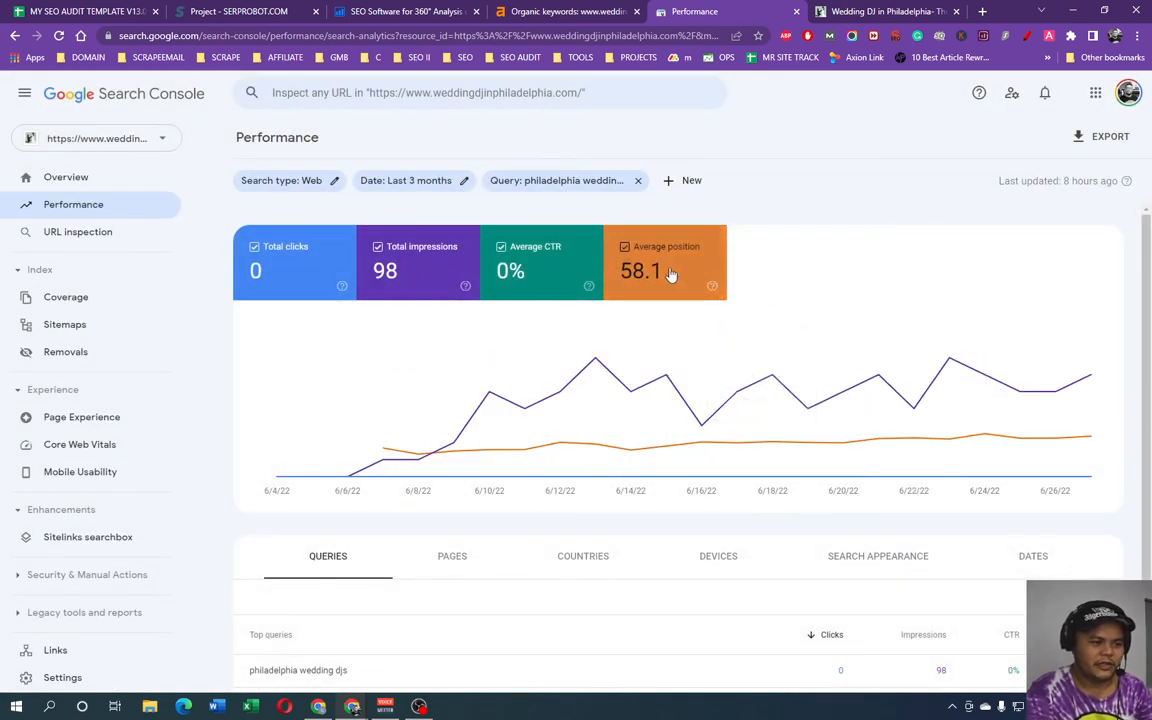
pyautogui.moveTo(560, 390)
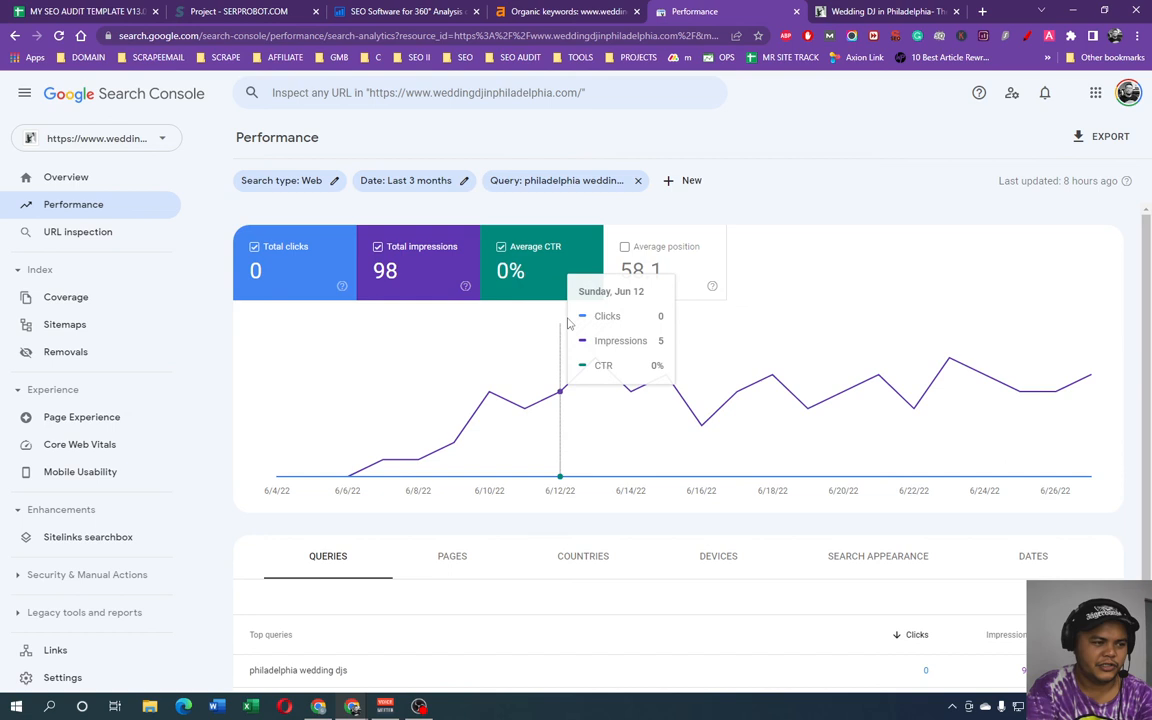
pyautogui.moveTo(402, 258)
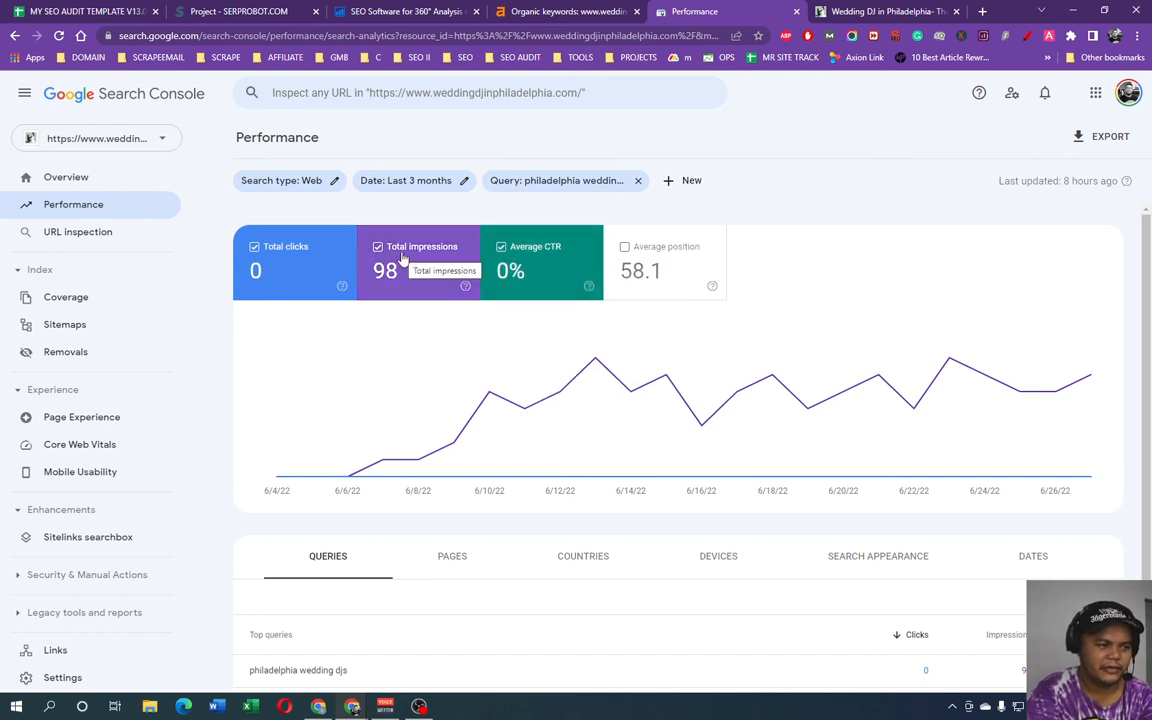
pyautogui.moveTo(843, 428)
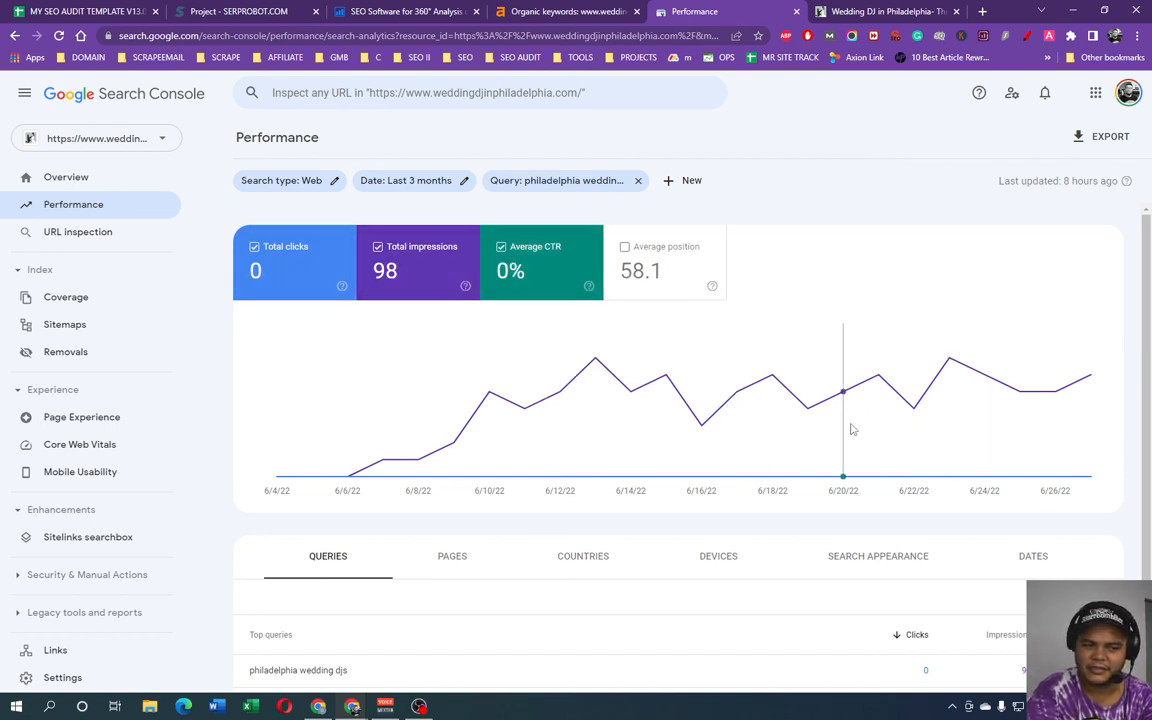
pyautogui.moveTo(1055, 392)
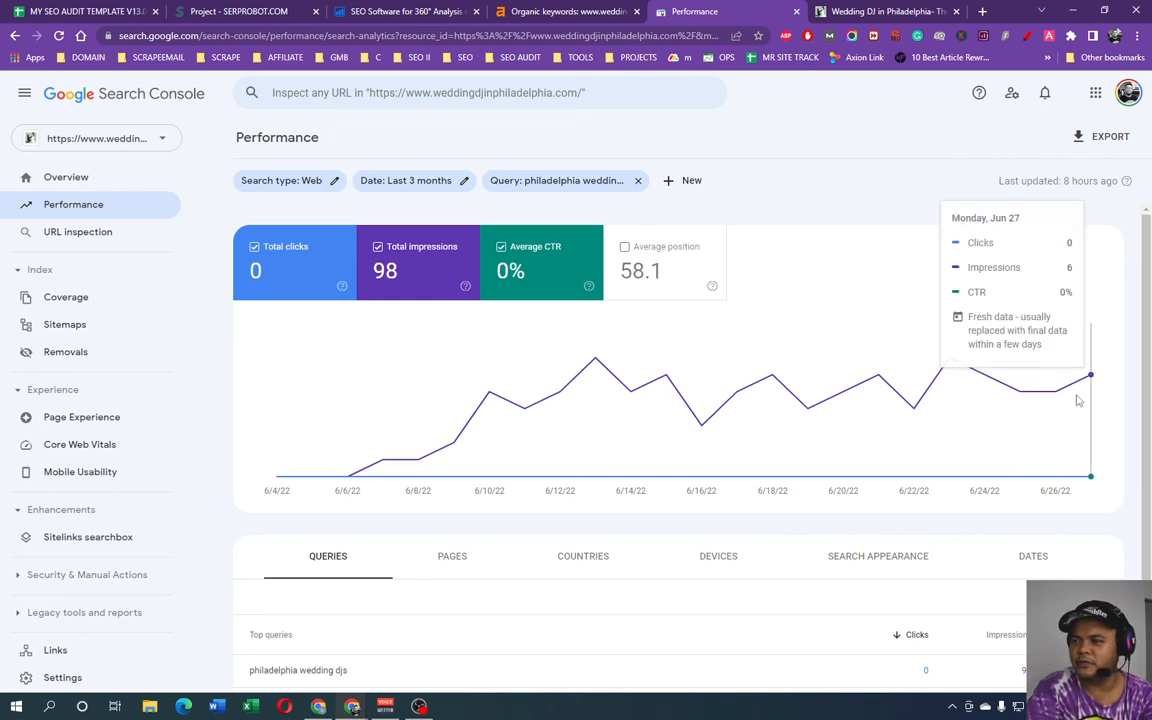
# Scroll through daily impressions for 'philadelphia wedding djs' and open the date range settings
pyautogui.scroll(-3)
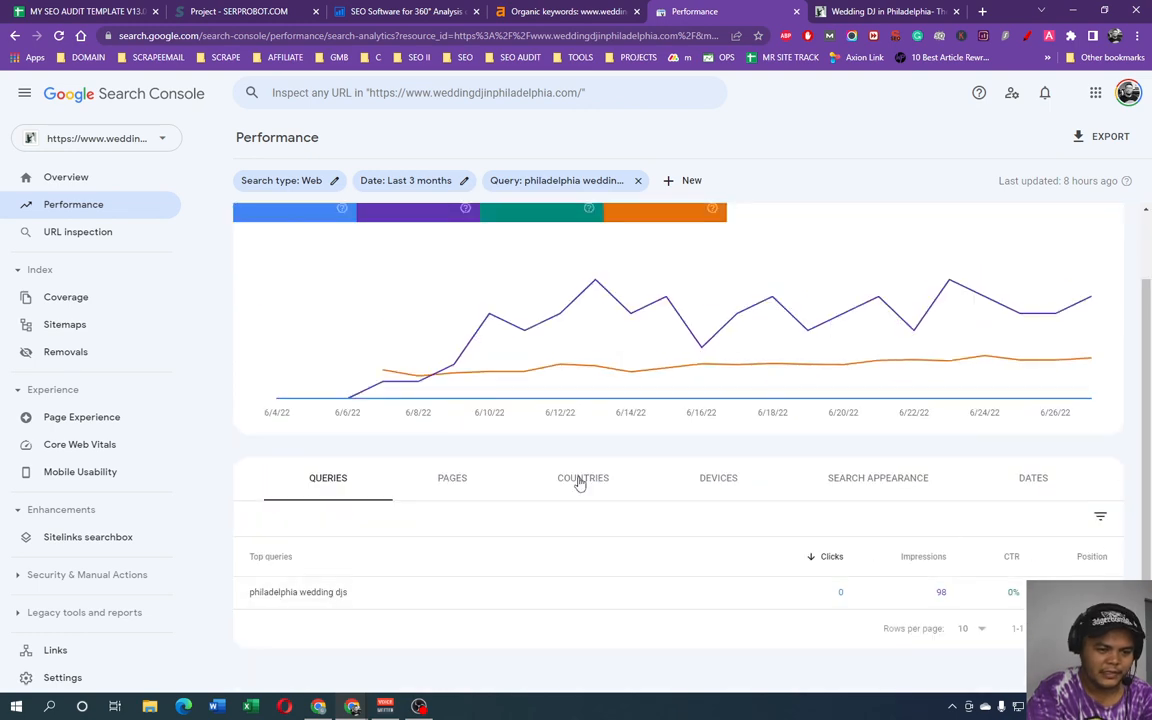
pyautogui.click(405, 180)
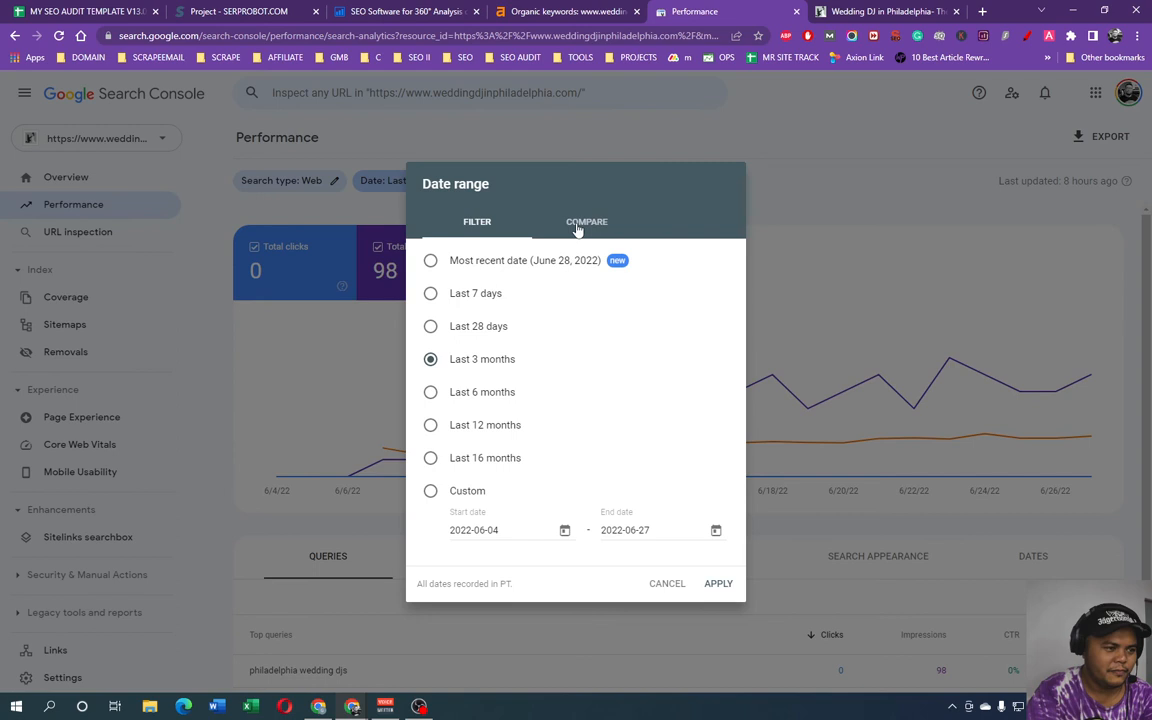
# Apply the 'Compare last 3 months to previous period' date comparison
pyautogui.click(586, 221)
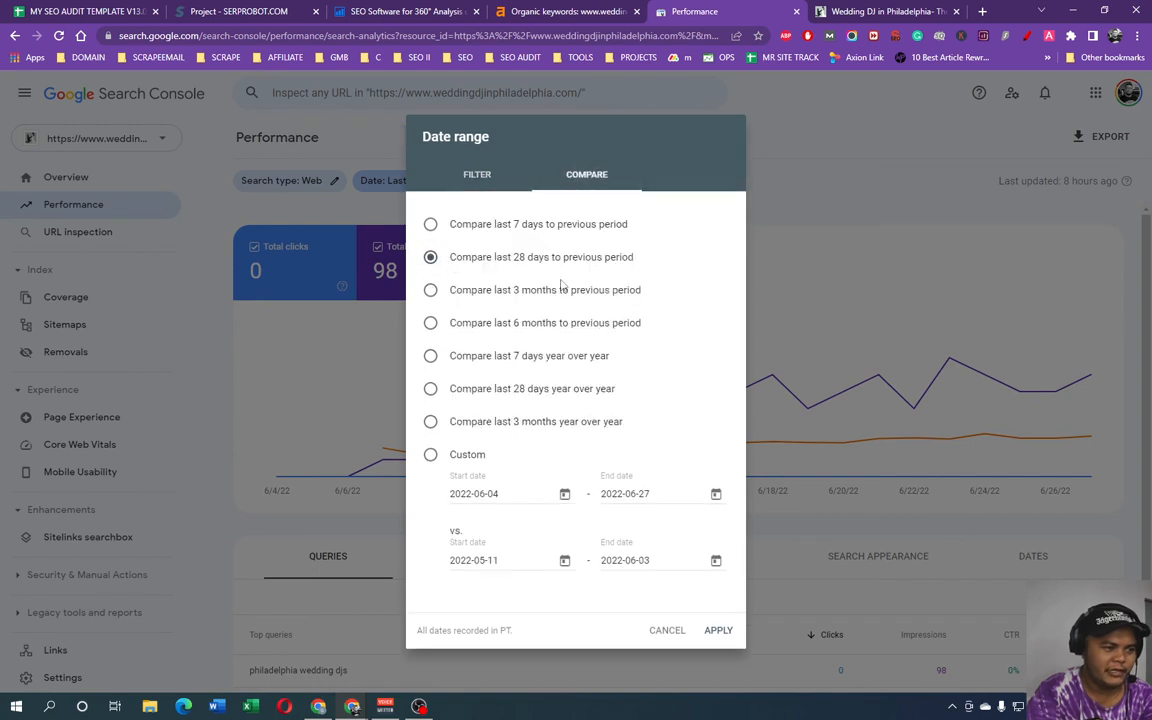
pyautogui.moveTo(574, 338)
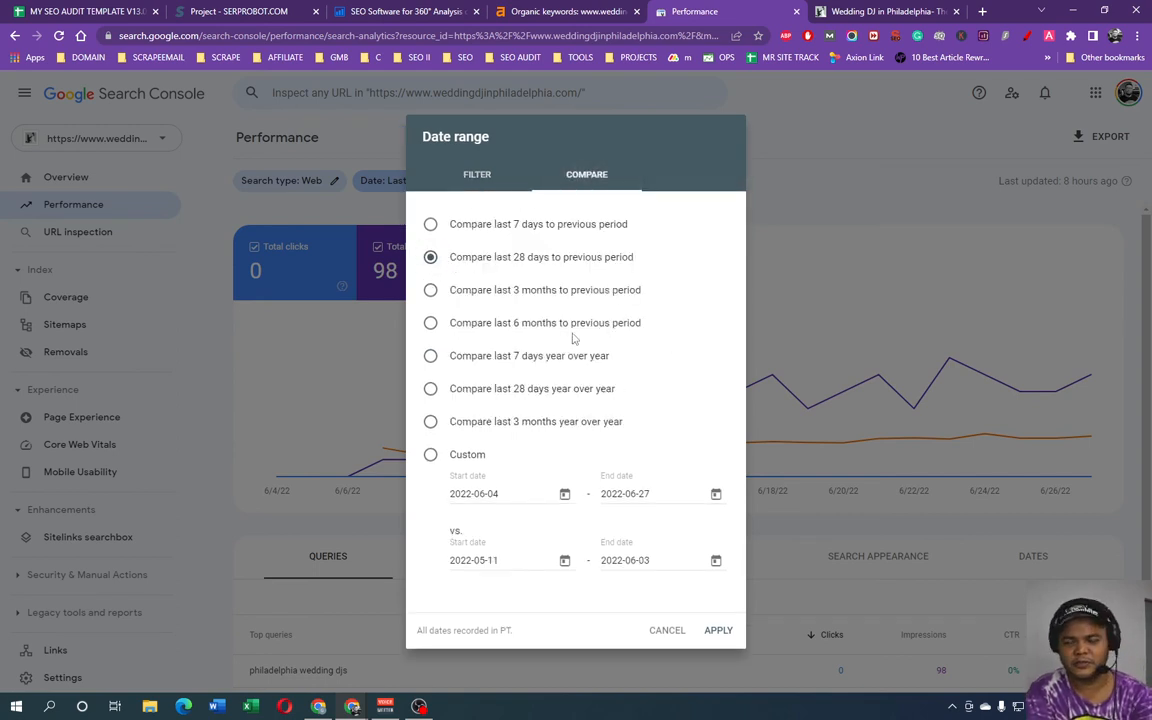
pyautogui.click(430, 289)
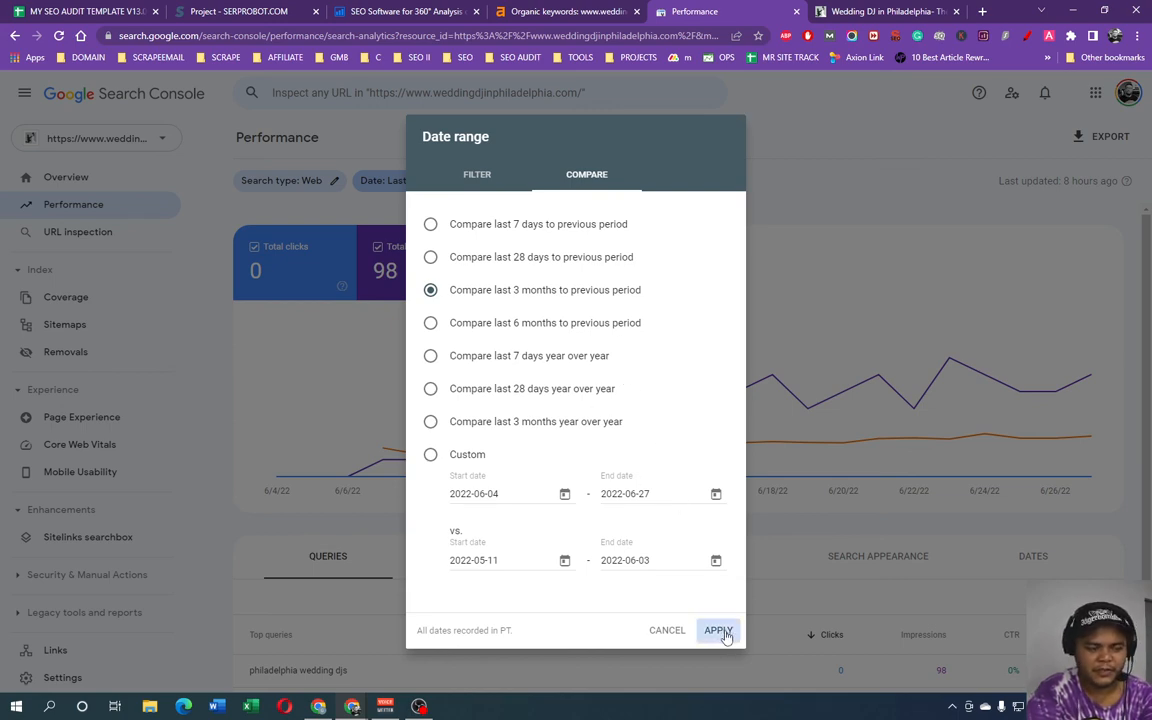
pyautogui.click(718, 630)
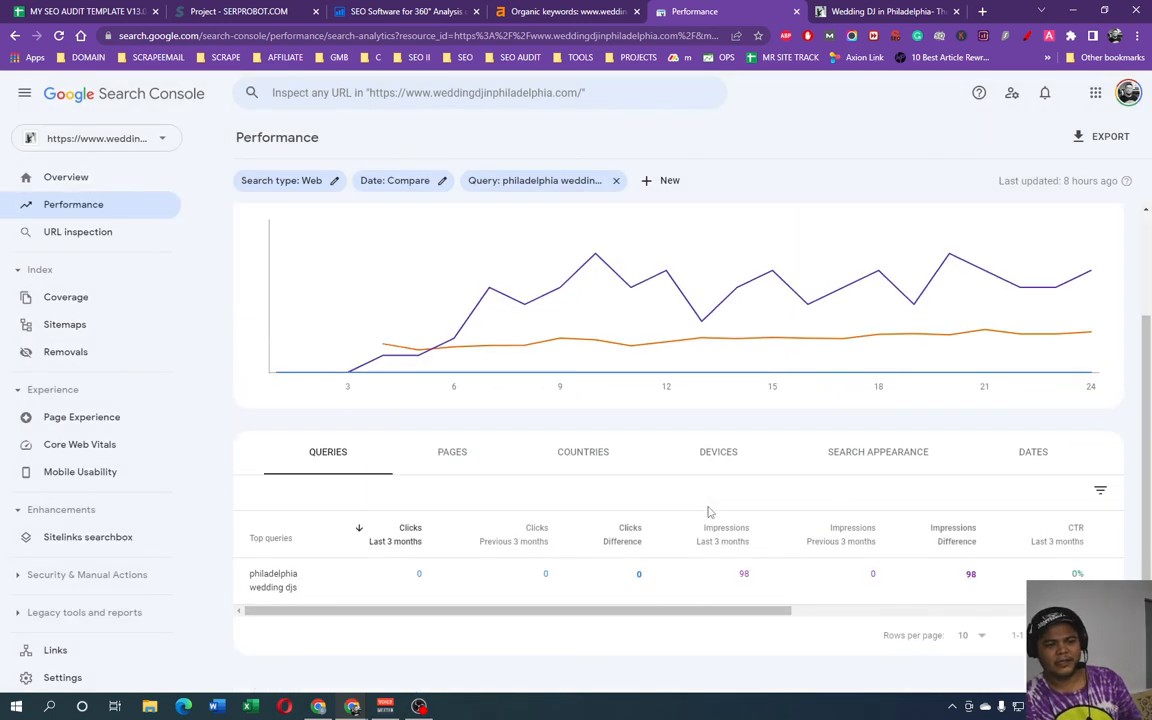
# Compare the query's Search Console position, 58.1 now versus 0 before, with 0% CTR
pyautogui.hscroll(3)
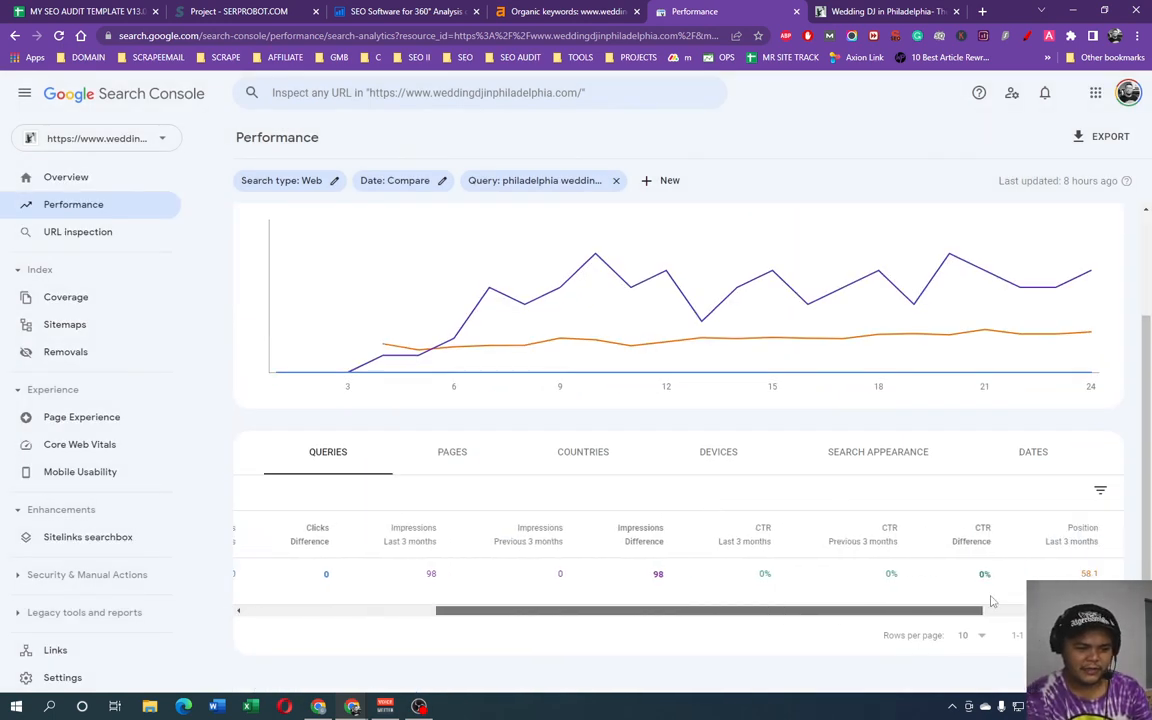
pyautogui.hscroll(3)
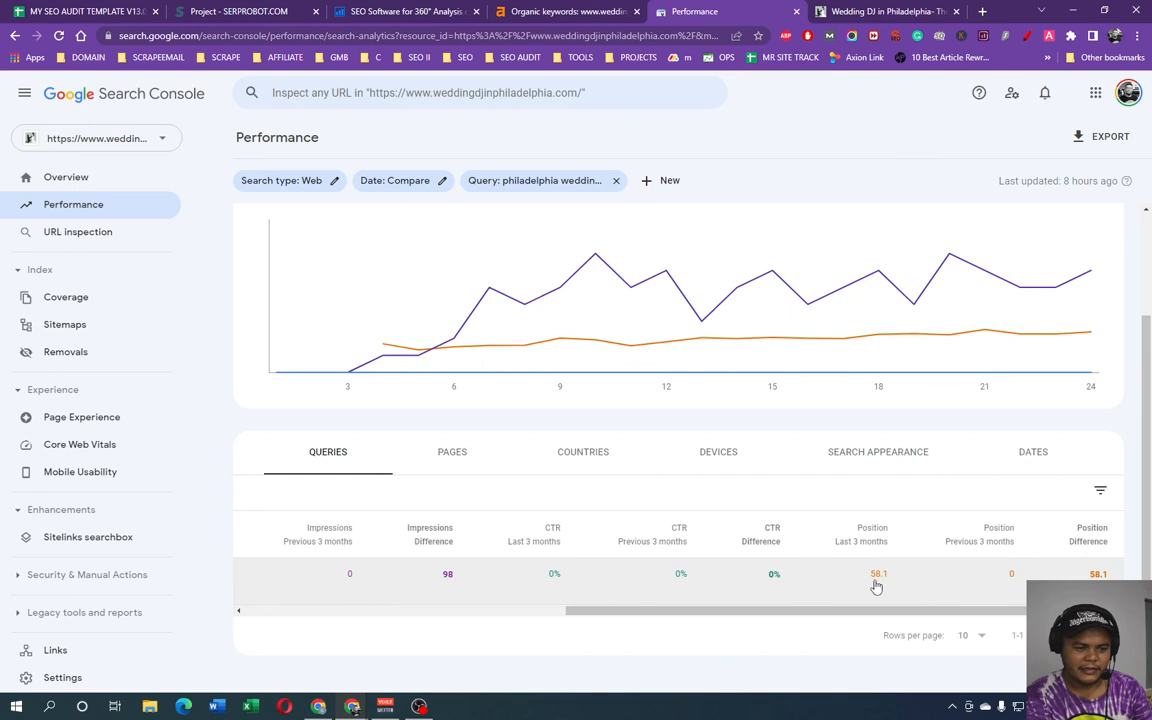
pyautogui.moveTo(1017, 578)
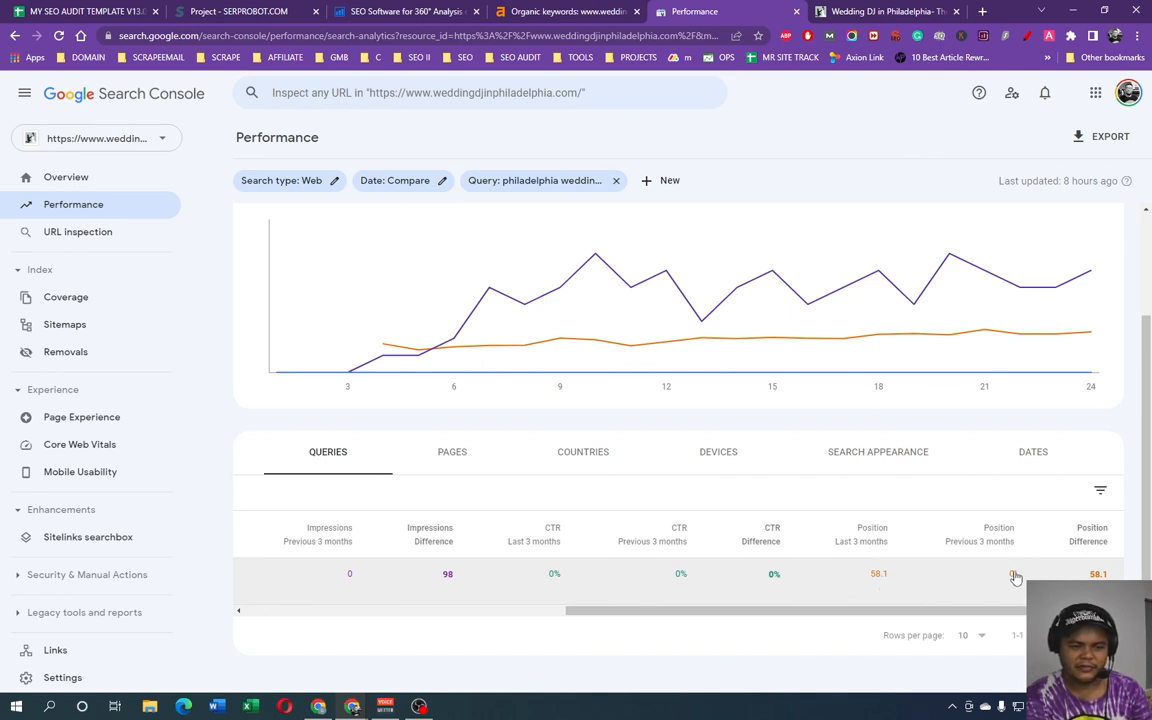
pyautogui.moveTo(1015, 584)
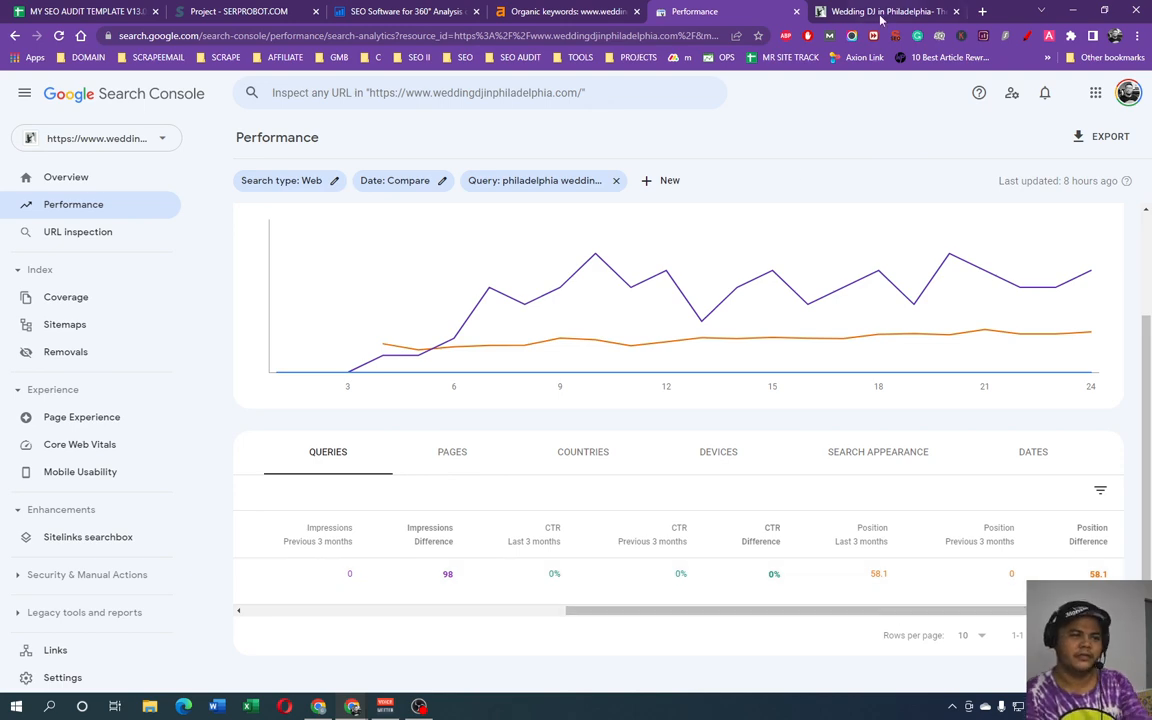
pyautogui.click(880, 11)
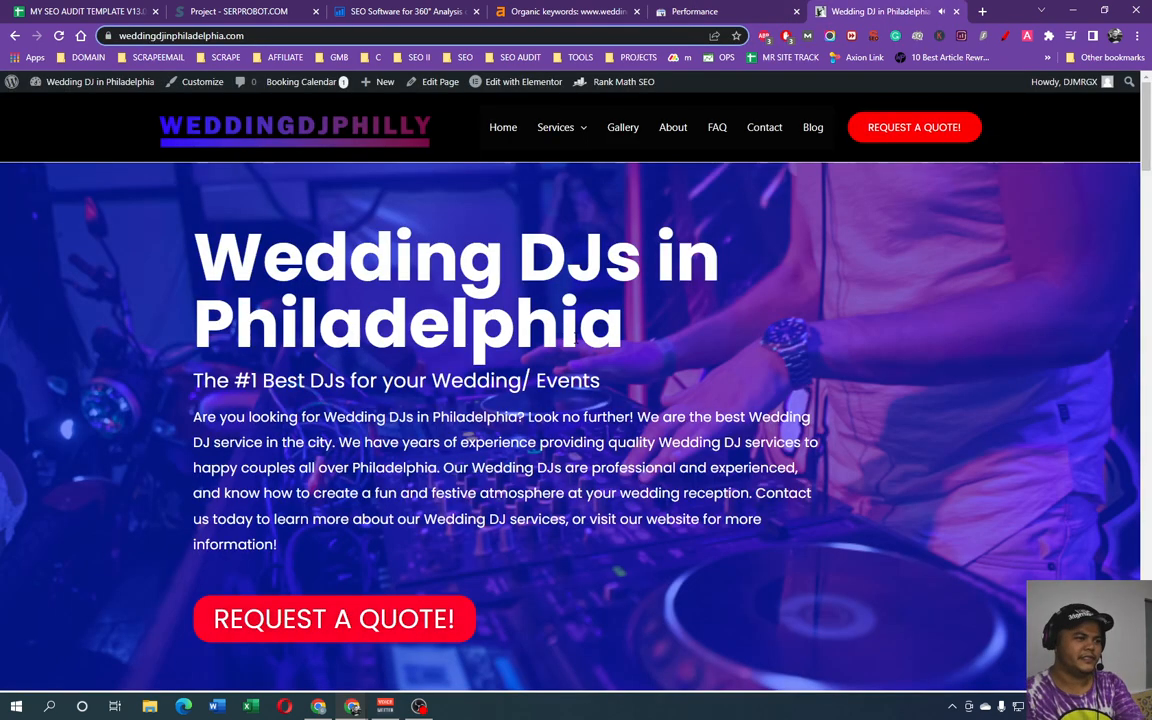
pyautogui.moveTo(896, 307)
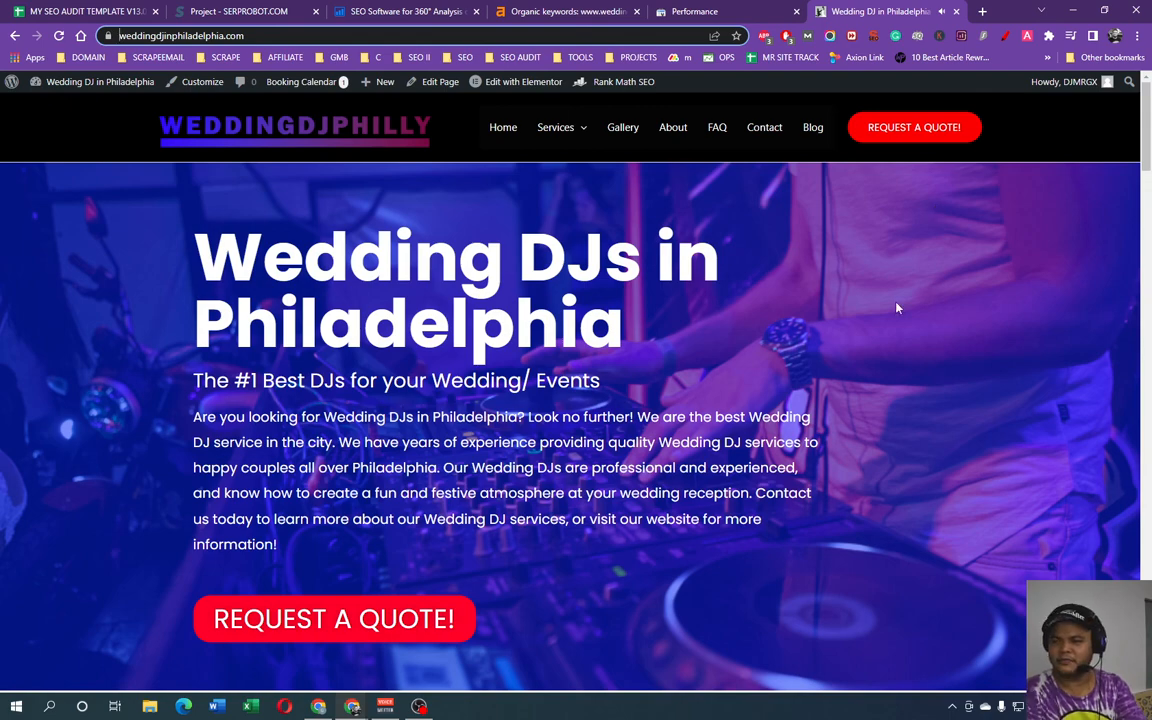
# Read through the wedding DJ site's Private Event DJs service page
pyautogui.scroll(-3)
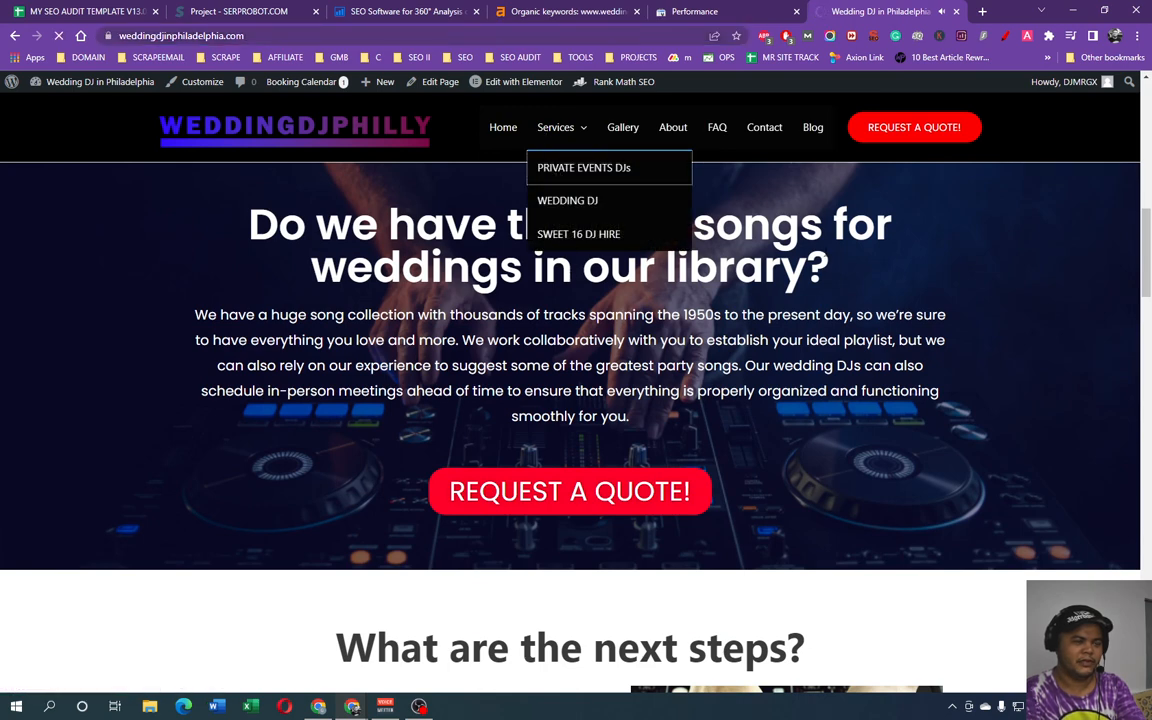
pyautogui.click(584, 167)
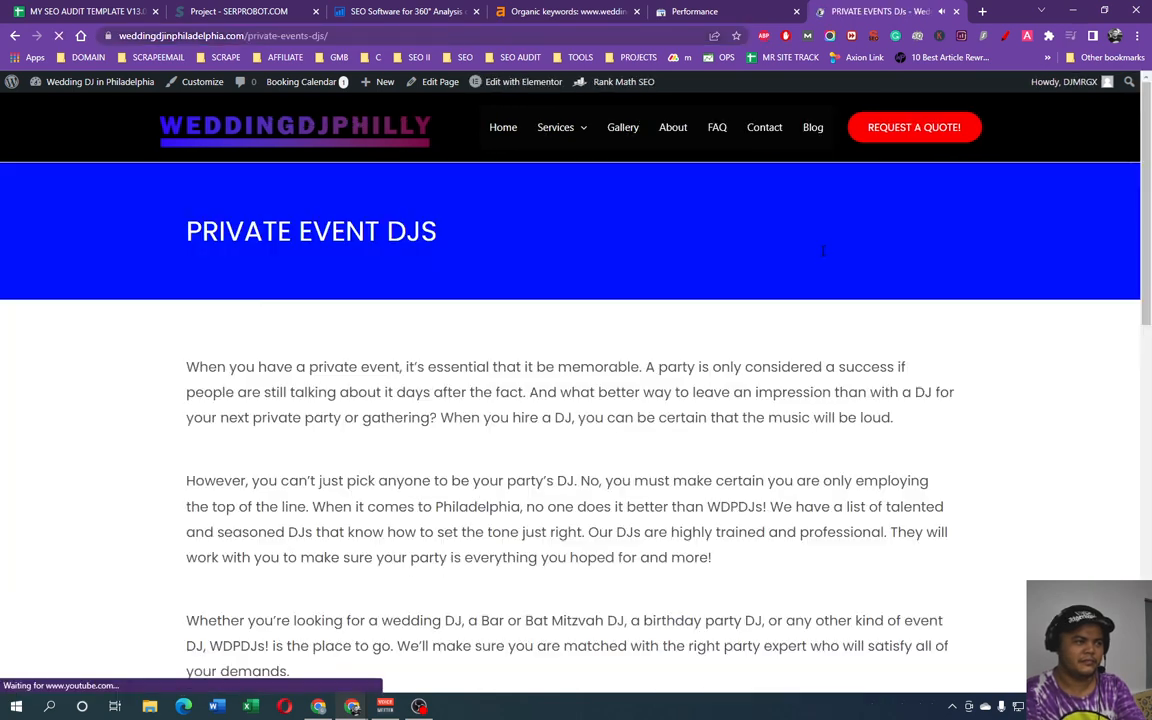
pyautogui.scroll(-3)
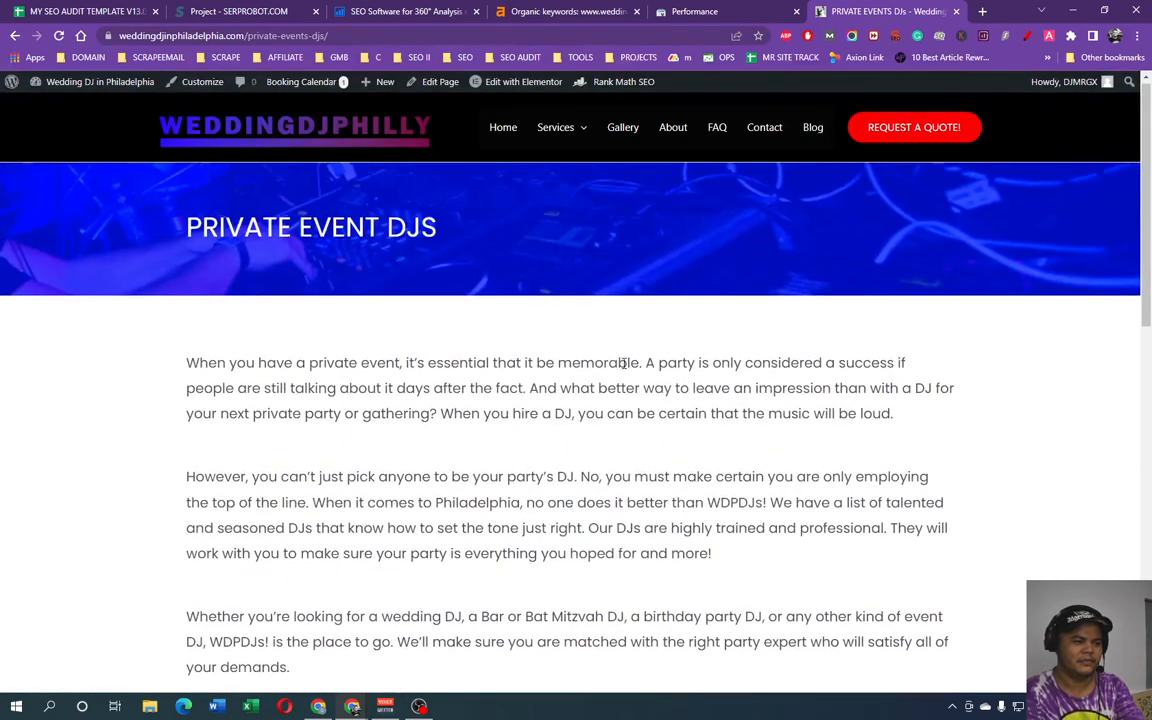
pyautogui.scroll(-3)
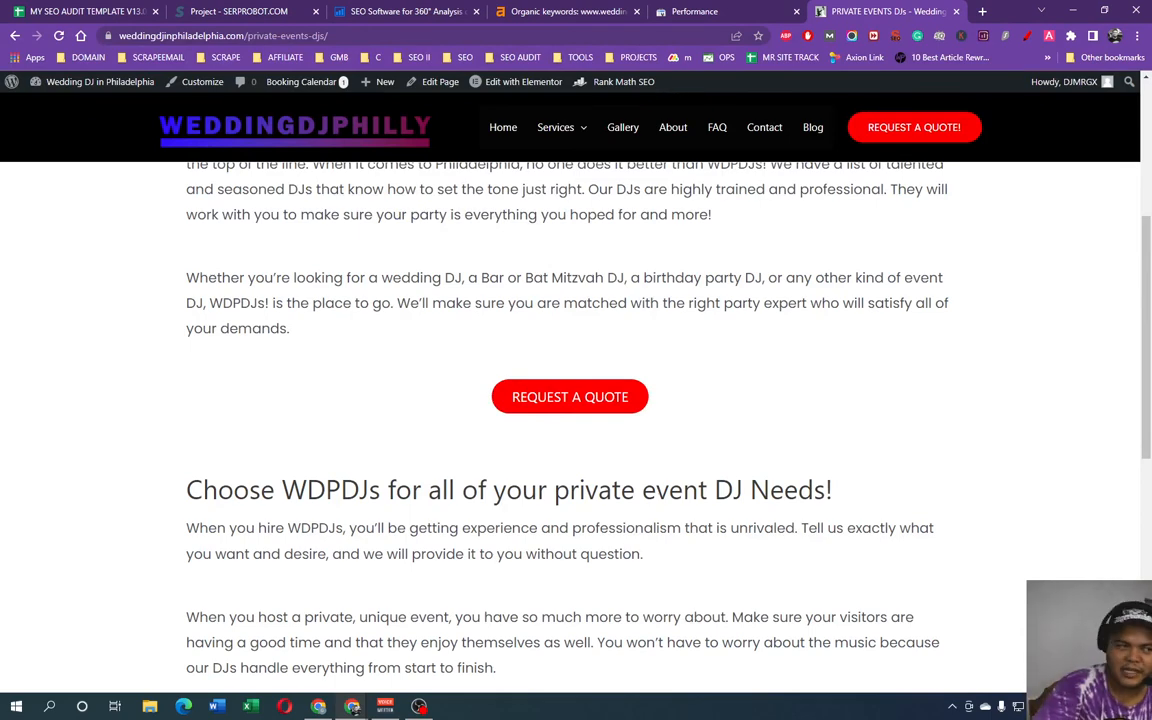
pyautogui.click(400, 11)
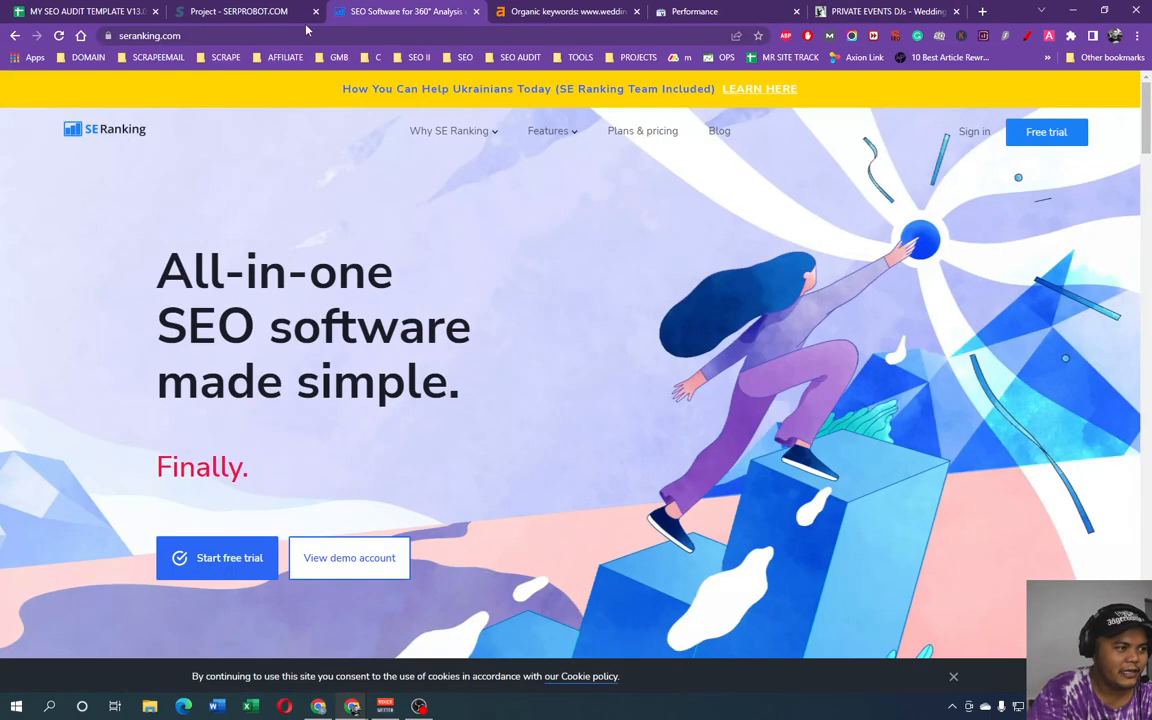
# Return to the 'Project - SERPROBOT.COM' tab showing WEDDING's 201 average and 0/7 ranking
pyautogui.click(238, 11)
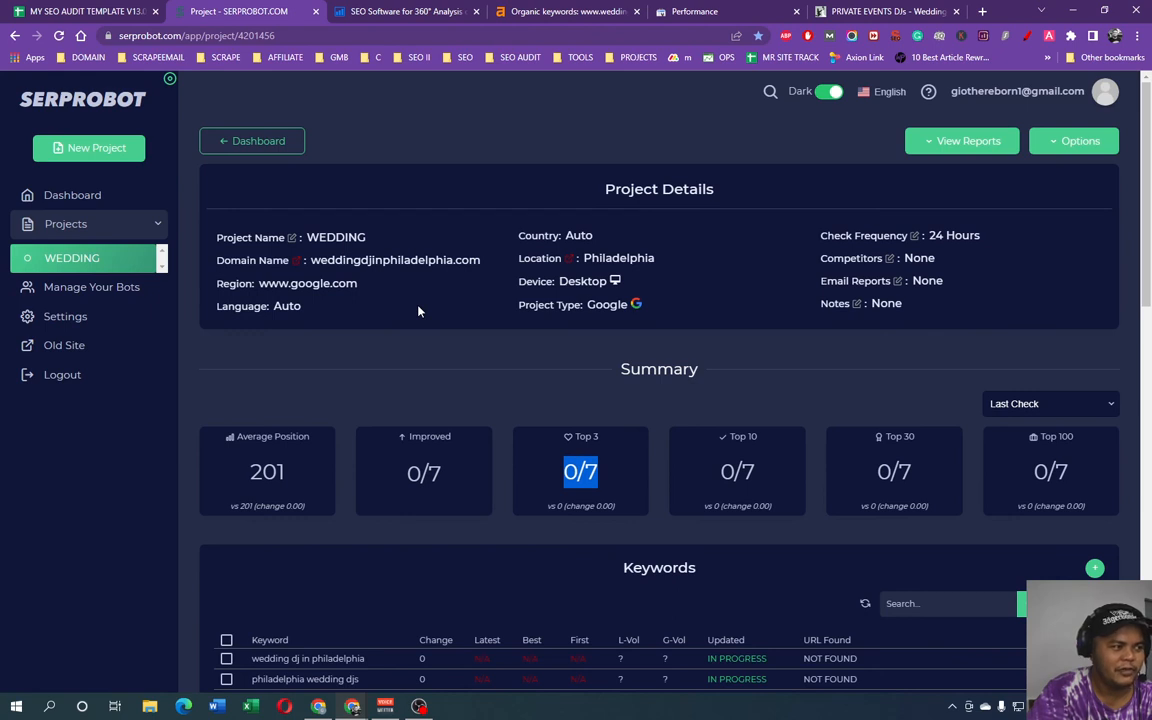
pyautogui.moveTo(969, 374)
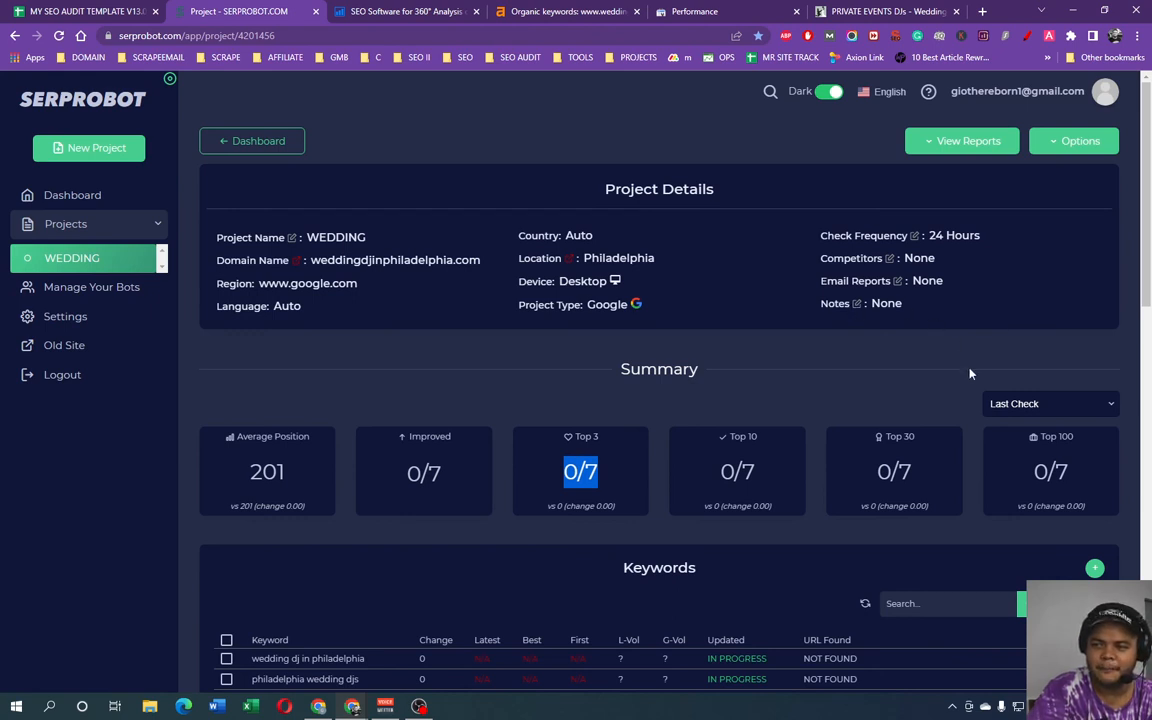